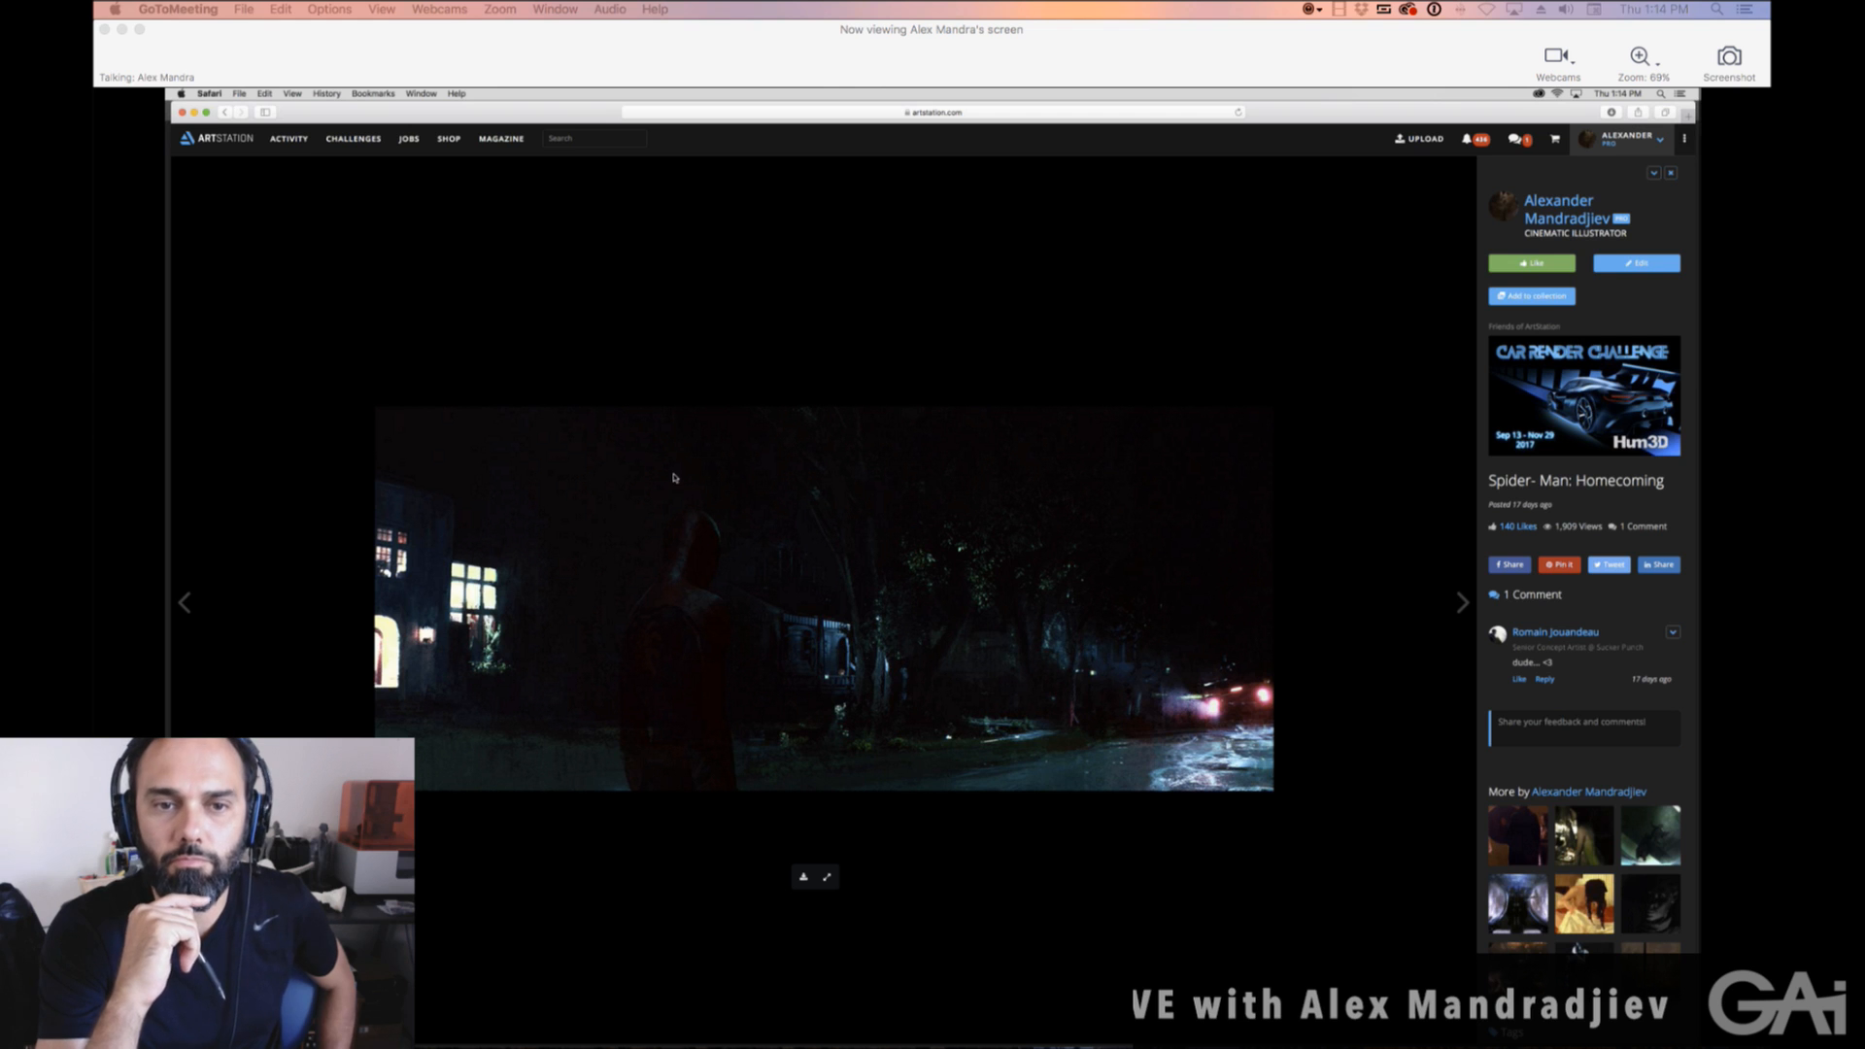
{"action": "mouse_move", "coordinate": [659, 651]}
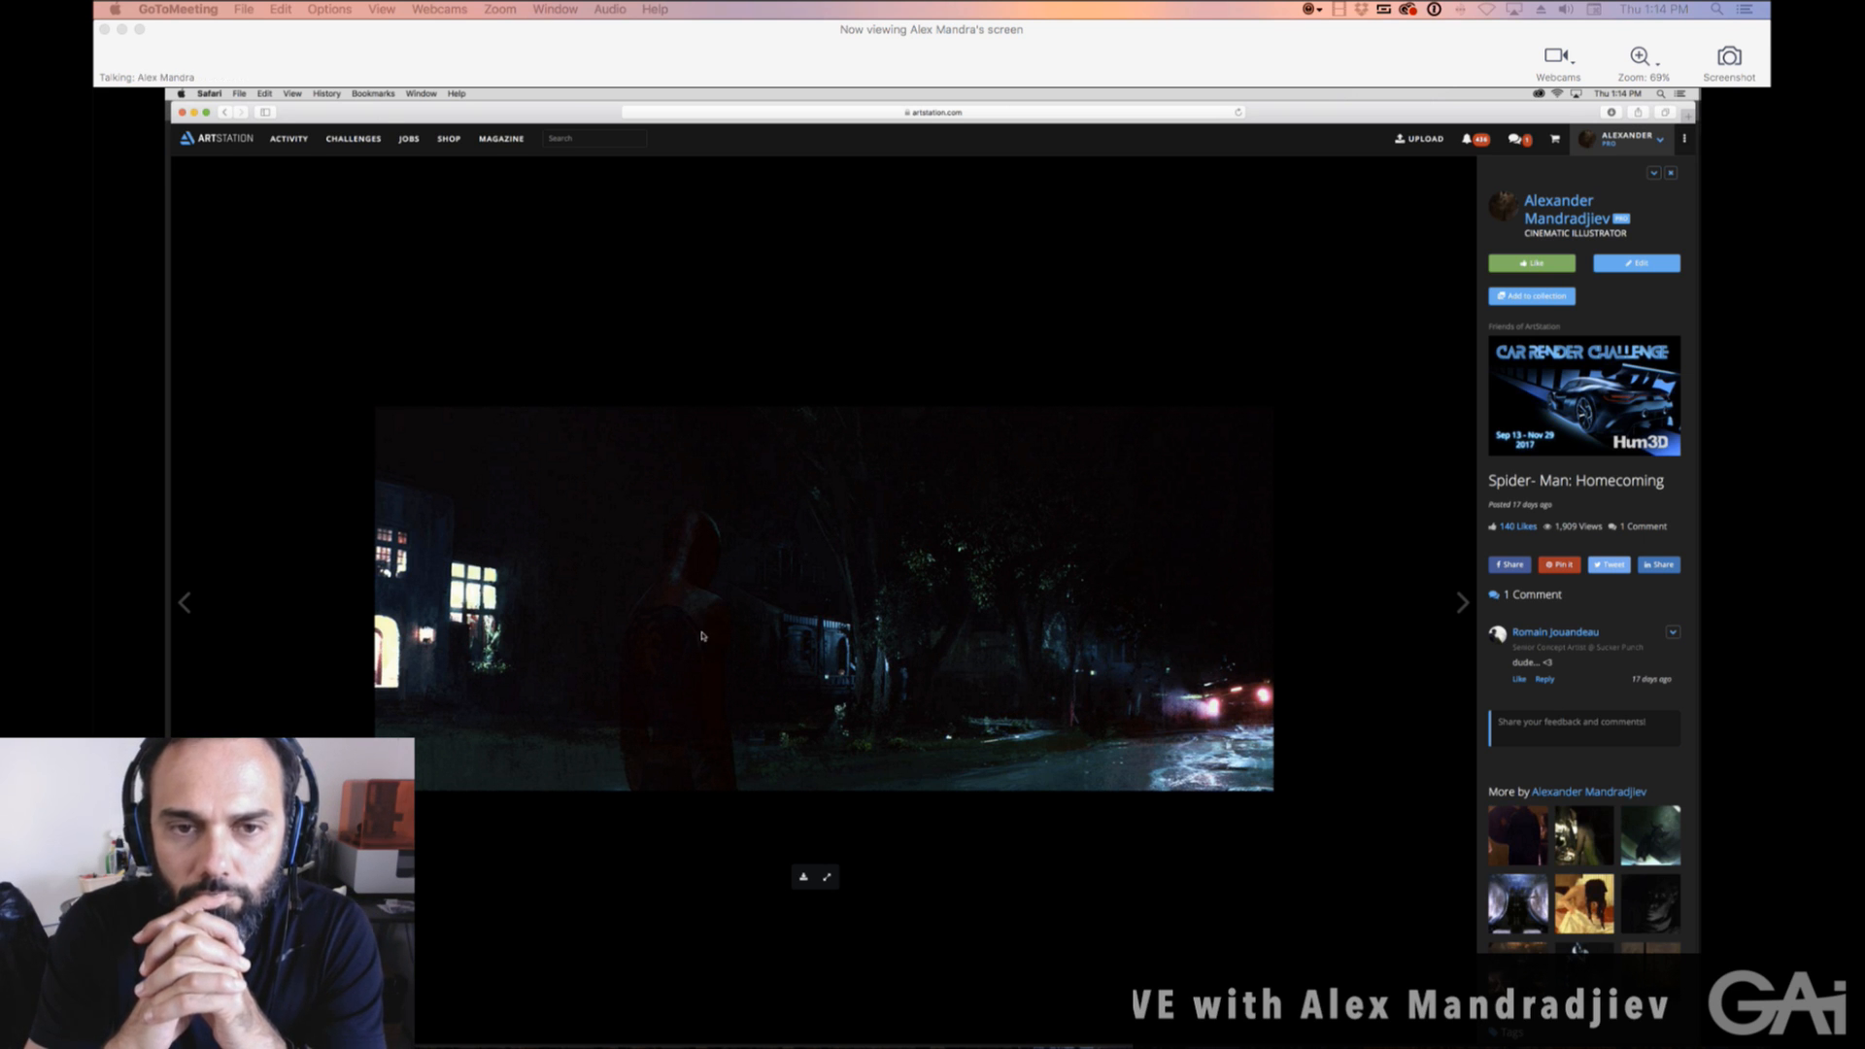
{"action": "mouse_move", "coordinate": [599, 608]}
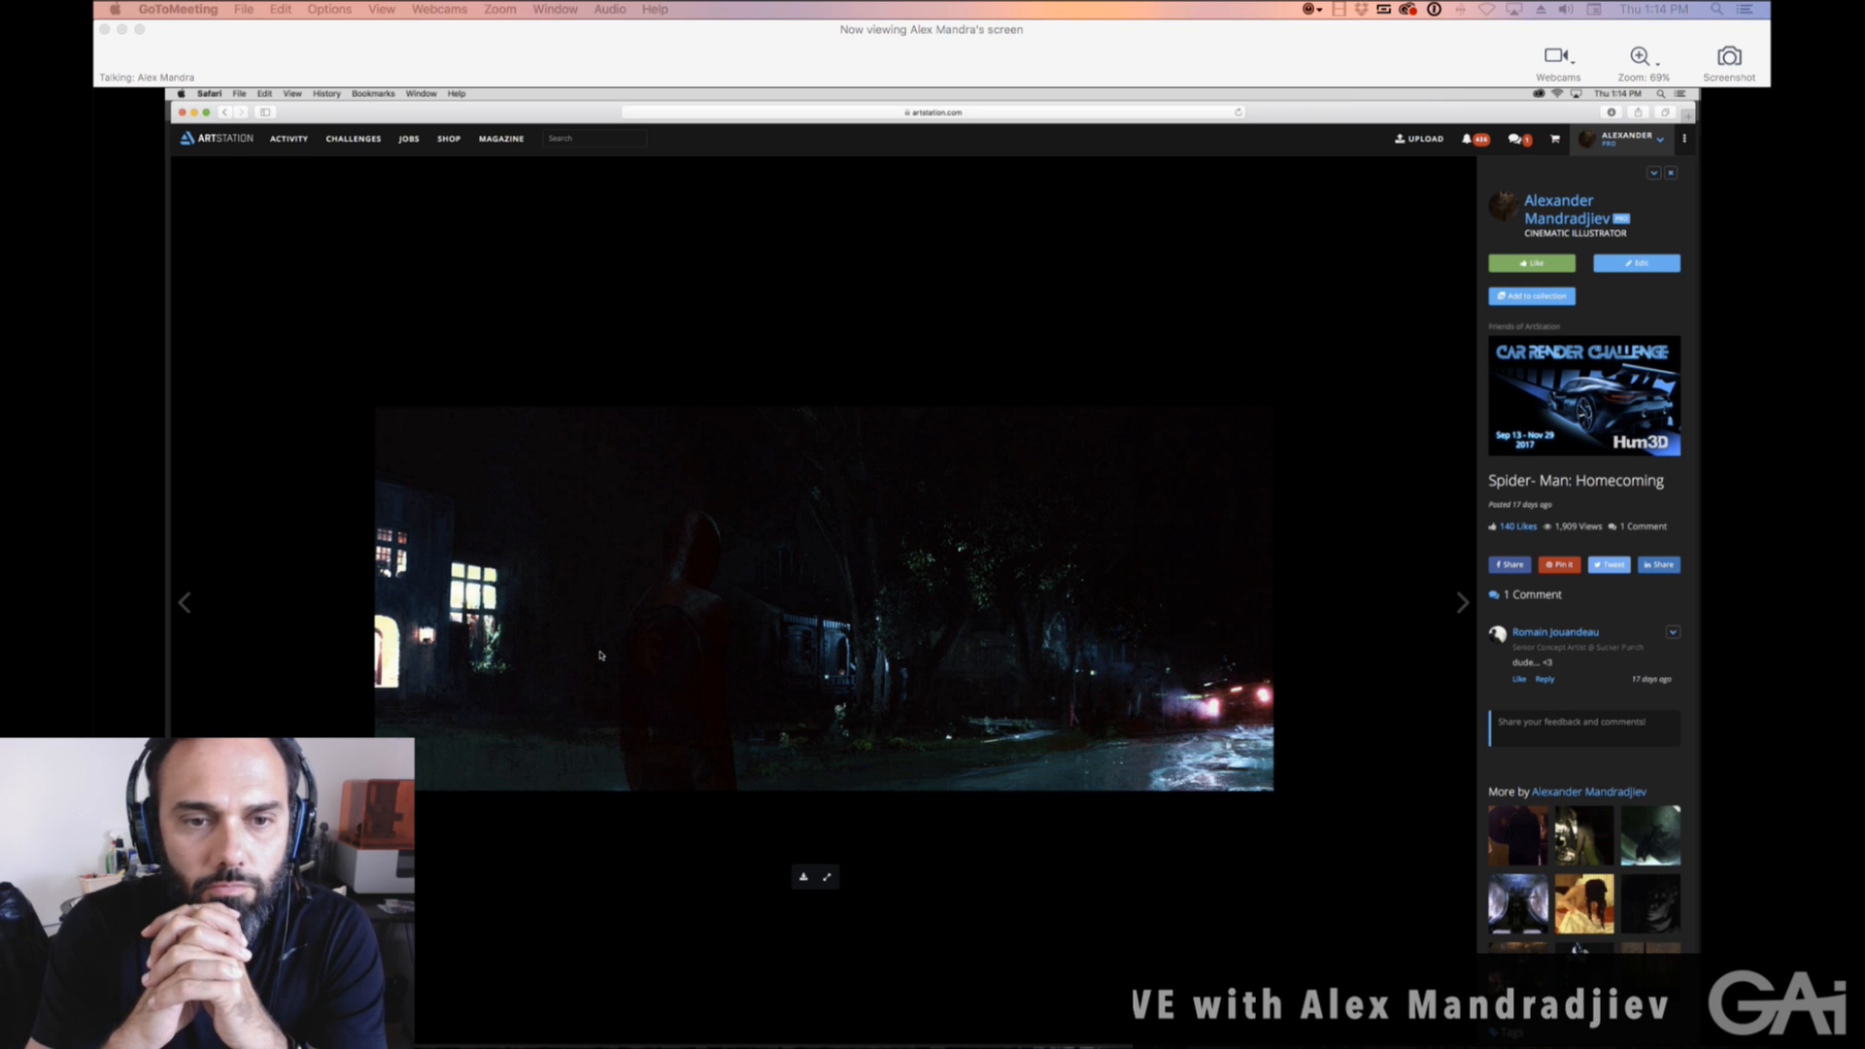
{"action": "mouse_move", "coordinate": [567, 644]}
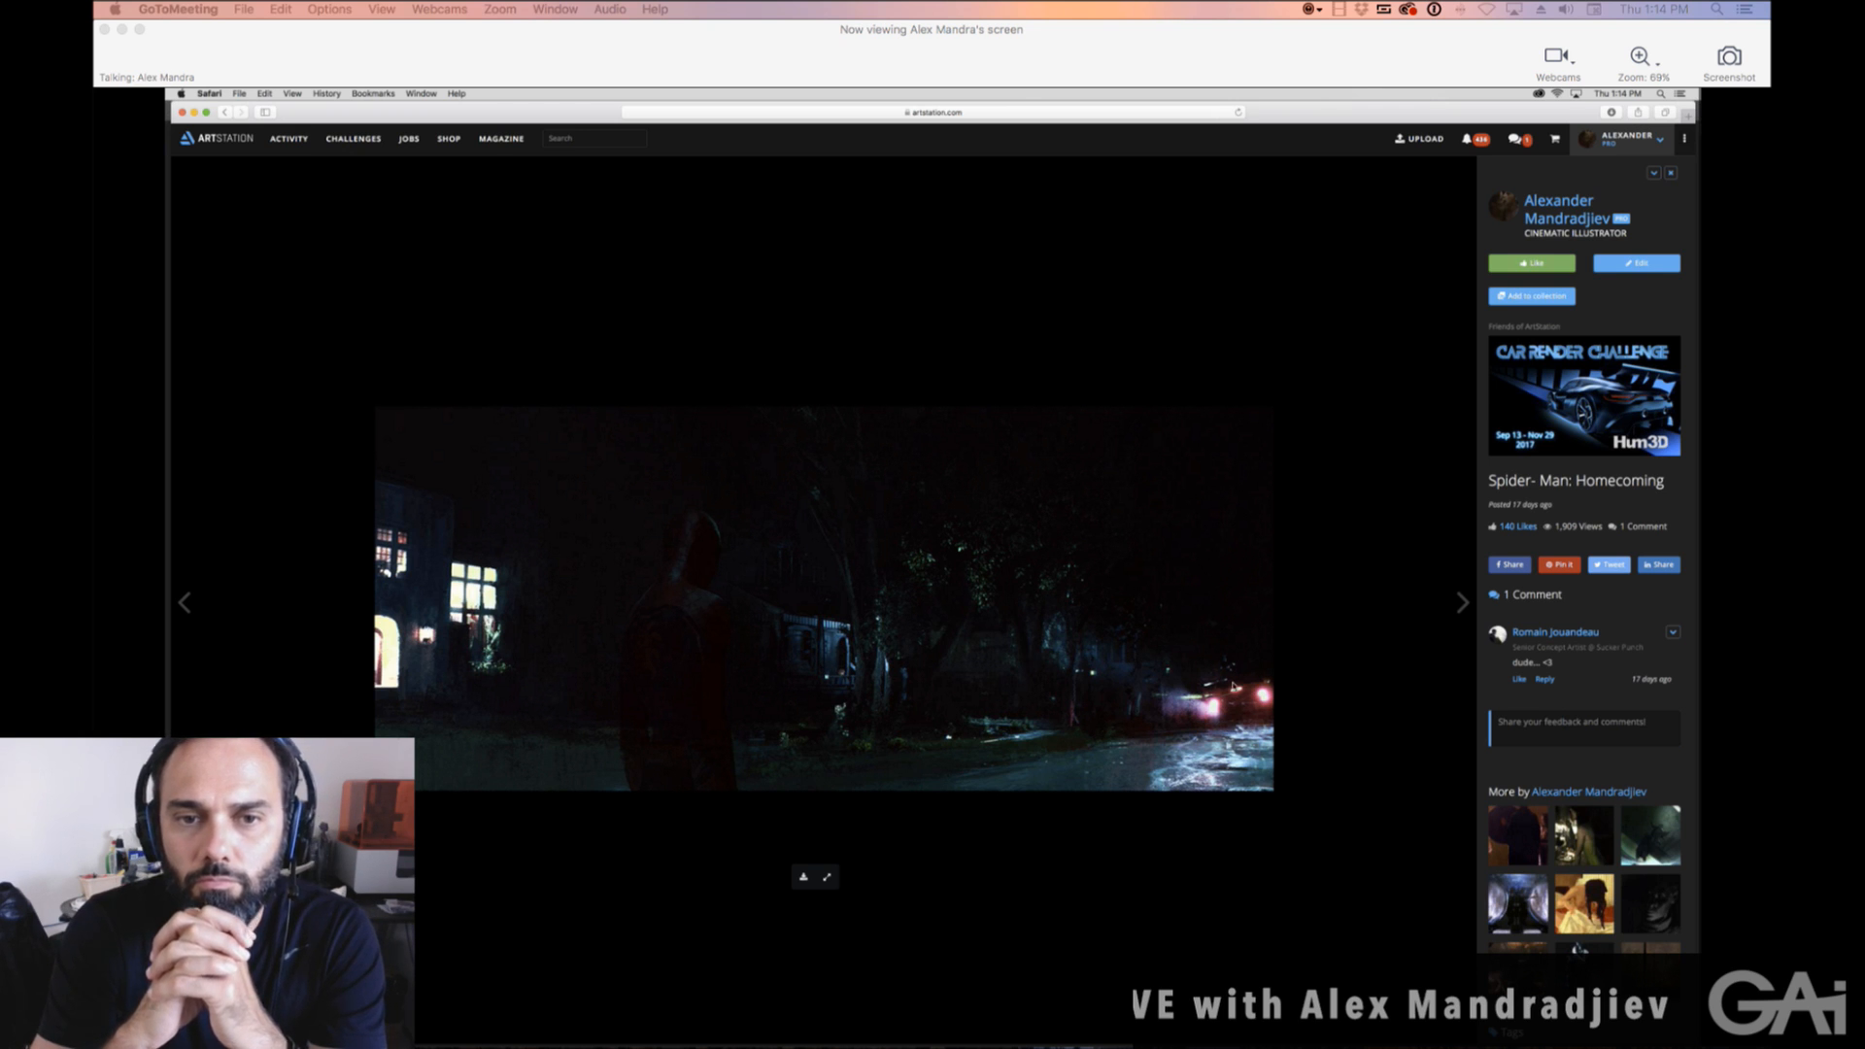
{"action": "mouse_move", "coordinate": [1291, 644]}
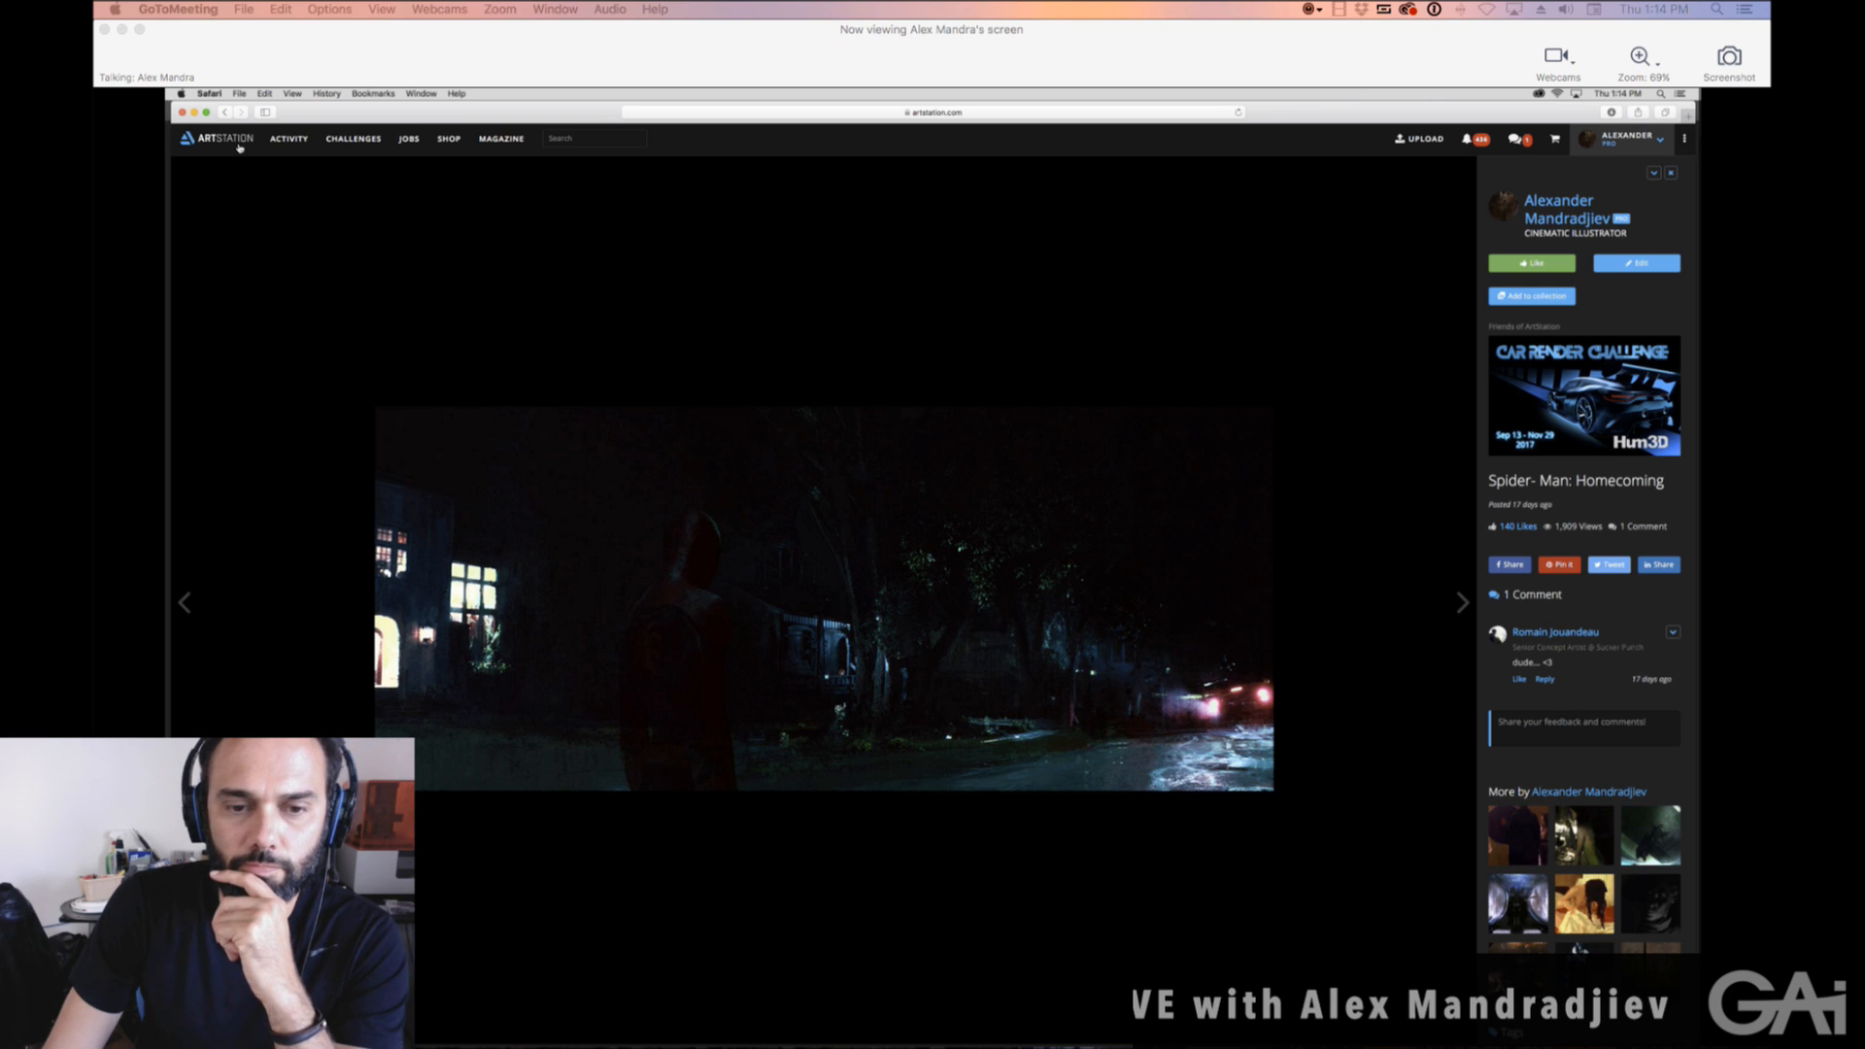
{"action": "mouse_move", "coordinate": [233, 142]}
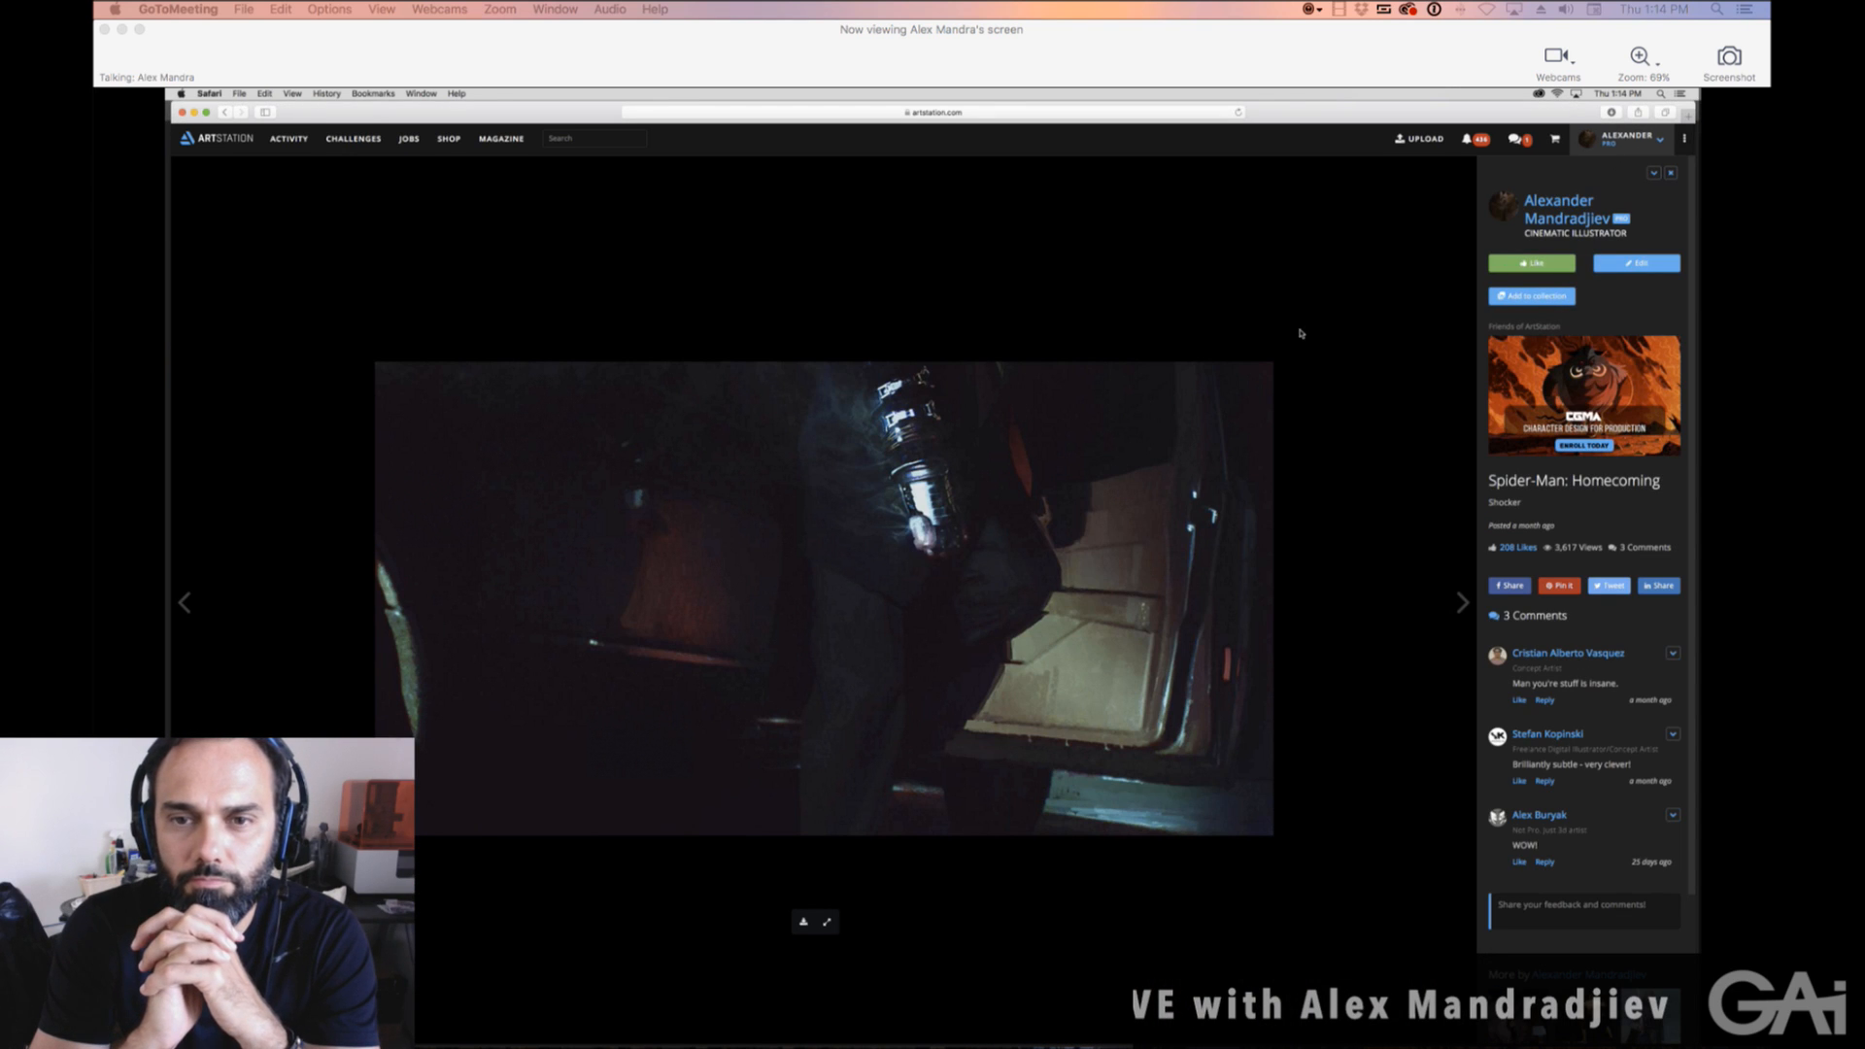
{"action": "mouse_move", "coordinate": [1245, 729]}
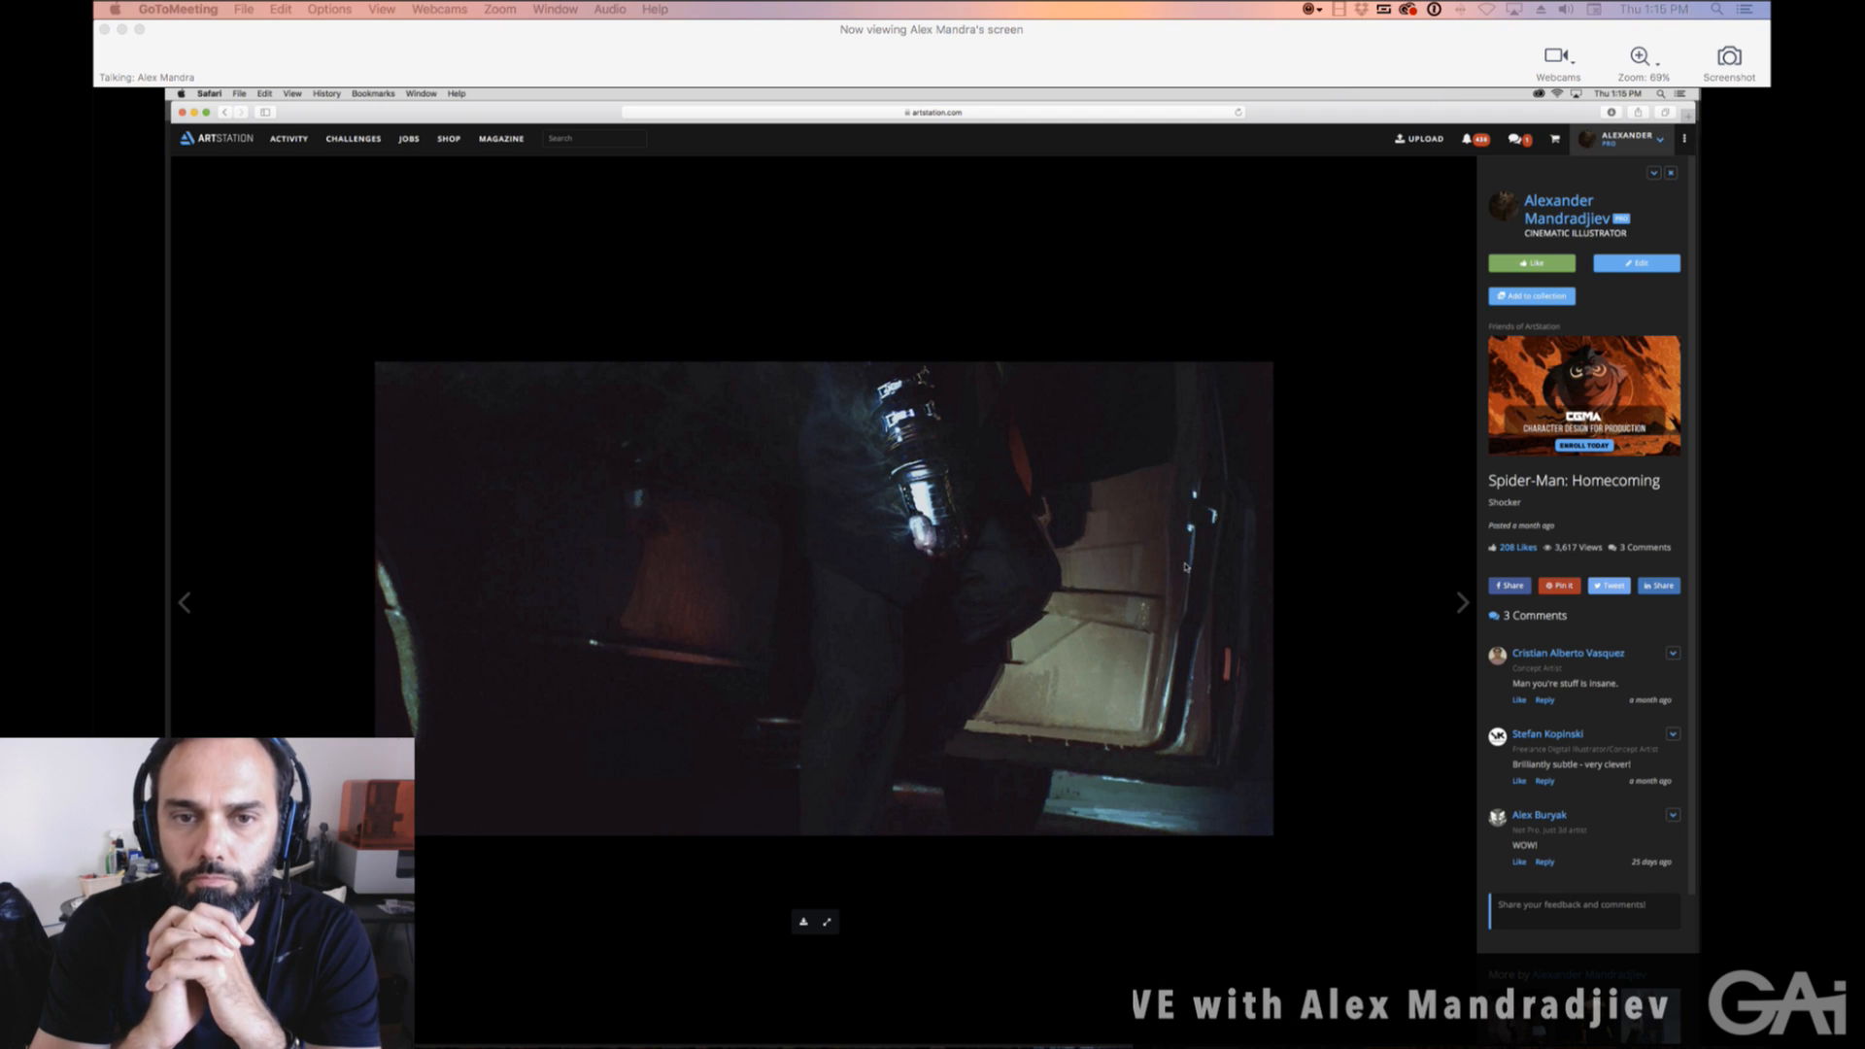
{"action": "mouse_move", "coordinate": [989, 927]}
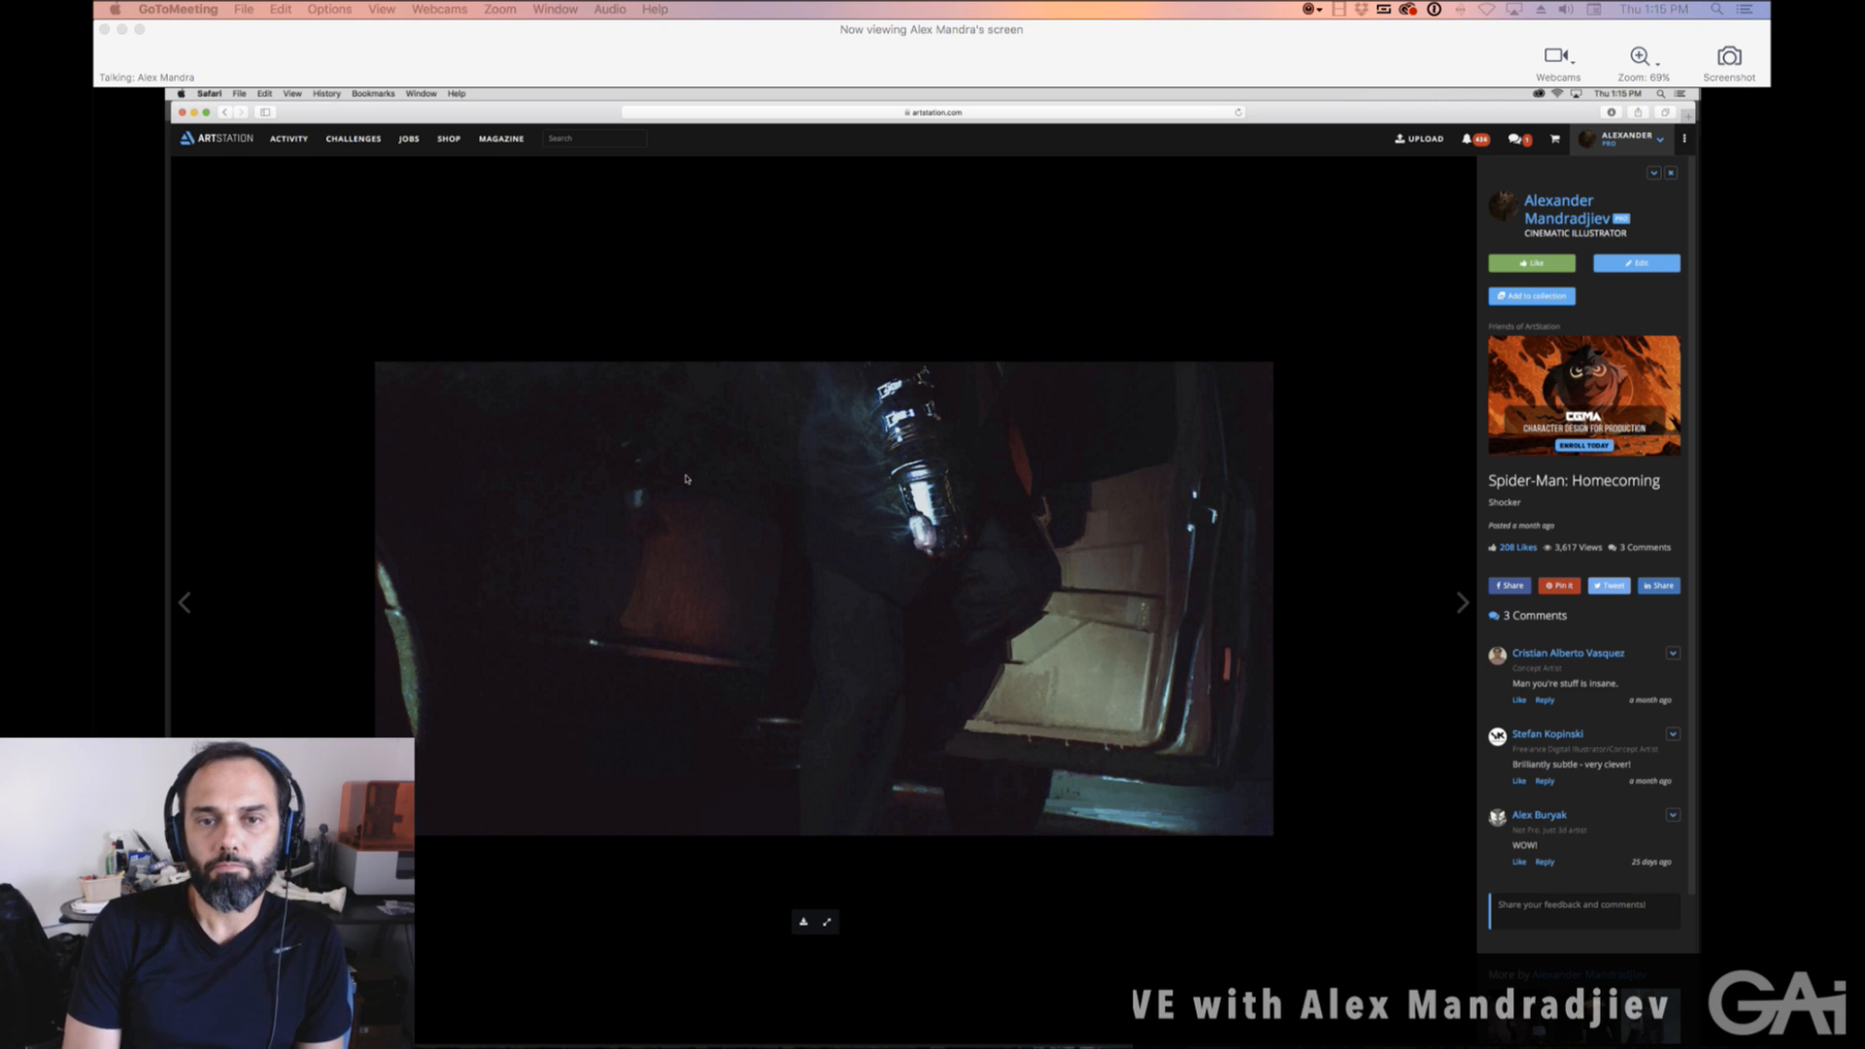
{"action": "mouse_move", "coordinate": [982, 339]}
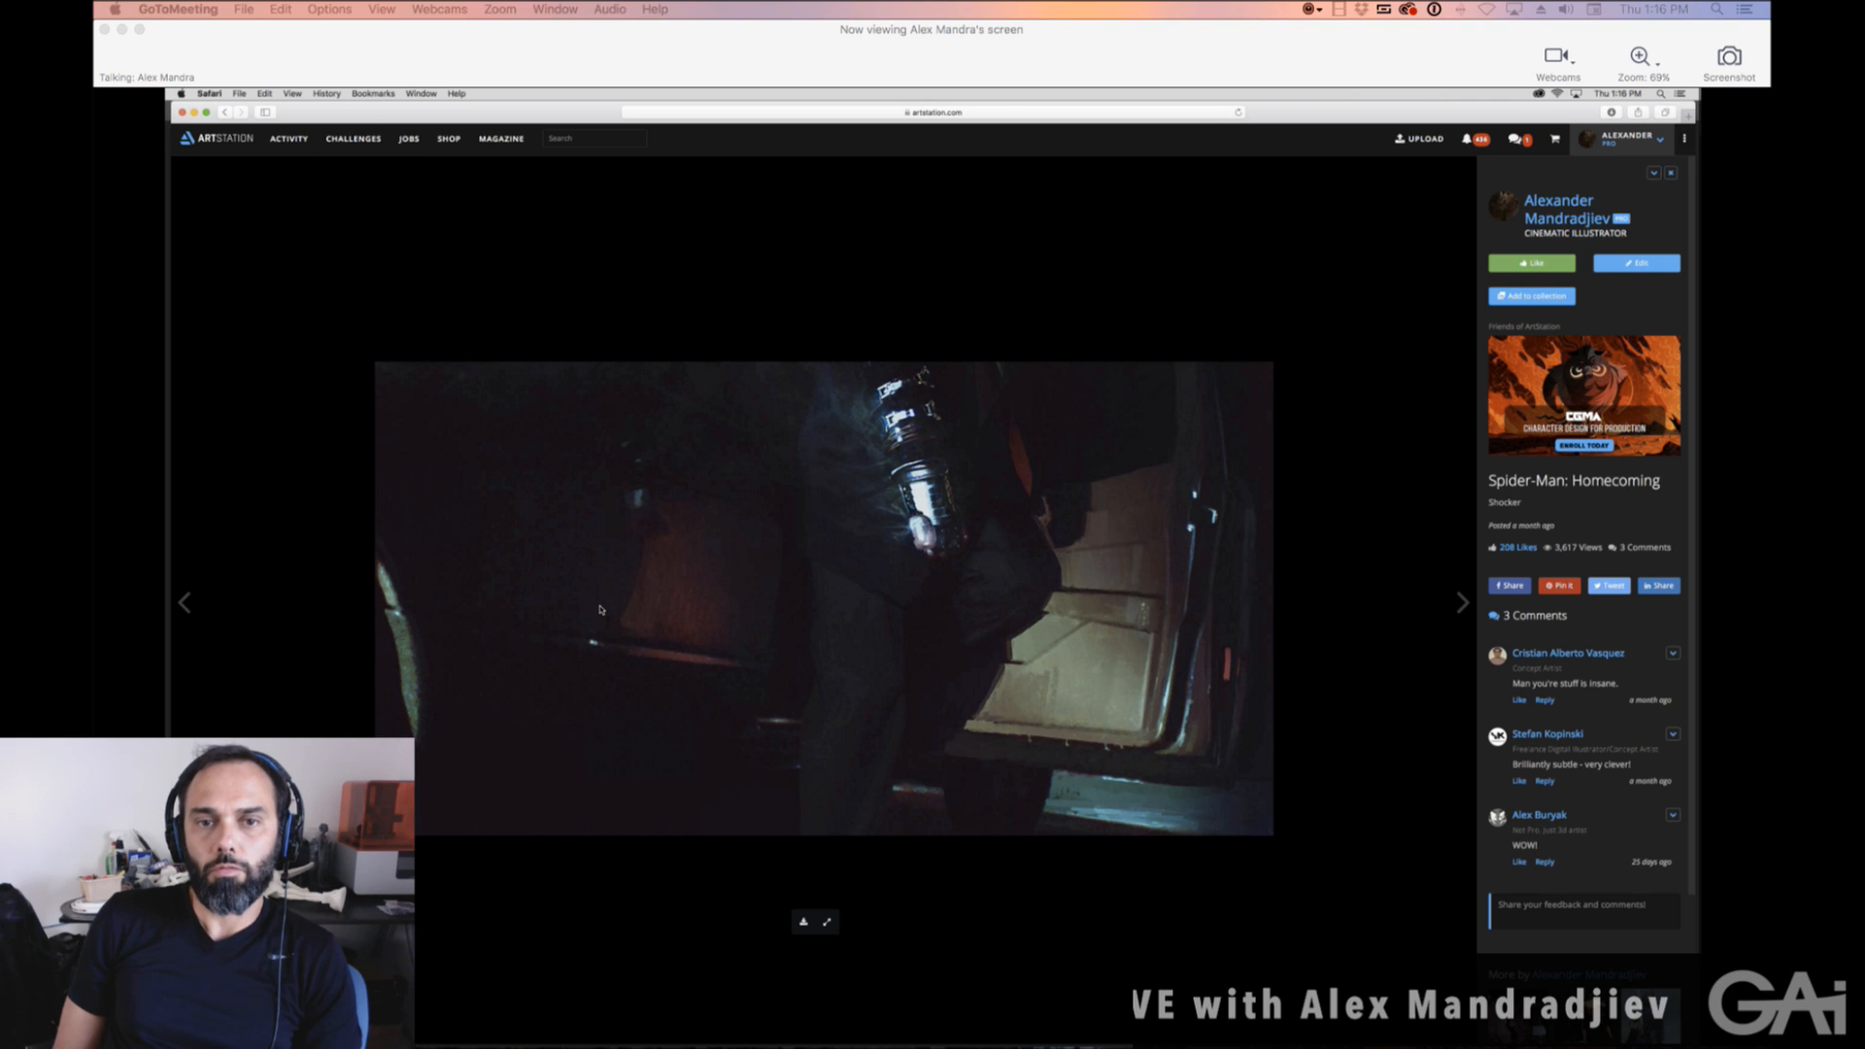
{"action": "mouse_move", "coordinate": [444, 788]}
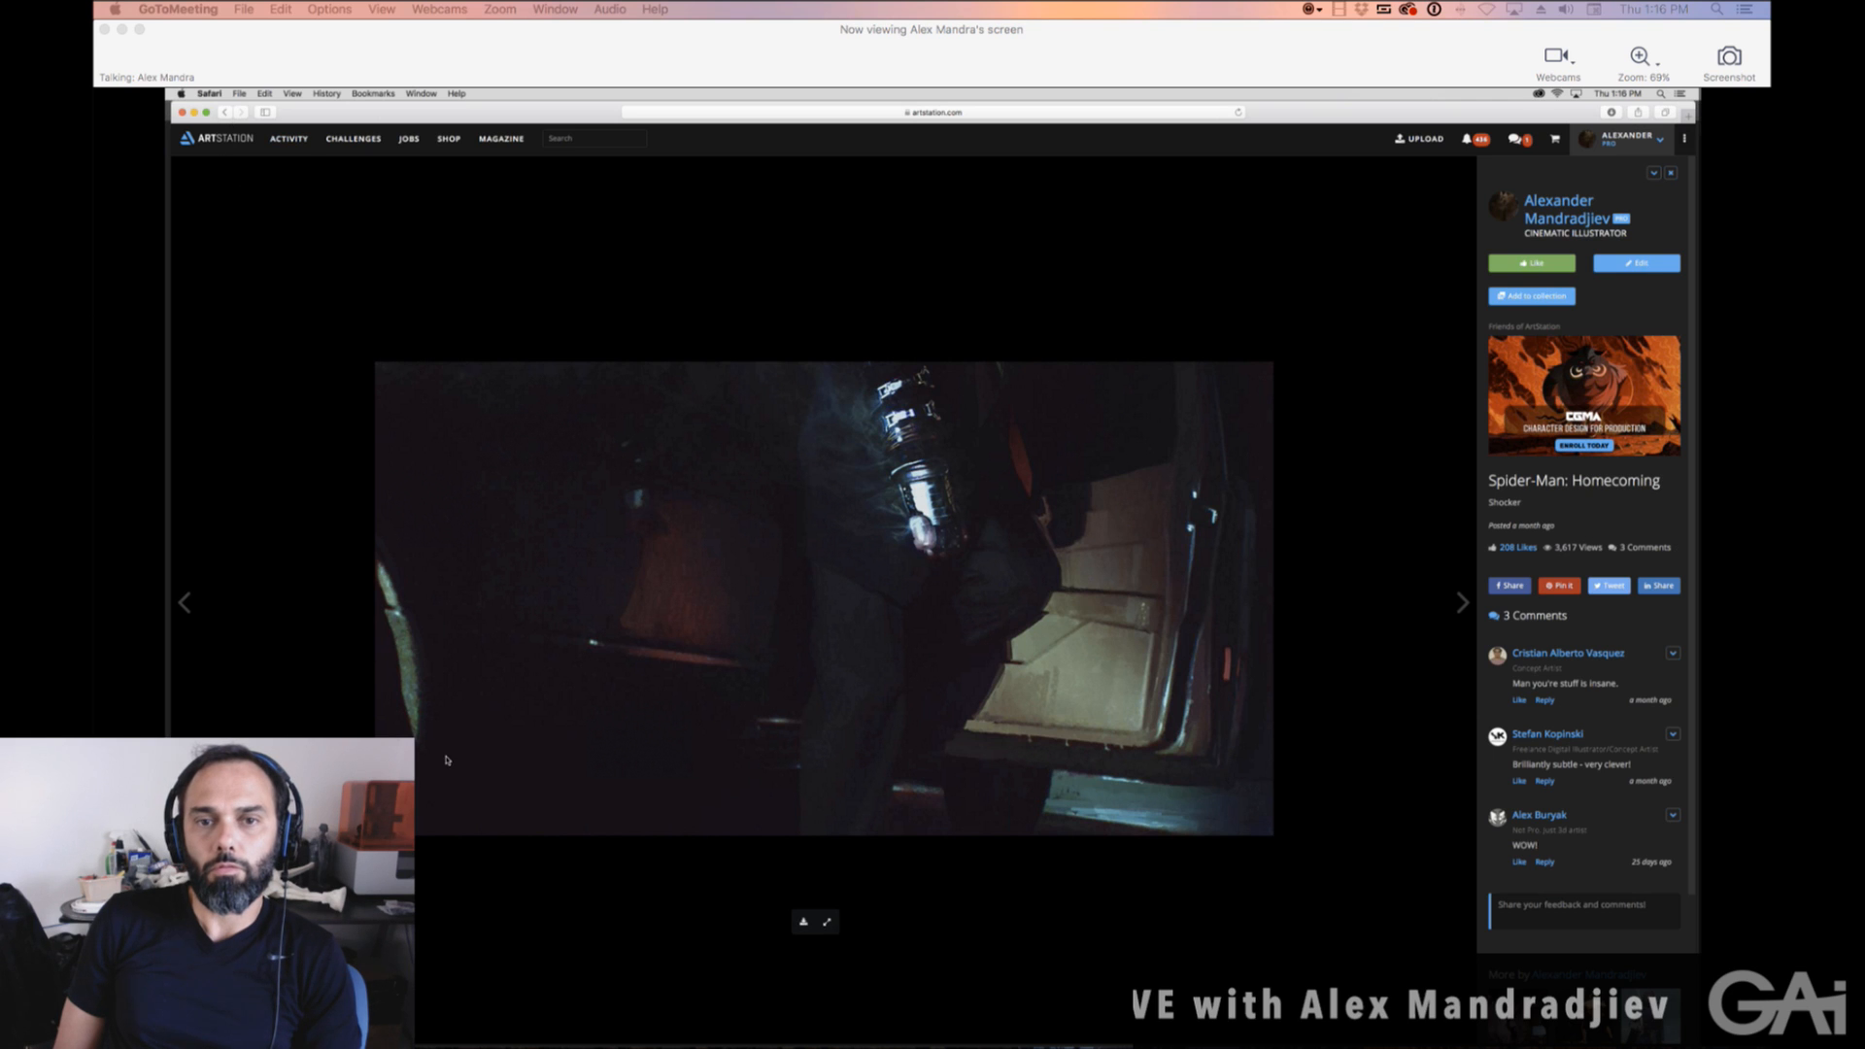
{"action": "mouse_move", "coordinate": [857, 329]}
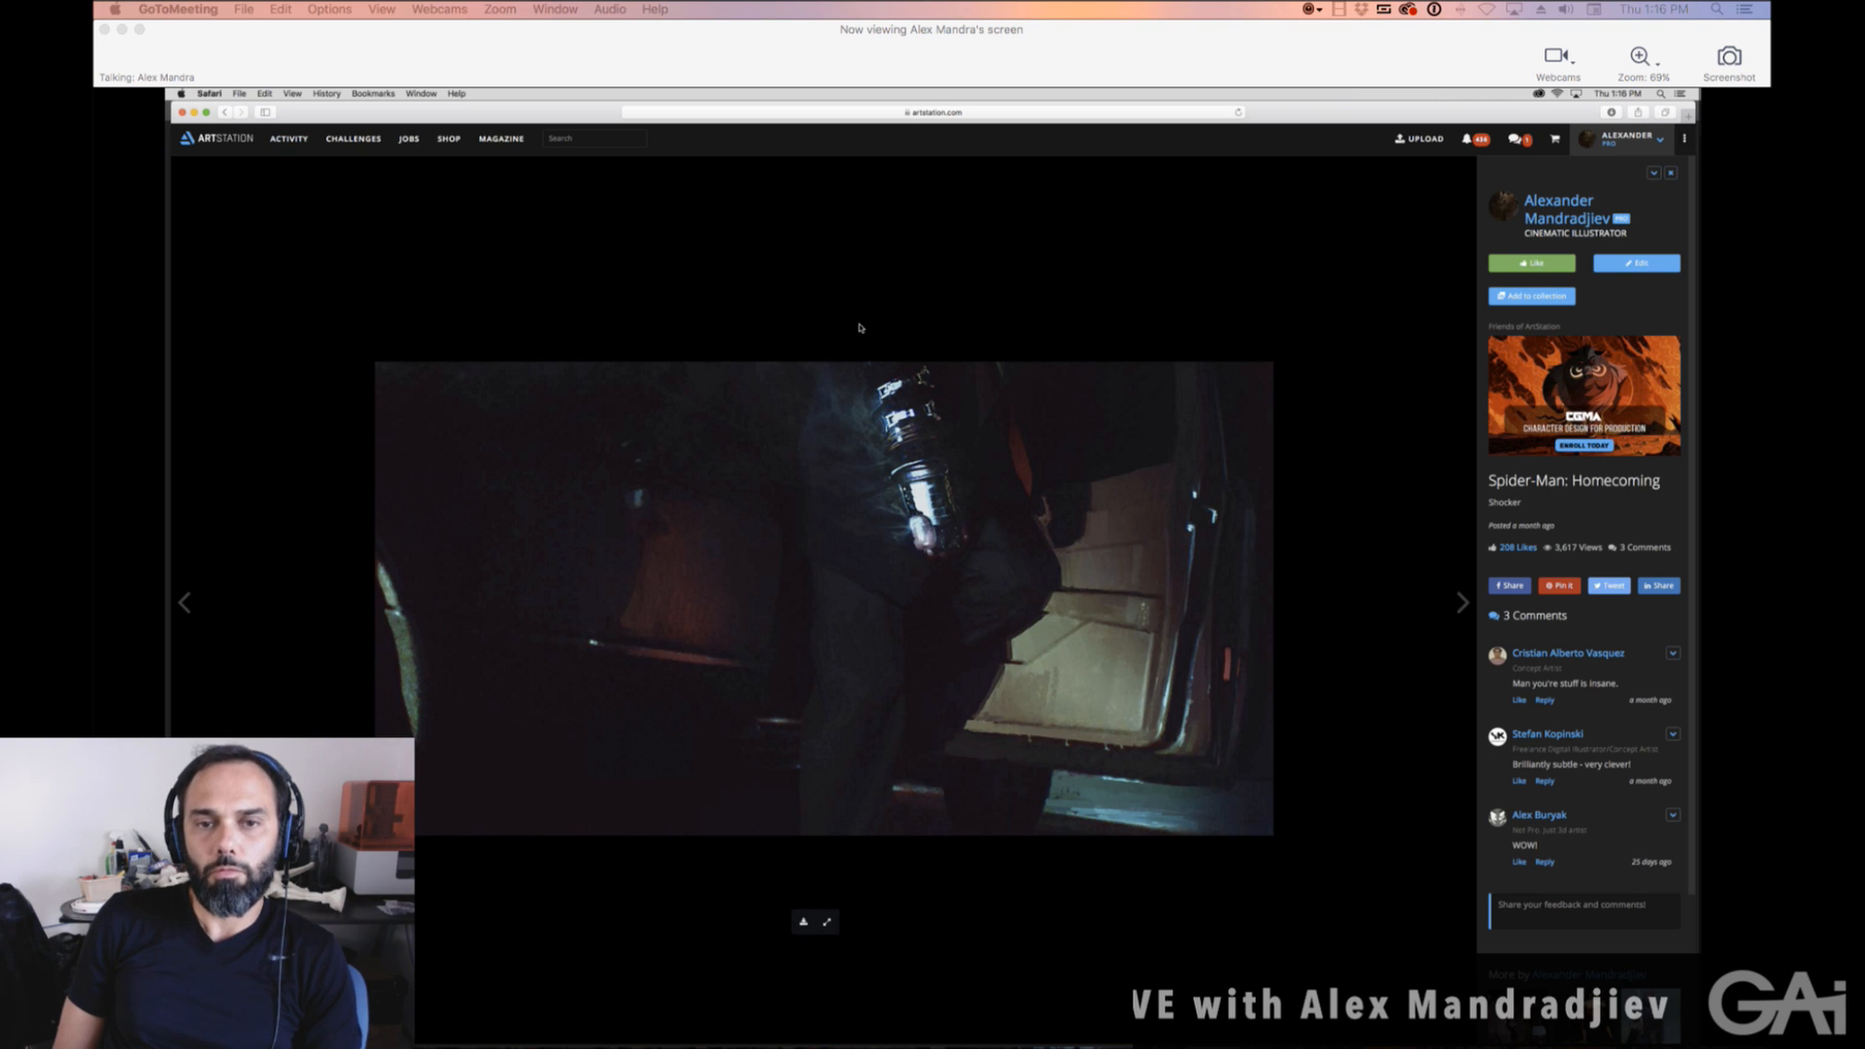
{"action": "mouse_move", "coordinate": [1252, 728]}
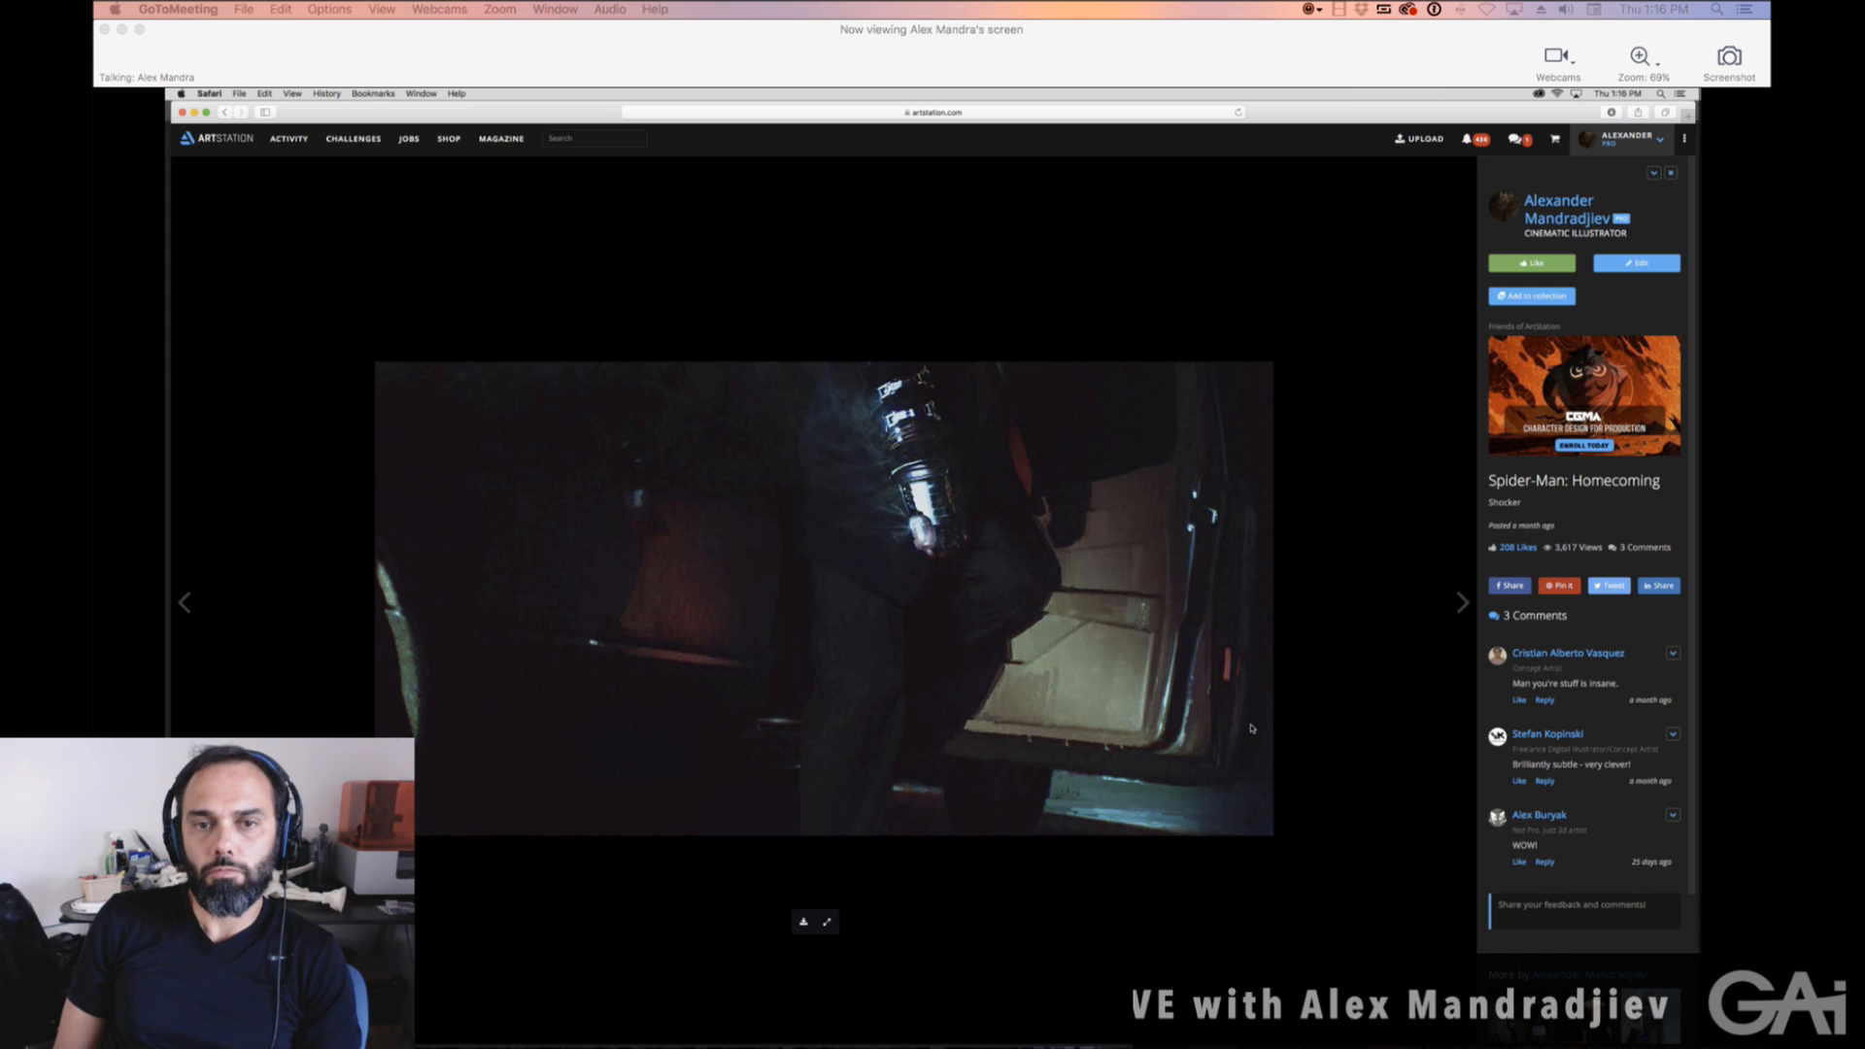
{"action": "mouse_move", "coordinate": [1046, 570]}
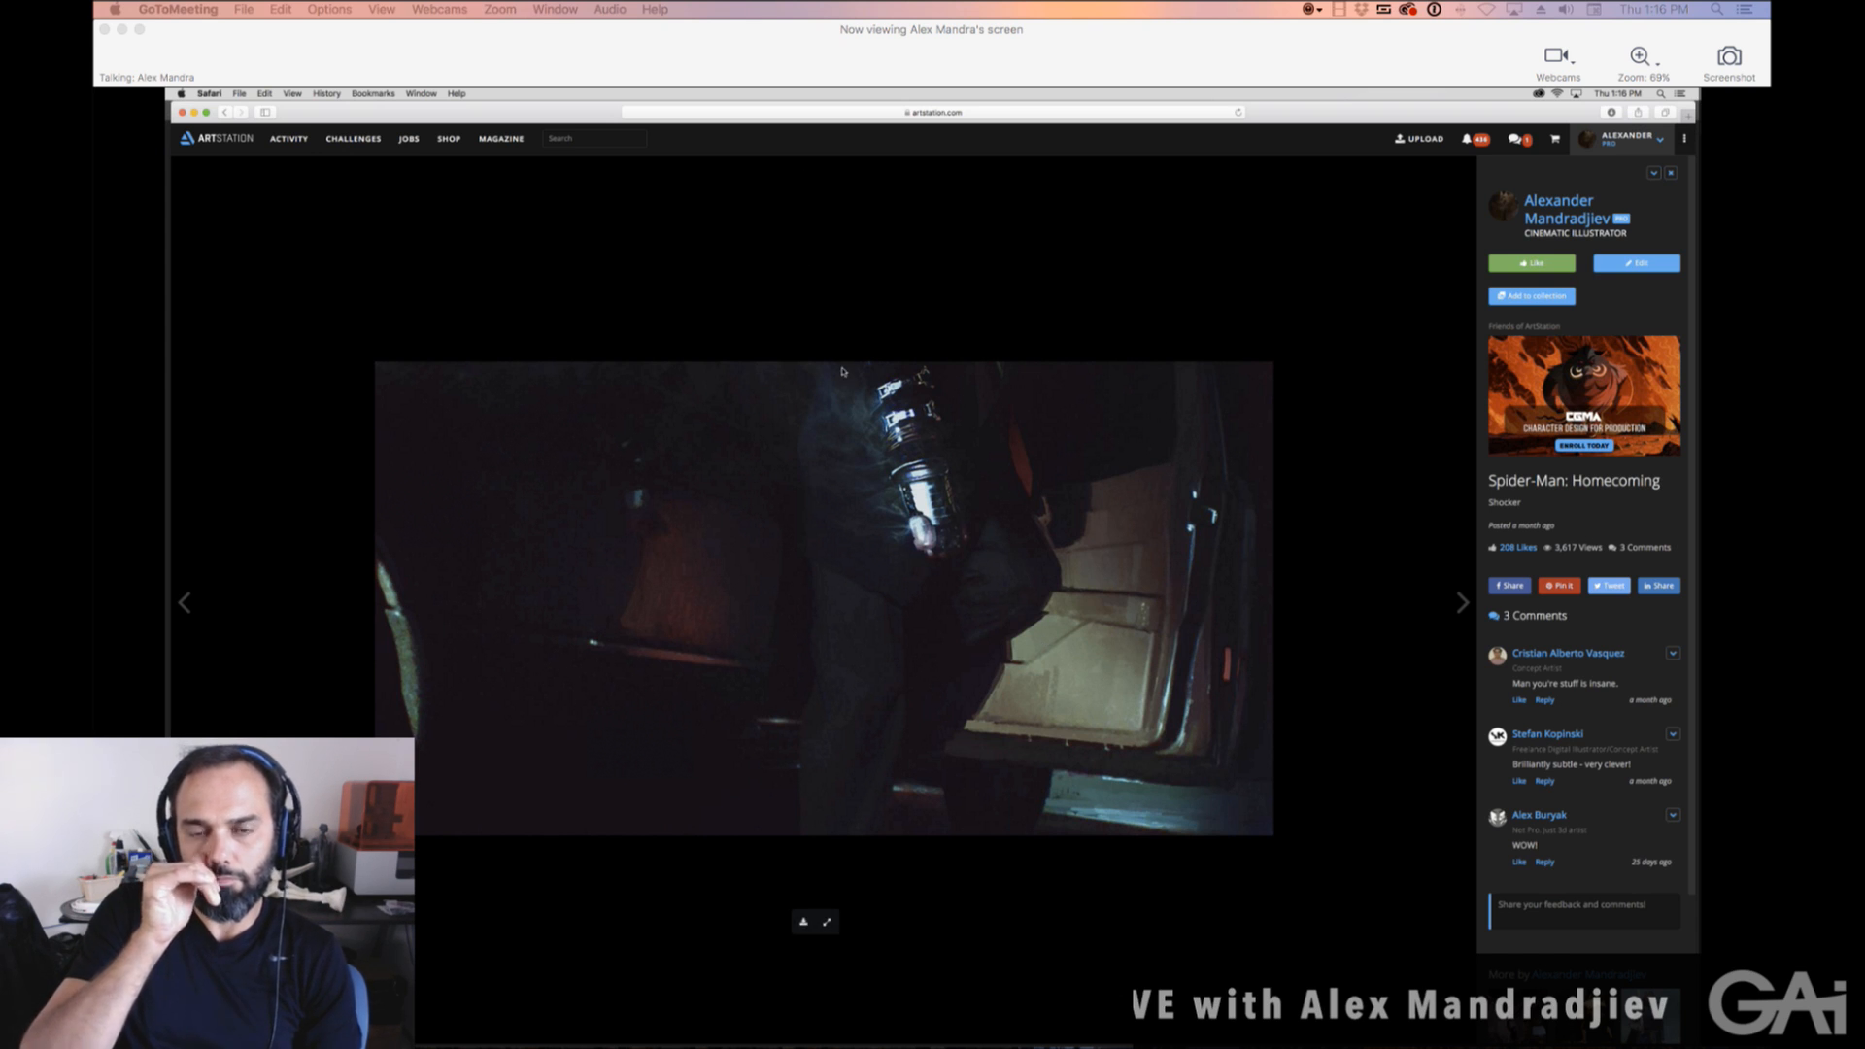
{"action": "mouse_move", "coordinate": [829, 649]}
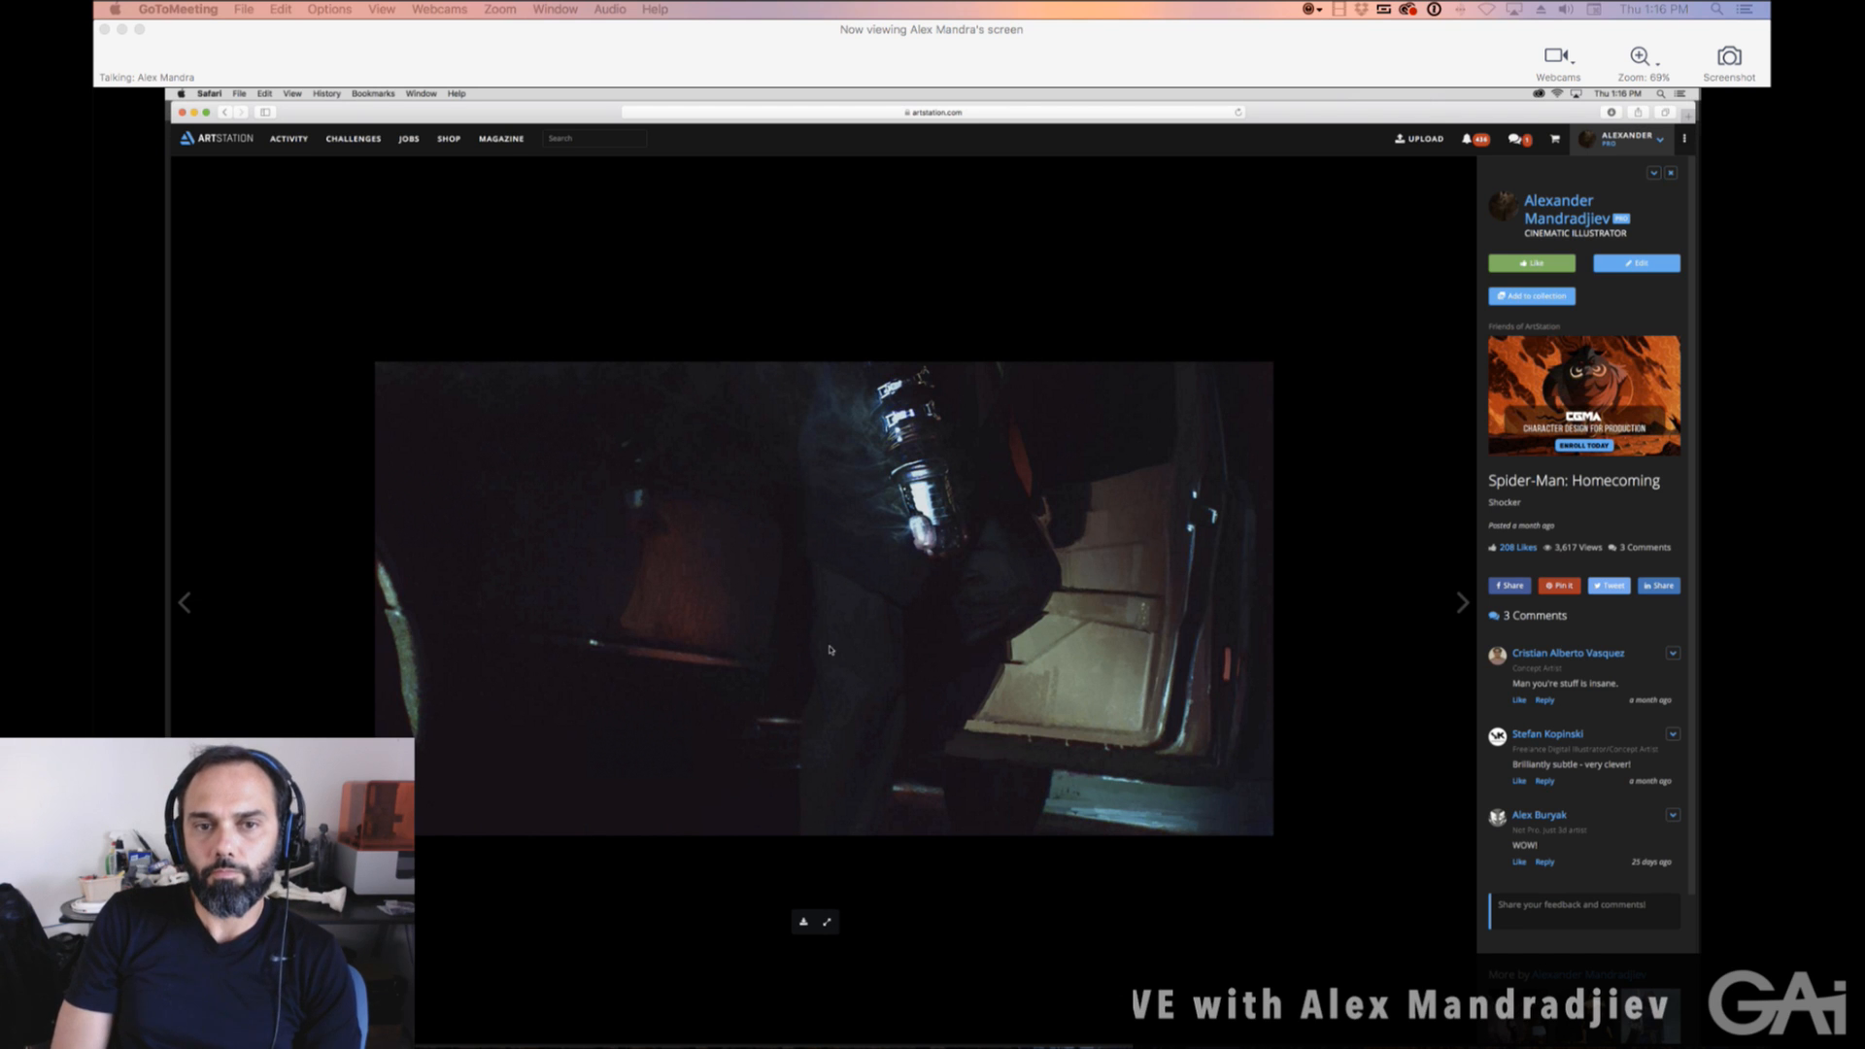
{"action": "mouse_move", "coordinate": [1080, 738]}
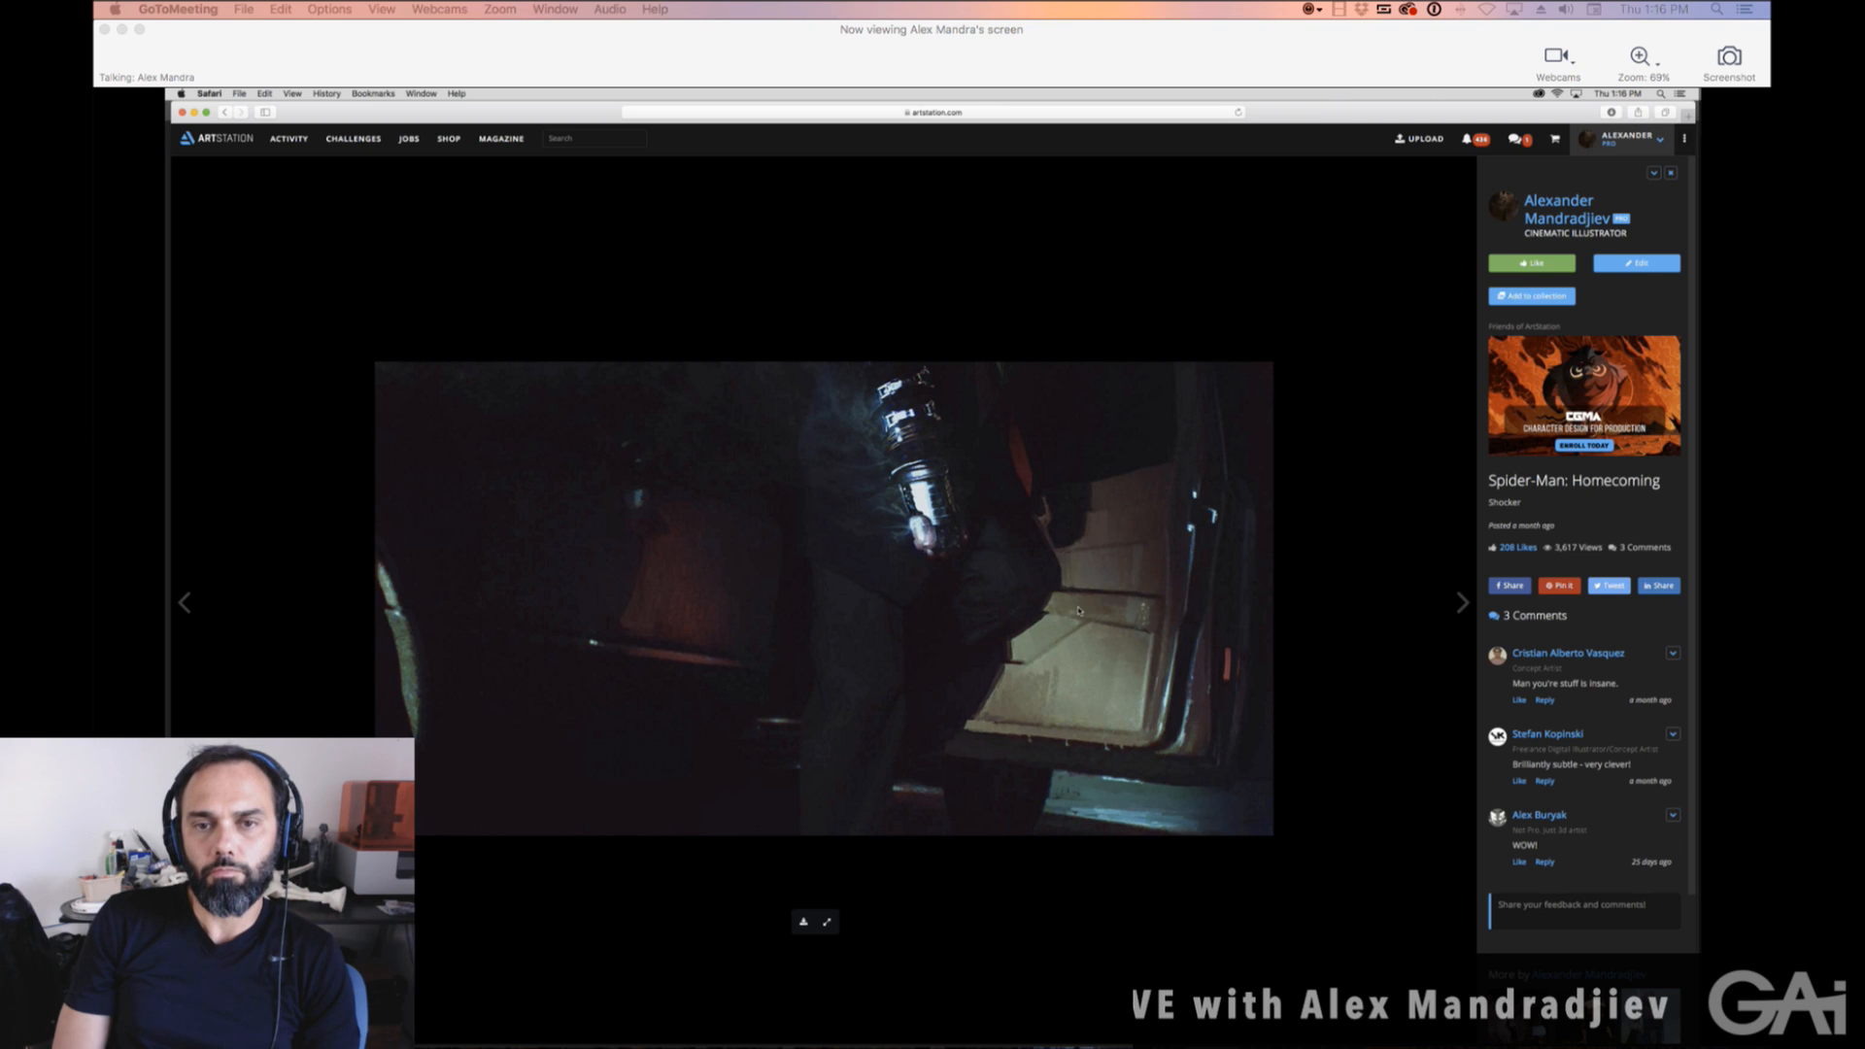
{"action": "mouse_move", "coordinate": [1063, 858]}
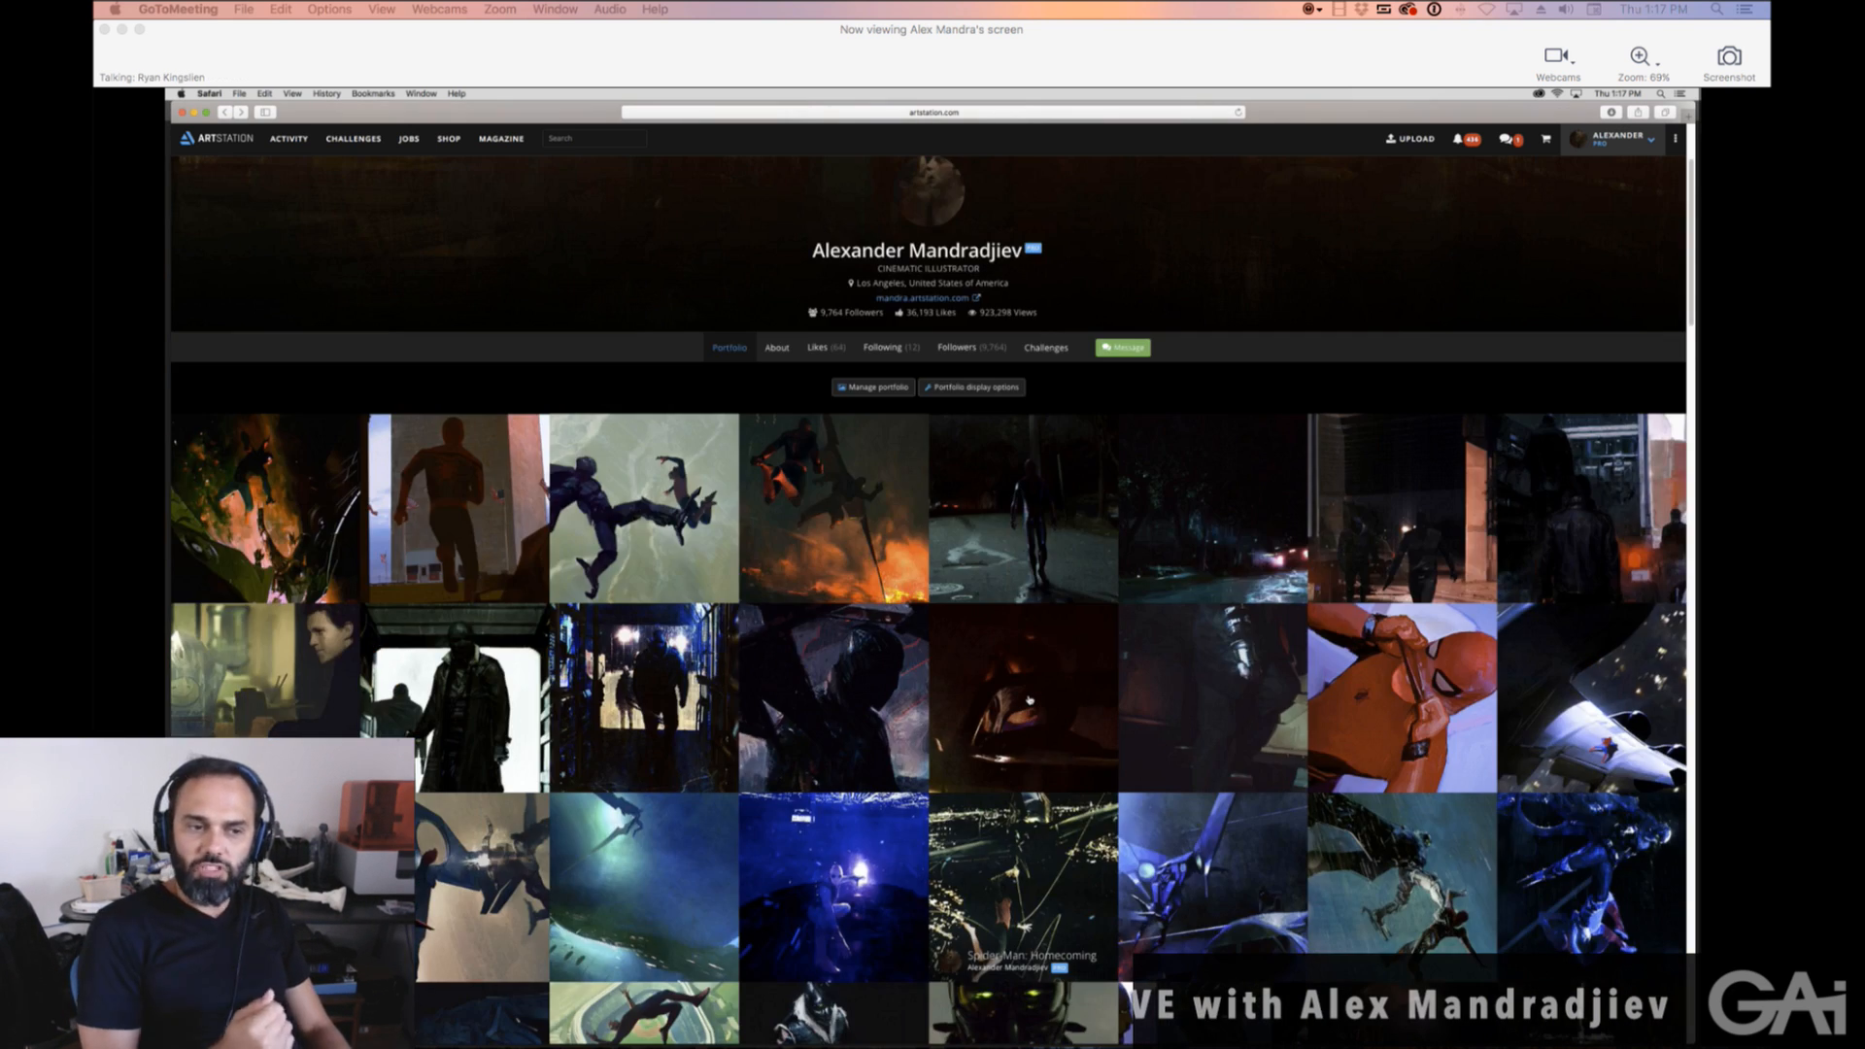
Scroll the portfolio grid down to show more Spider-Man: Homecoming thumbnails.
{"action": "scroll", "scroll_direction": "down", "scroll_amount": 3}
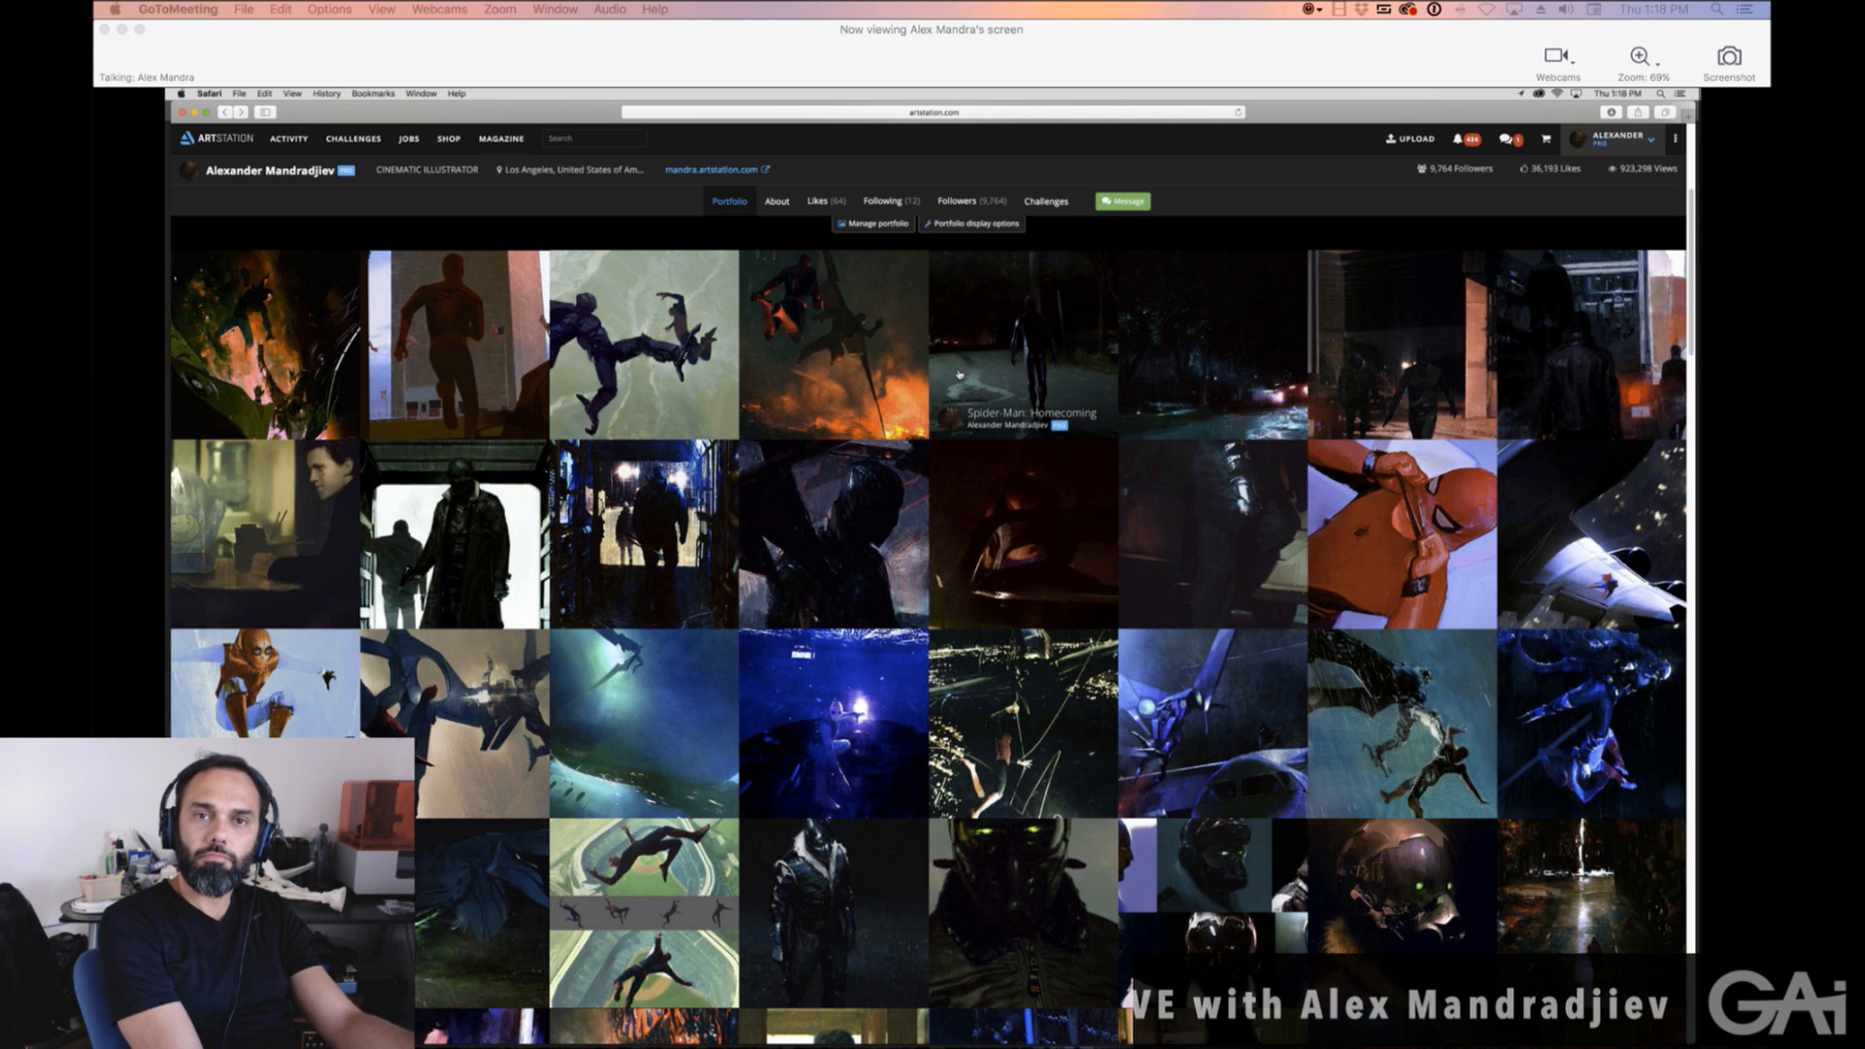
Open the night-street piece of a lone figure walking past parked cars.
{"action": "left_click", "coordinate": [1030, 350]}
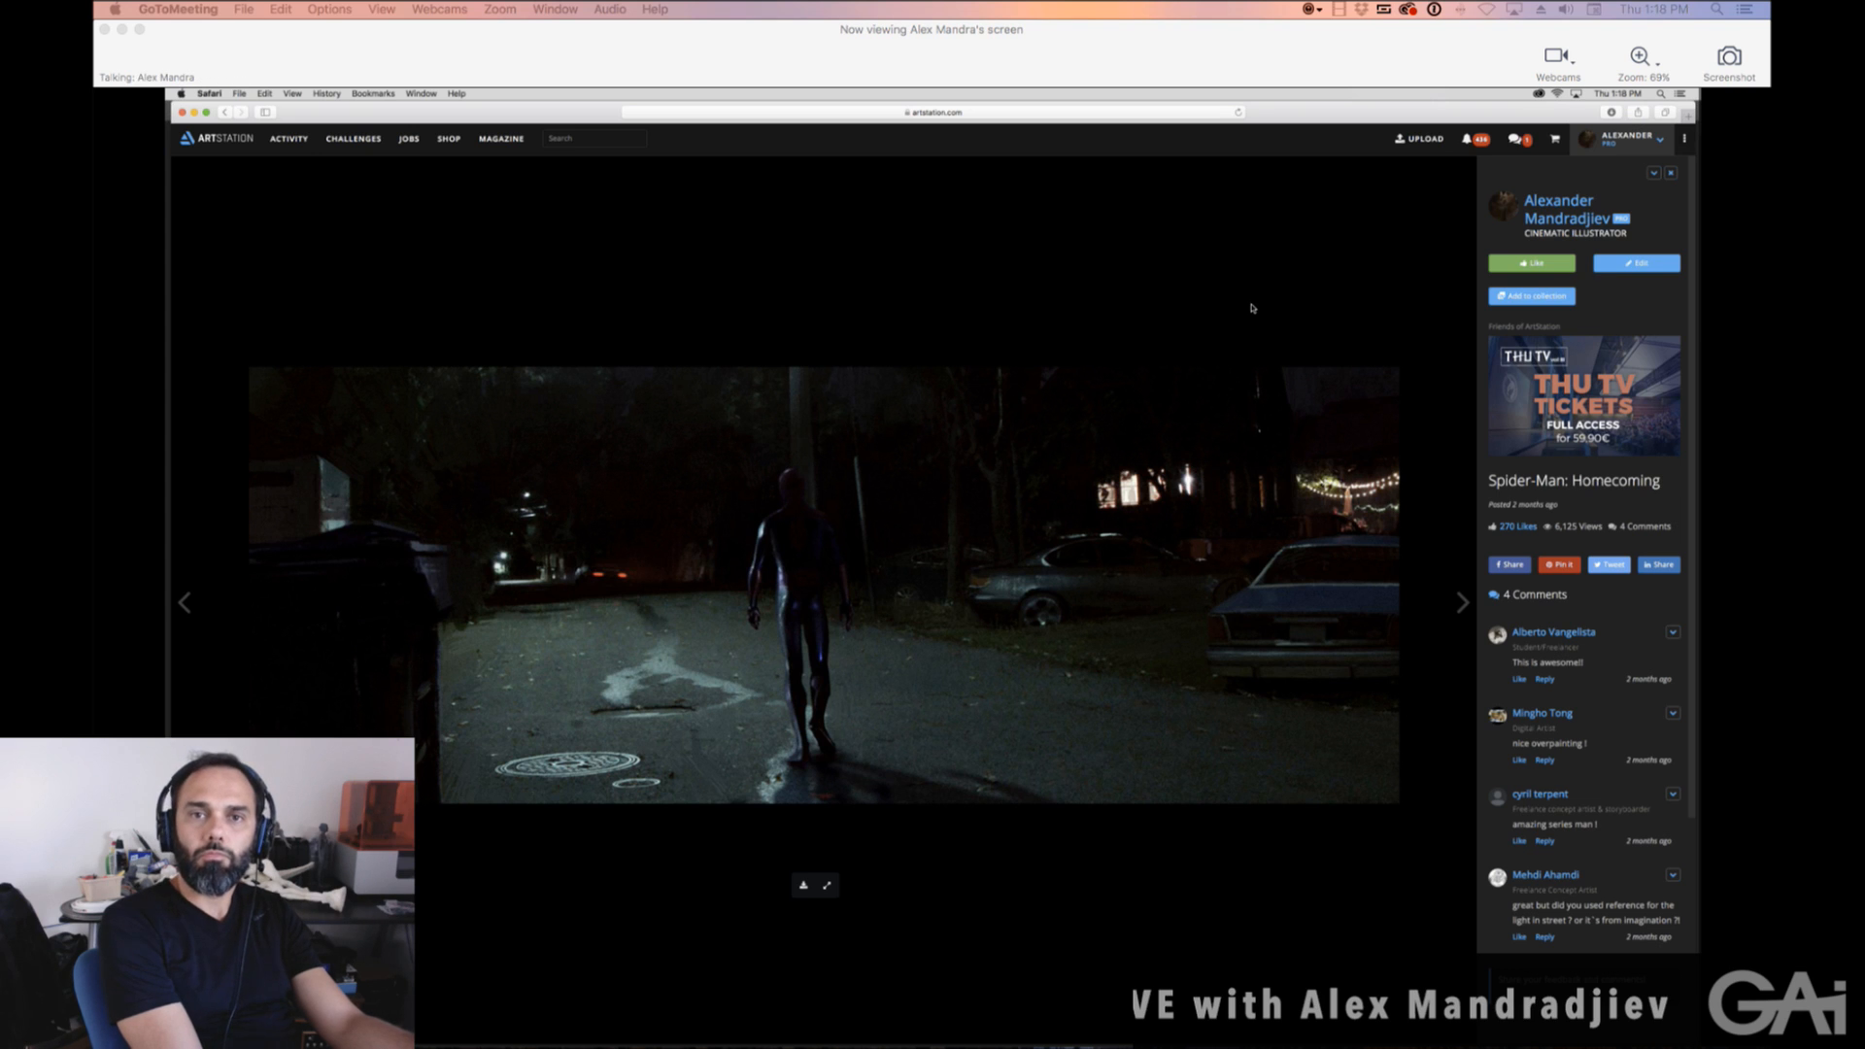
{"action": "mouse_move", "coordinate": [1125, 419]}
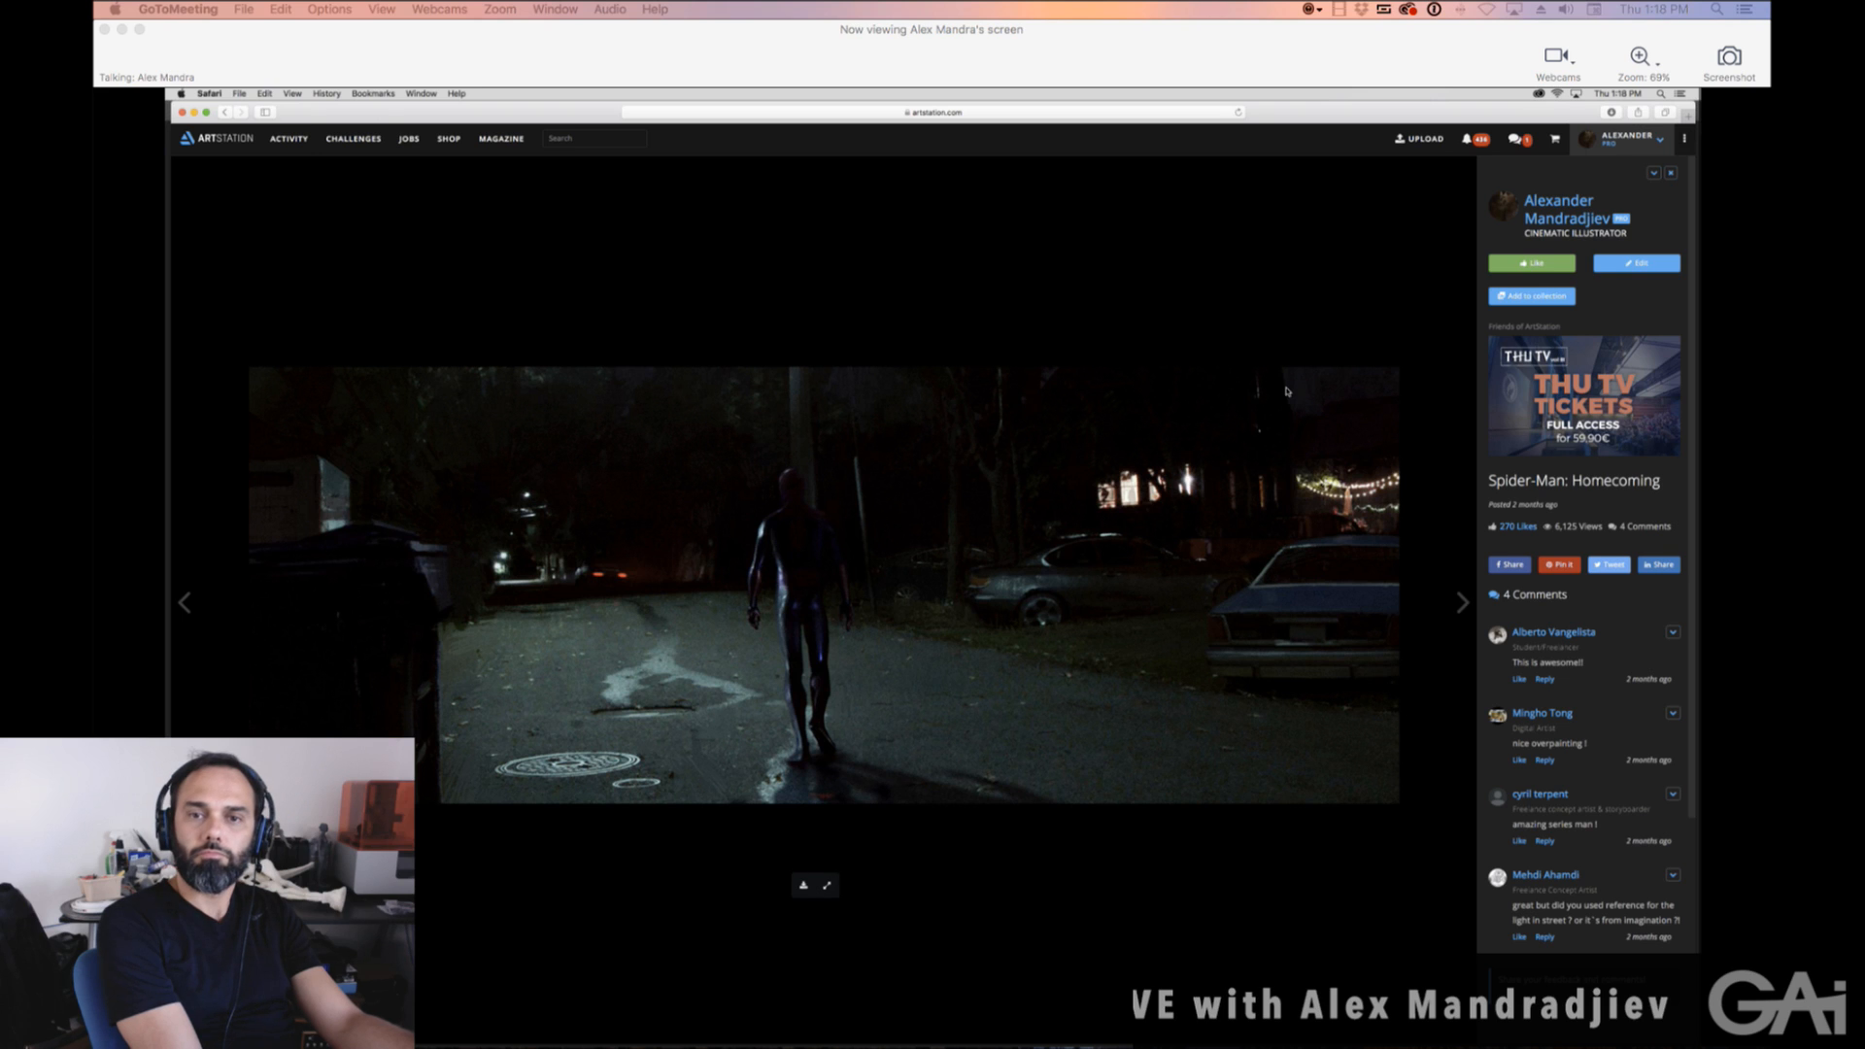
{"action": "mouse_move", "coordinate": [561, 443]}
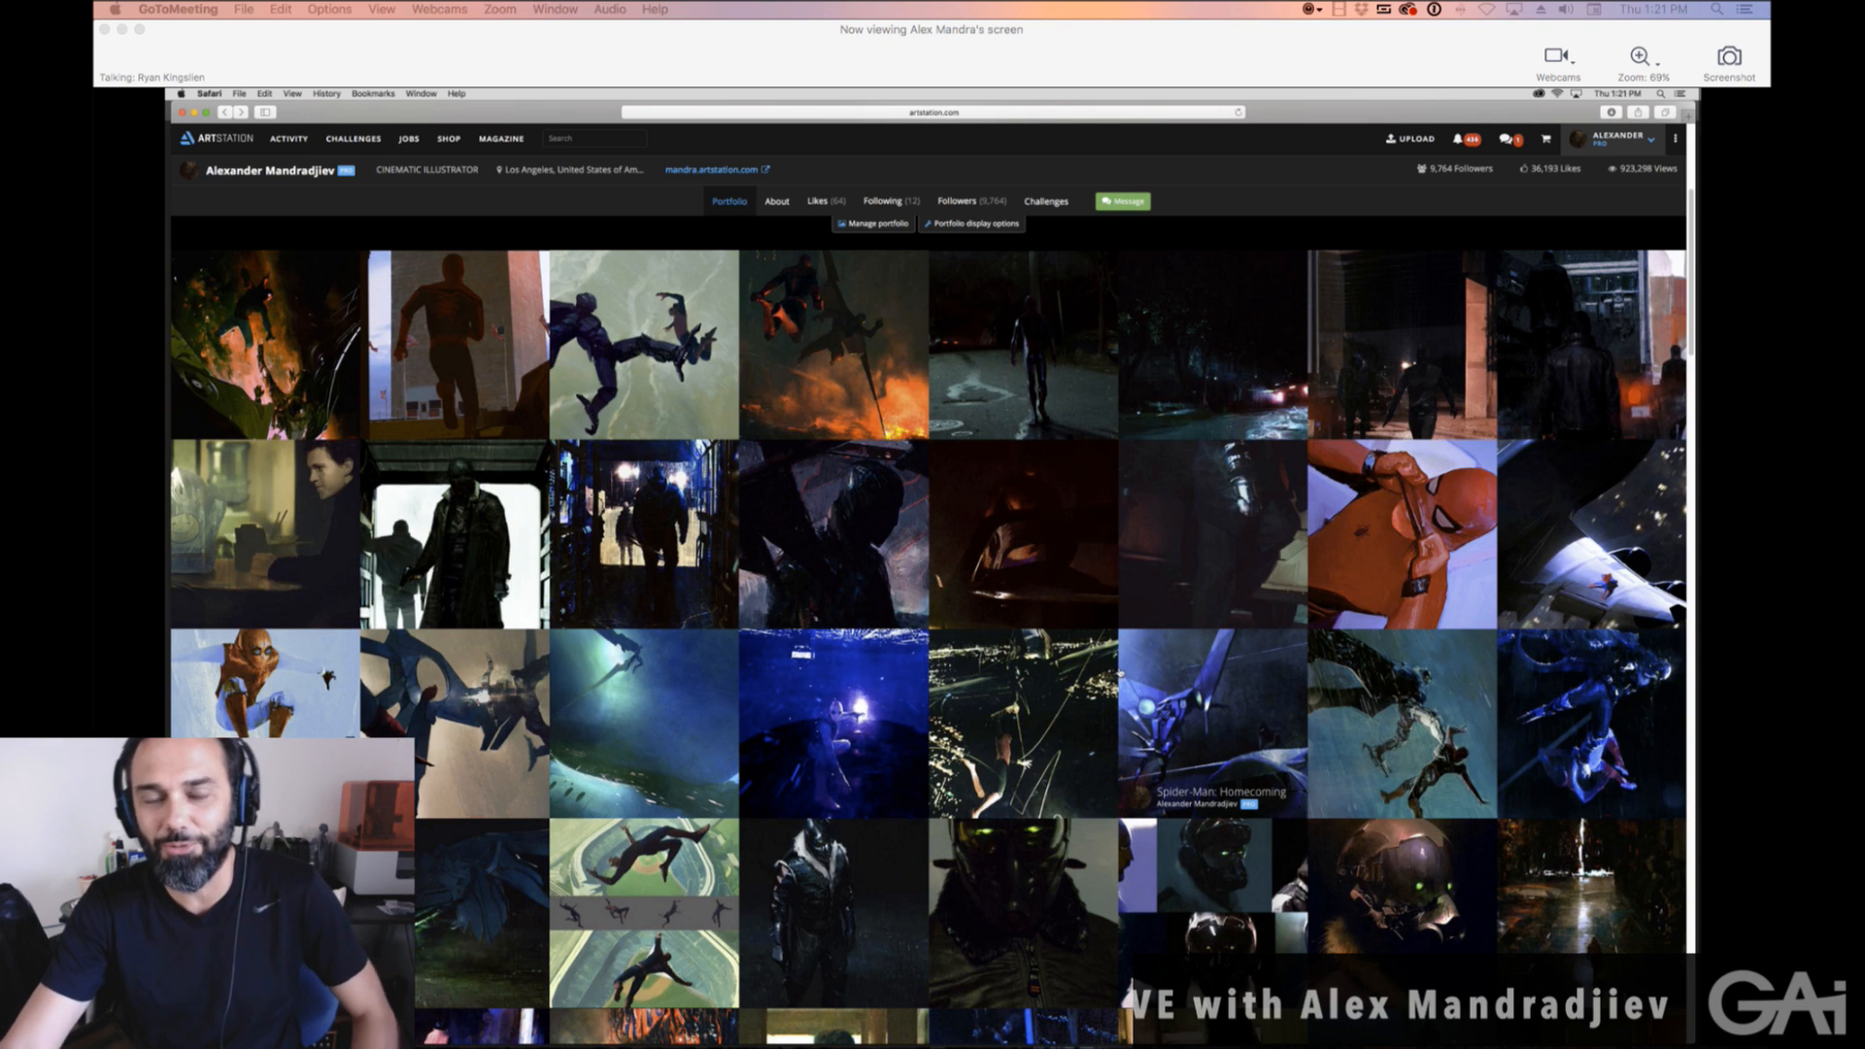
{"action": "scroll", "scroll_direction": "down", "scroll_amount": 3}
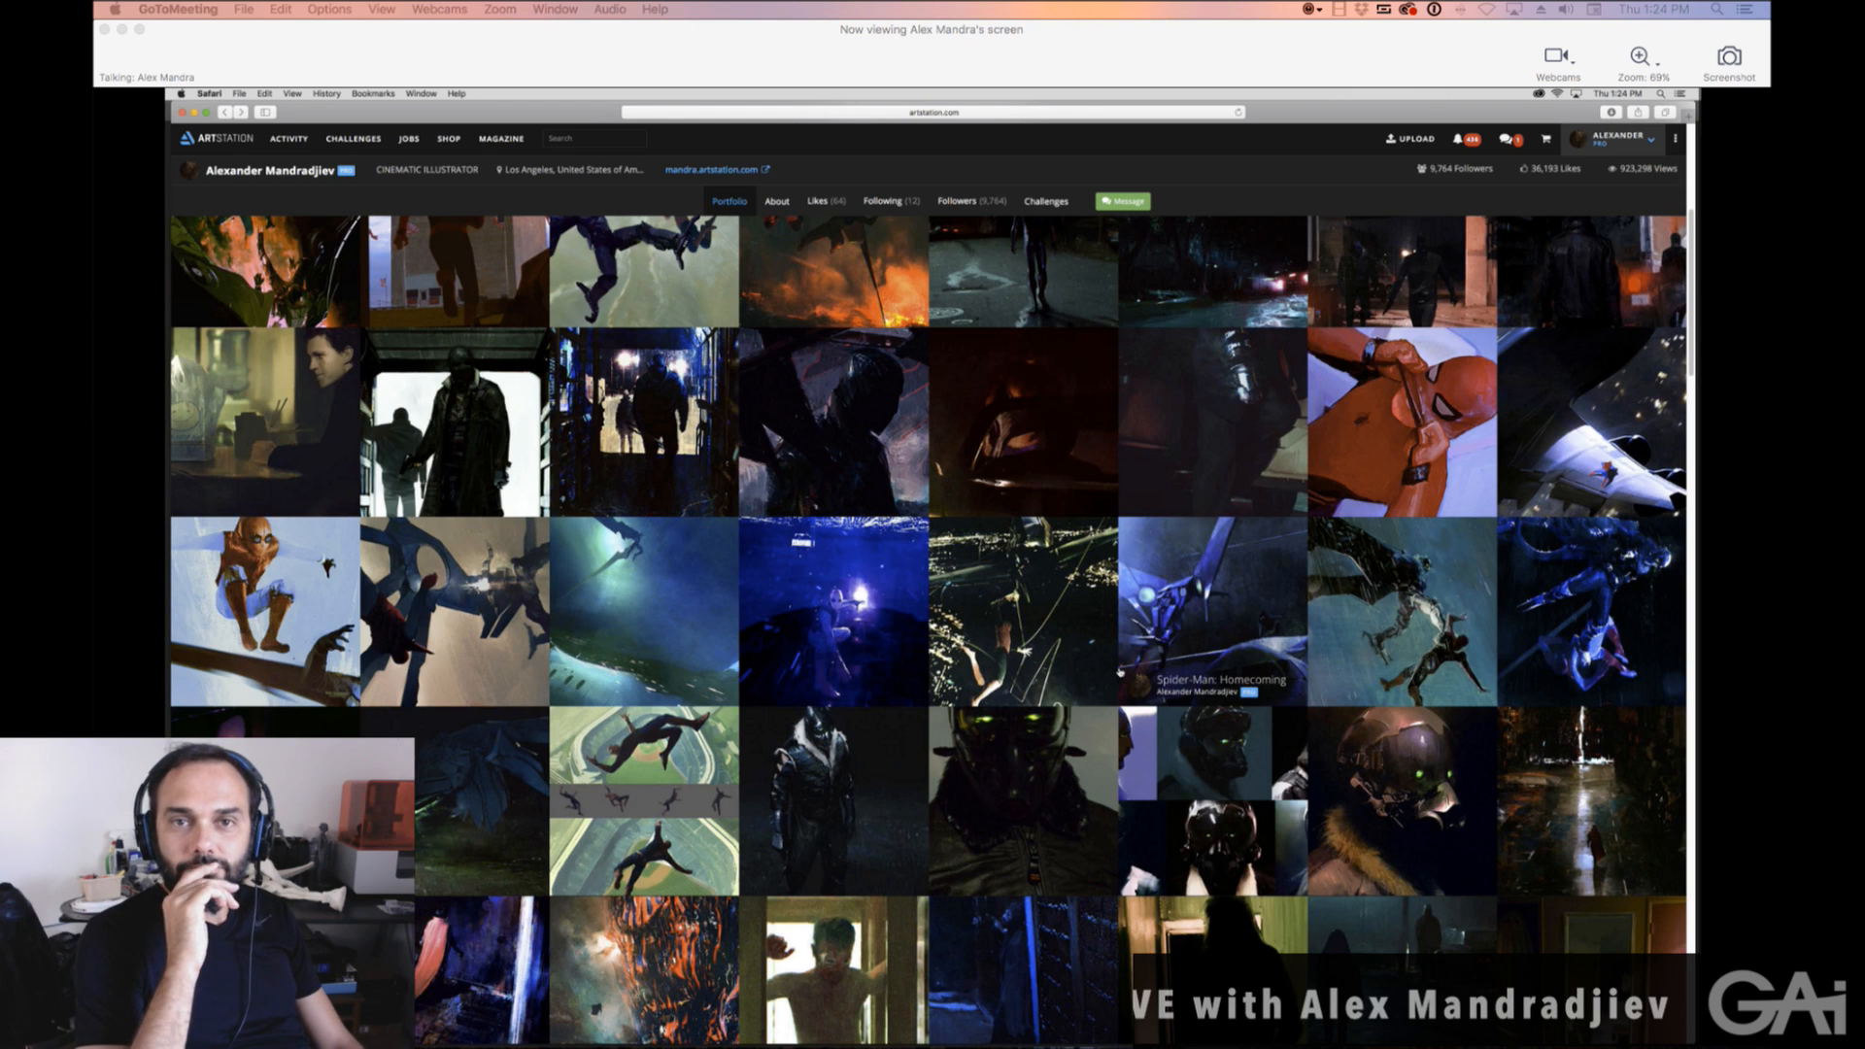
{"action": "mouse_move", "coordinate": [1065, 821]}
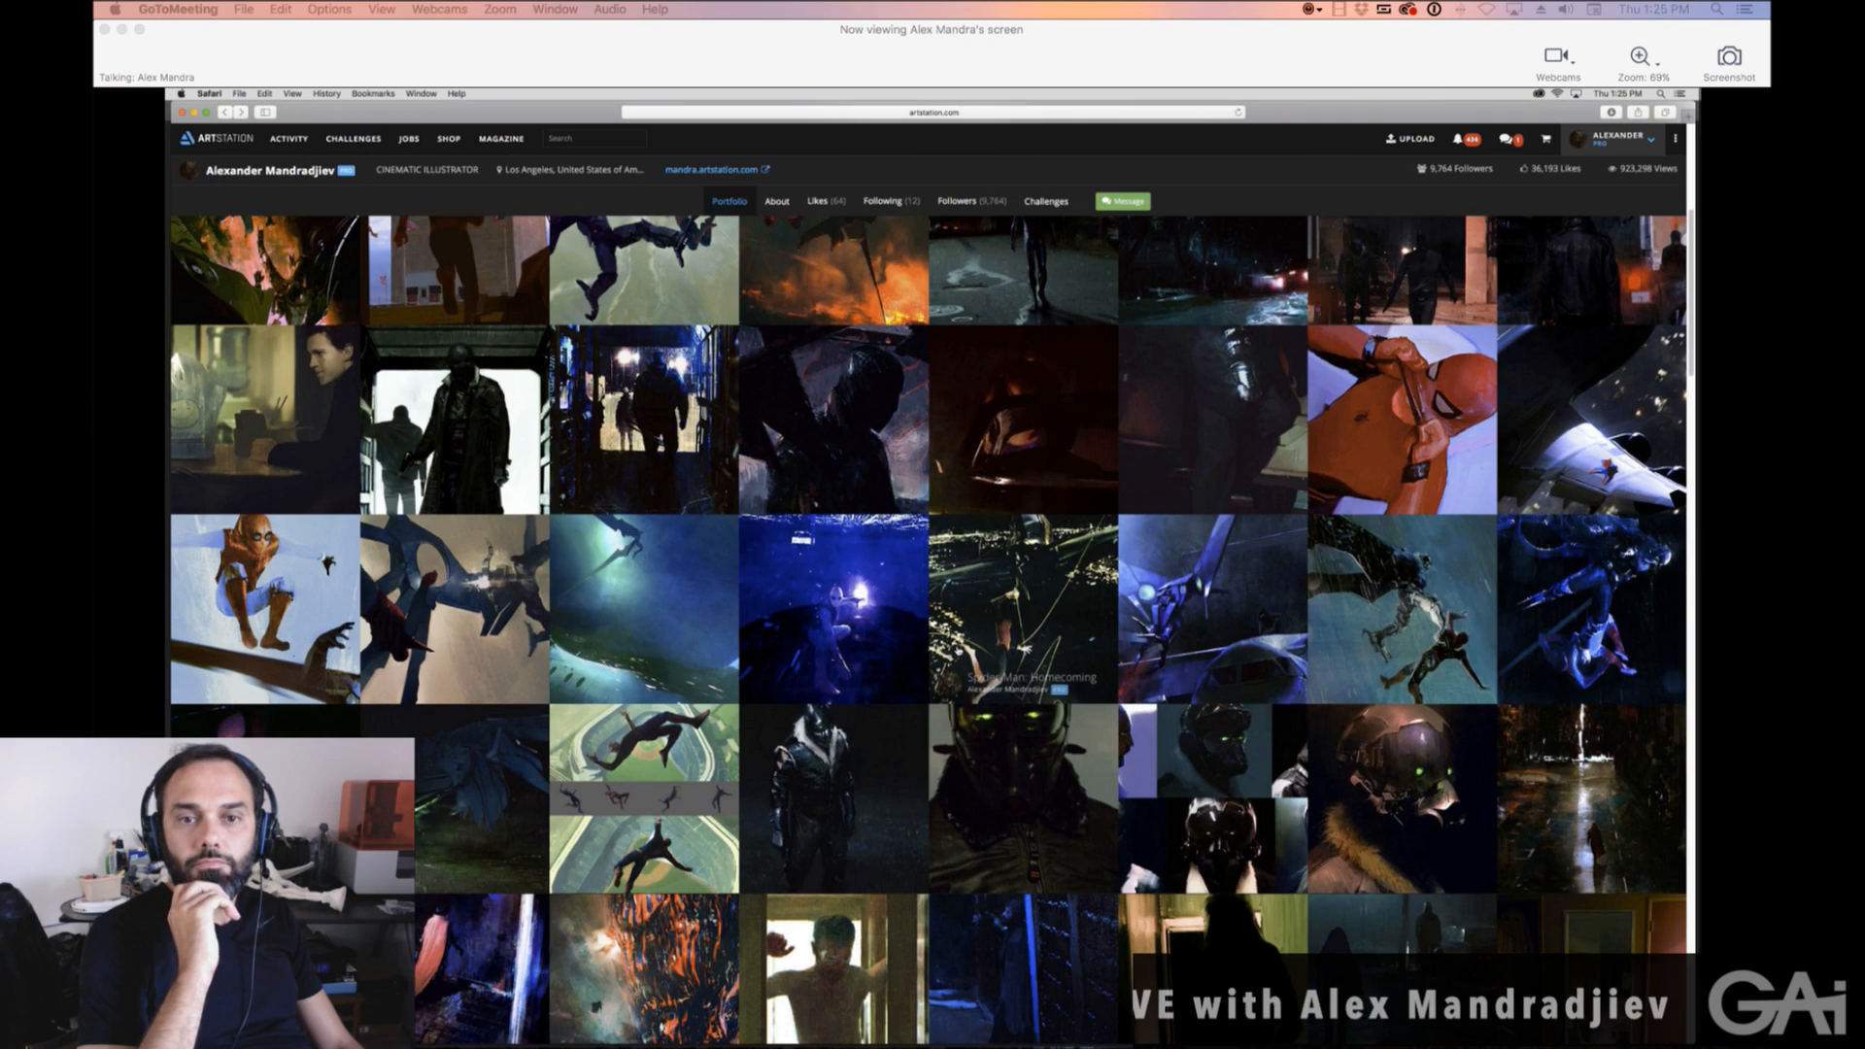
{"action": "scroll", "scroll_direction": "down", "scroll_amount": 3}
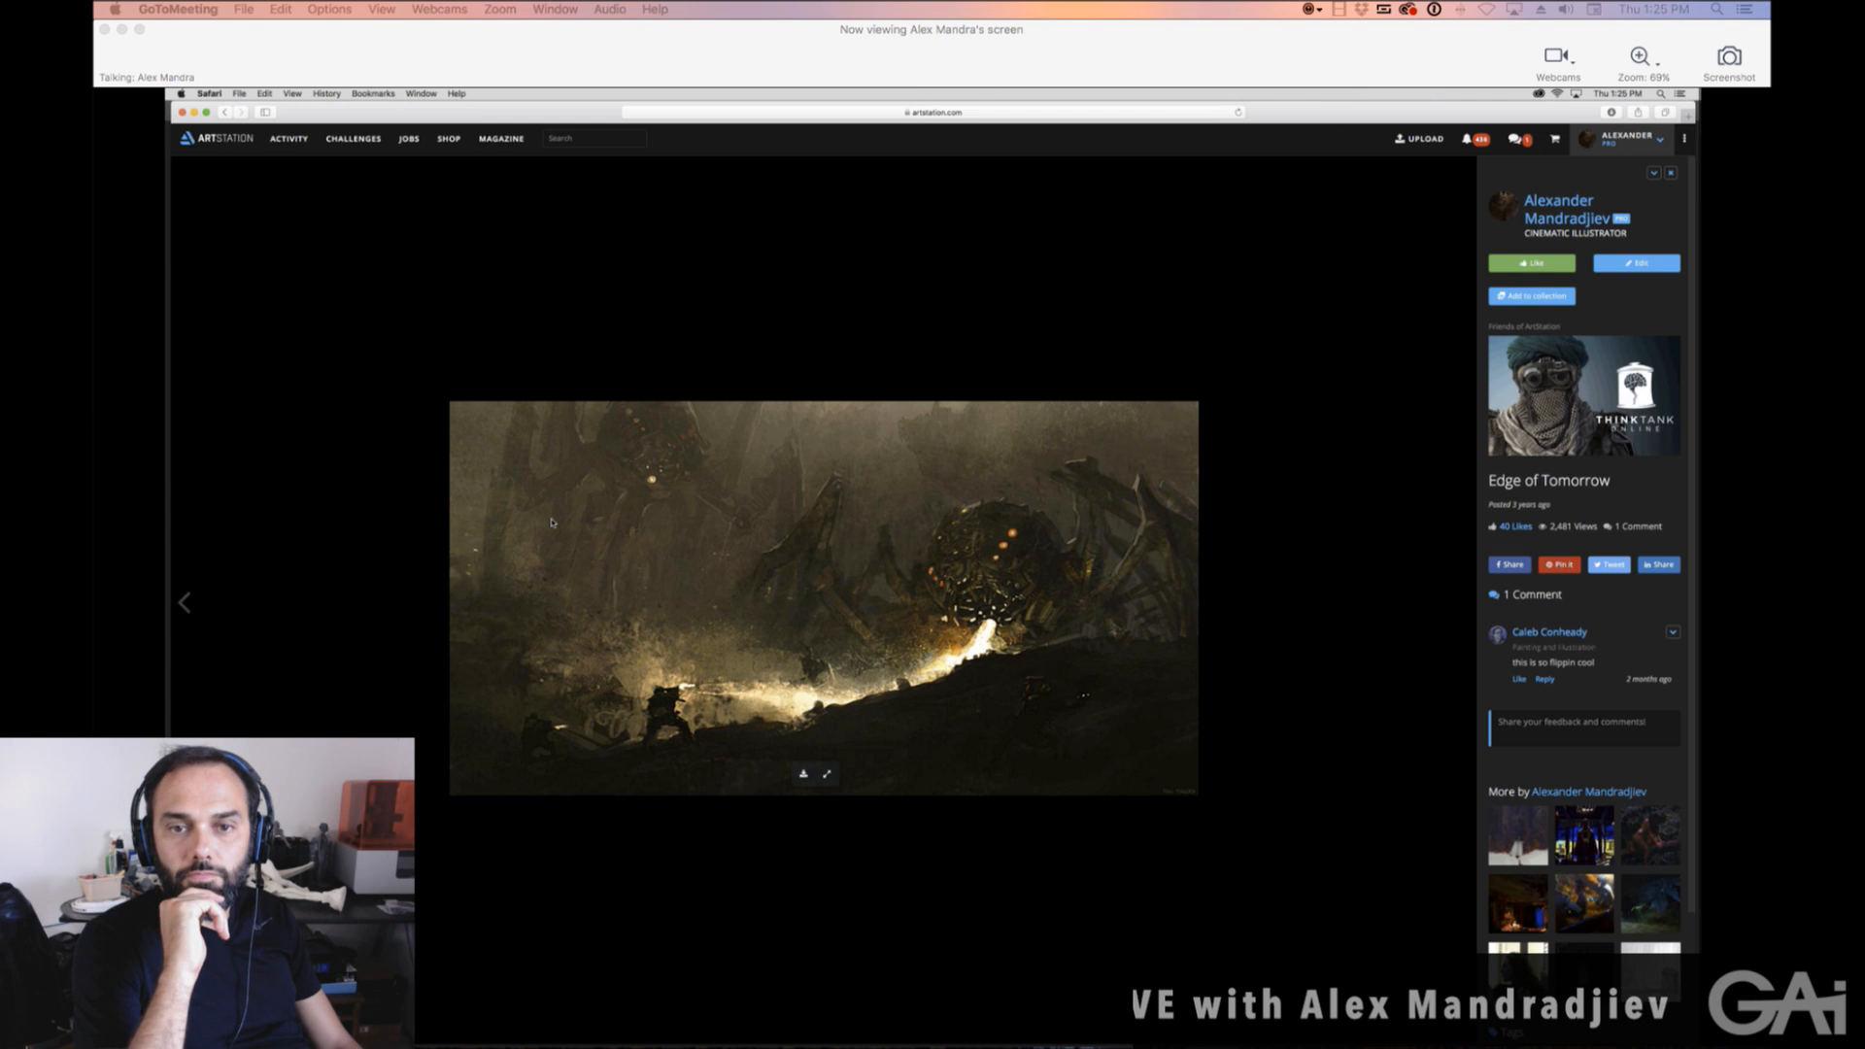
{"action": "mouse_move", "coordinate": [626, 355]}
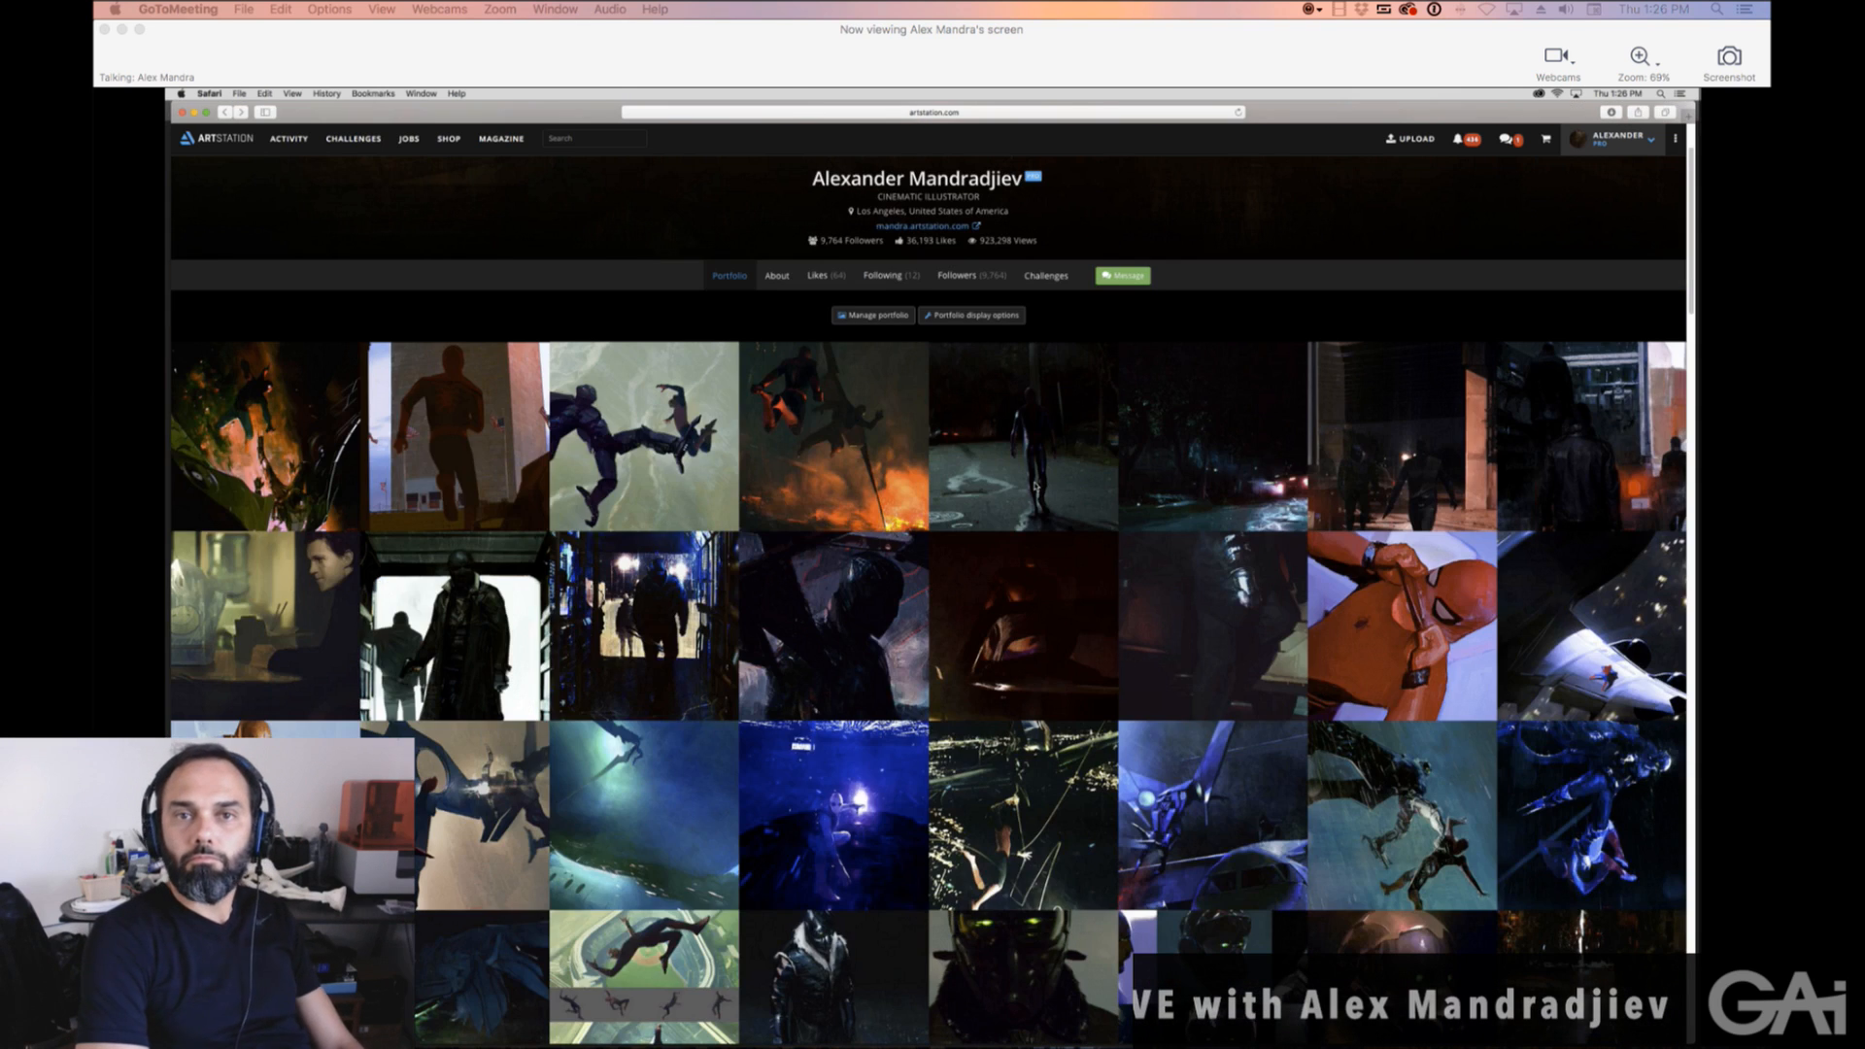
{"action": "scroll", "scroll_direction": "down", "scroll_amount": 3}
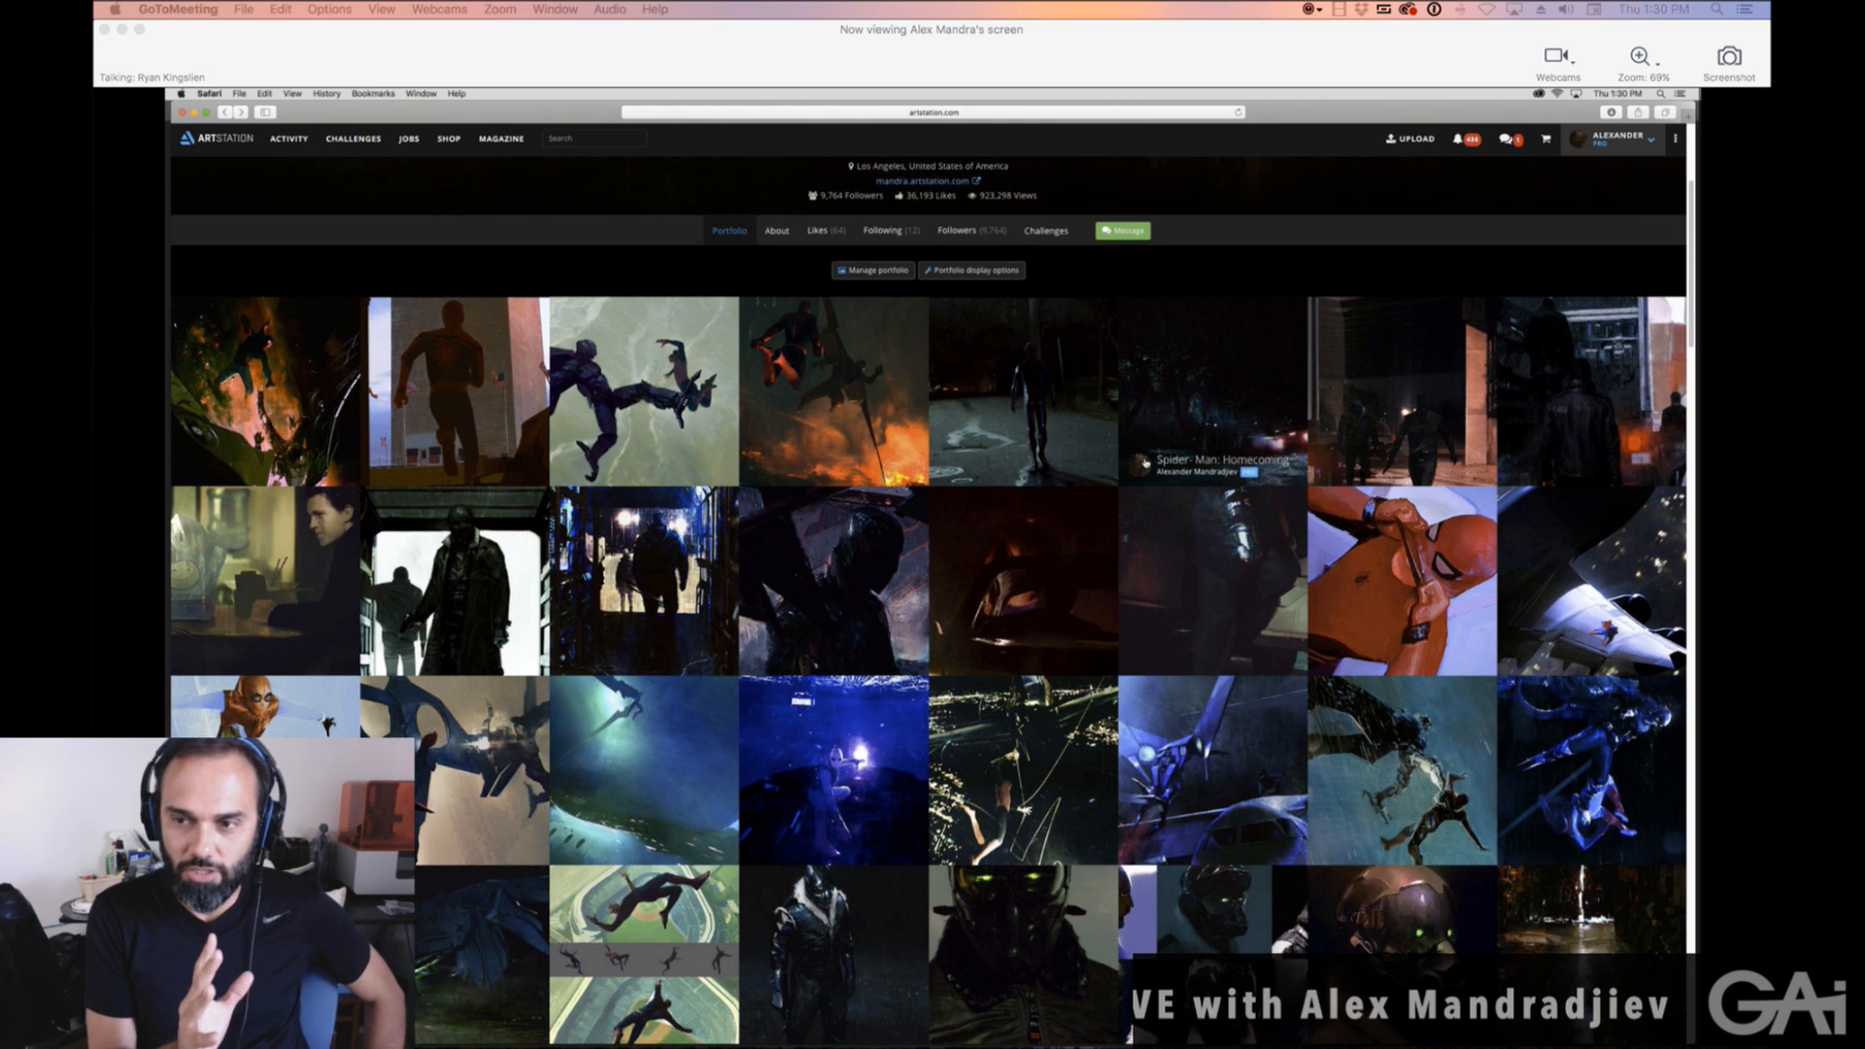
{"action": "scroll", "scroll_direction": "down", "scroll_amount": 3}
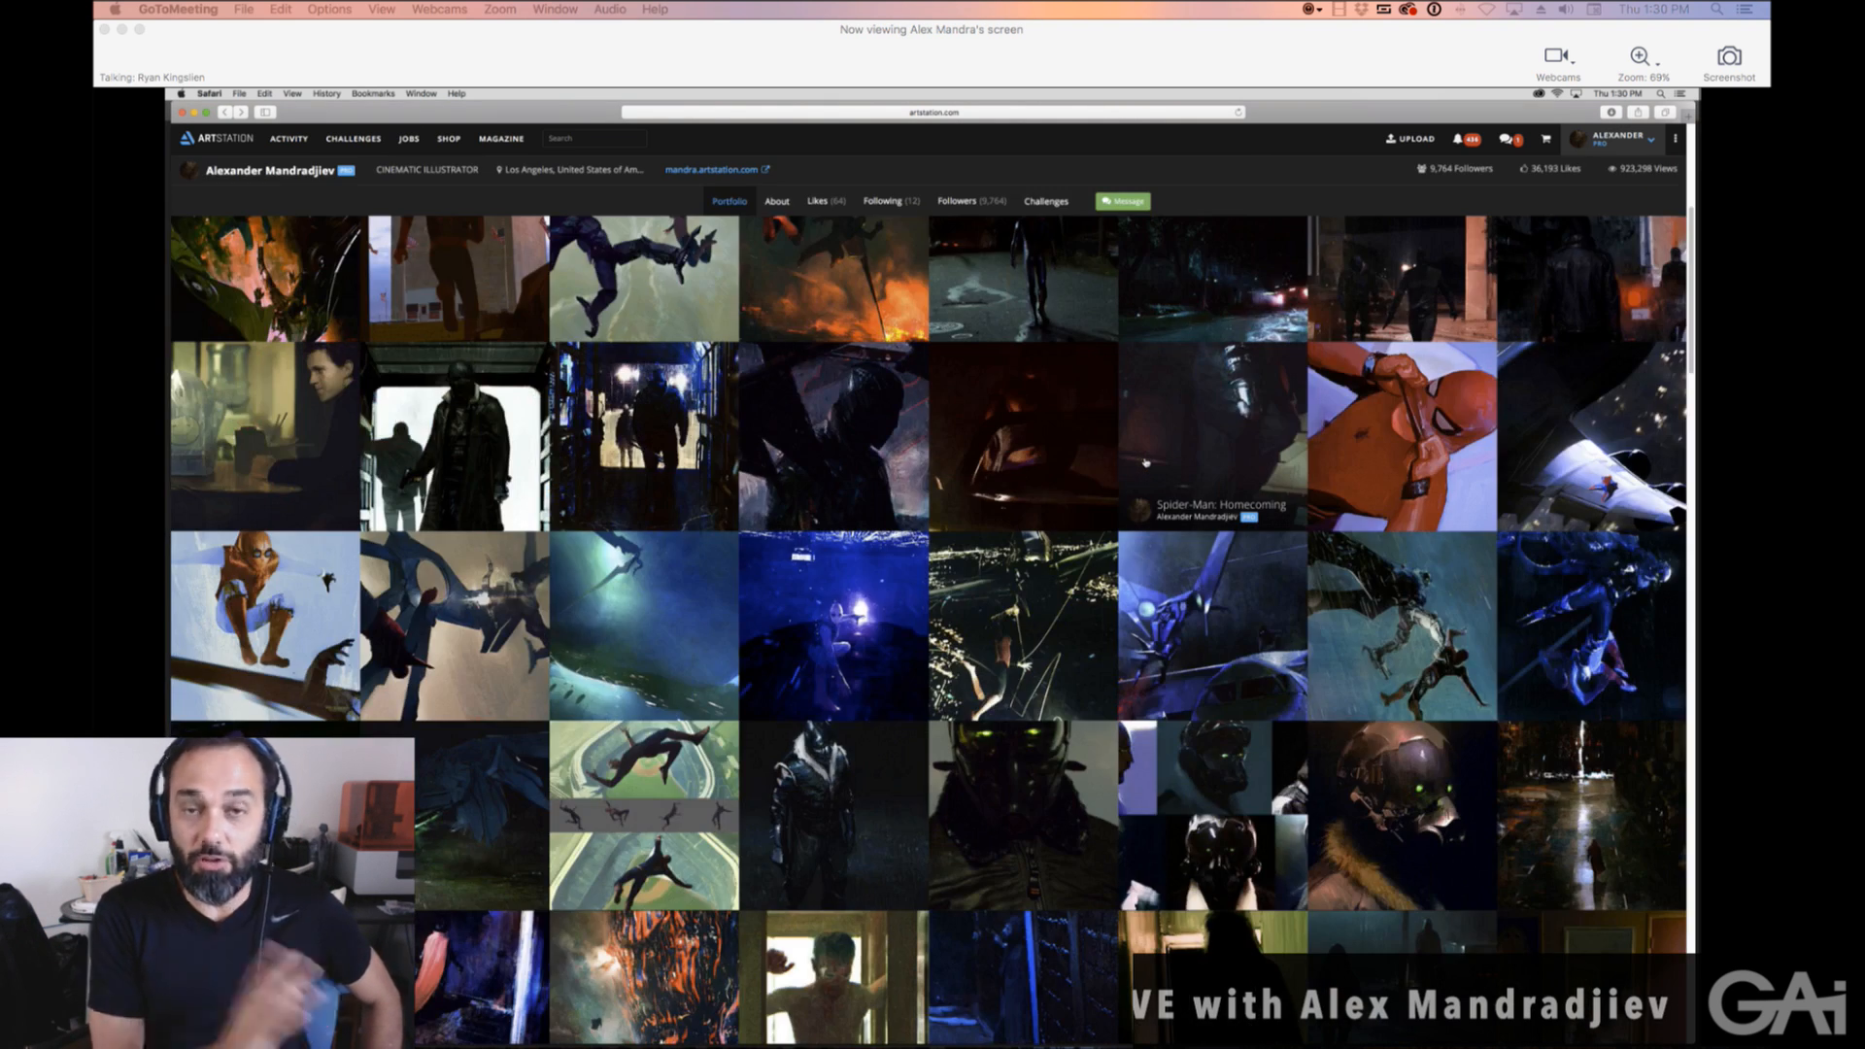
{"action": "scroll", "scroll_direction": "down", "scroll_amount": 3}
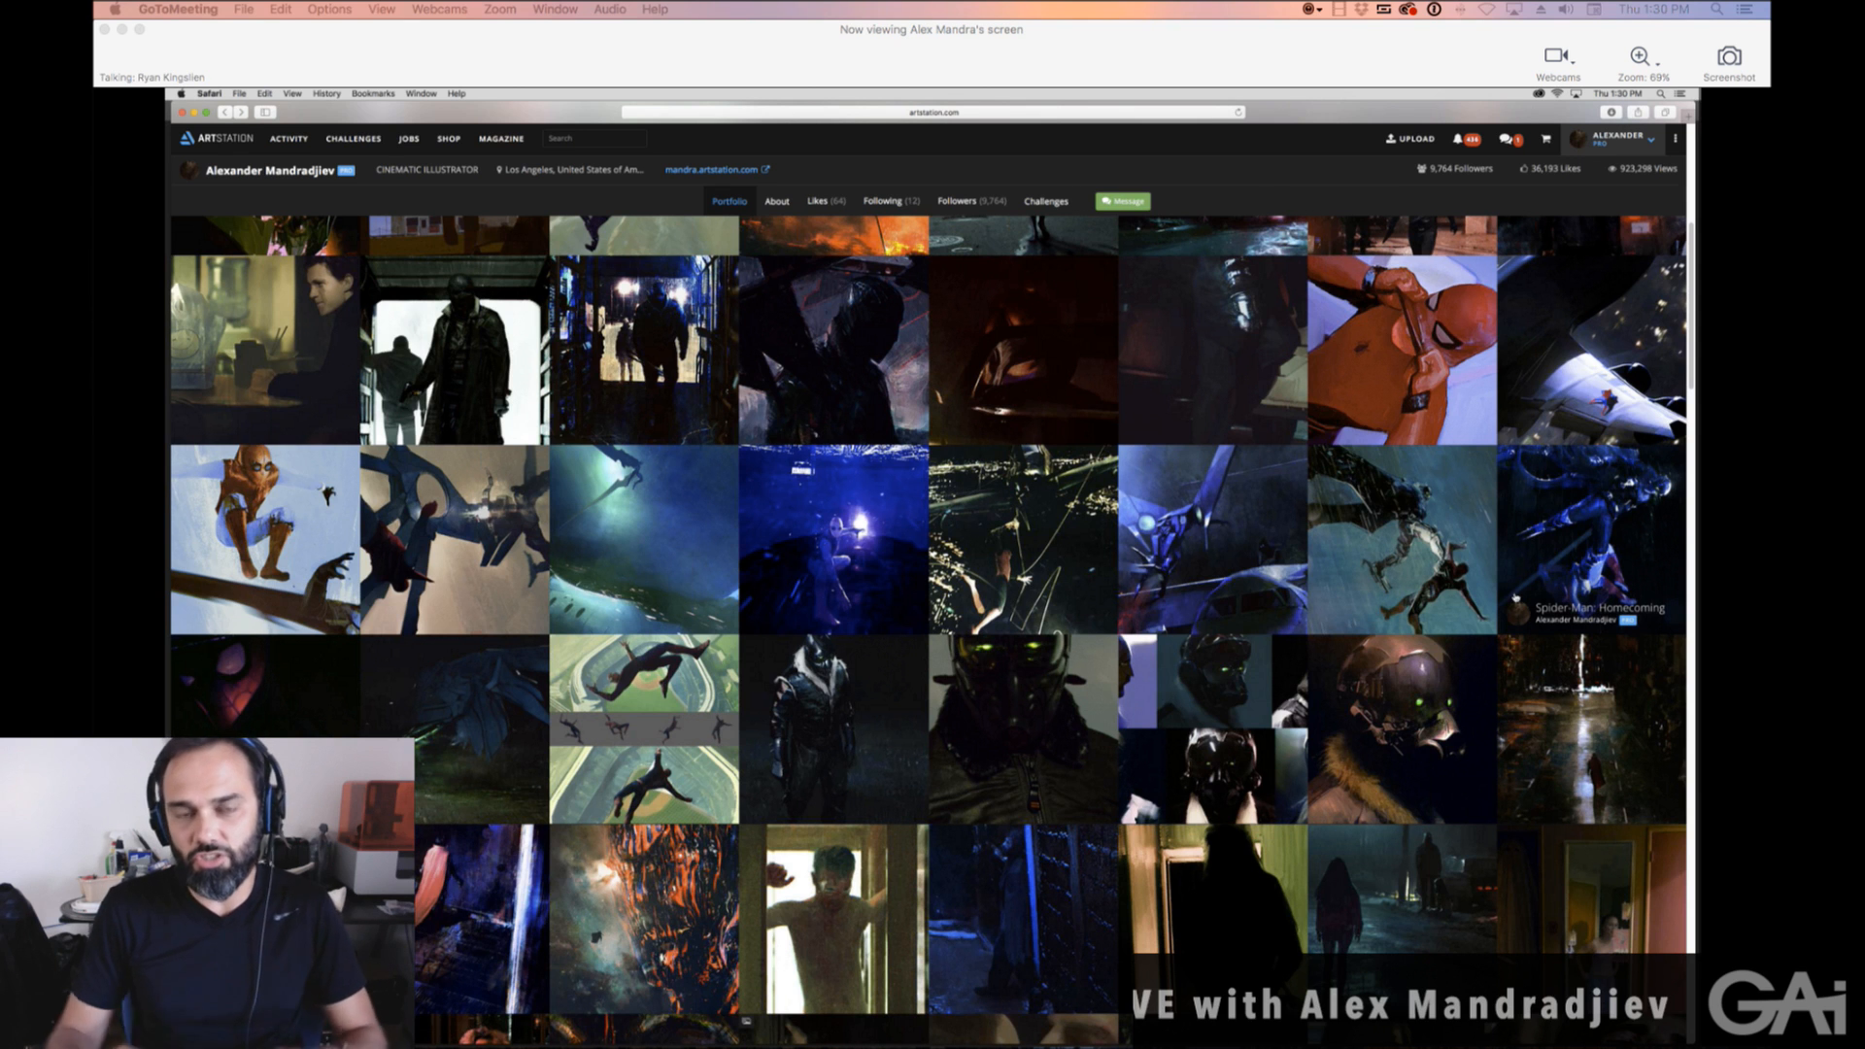
{"action": "scroll", "scroll_direction": "down", "scroll_amount": 3}
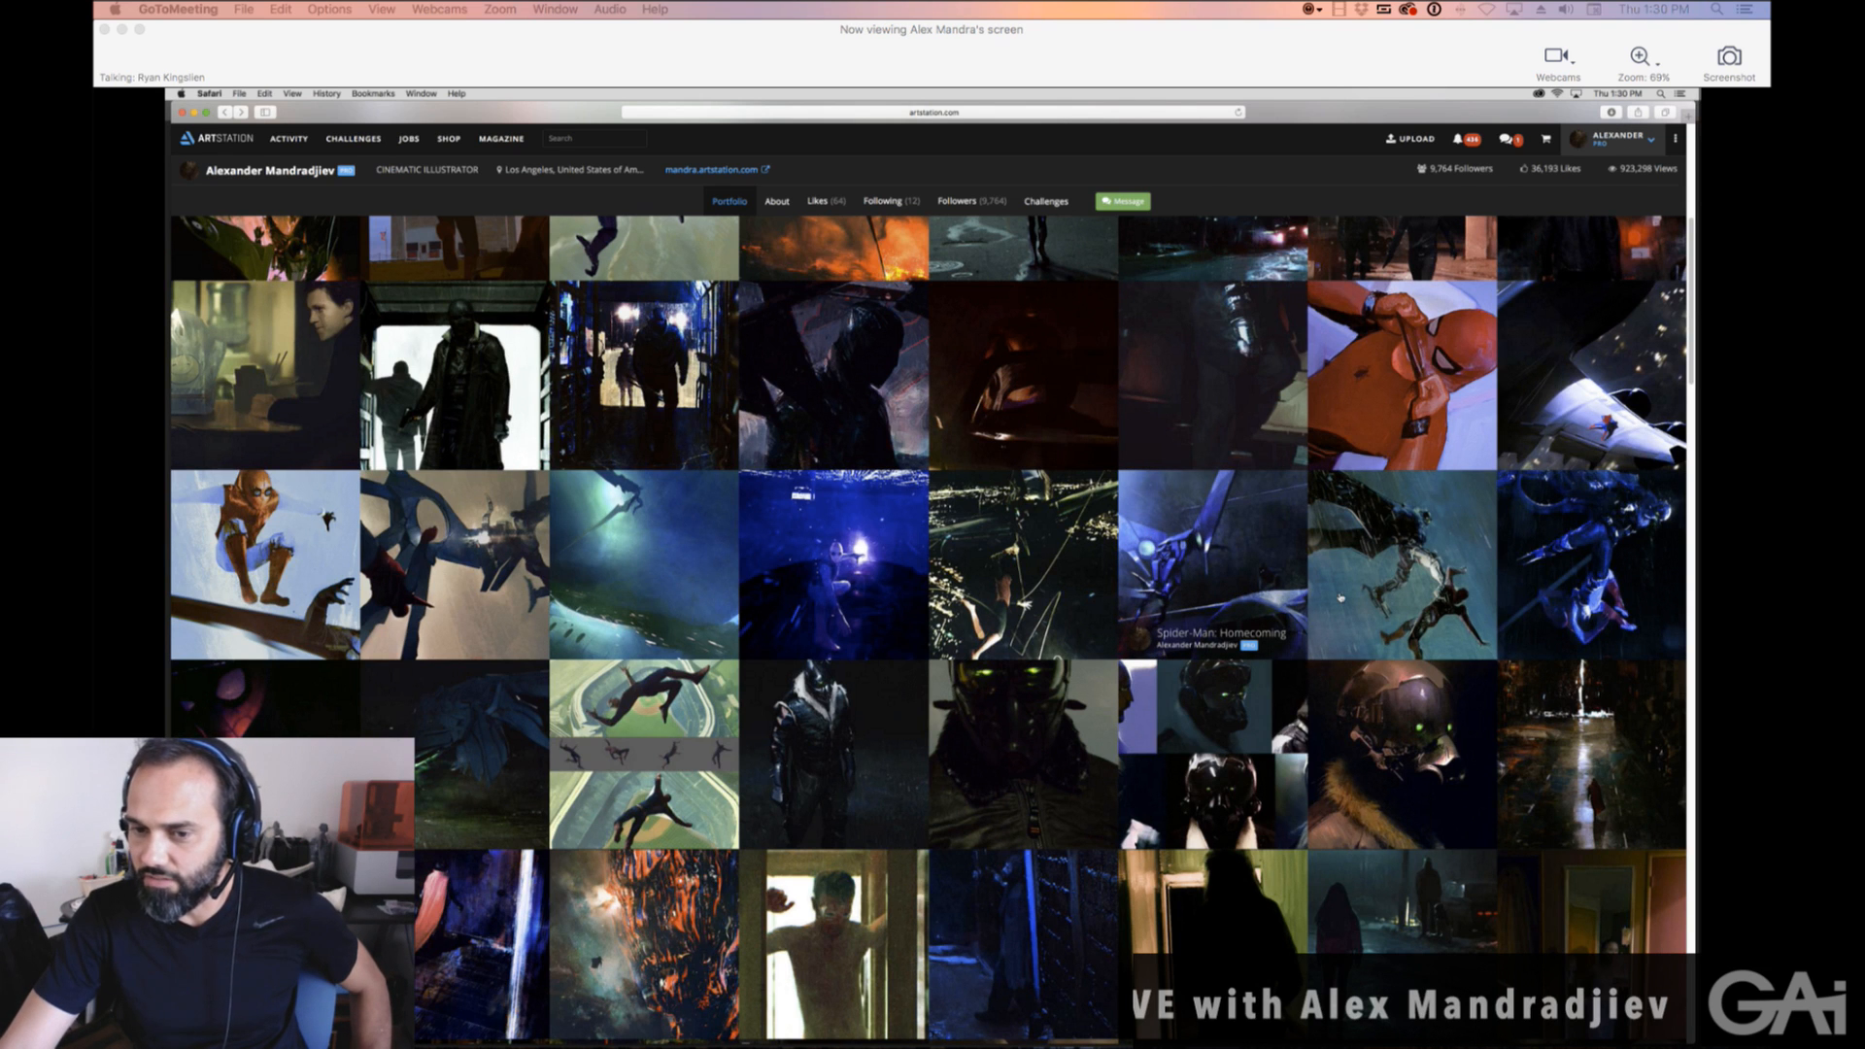
{"action": "scroll", "scroll_direction": "down", "scroll_amount": 3}
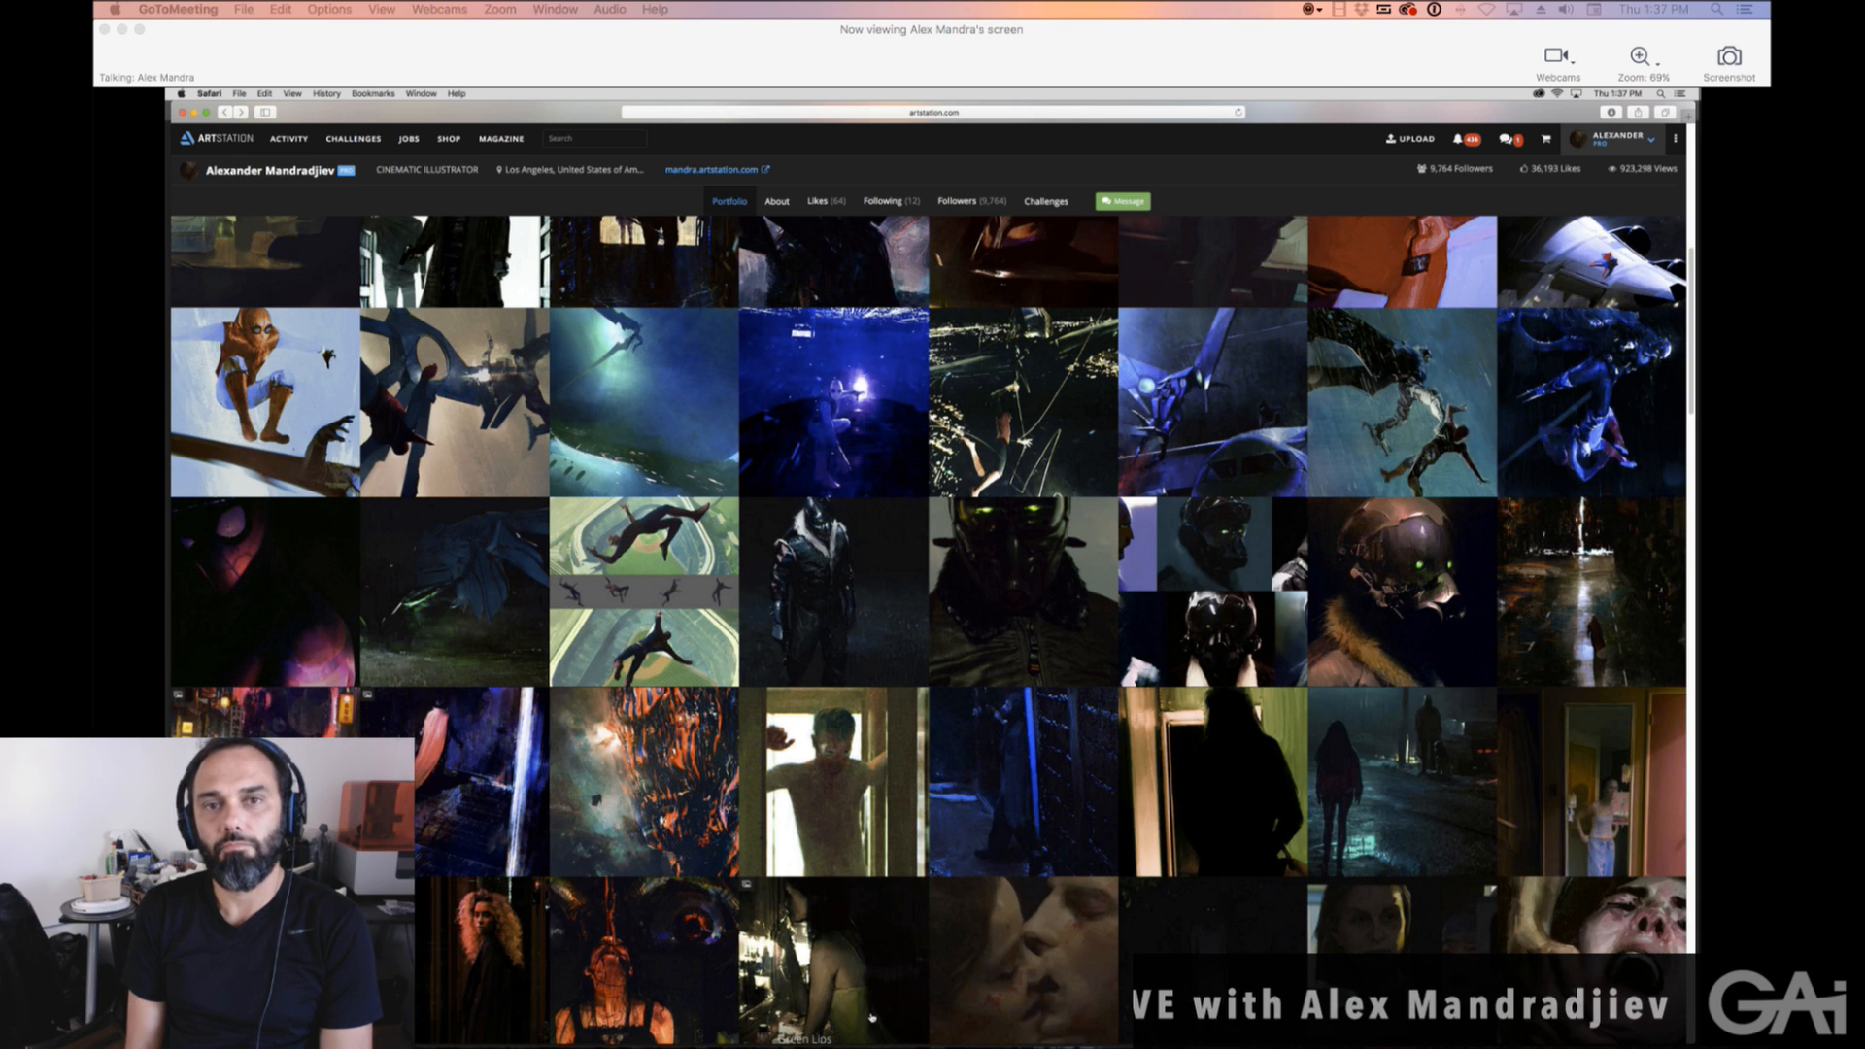
Scroll further down the artist's portfolio toward the later cinematic artworks.
{"action": "scroll", "scroll_direction": "down", "scroll_amount": 3}
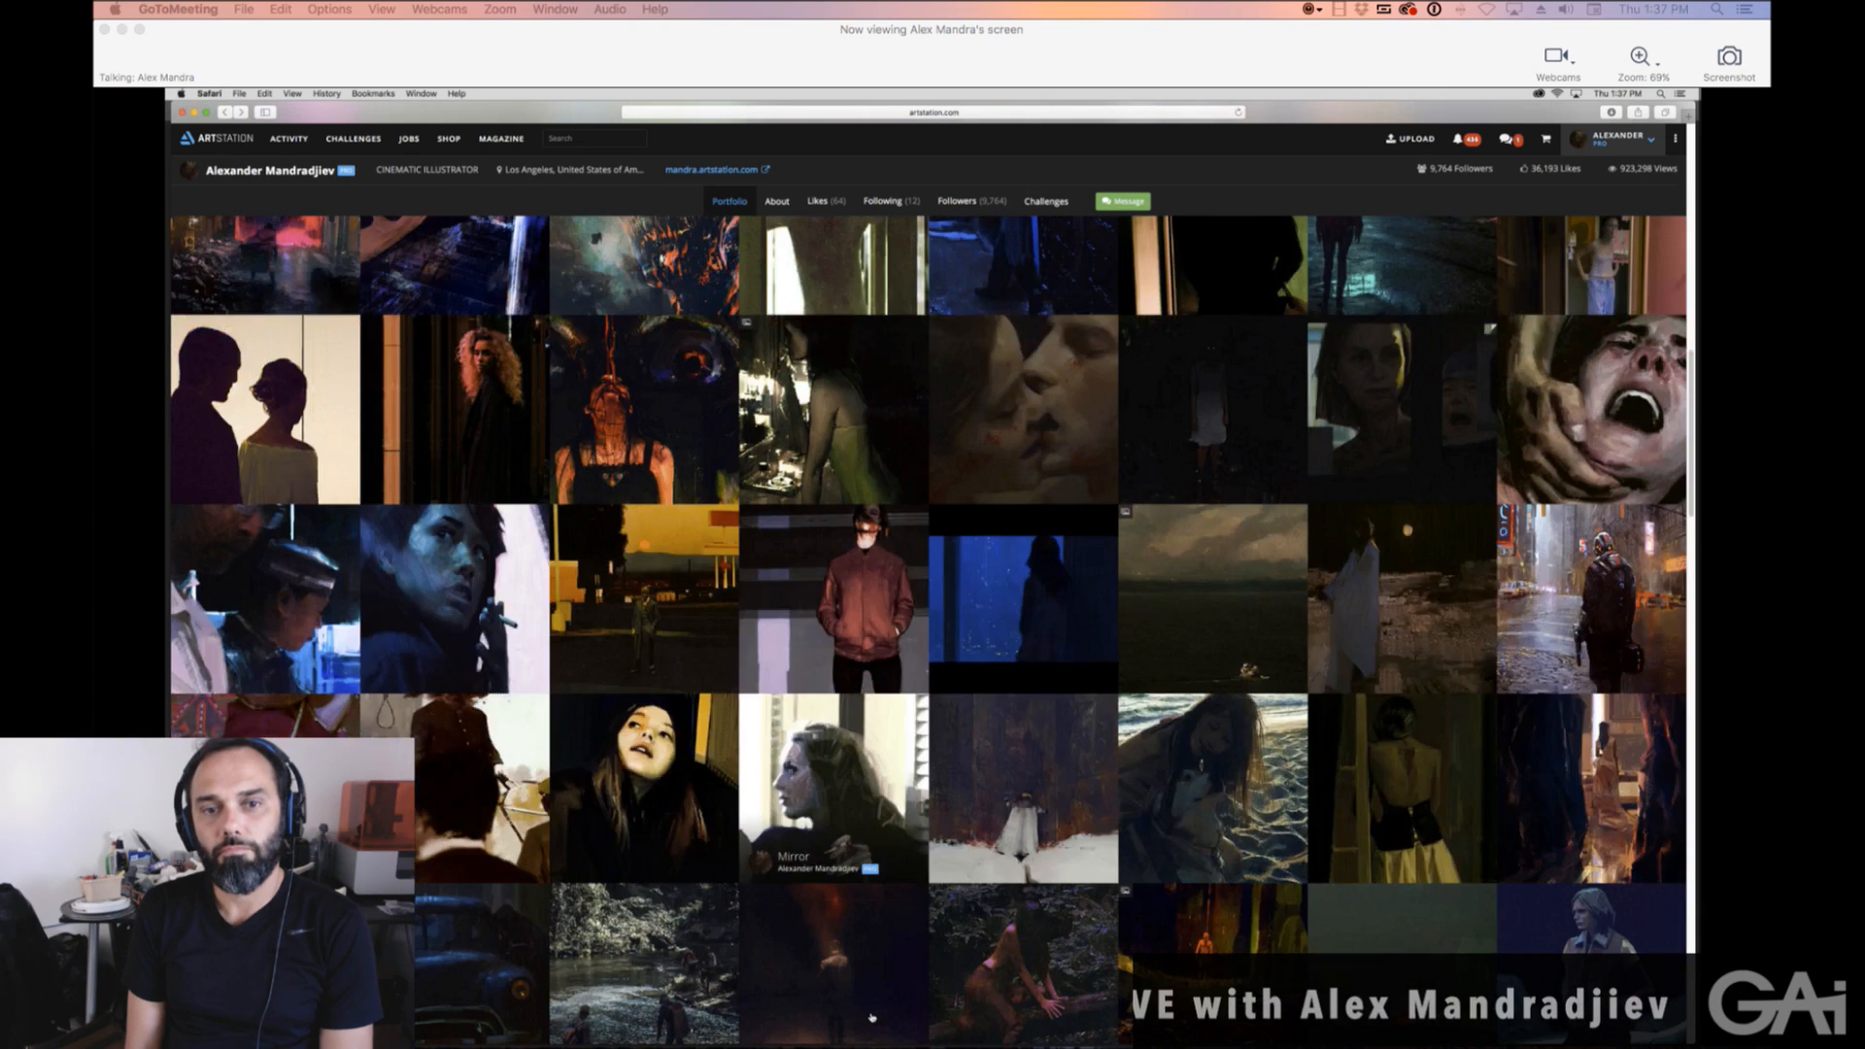
{"action": "scroll", "scroll_direction": "down", "scroll_amount": 3}
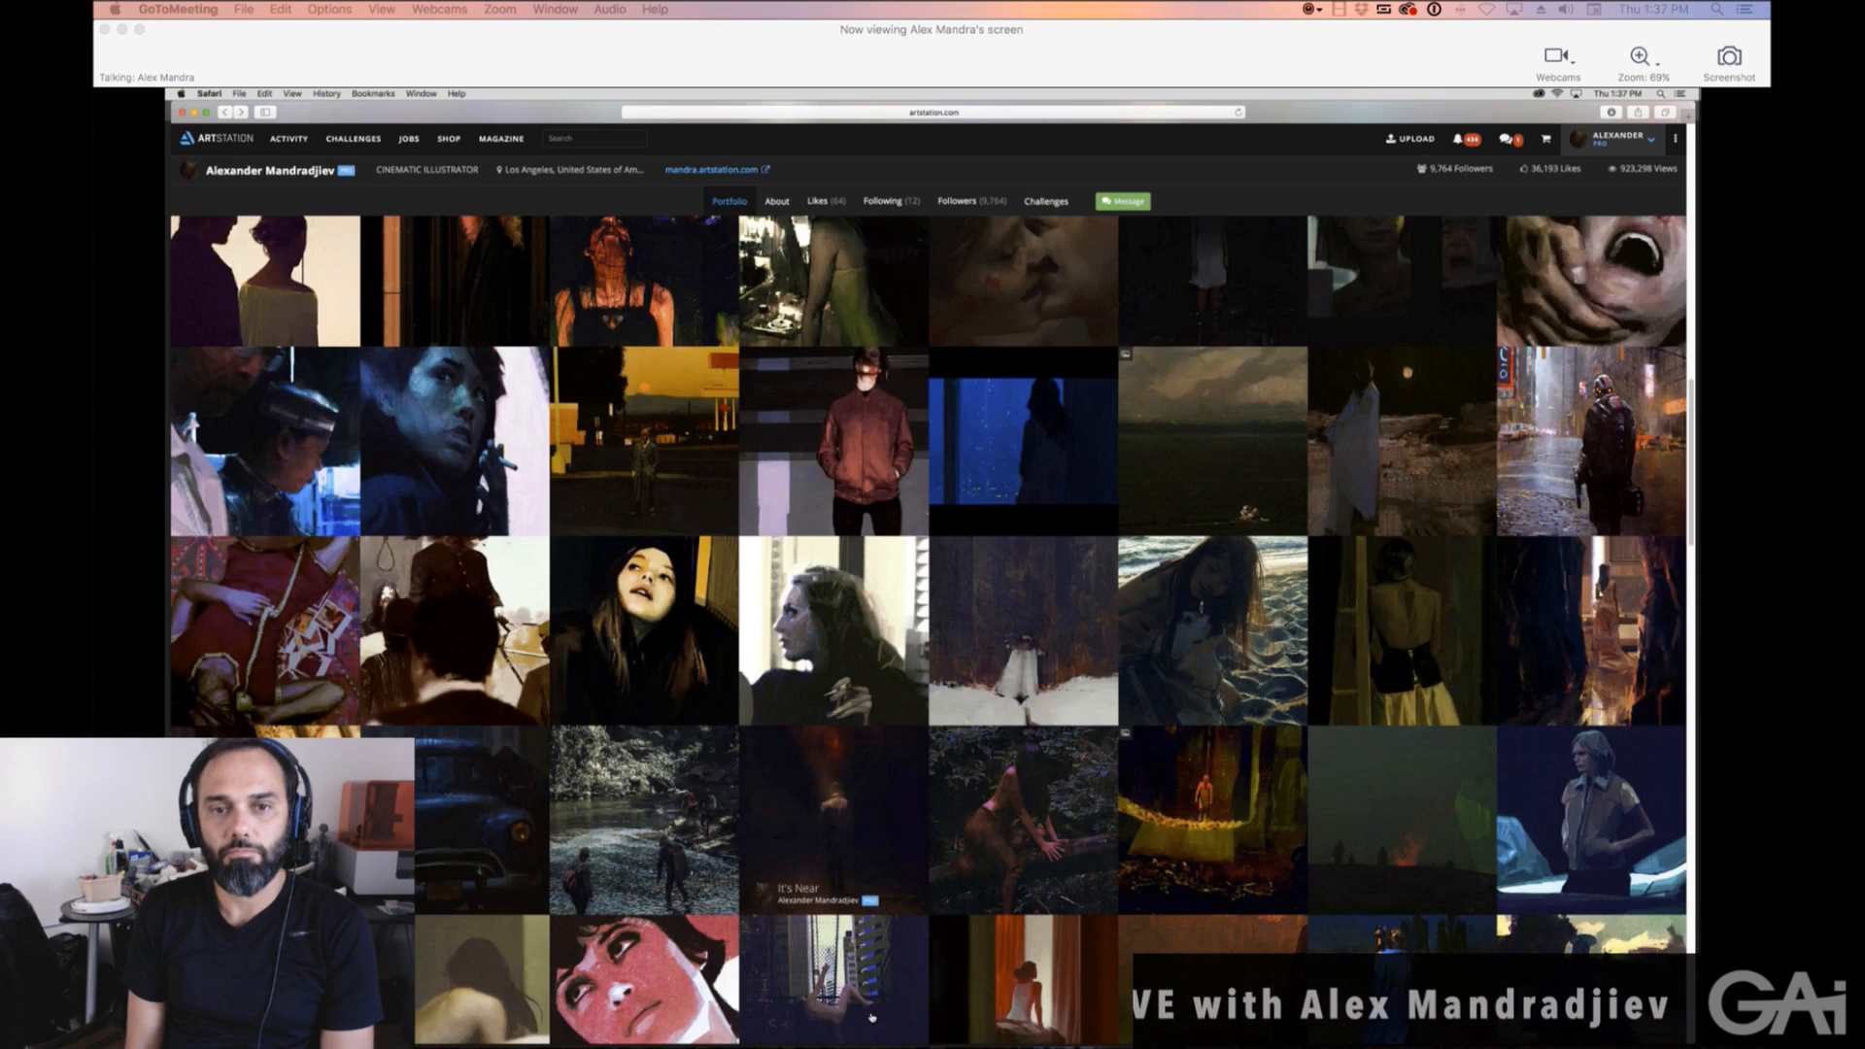
{"action": "scroll", "scroll_direction": "down", "scroll_amount": 3}
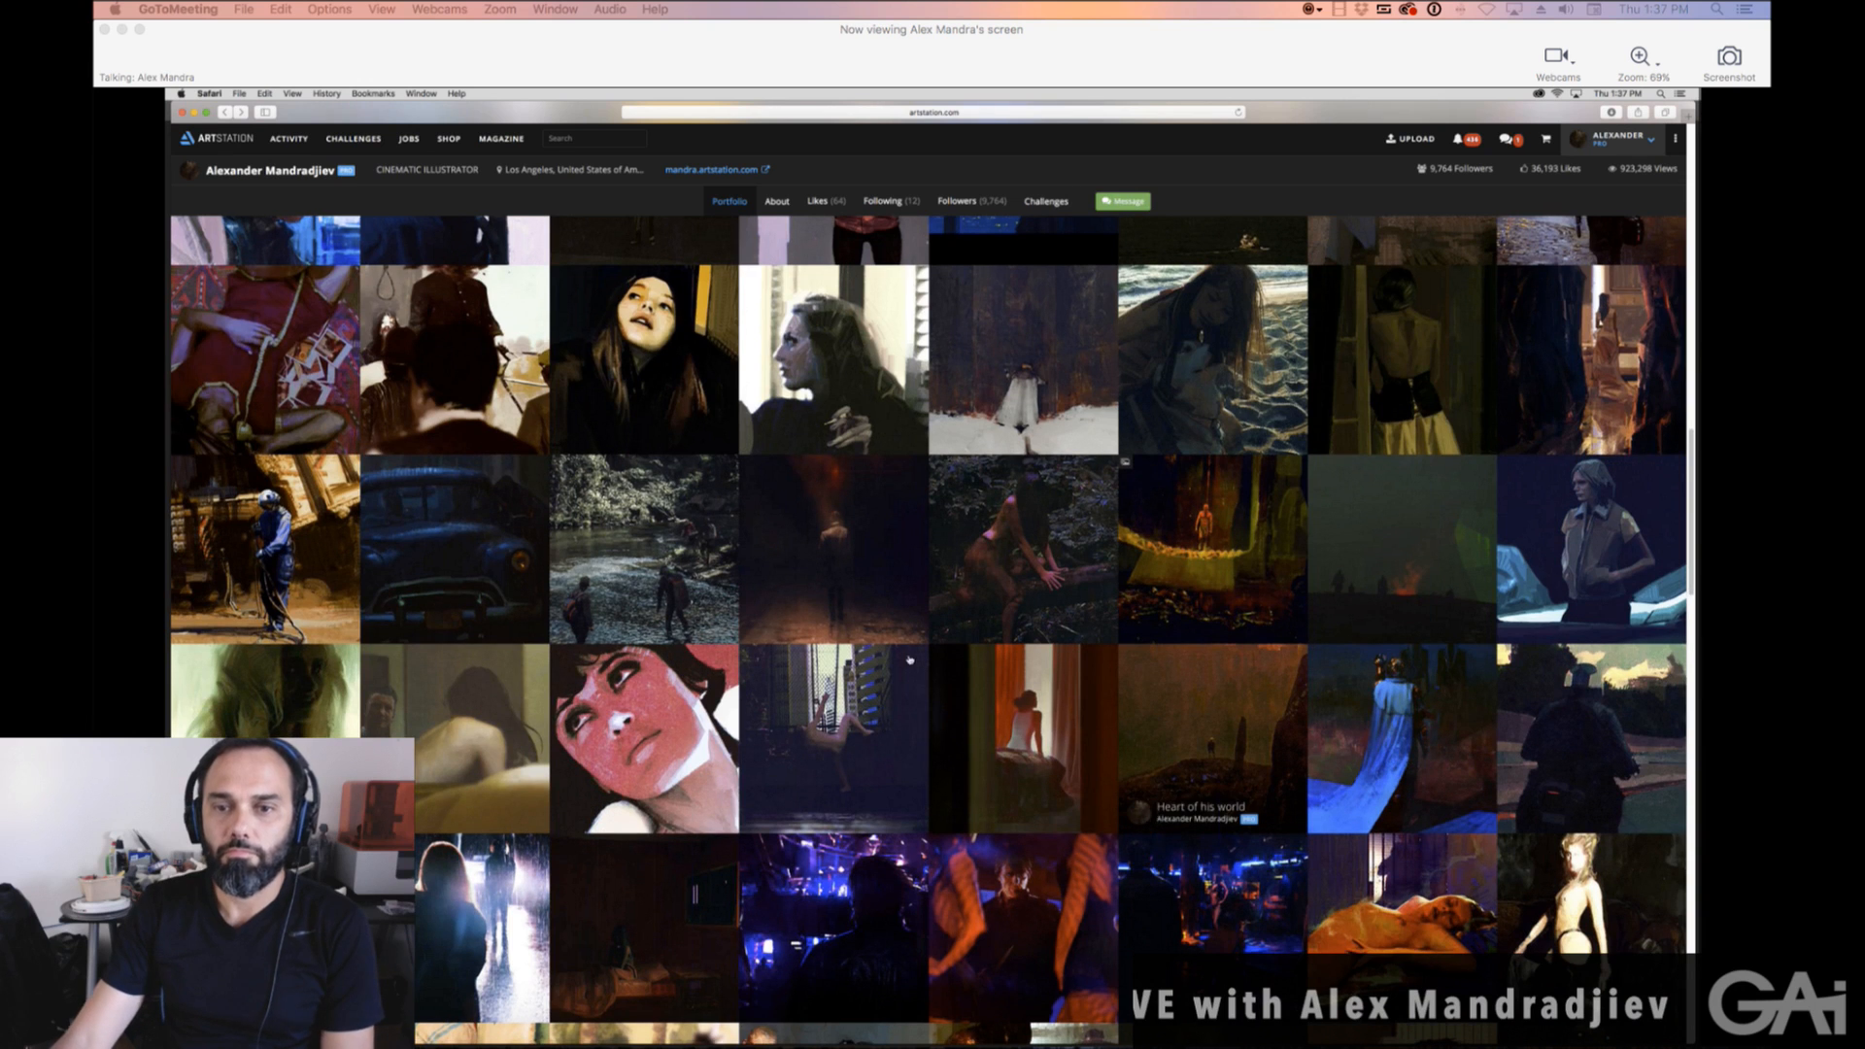
{"action": "scroll", "scroll_direction": "down", "scroll_amount": 3}
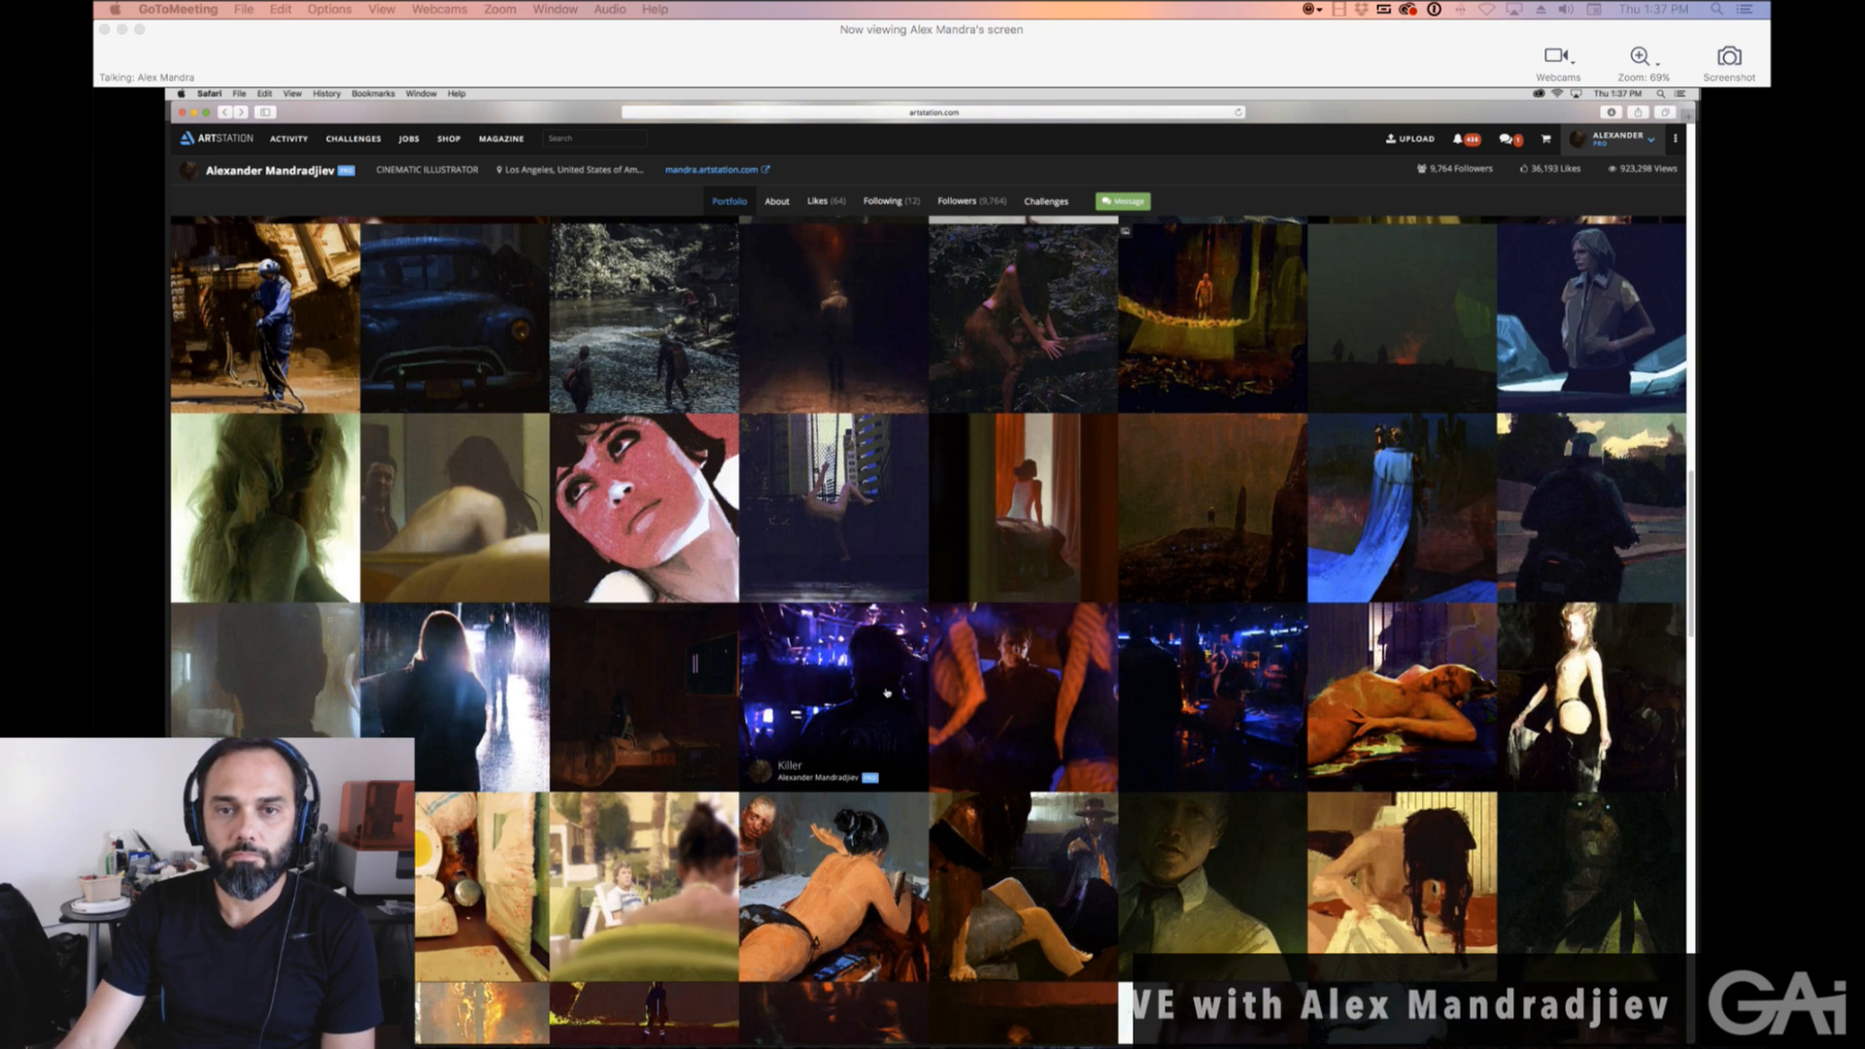
{"action": "scroll", "scroll_direction": "down", "scroll_amount": 3}
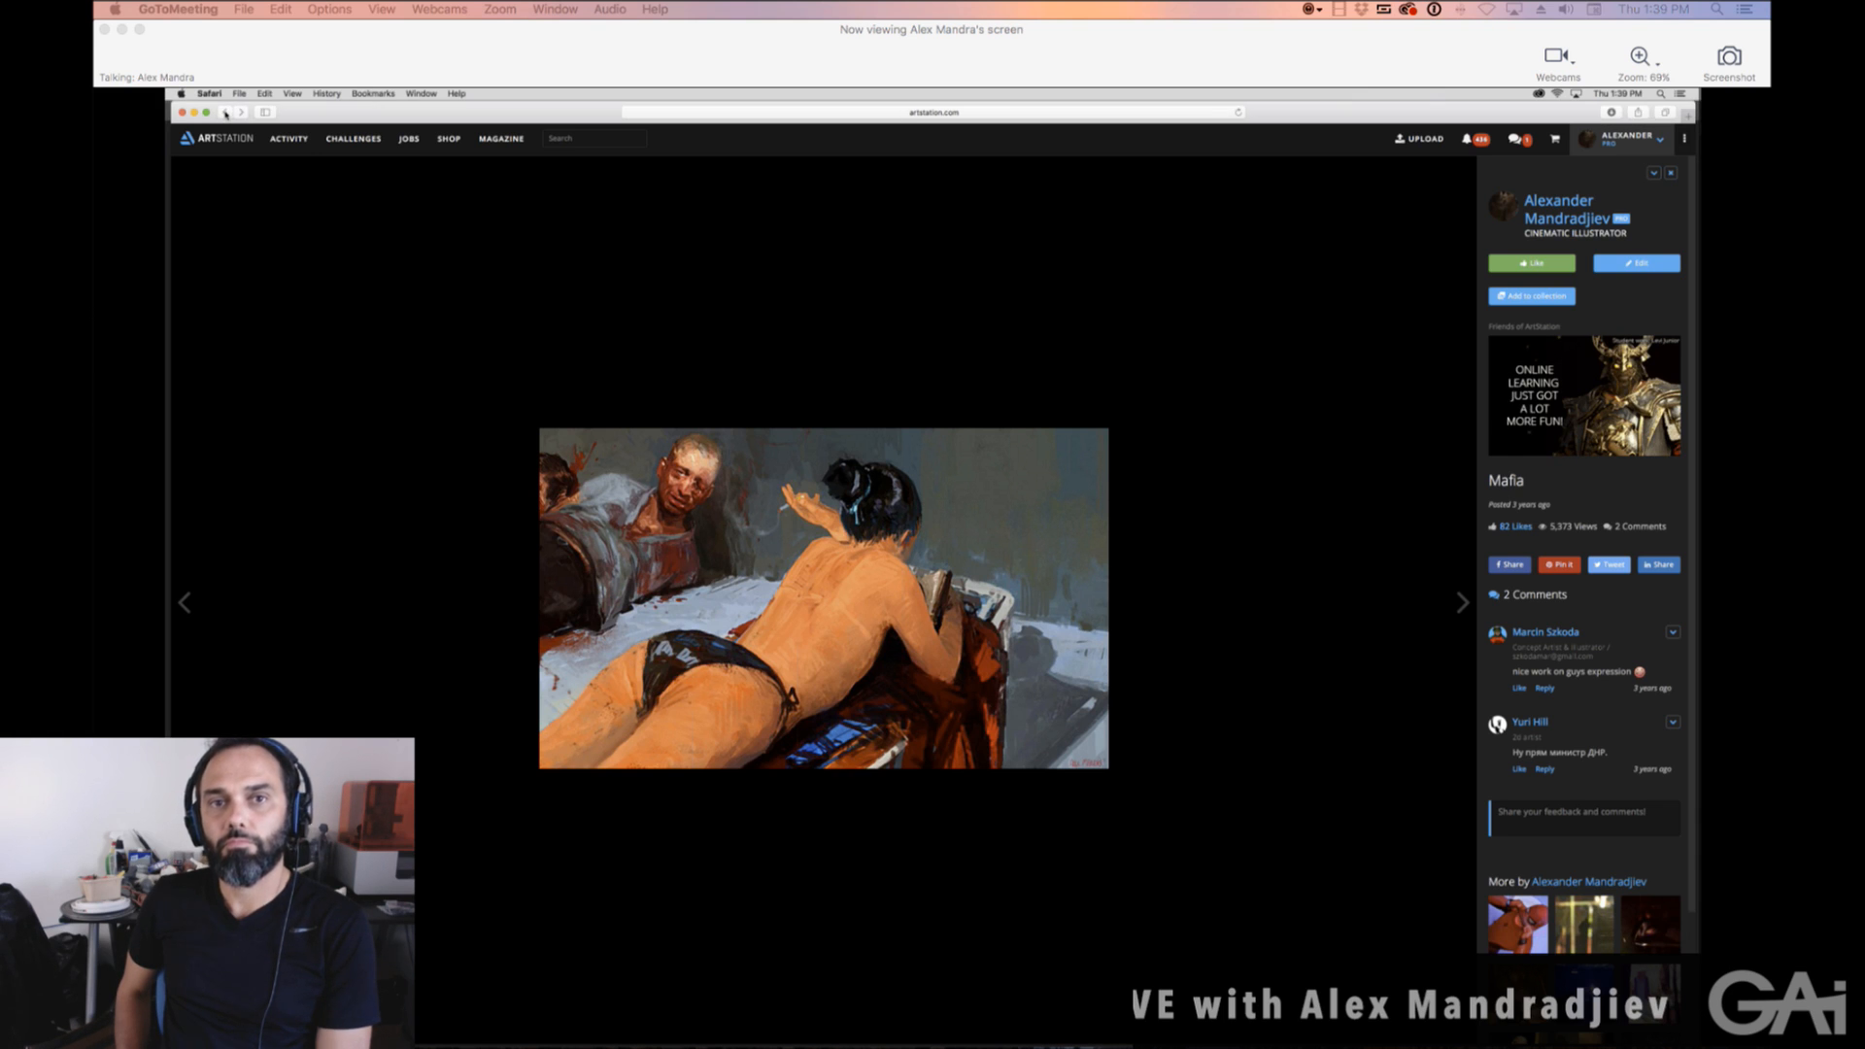
Go back from the Mafia painting to the portfolio grid and scroll through the thumbnails.
{"action": "left_click", "coordinate": [227, 113]}
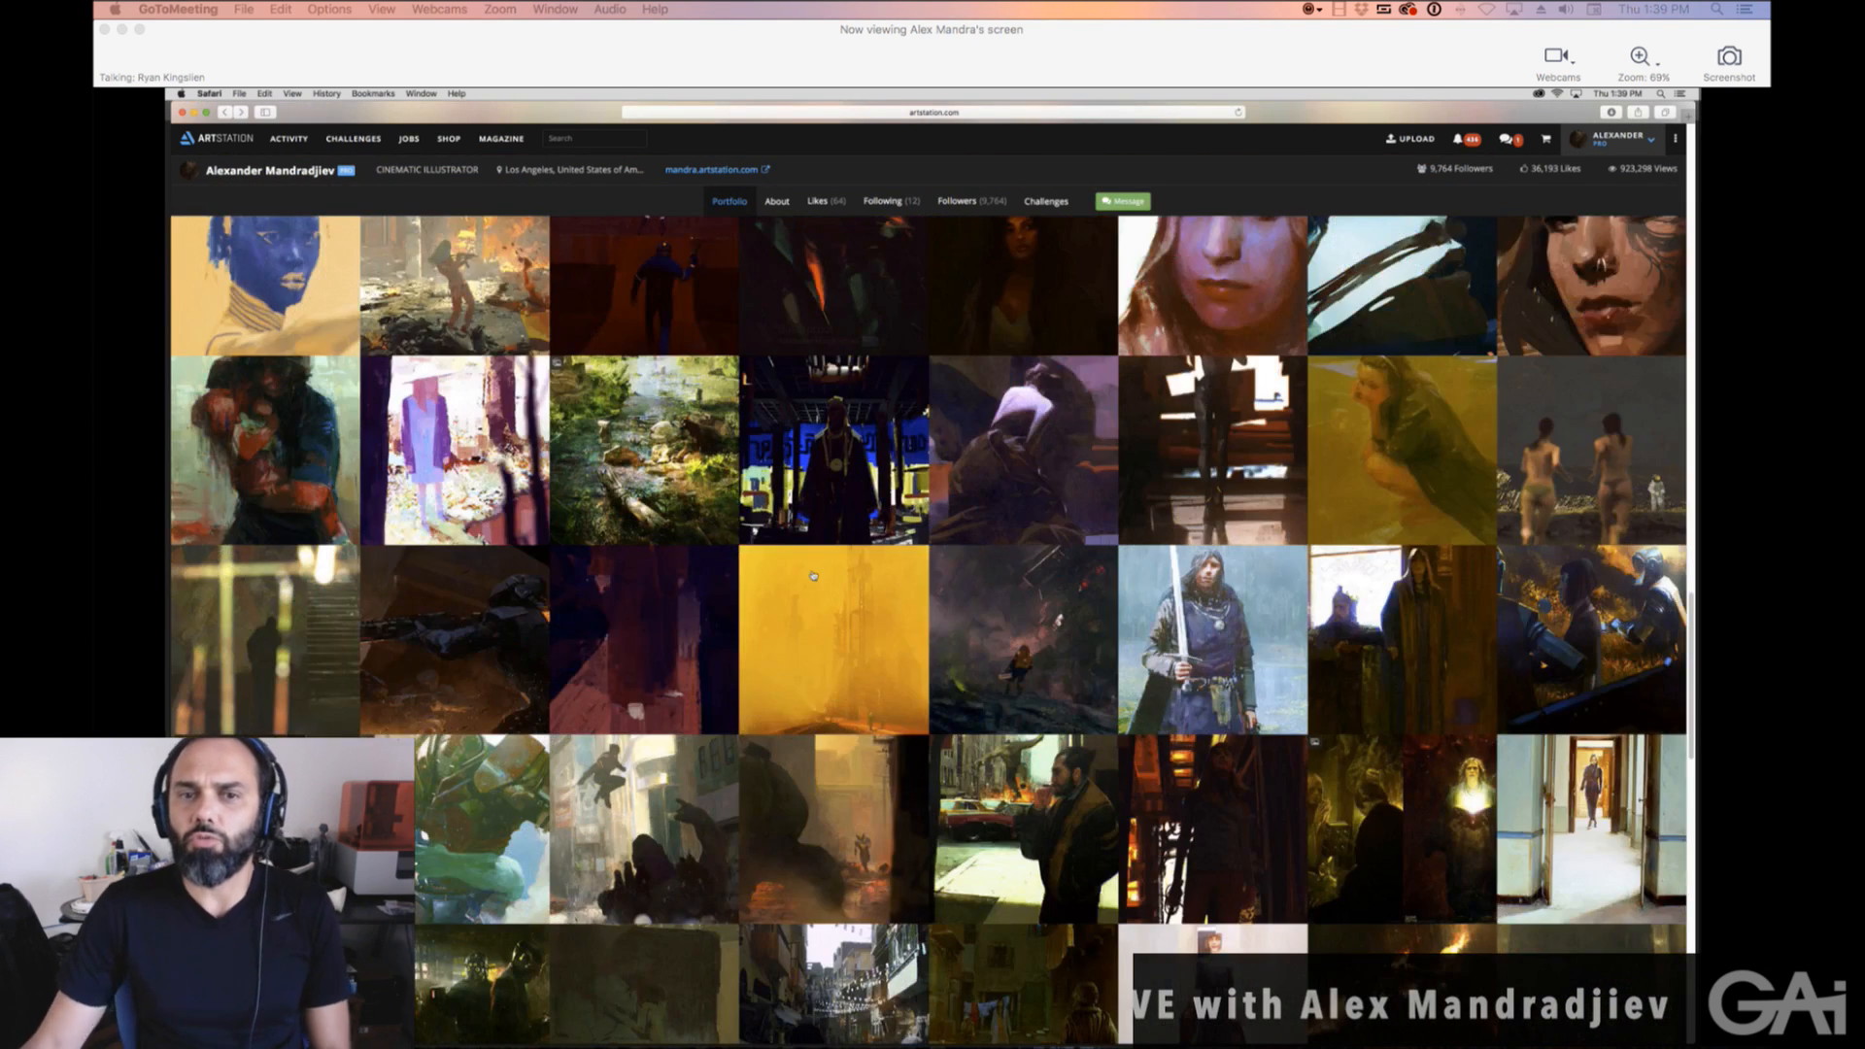
{"action": "scroll", "scroll_direction": "down", "scroll_amount": 3}
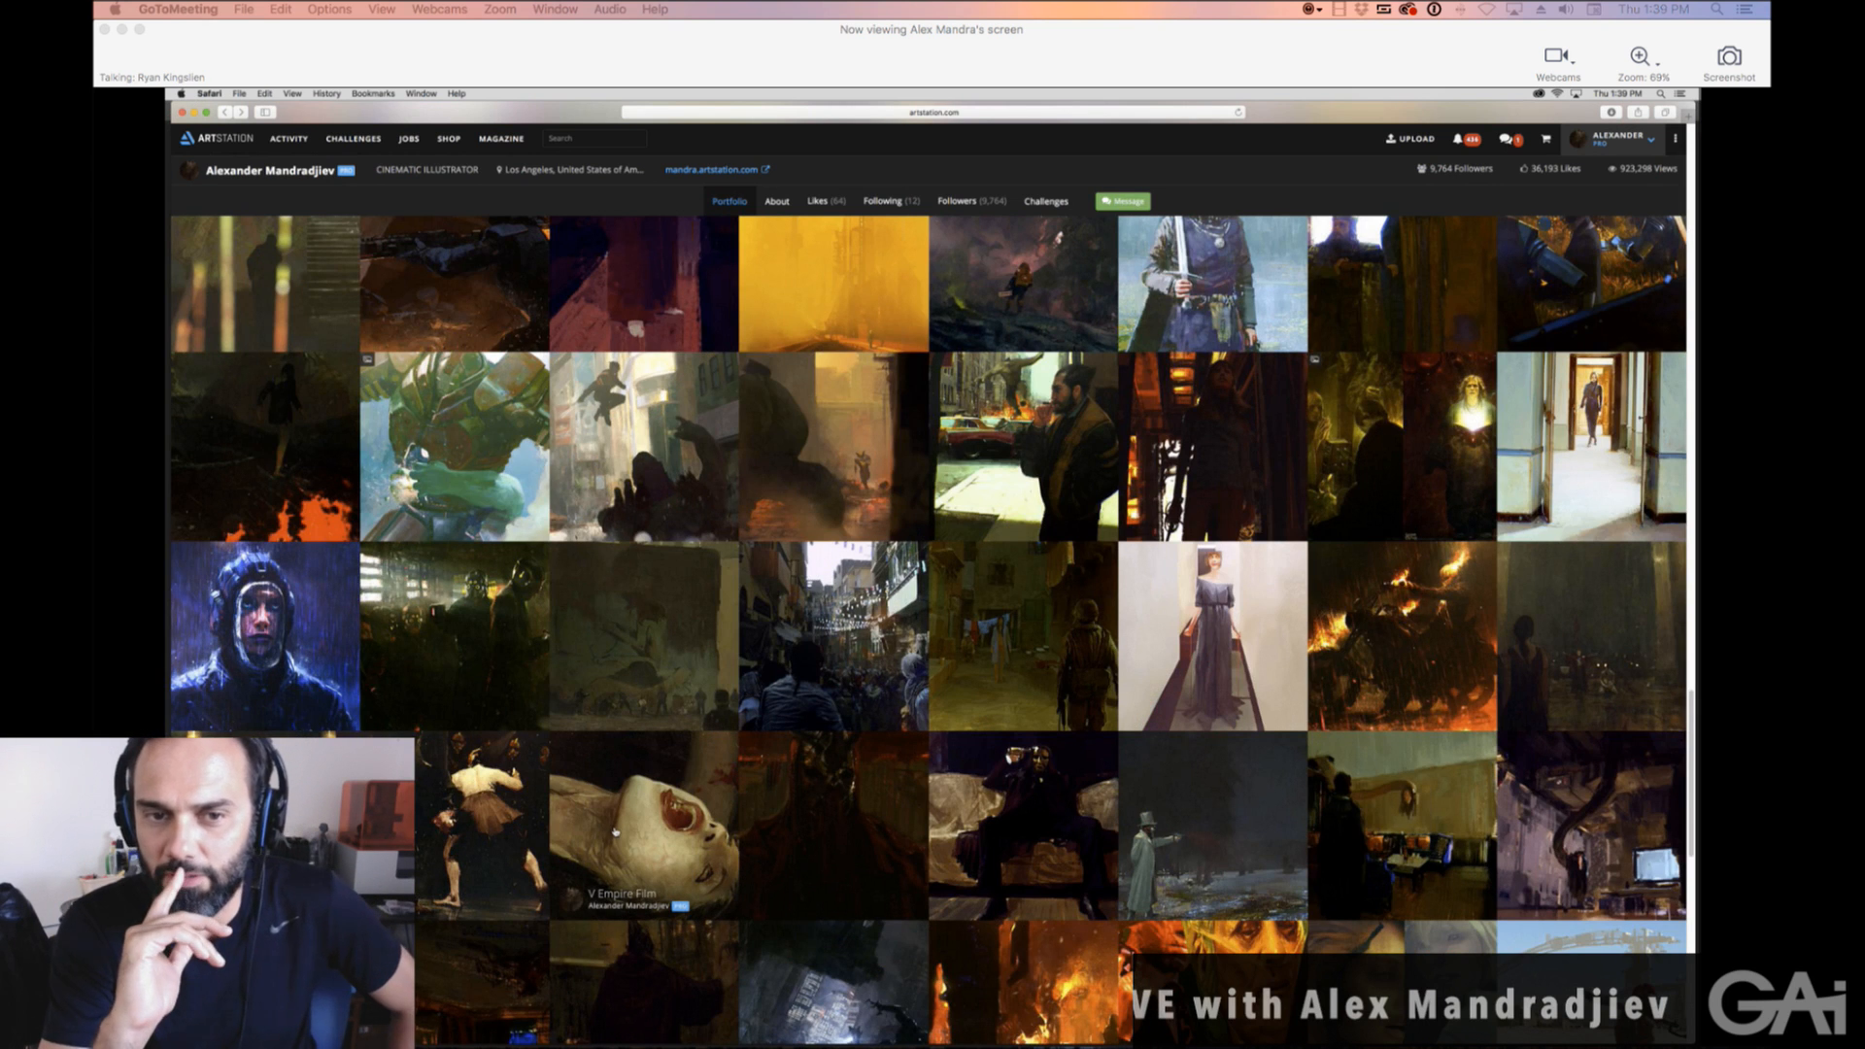
{"action": "scroll", "scroll_direction": "down", "scroll_amount": 3}
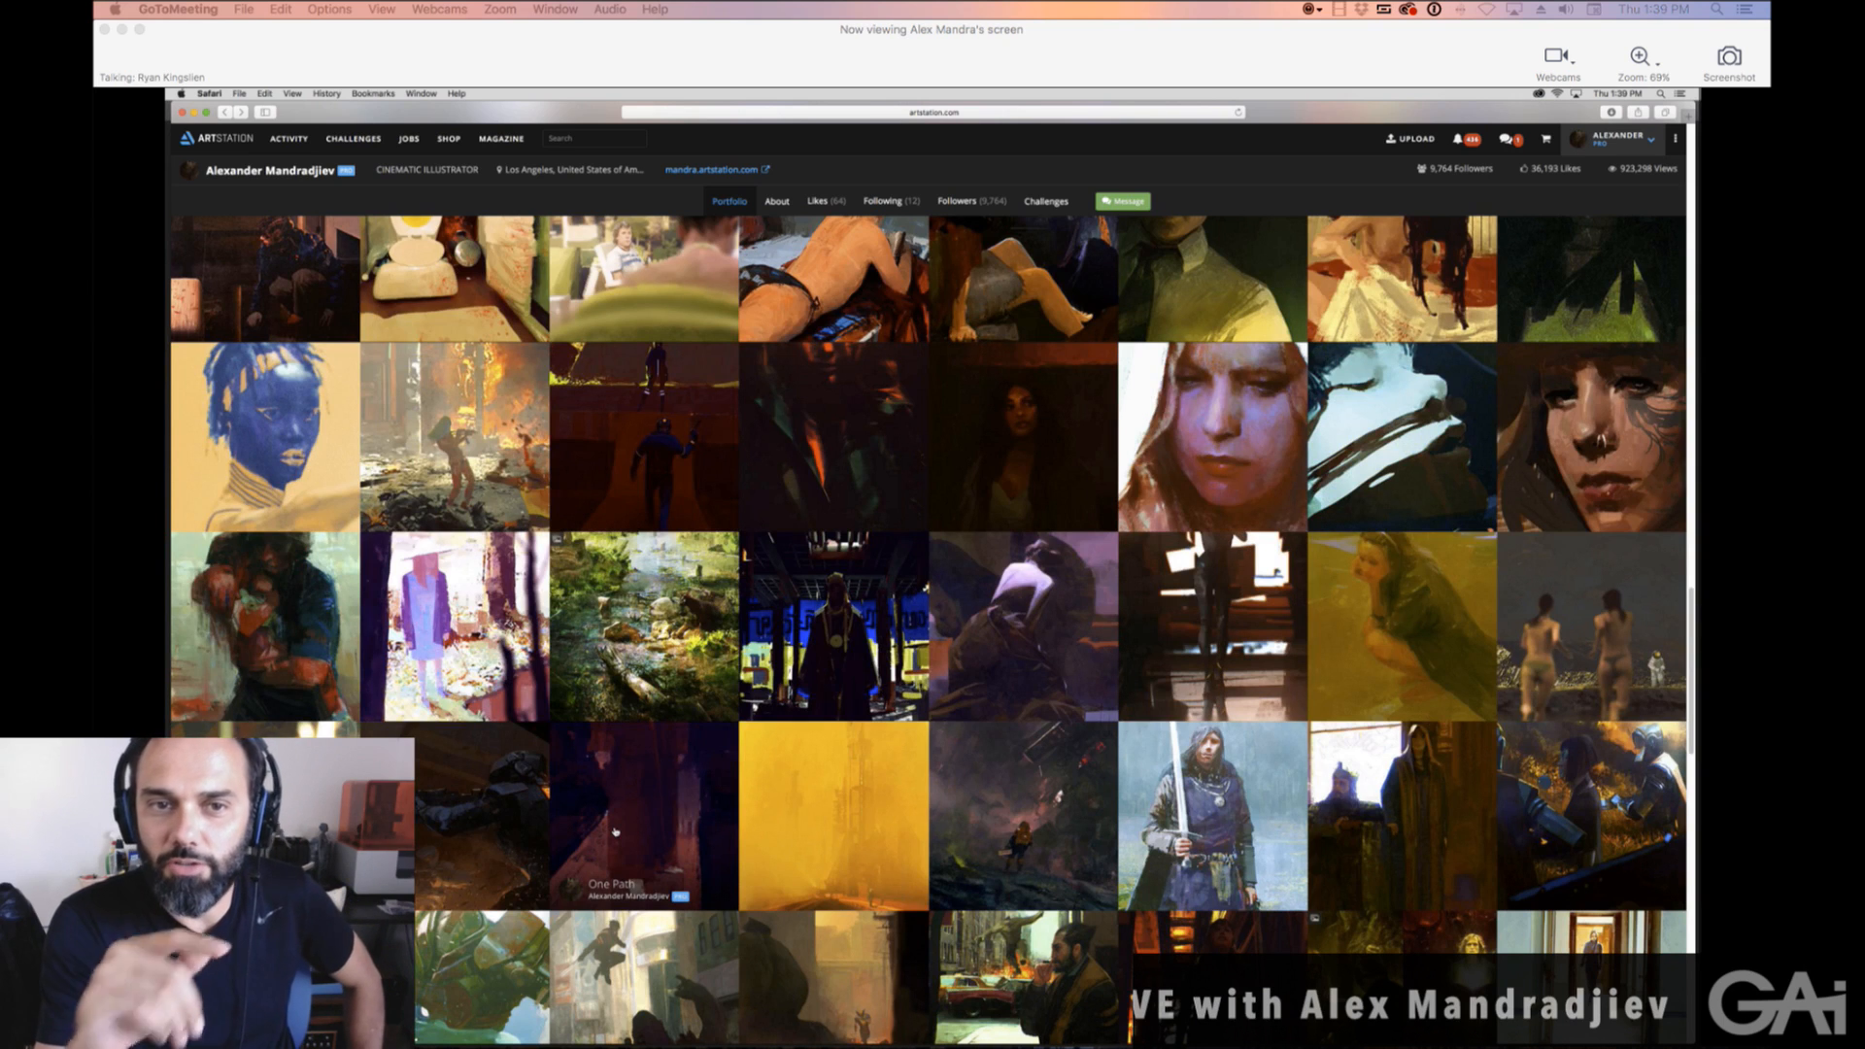
{"action": "scroll", "scroll_direction": "down", "scroll_amount": 3}
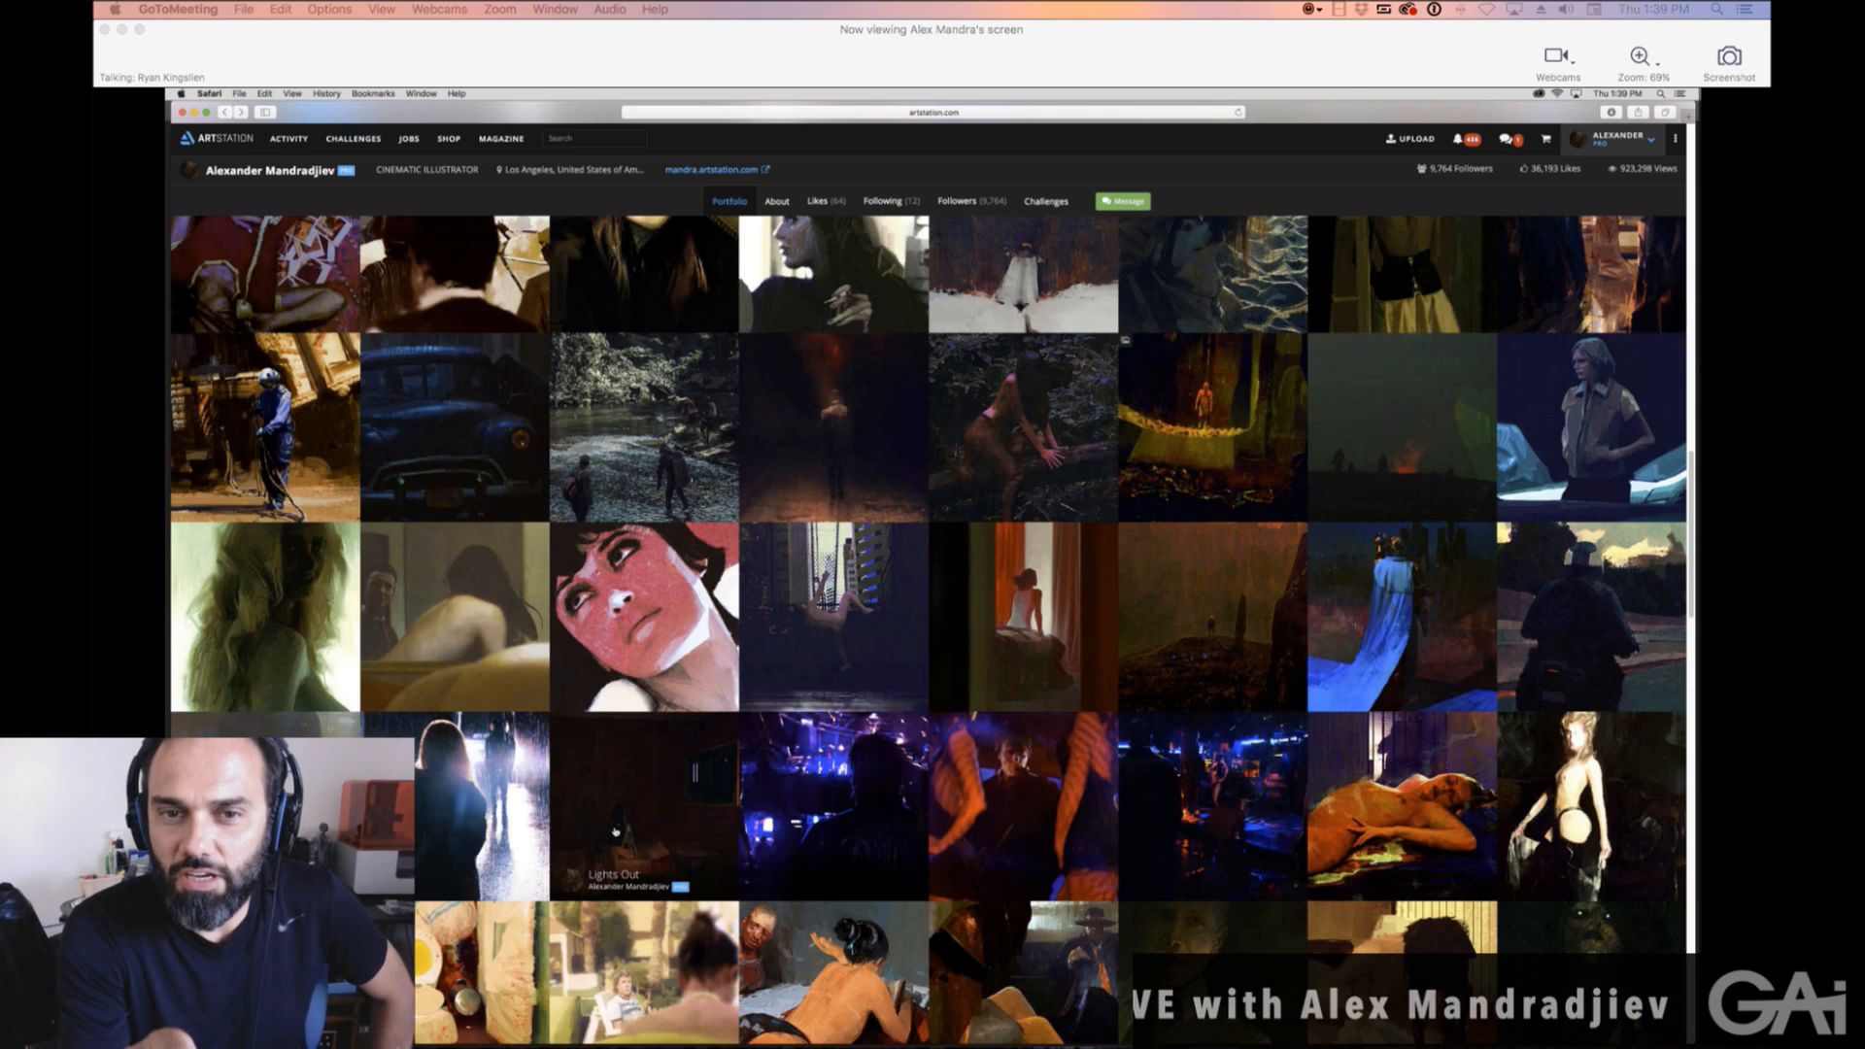
{"action": "scroll", "scroll_direction": "down", "scroll_amount": 3}
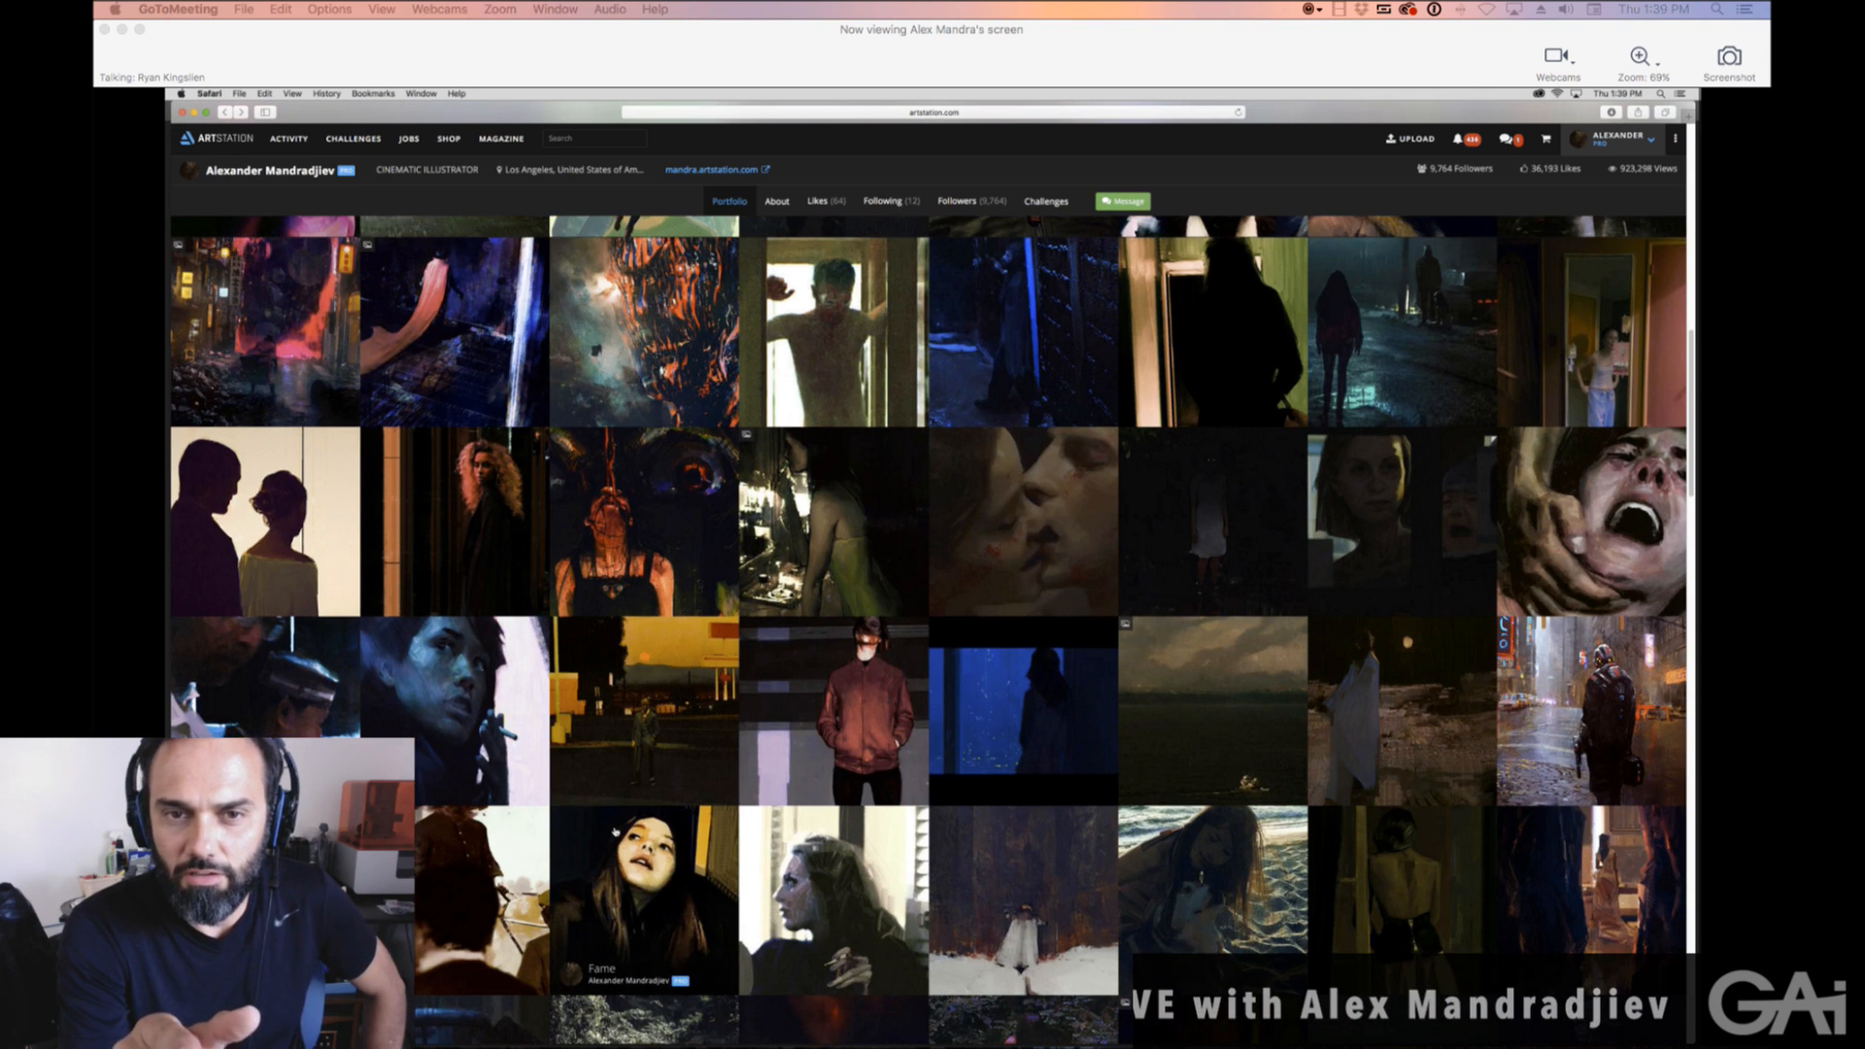
{"action": "scroll", "scroll_direction": "down", "scroll_amount": 3}
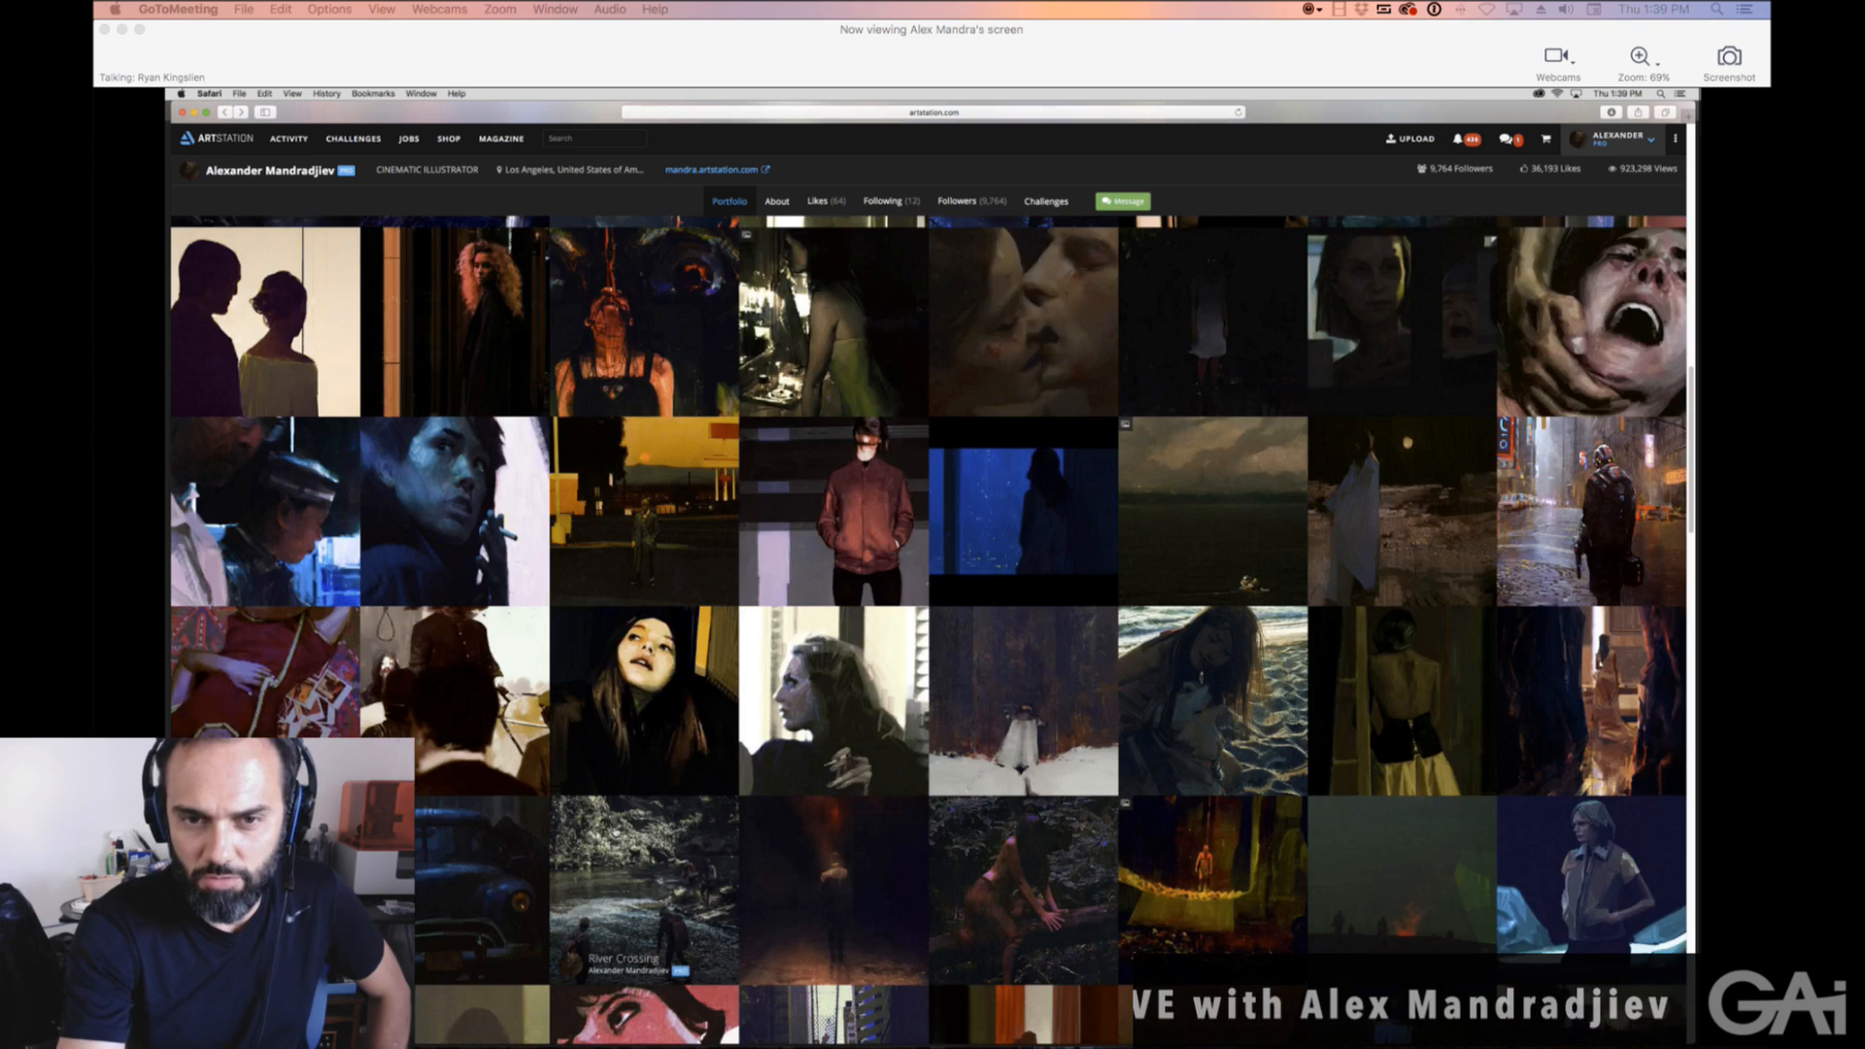
{"action": "scroll", "scroll_direction": "down", "scroll_amount": 3}
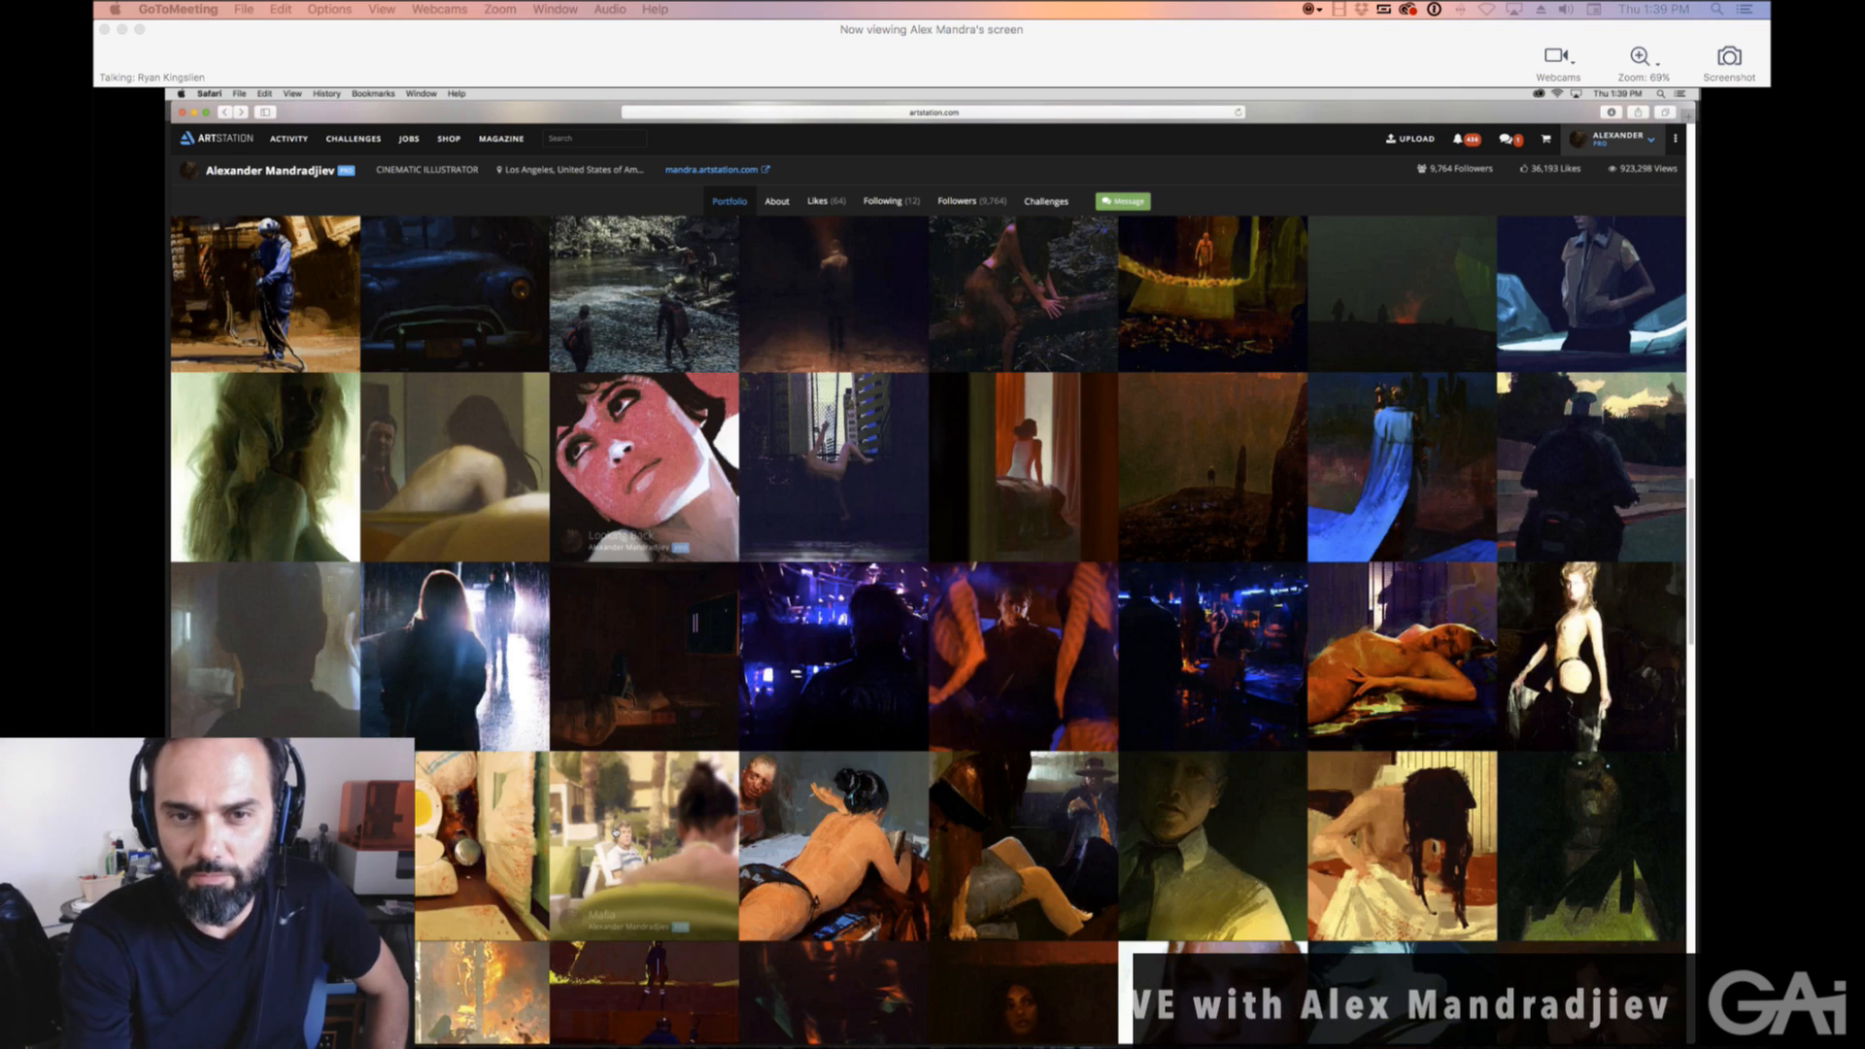
{"action": "scroll", "scroll_direction": "down", "scroll_amount": 3}
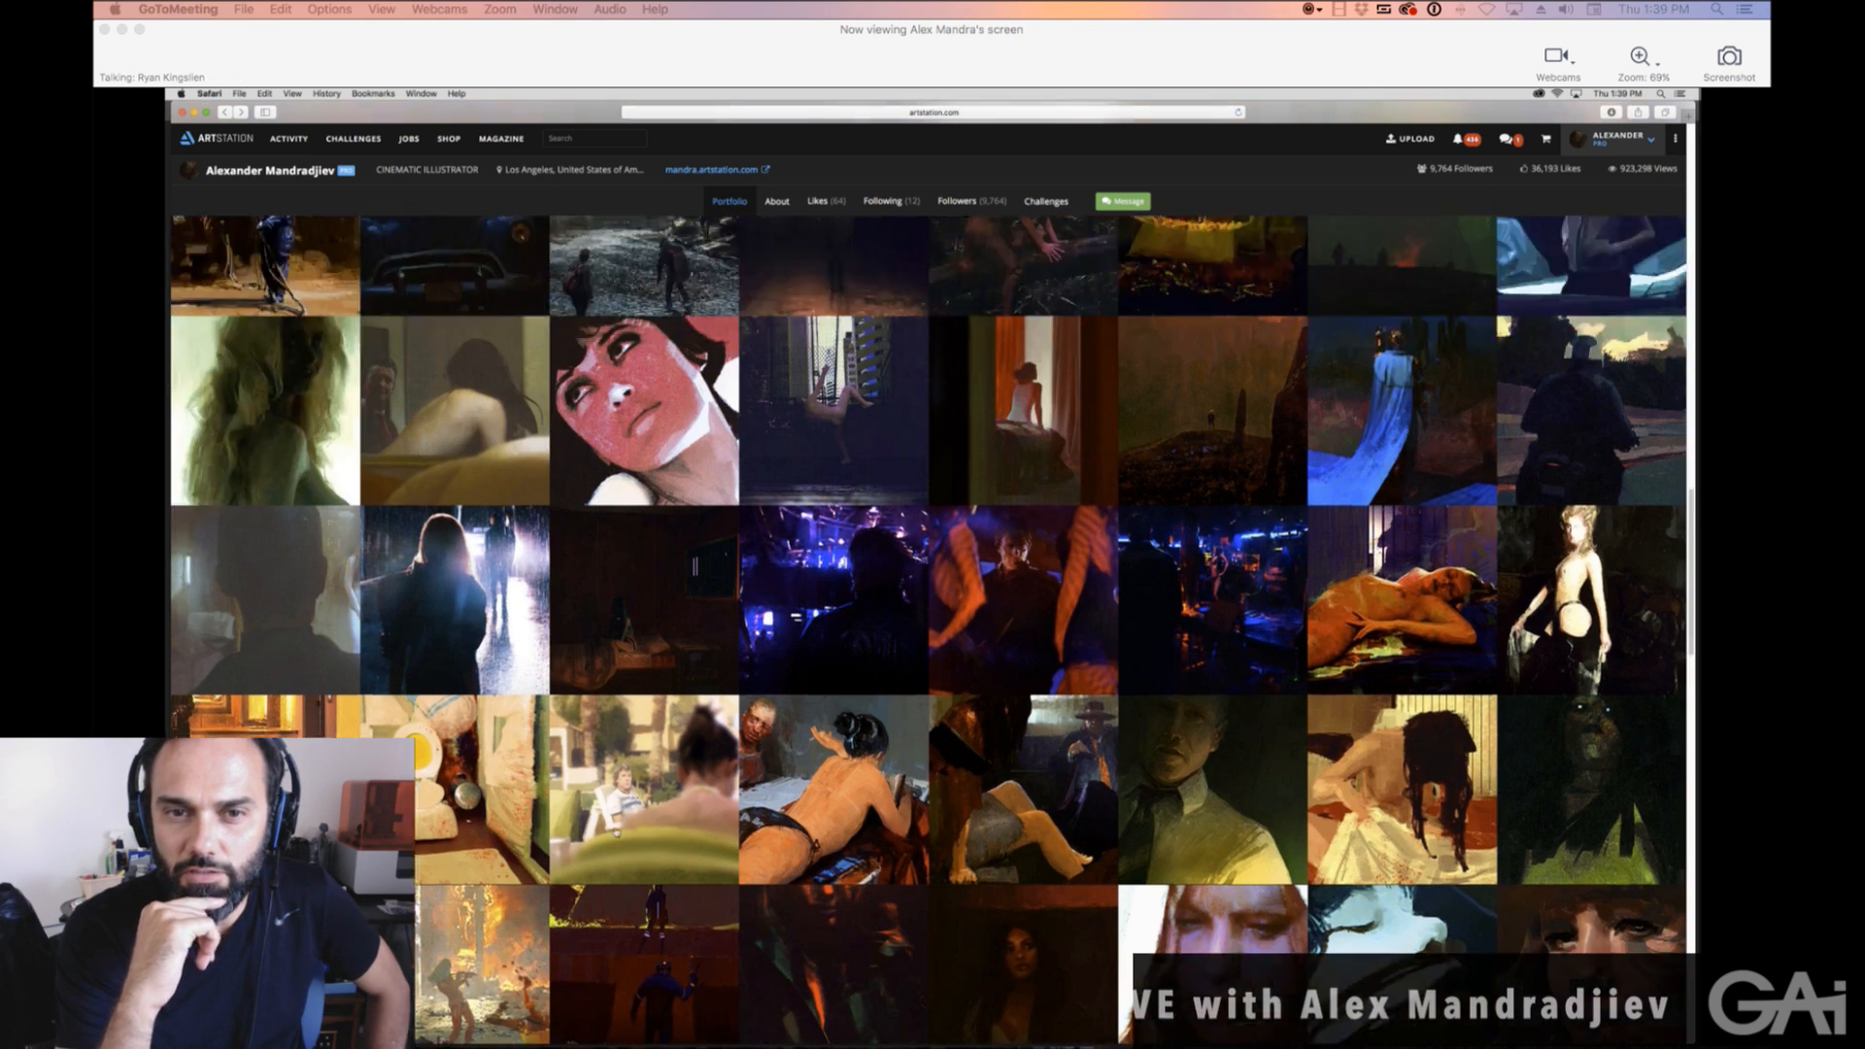
{"action": "scroll", "scroll_direction": "down", "scroll_amount": 3}
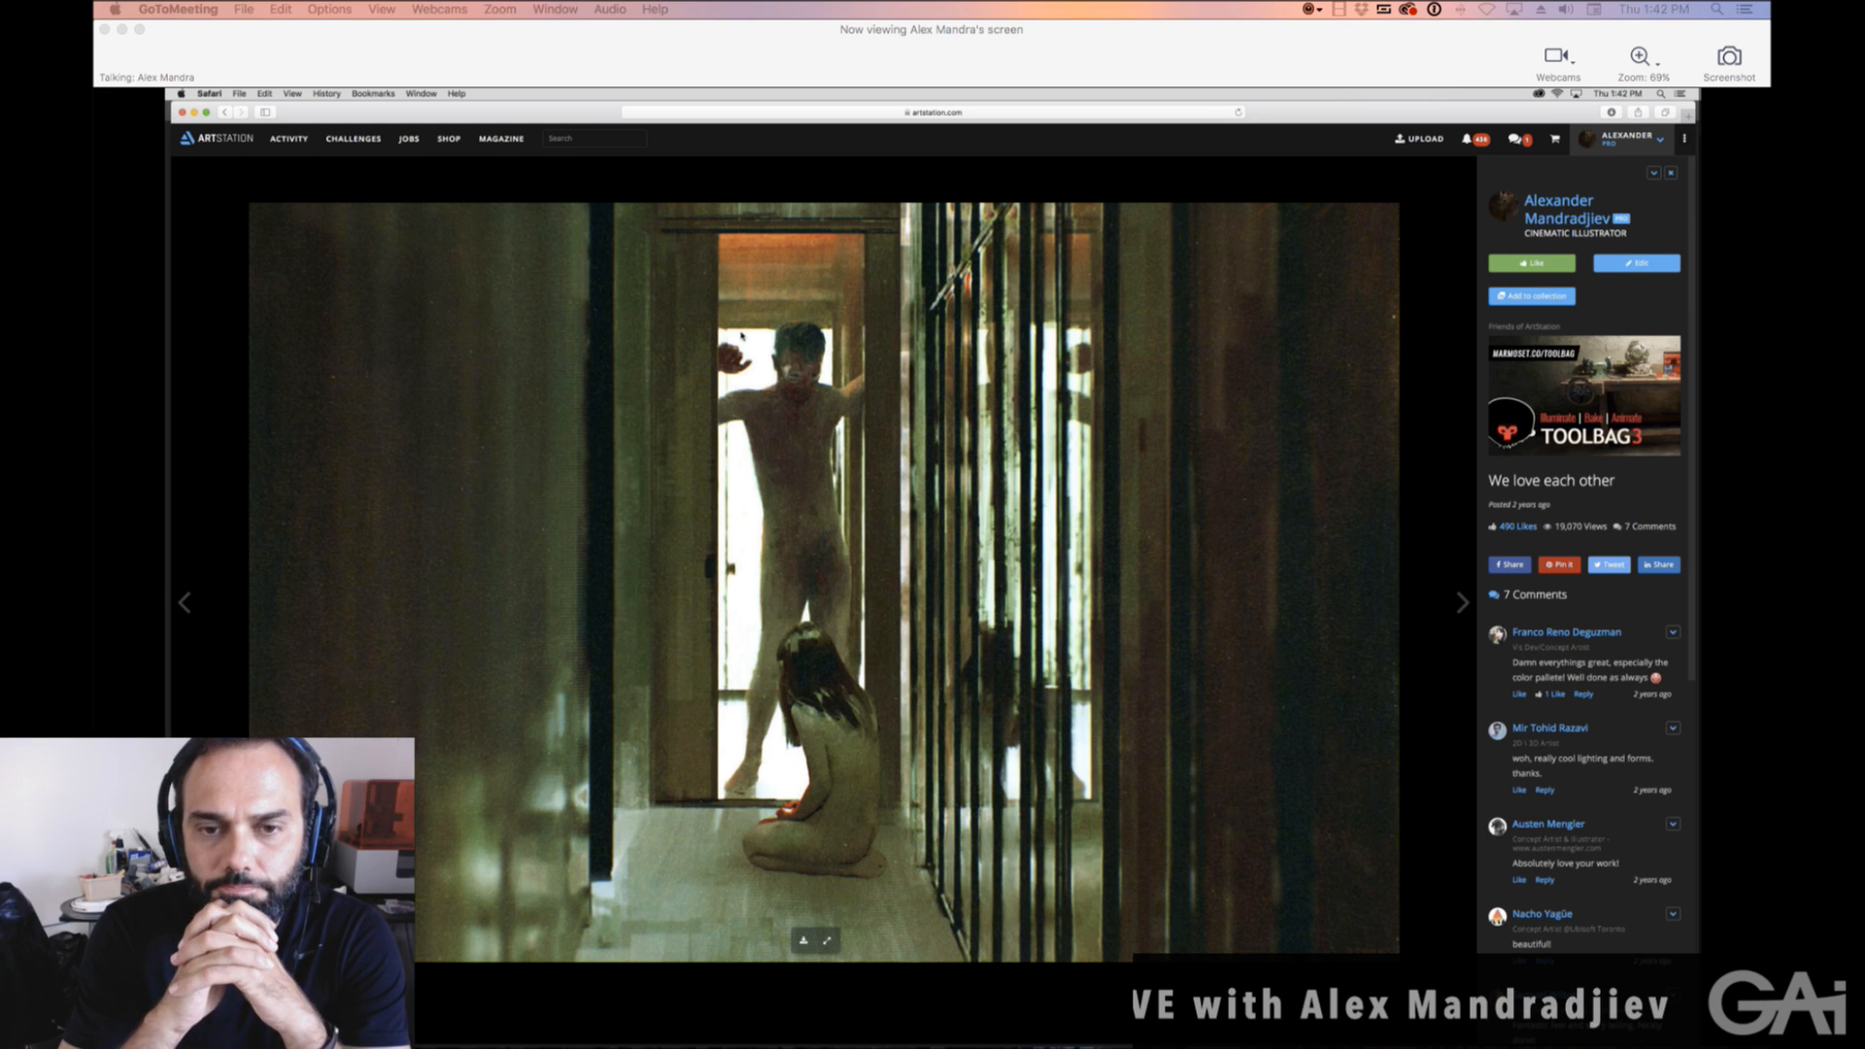
{"action": "mouse_move", "coordinate": [877, 552]}
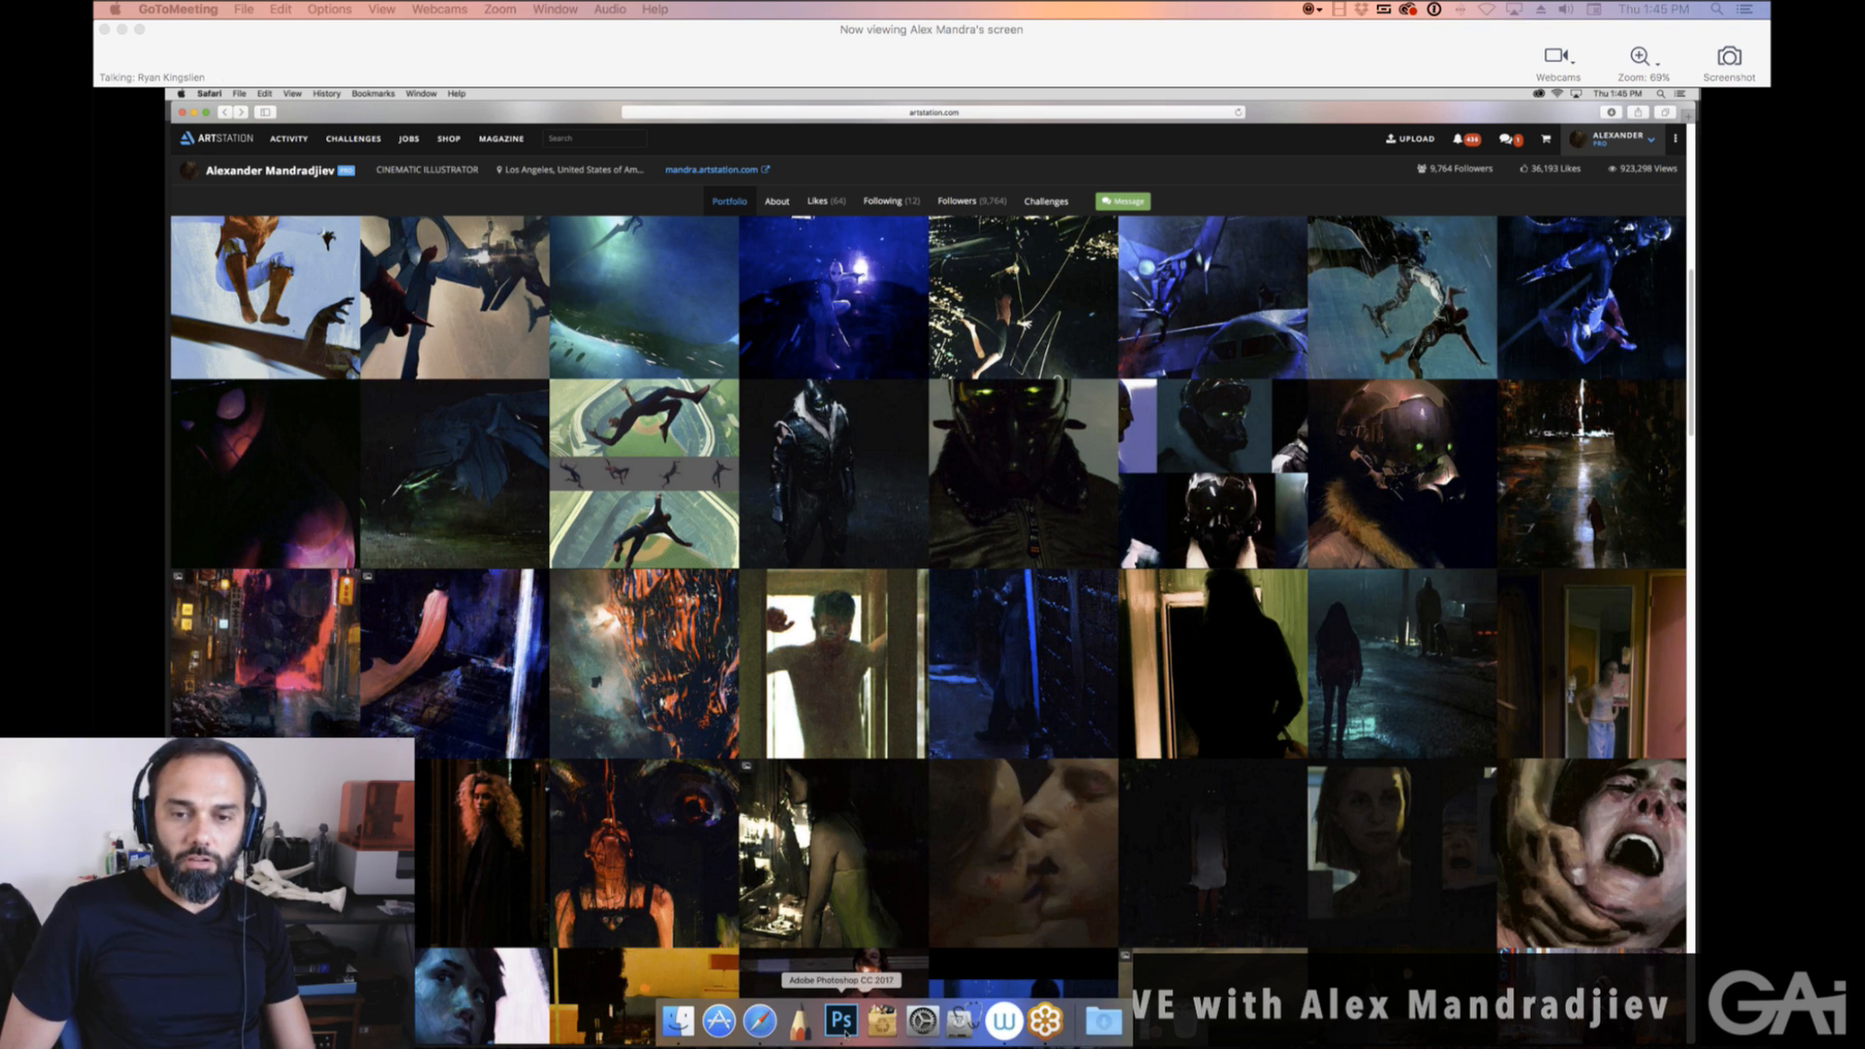
Bring up a Finder window listing image files in All My Files.
{"action": "left_click", "coordinate": [853, 1018]}
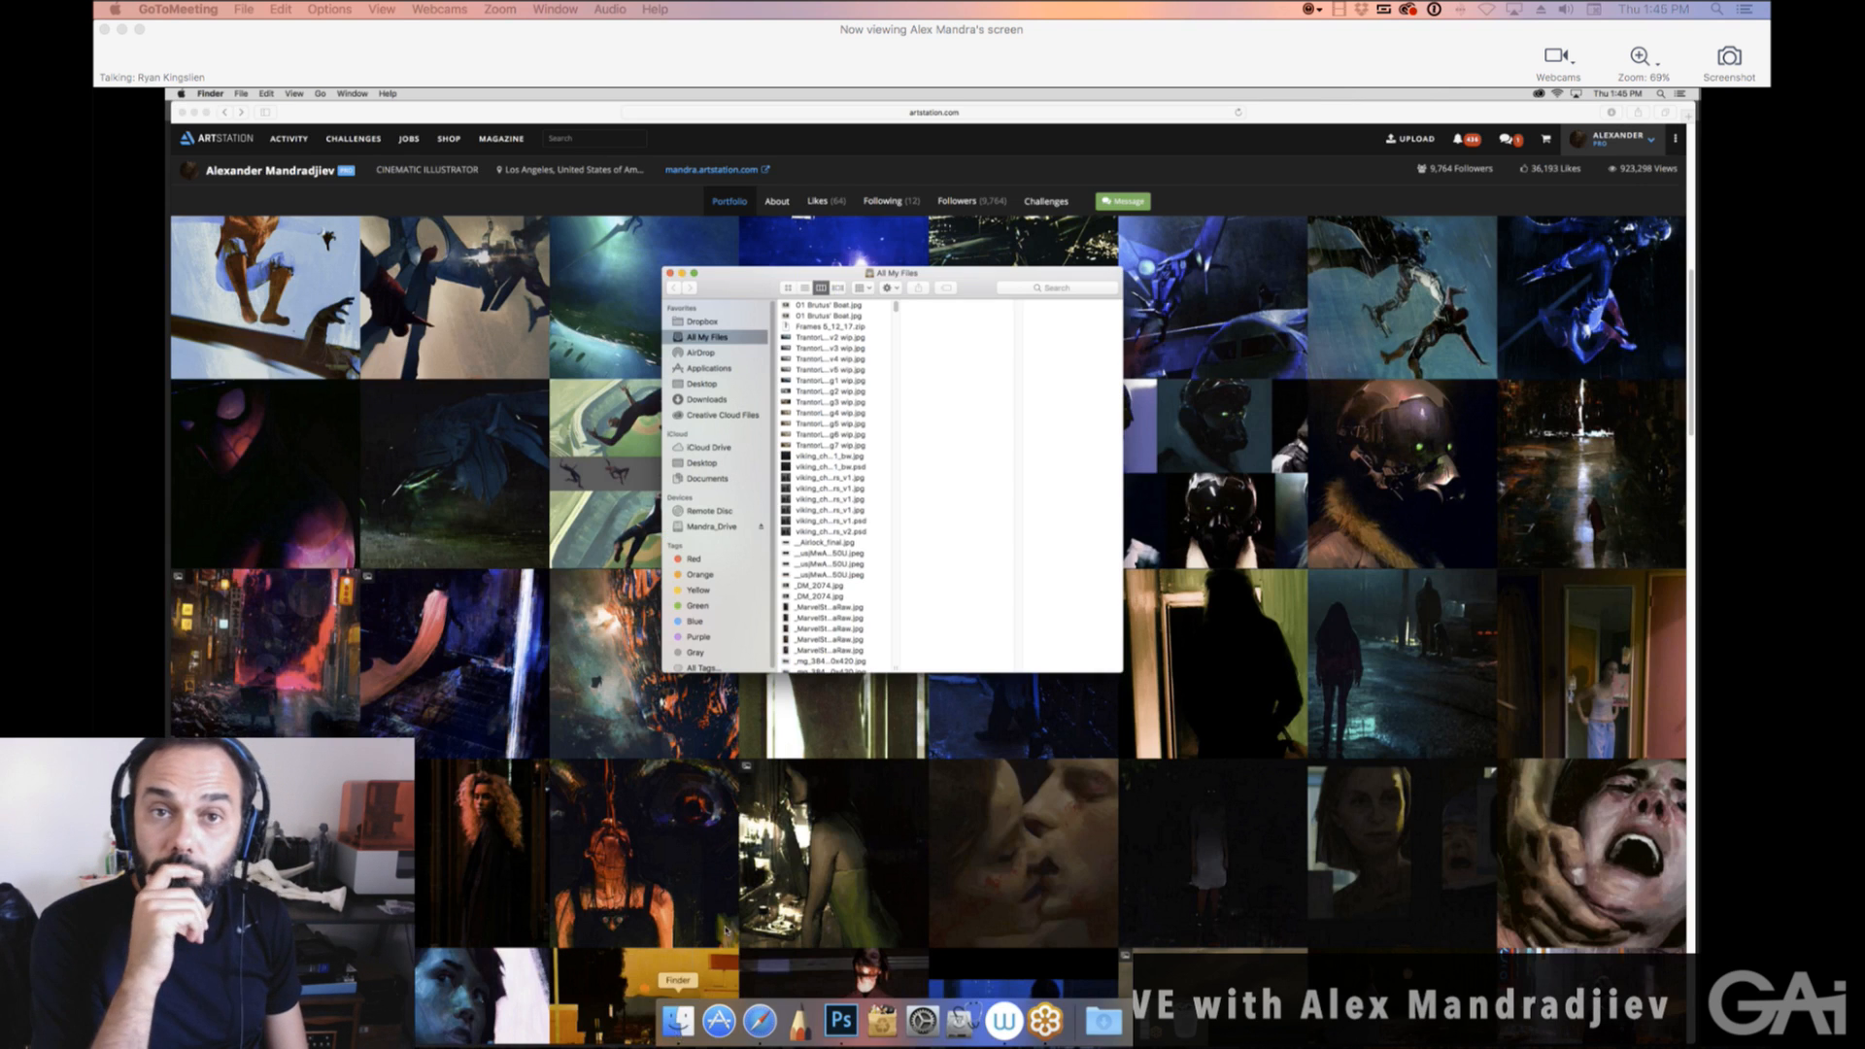
Find the riot police and flames photo in Mandra_Drive's PHOTO_REFERENCE folder and show its Open With options.
{"action": "left_click", "coordinate": [712, 527]}
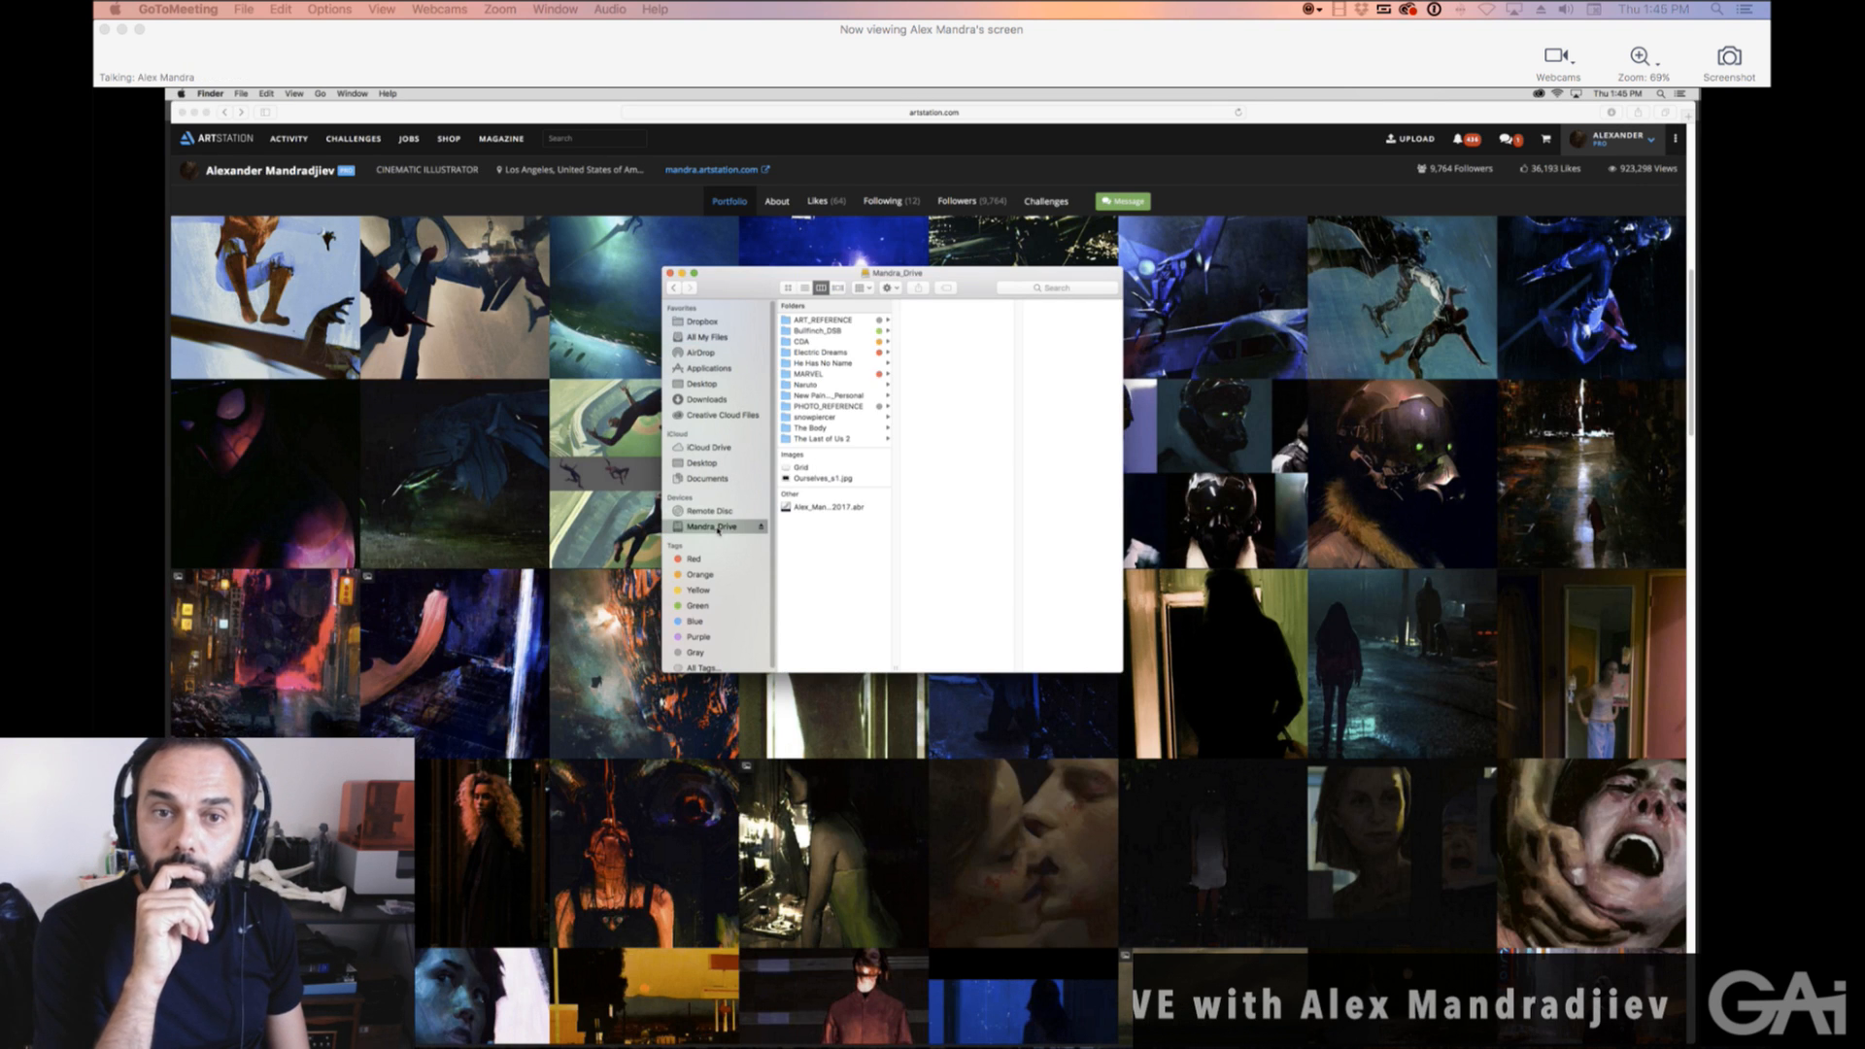
{"action": "left_click", "coordinate": [830, 406]}
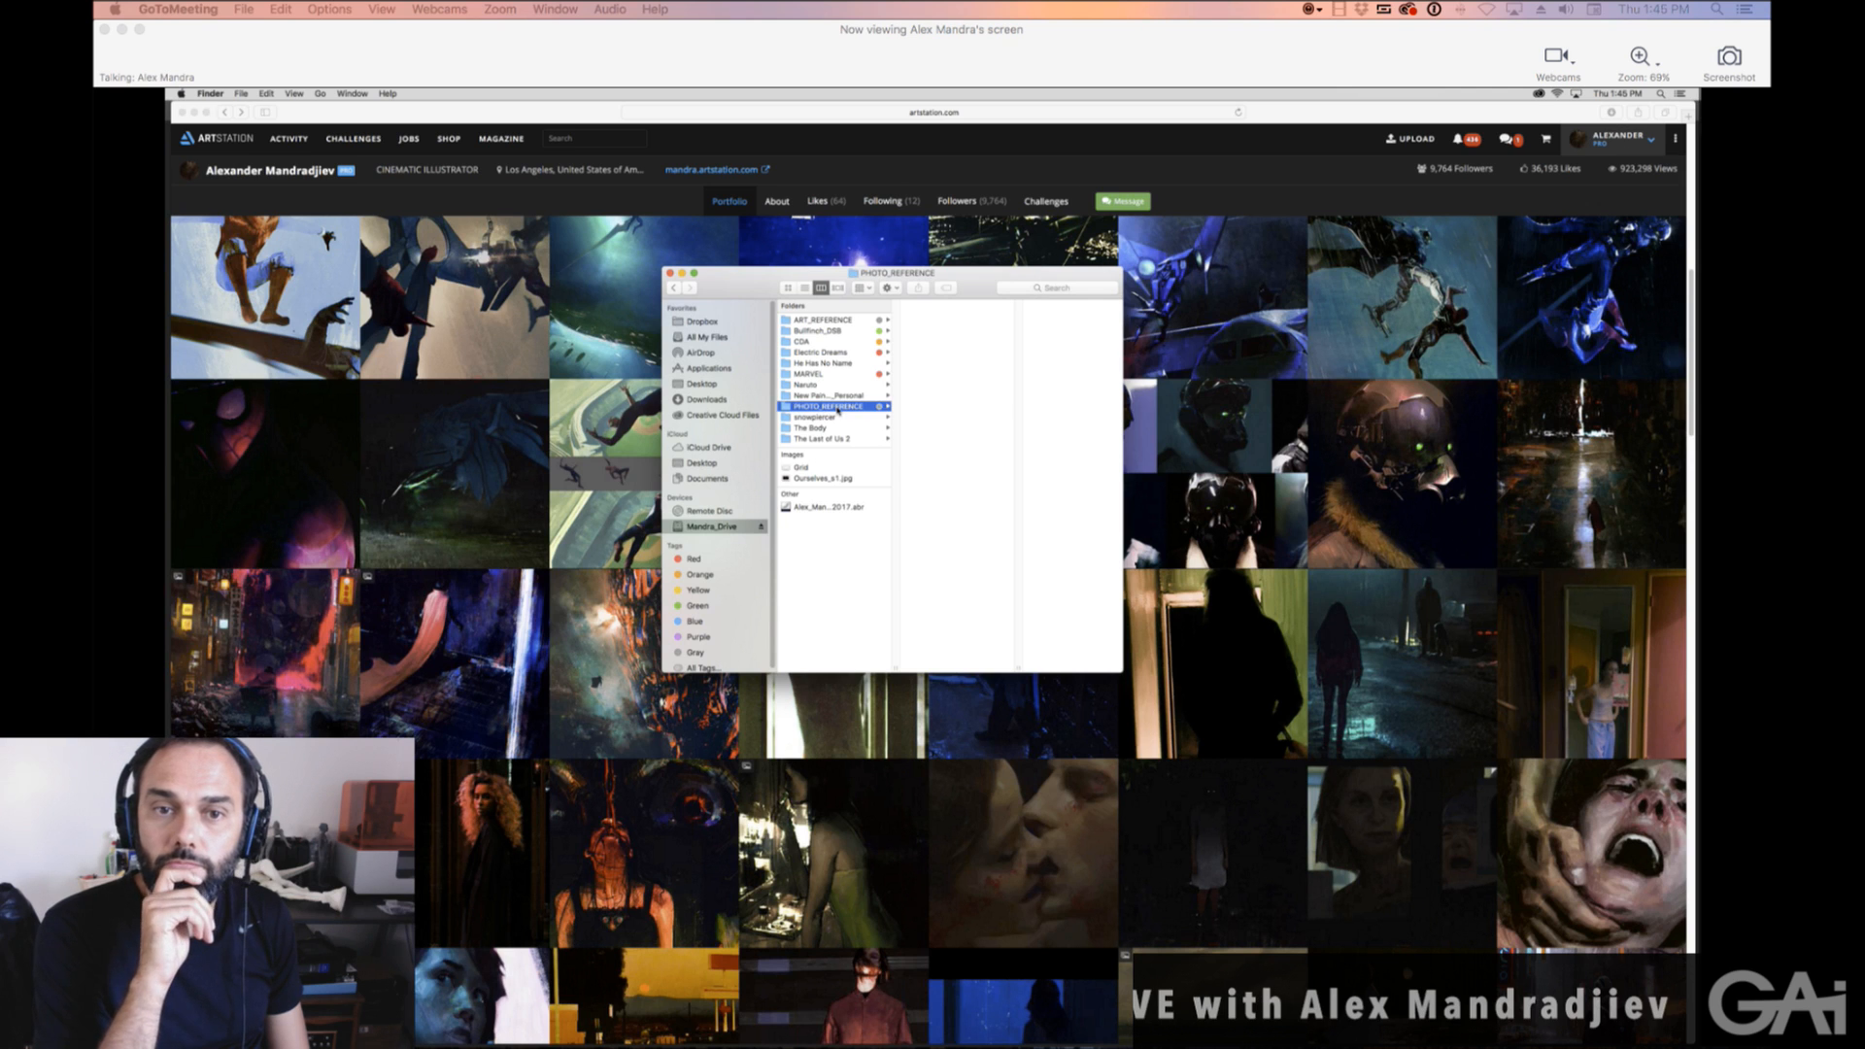
{"action": "left_click", "coordinate": [824, 406]}
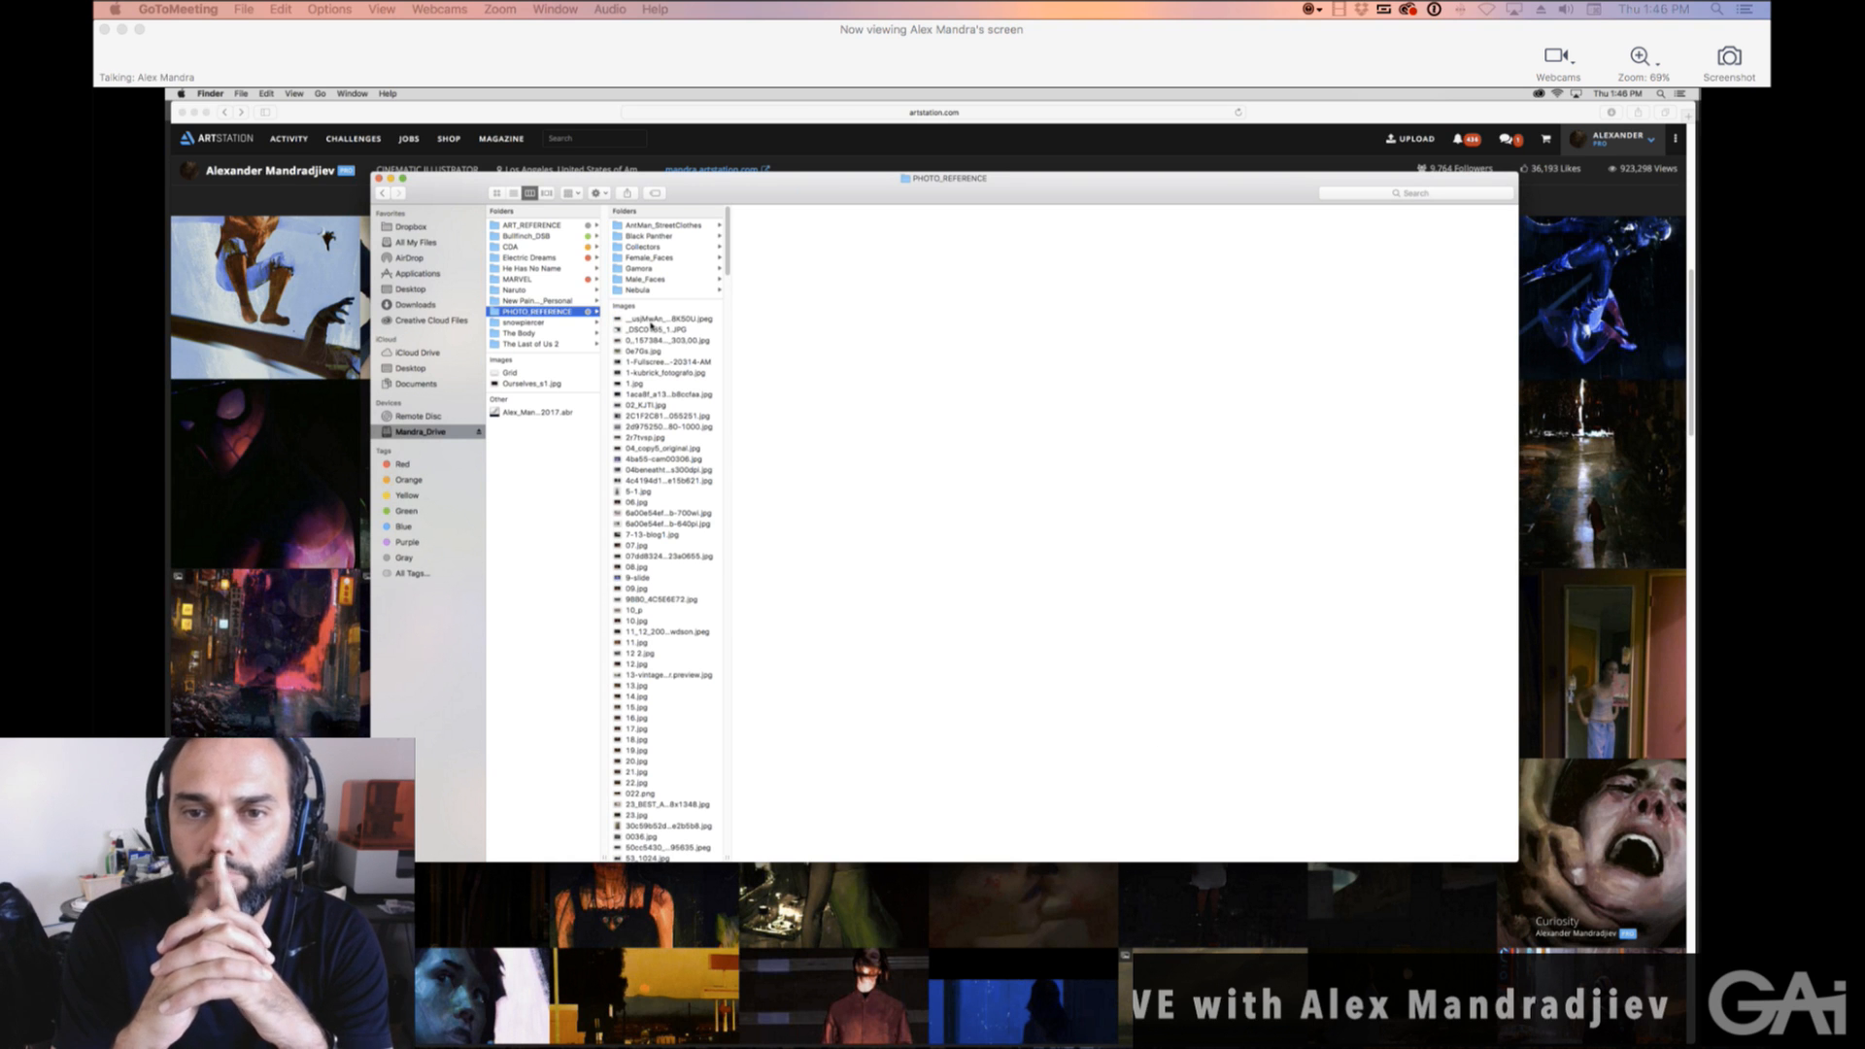
{"action": "left_click", "coordinate": [649, 327]}
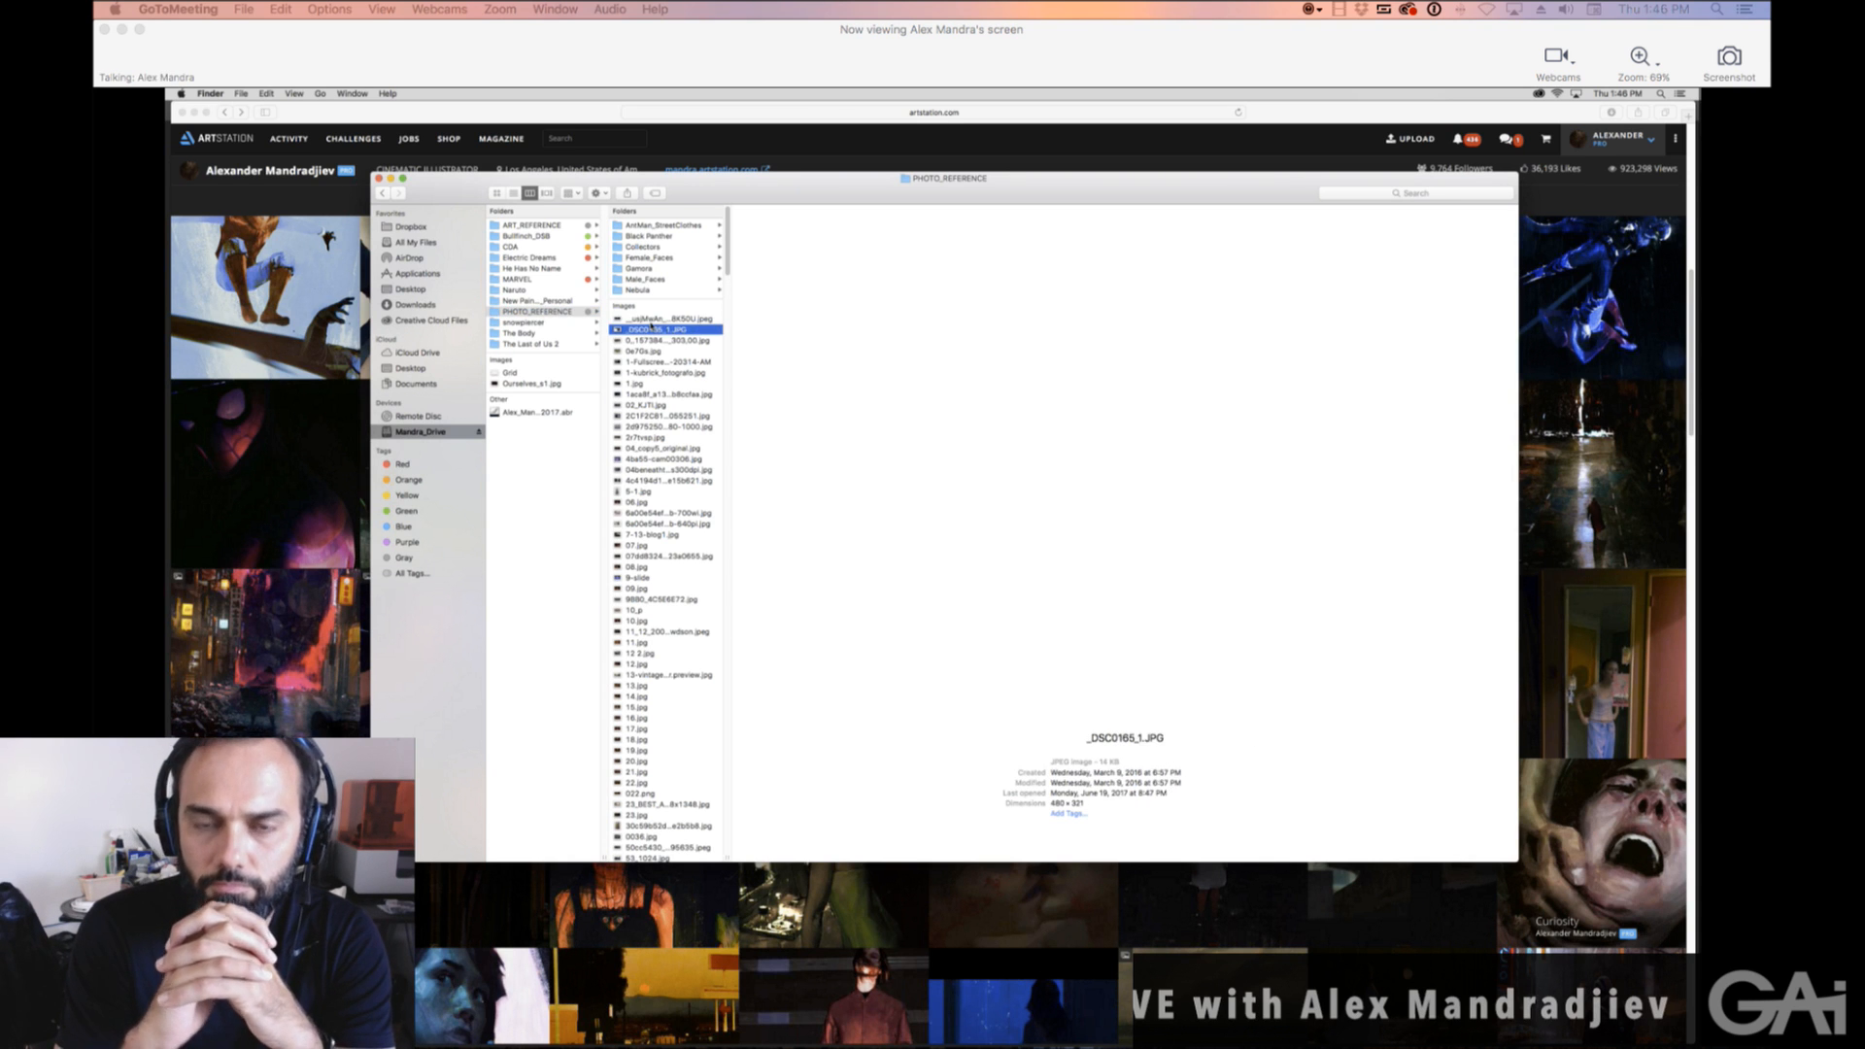
{"action": "left_click", "coordinate": [664, 340]}
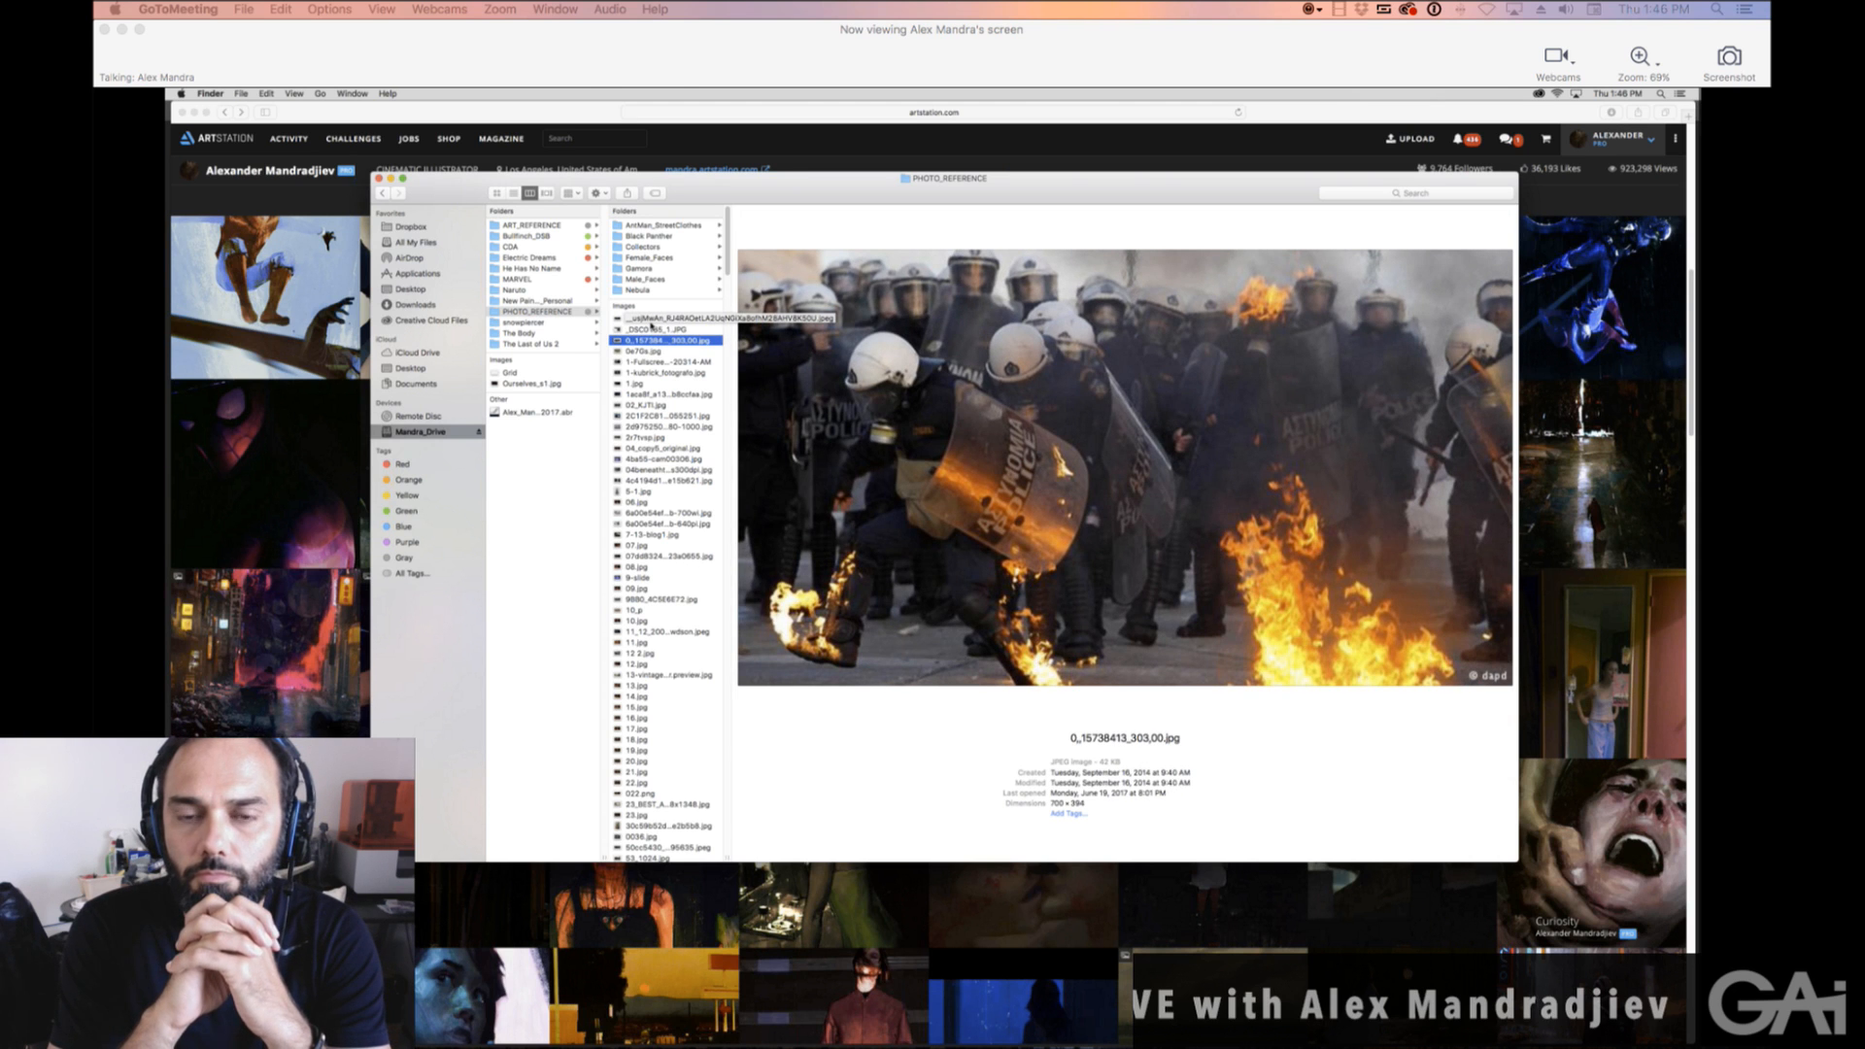
{"action": "right_click", "coordinate": [655, 340]}
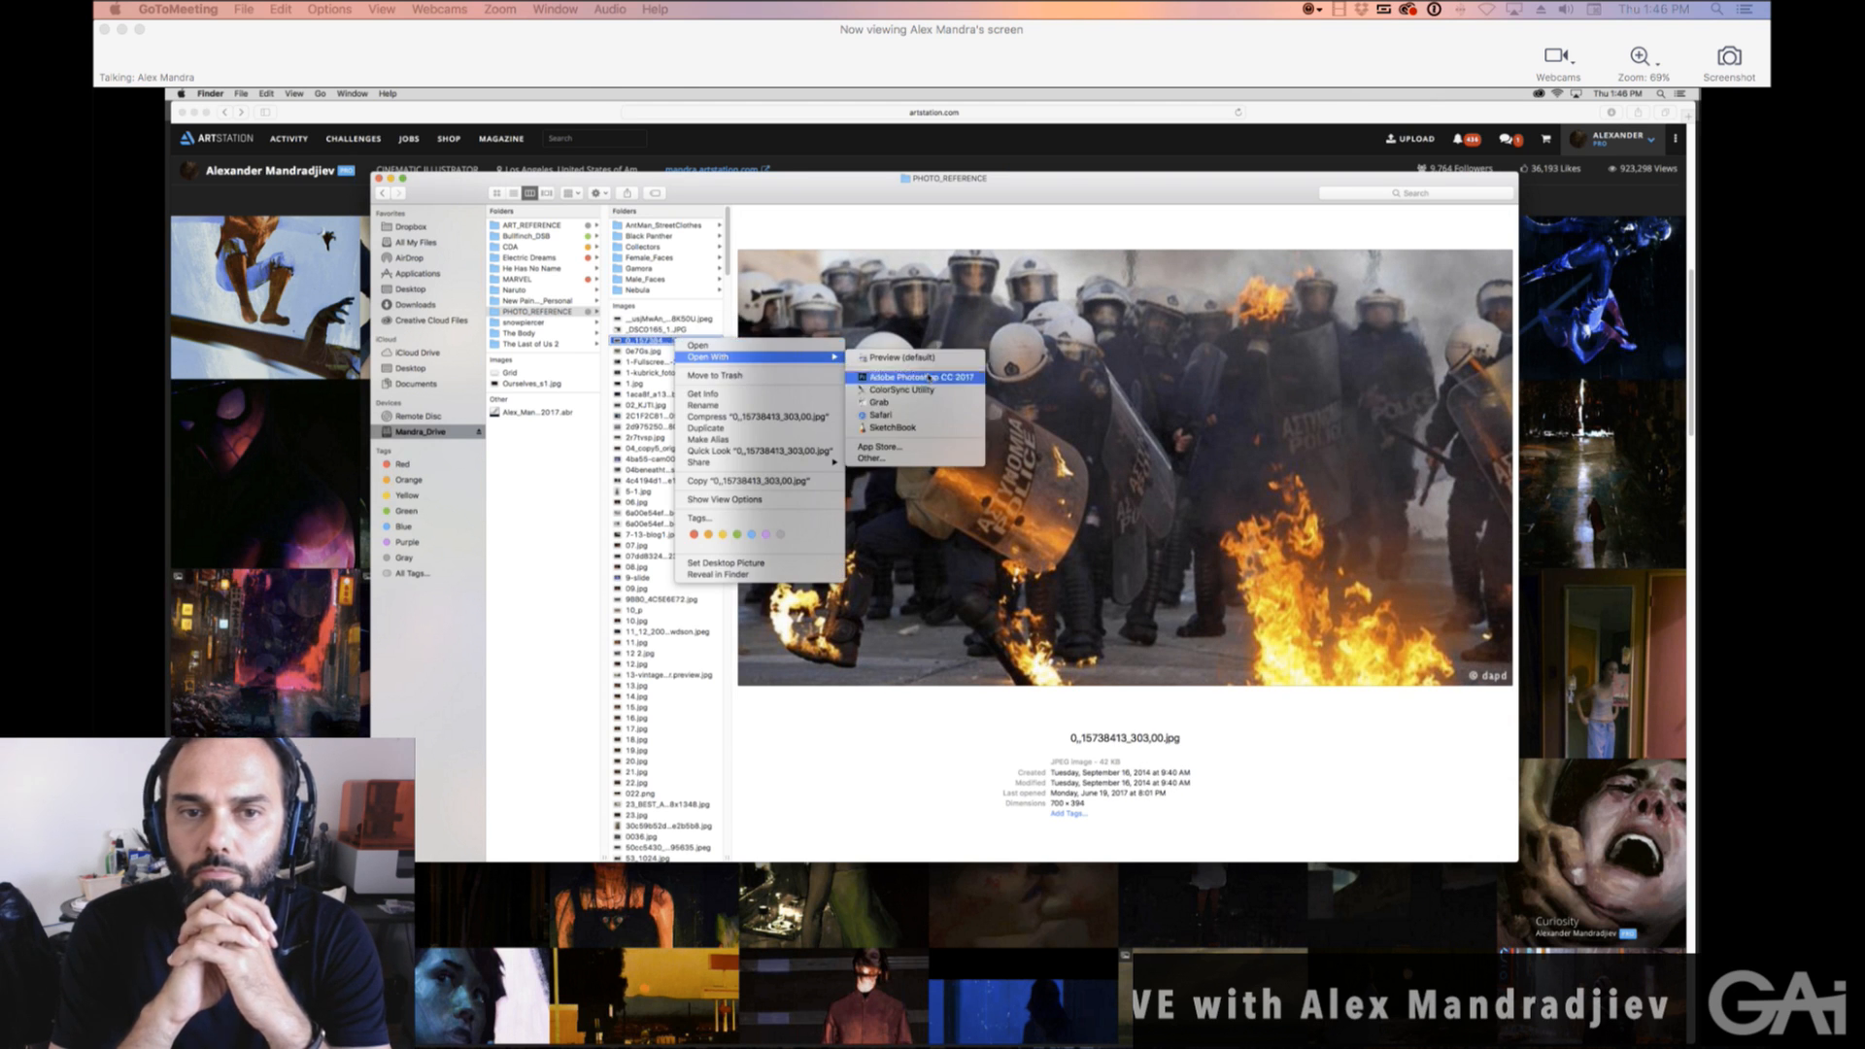
Open the riot police photo in Photoshop, preview the dimly lit figure, then return to the painting.
{"action": "left_click", "coordinate": [917, 376]}
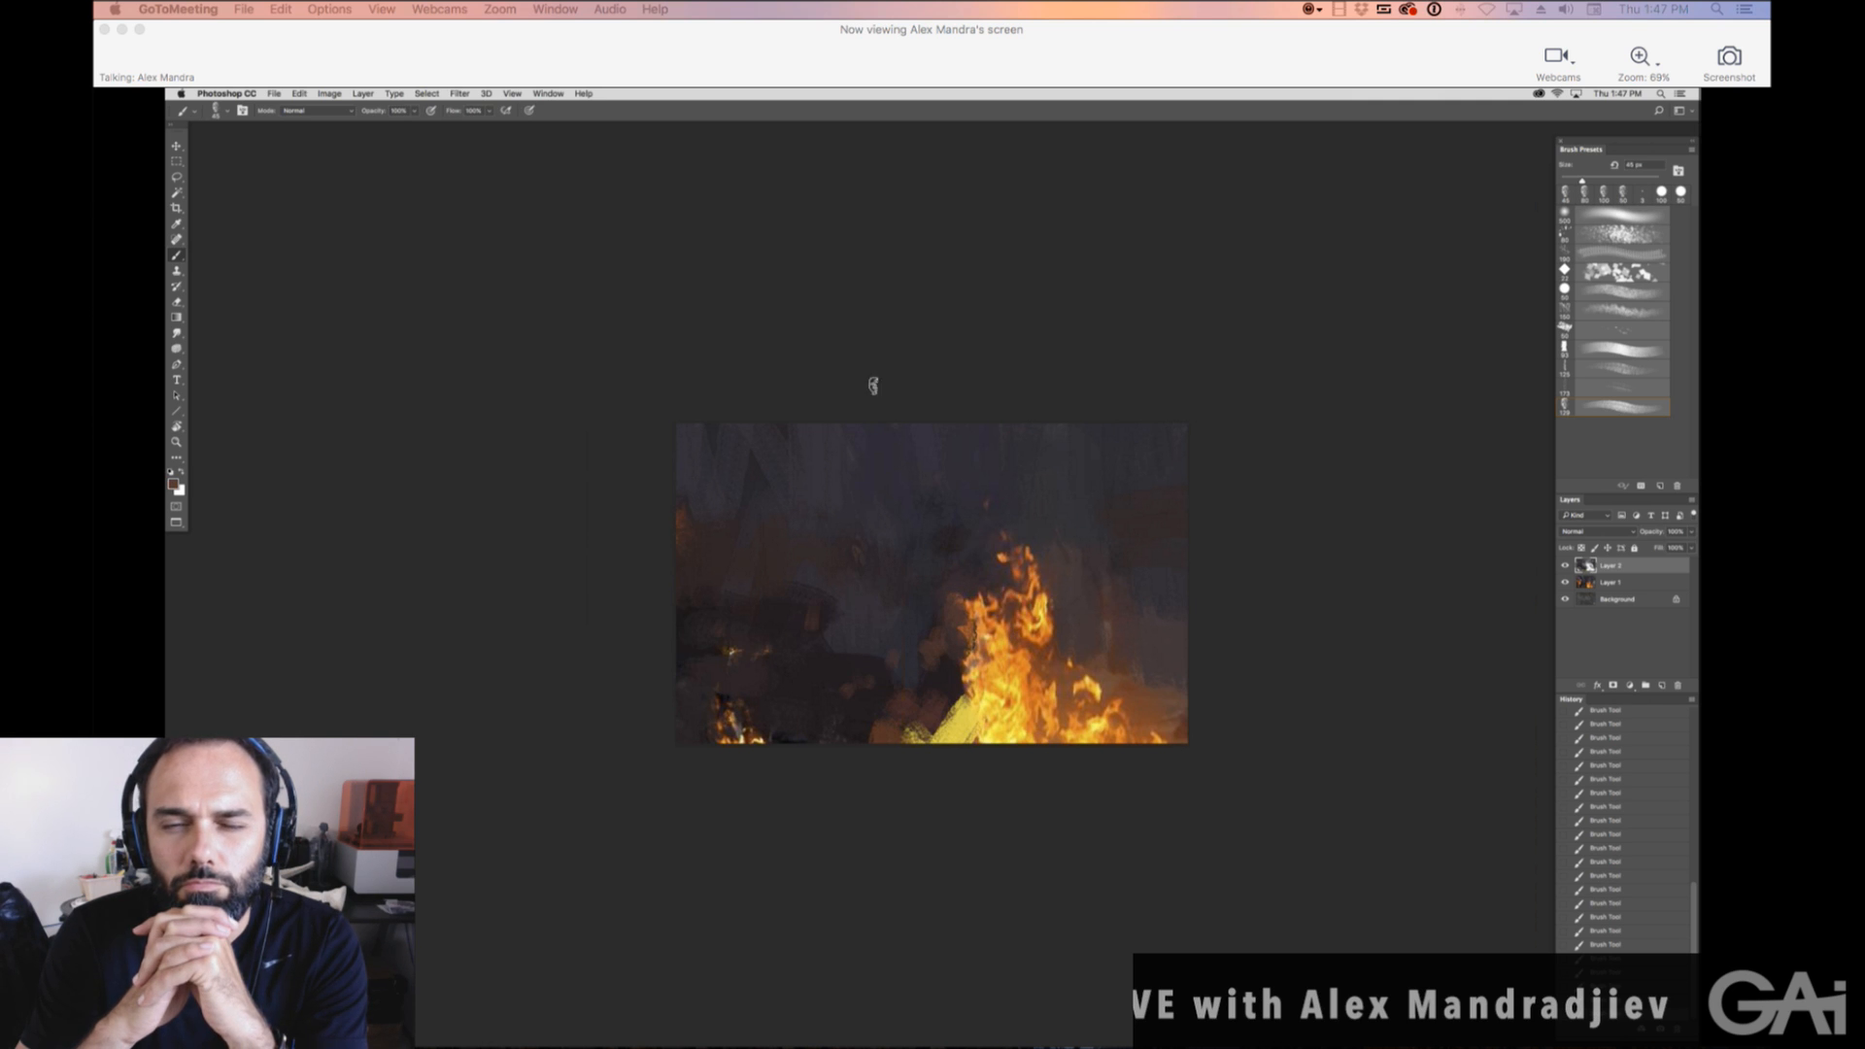
{"action": "mouse_move", "coordinate": [1113, 474]}
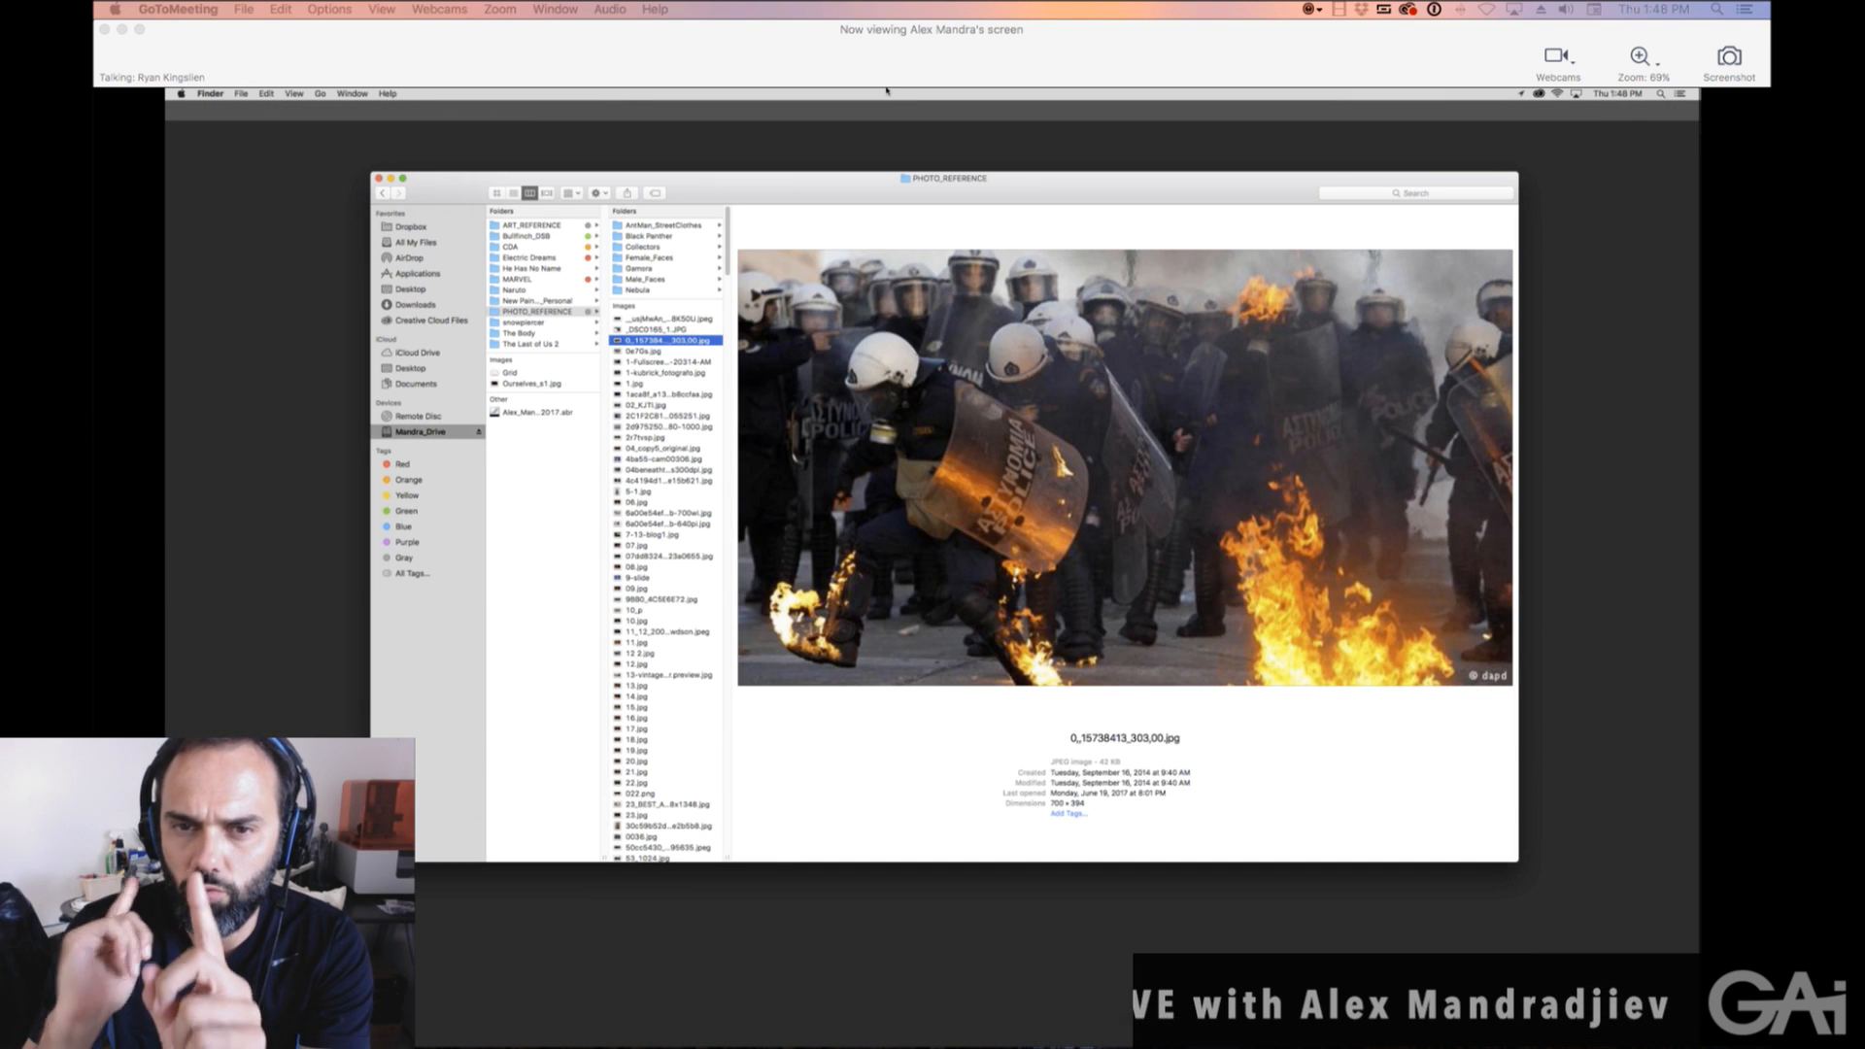
{"action": "left_click", "coordinate": [663, 362]}
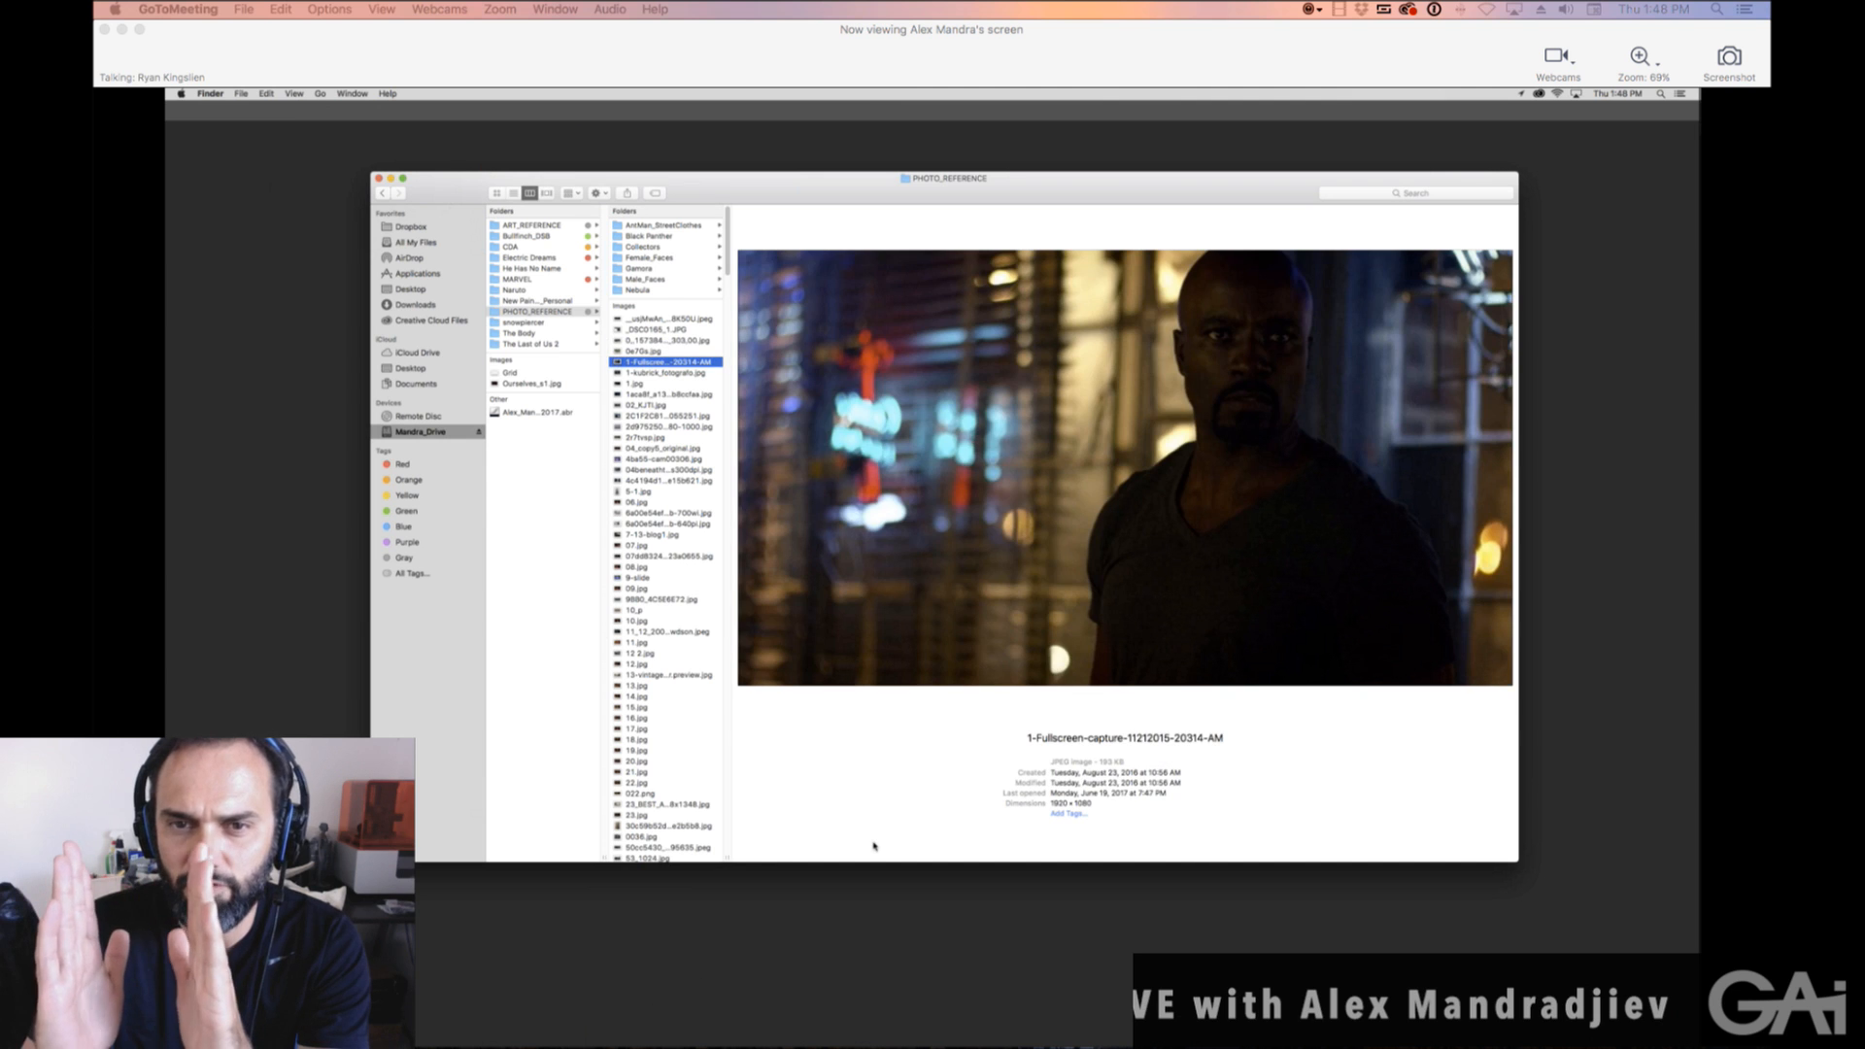
{"action": "left_click", "coordinate": [633, 384]}
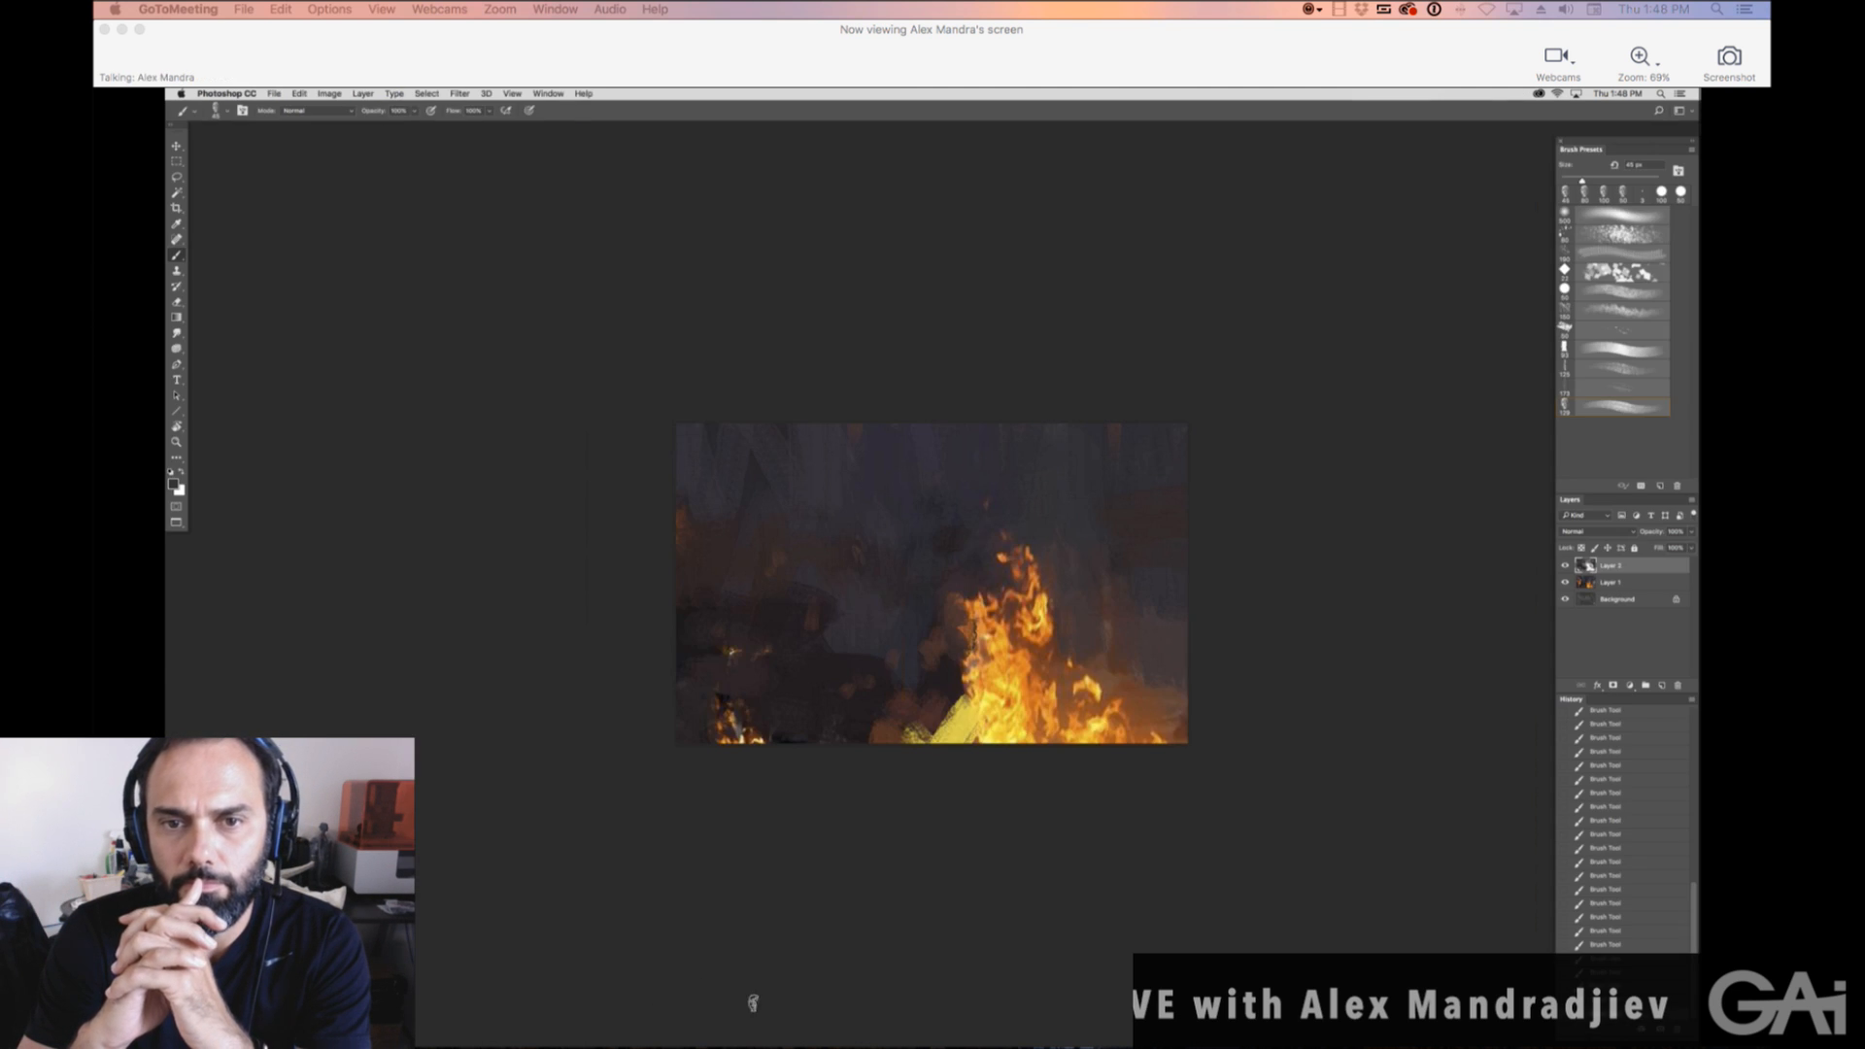
{"action": "mouse_move", "coordinate": [812, 268]}
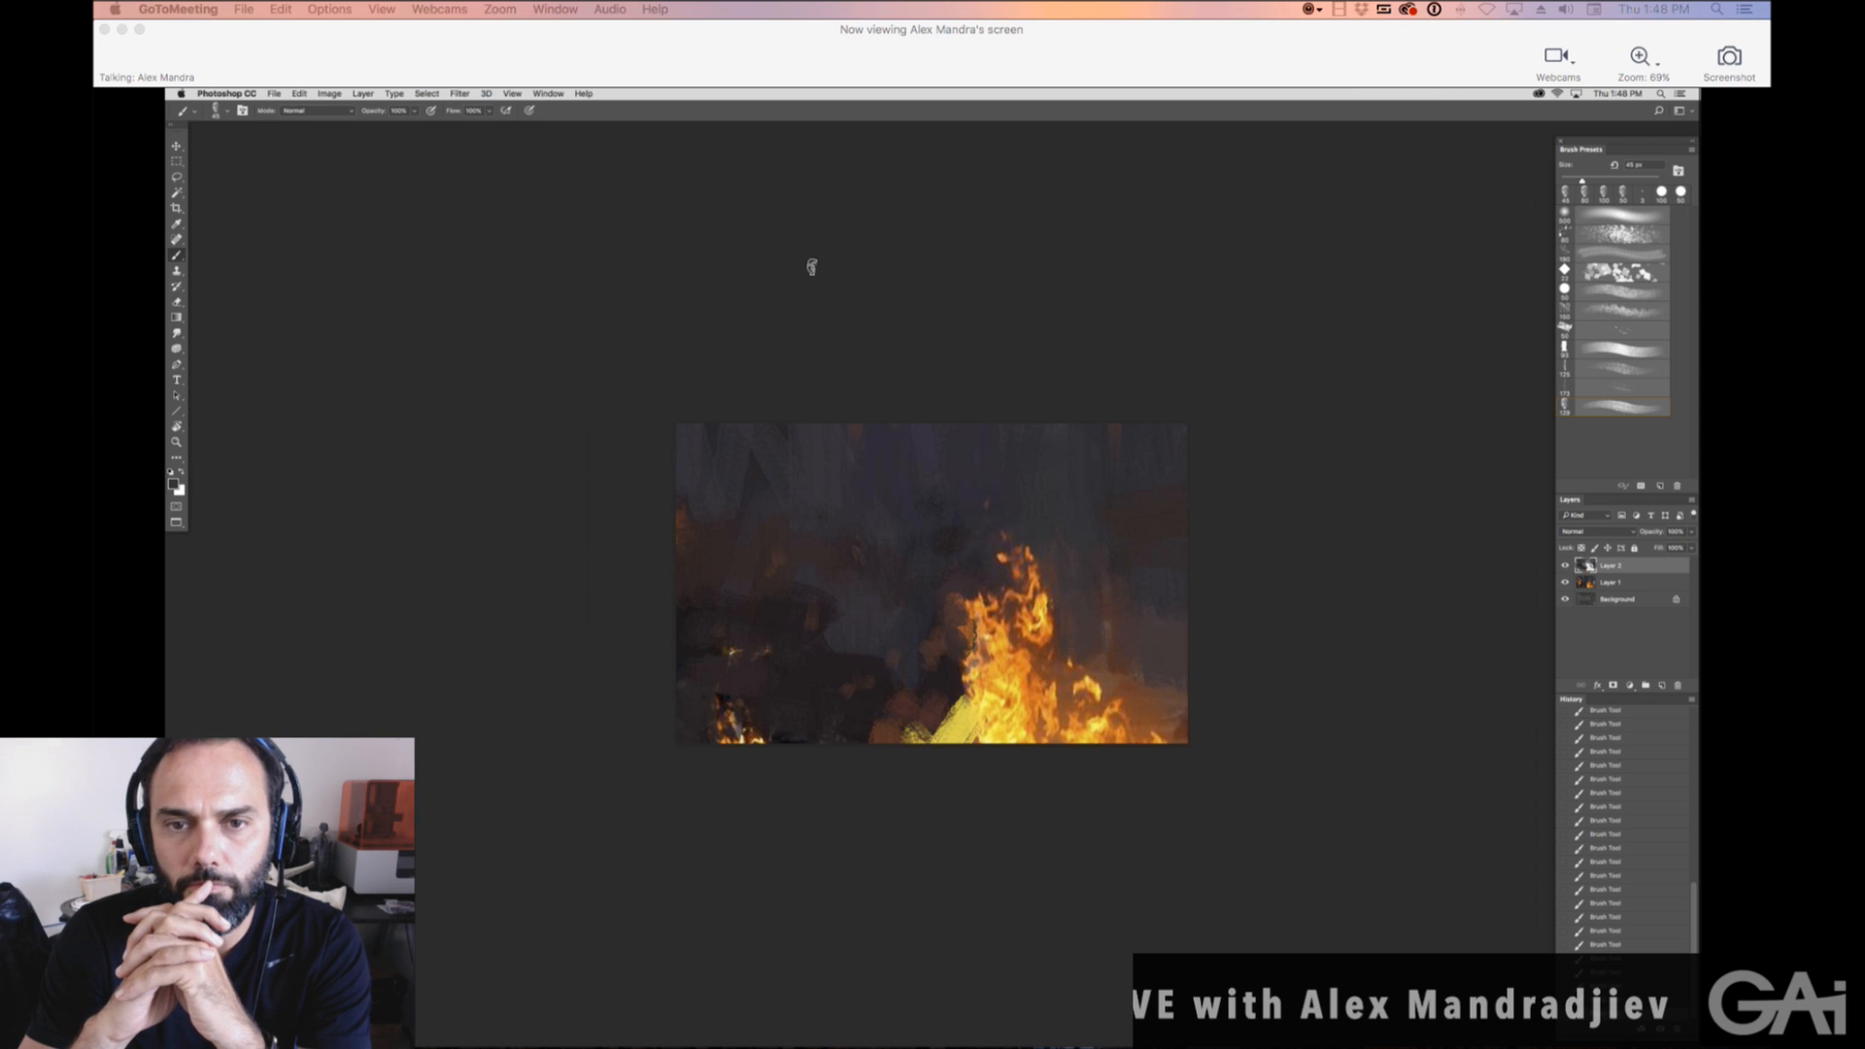
{"action": "mouse_move", "coordinate": [794, 646]}
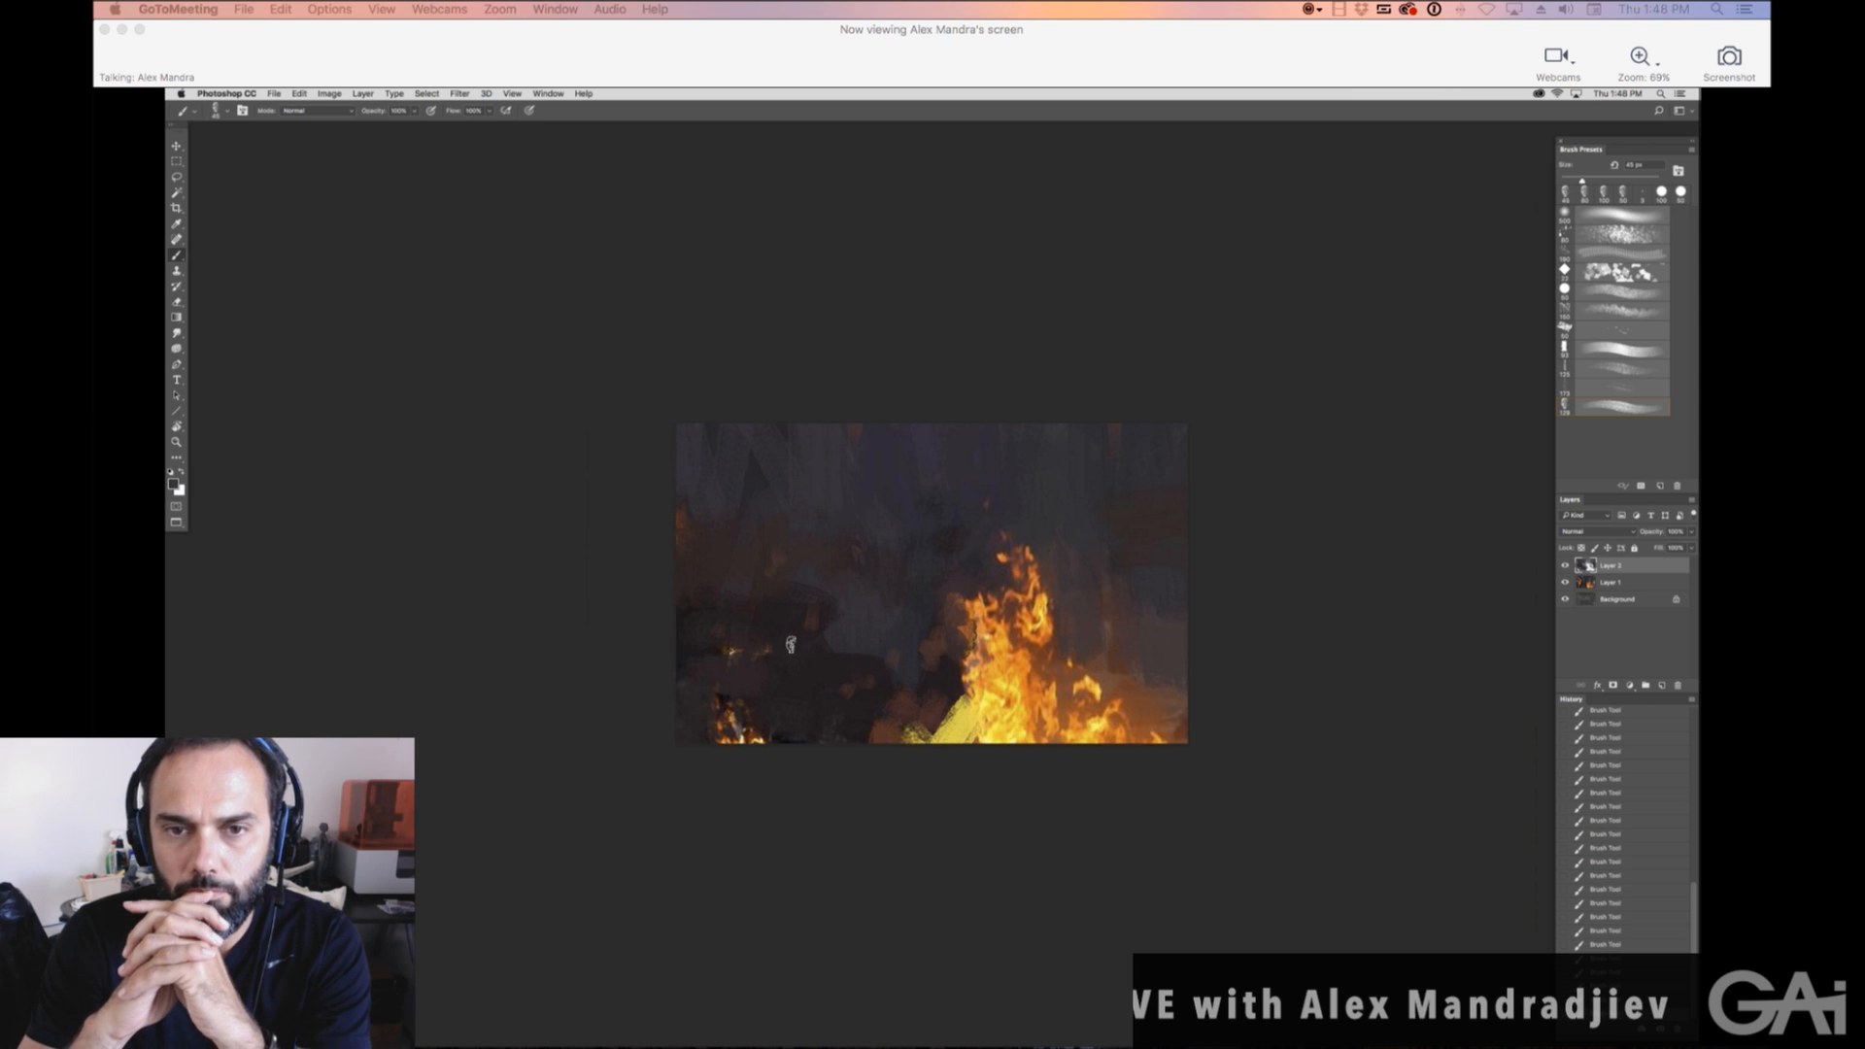
{"action": "mouse_move", "coordinate": [733, 514]}
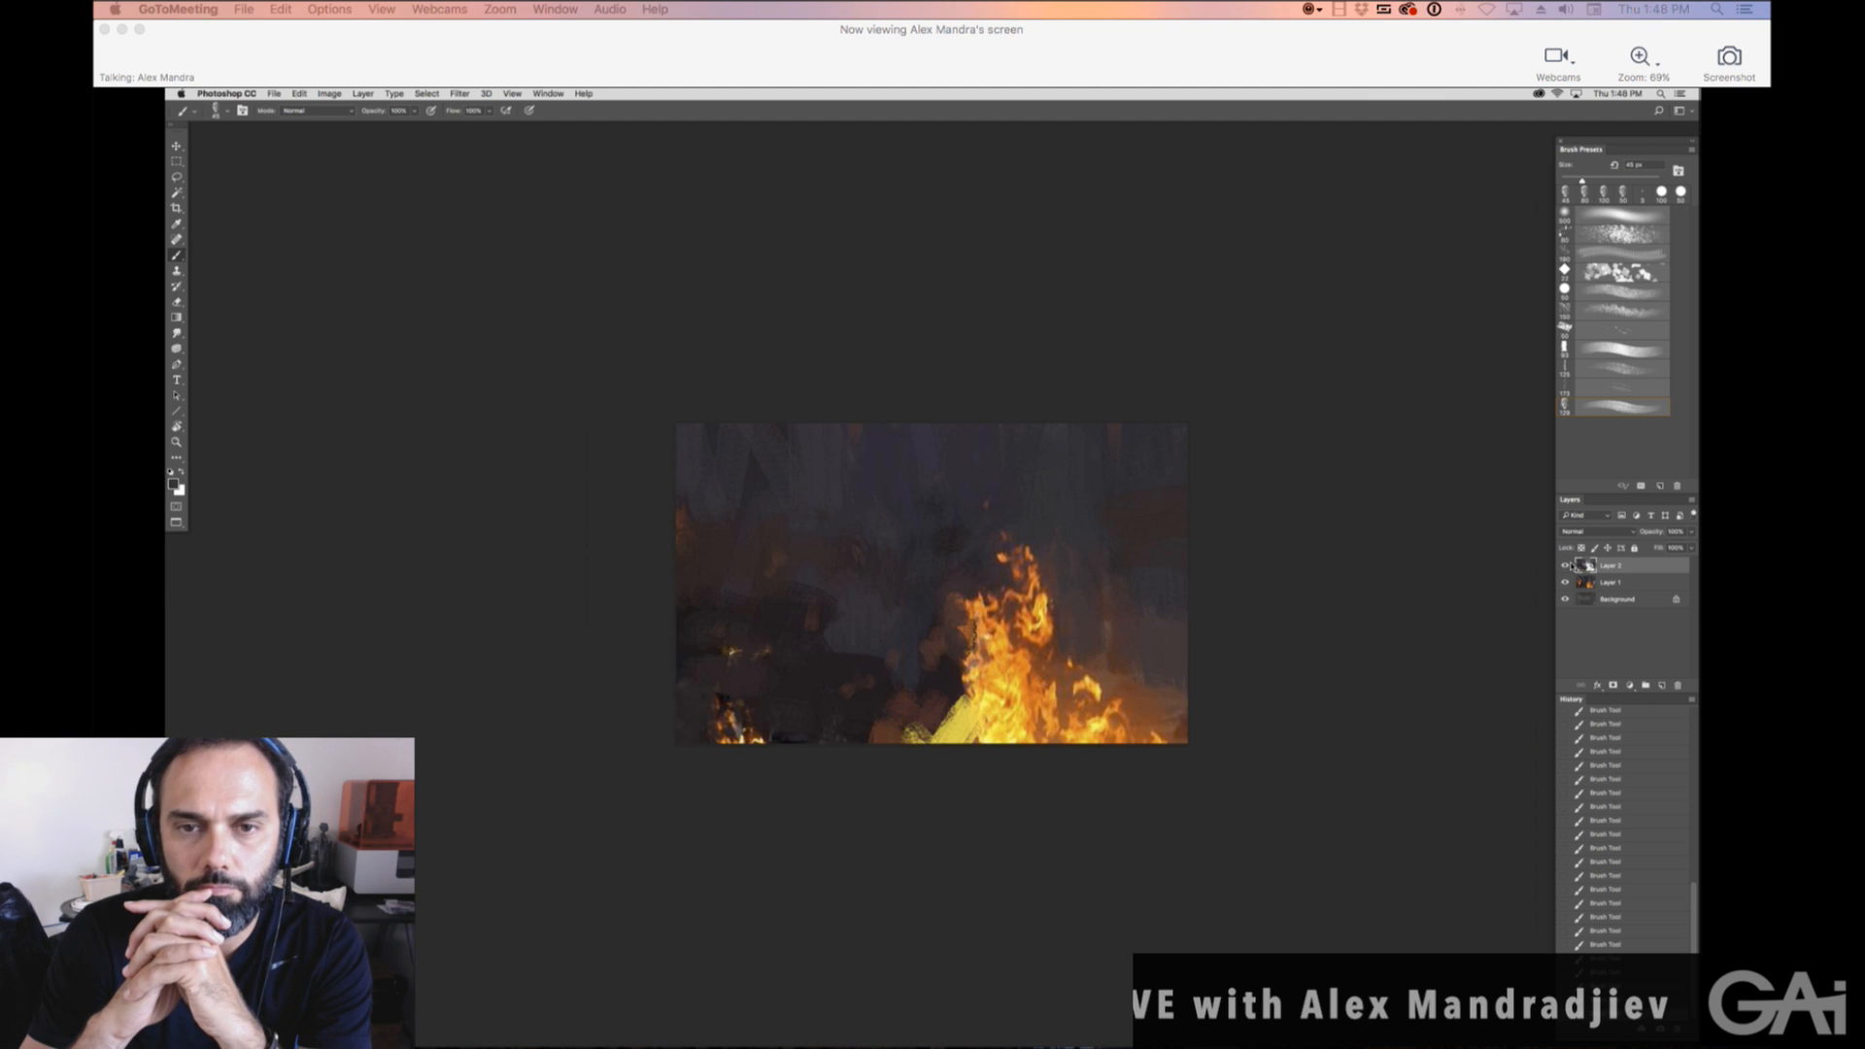
{"action": "mouse_move", "coordinate": [1191, 504]}
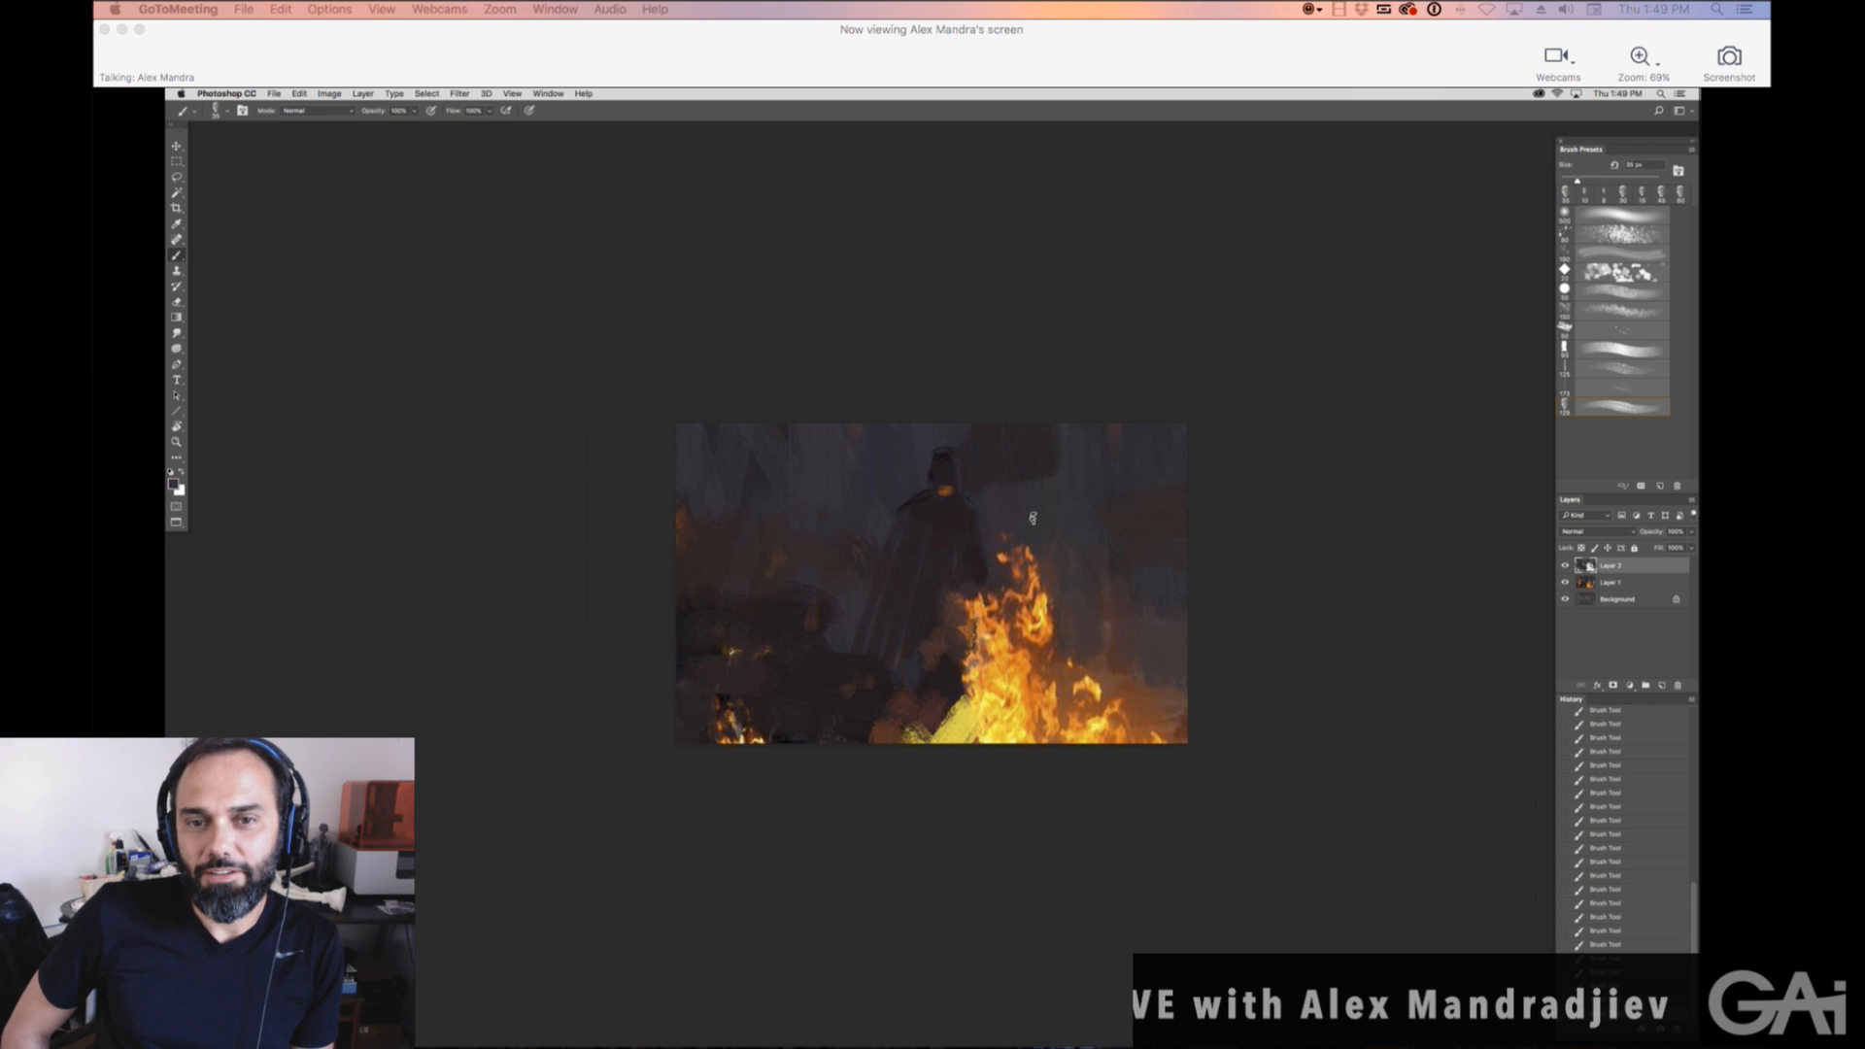
{"action": "mouse_move", "coordinate": [988, 413]}
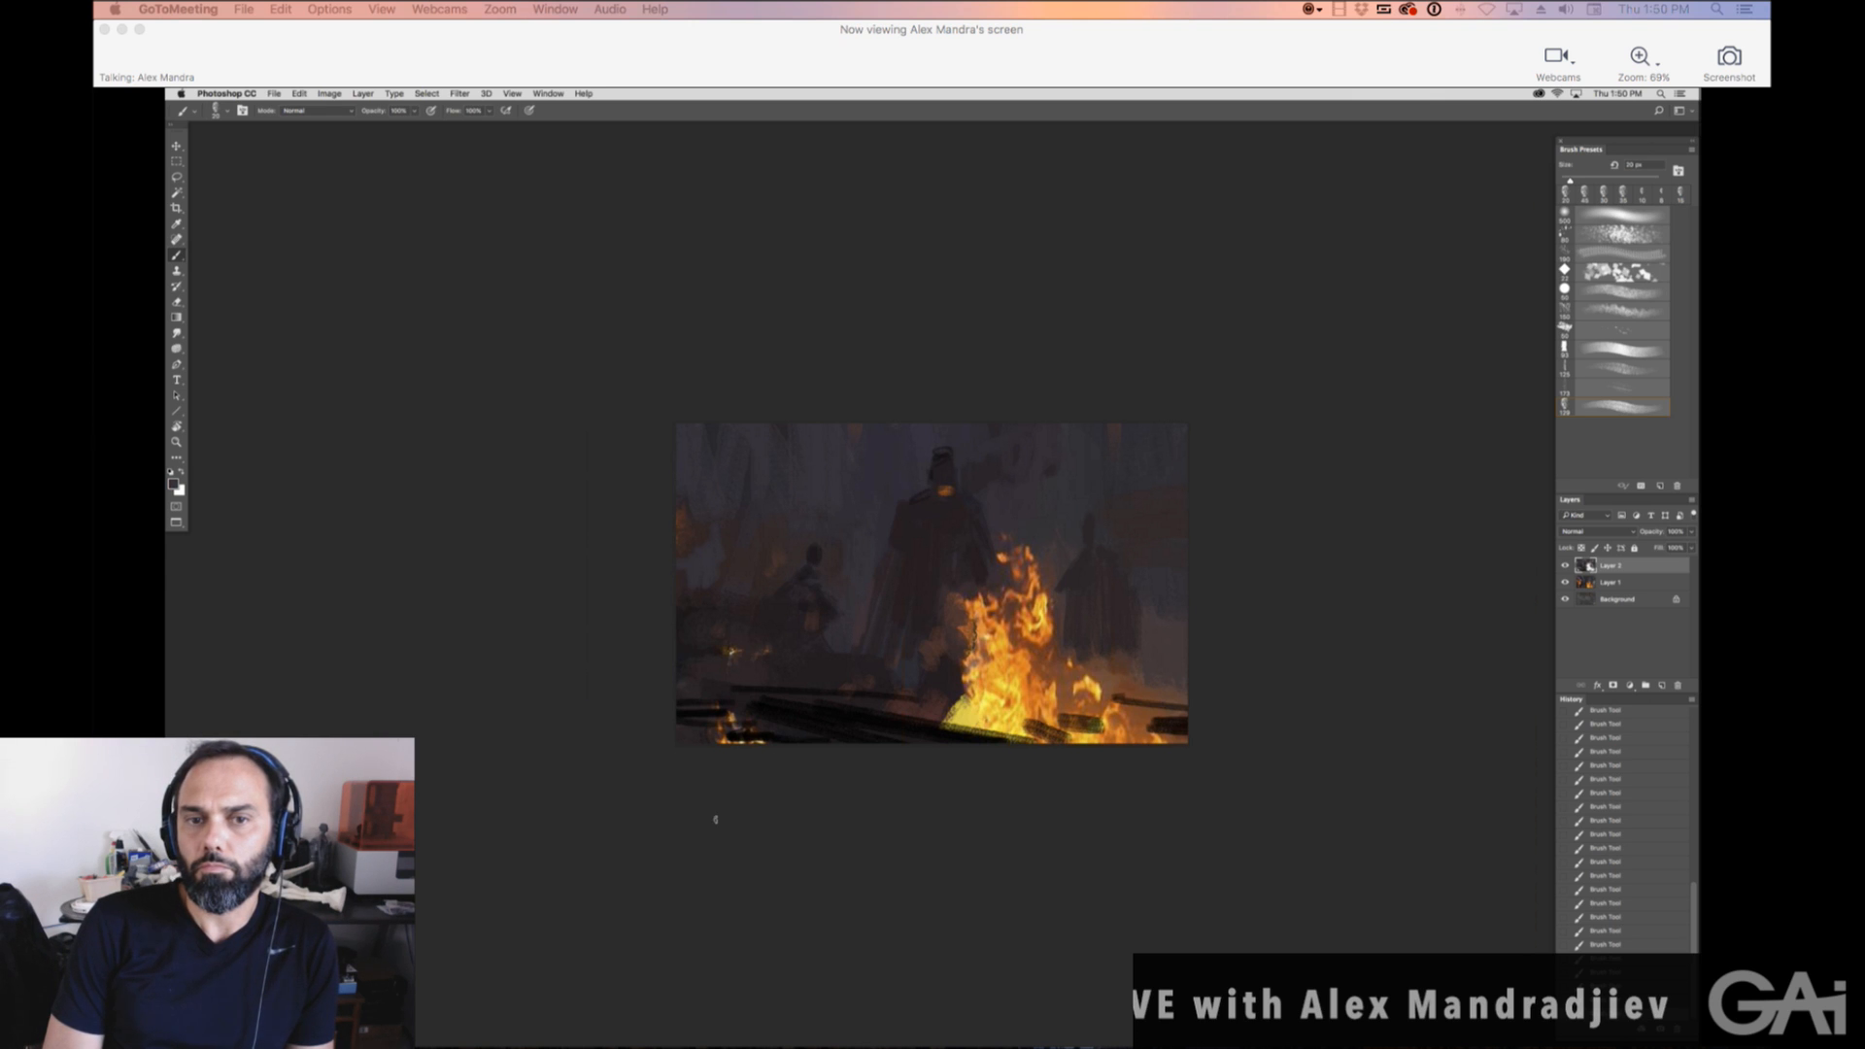
{"action": "mouse_move", "coordinate": [852, 469]}
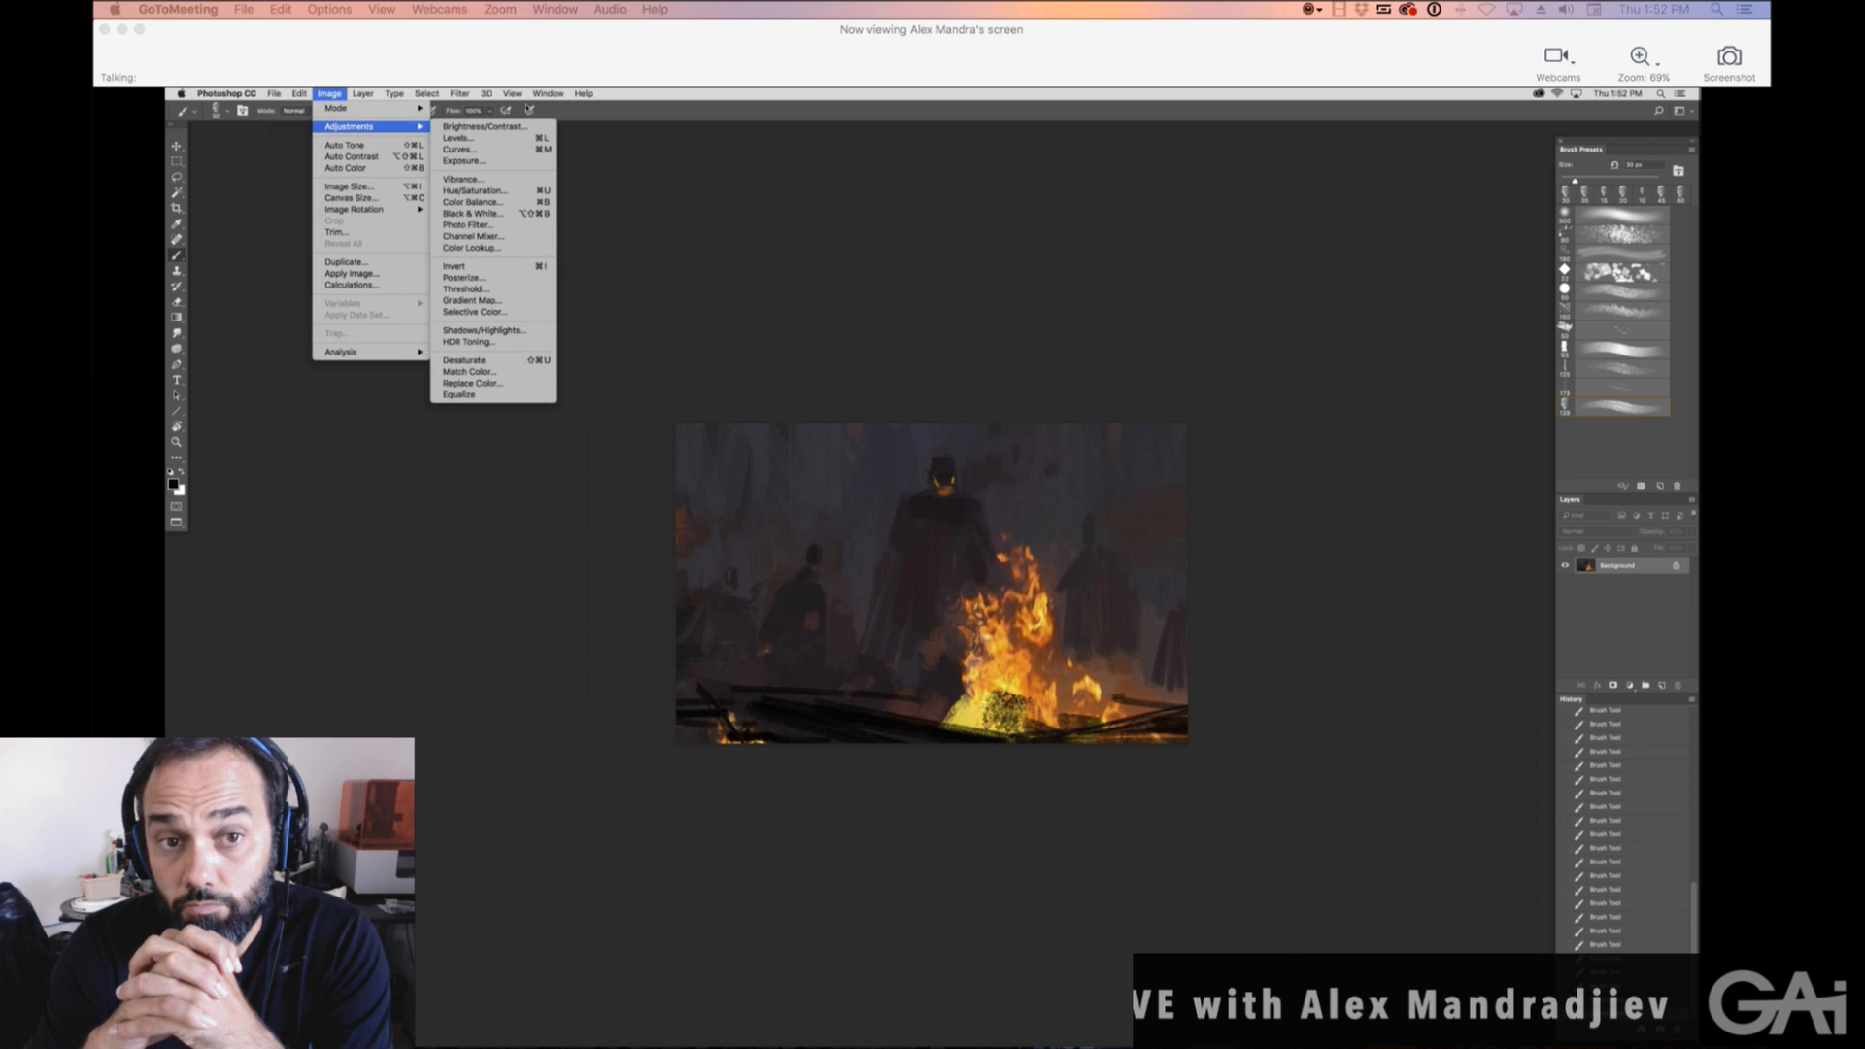
Flatten the fire painting into a single background layer from the Layer menu.
{"action": "left_click", "coordinate": [456, 138]}
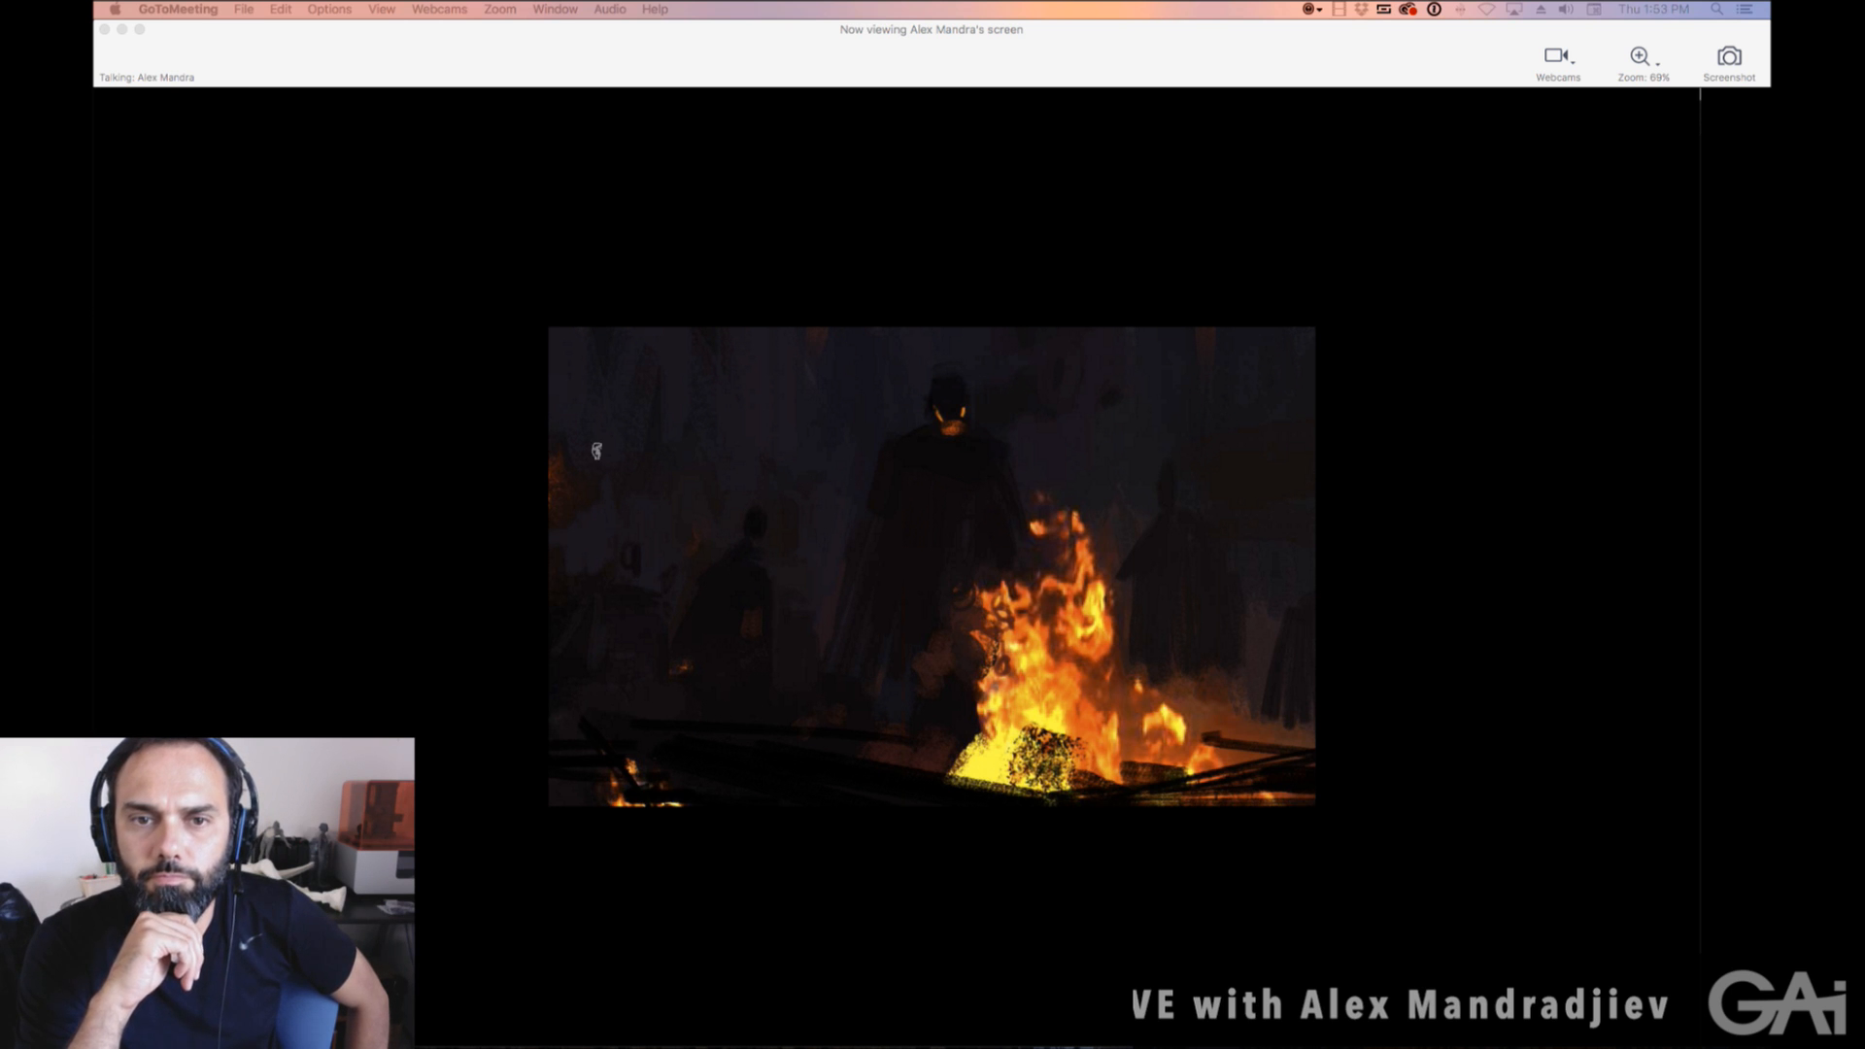
{"action": "mouse_move", "coordinate": [825, 620]}
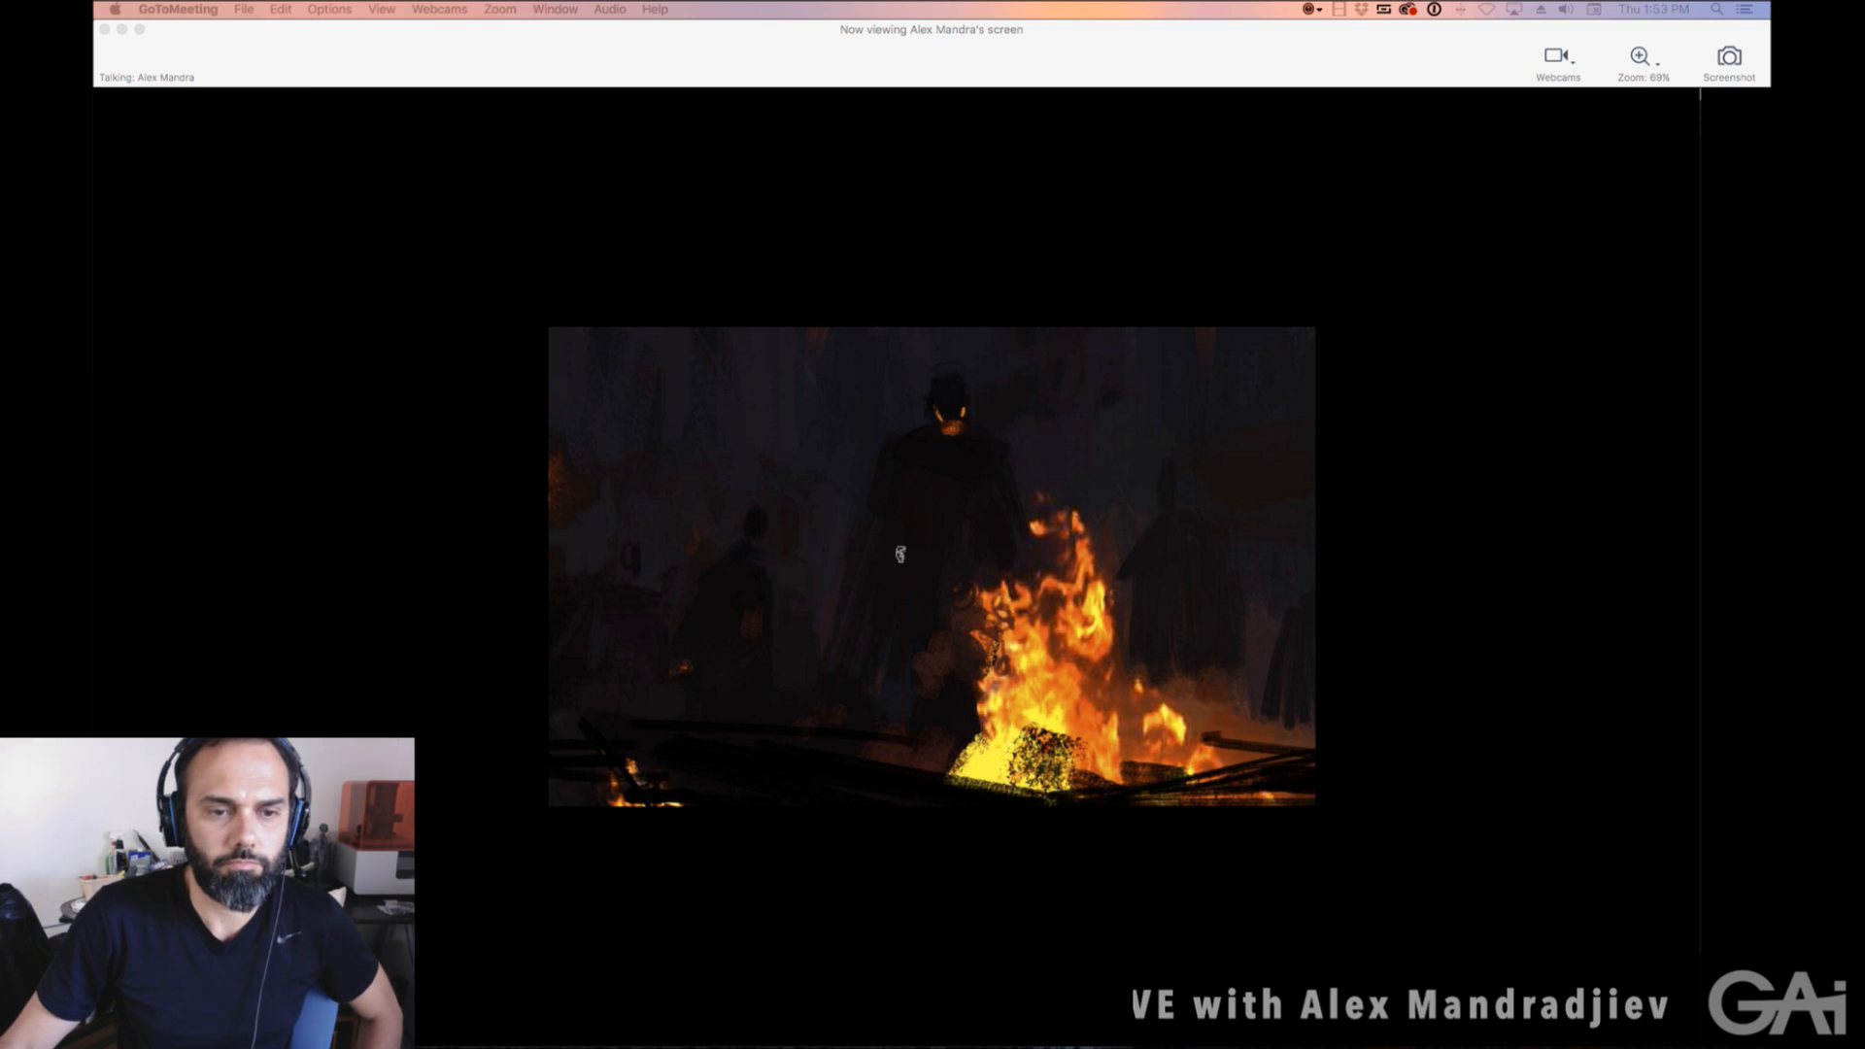
{"action": "mouse_move", "coordinate": [1091, 483]}
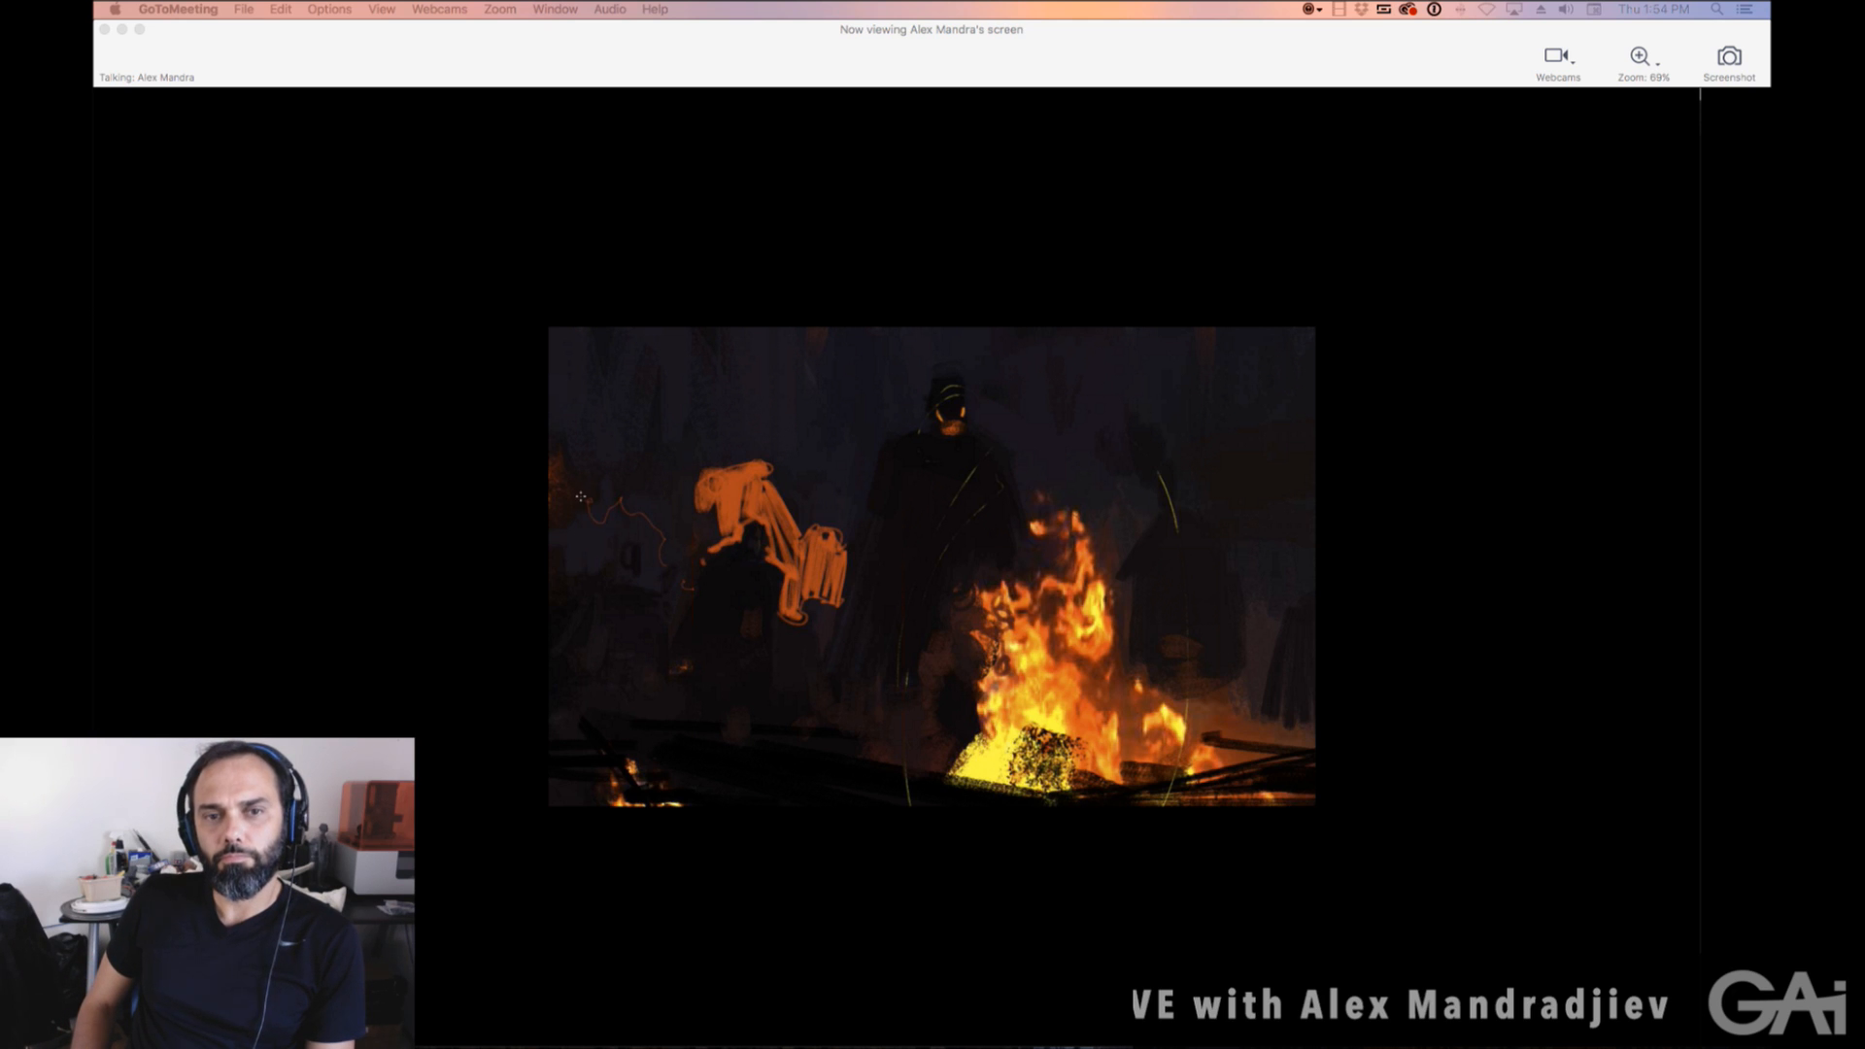
{"action": "mouse_move", "coordinate": [521, 370]}
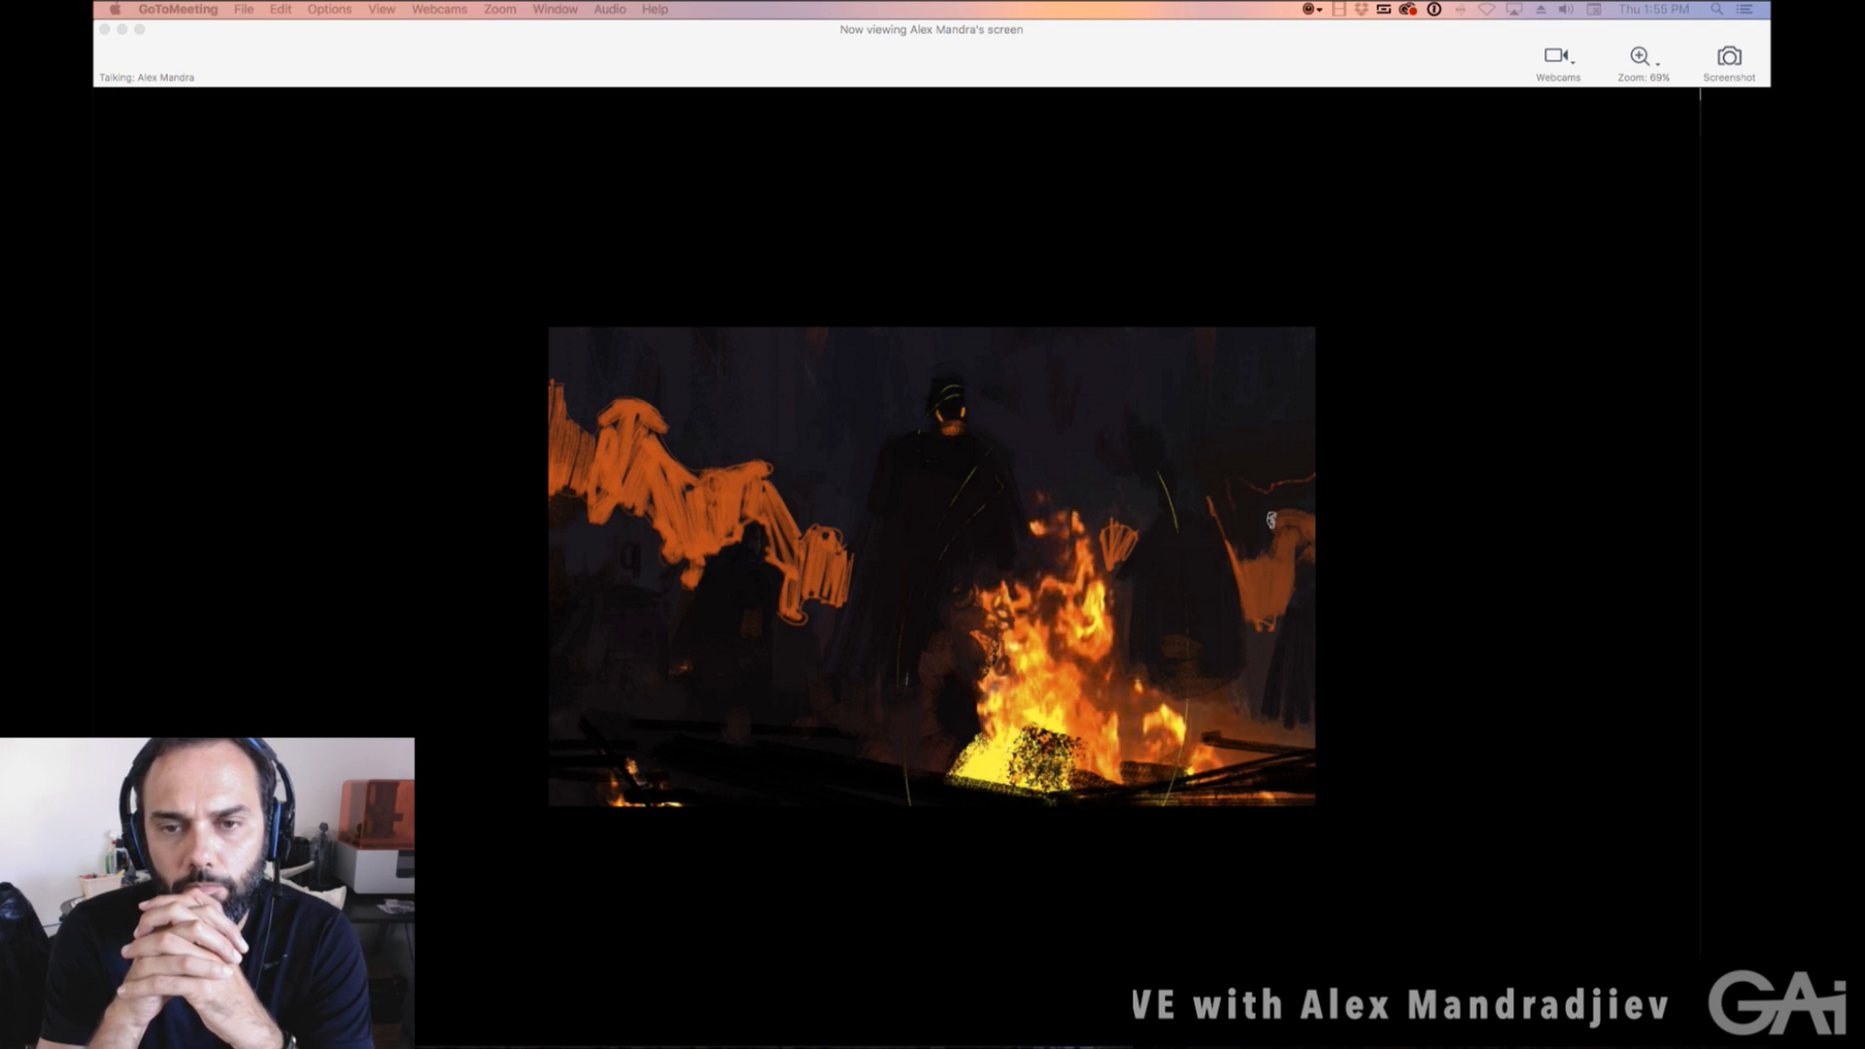
{"action": "mouse_move", "coordinate": [1147, 592]}
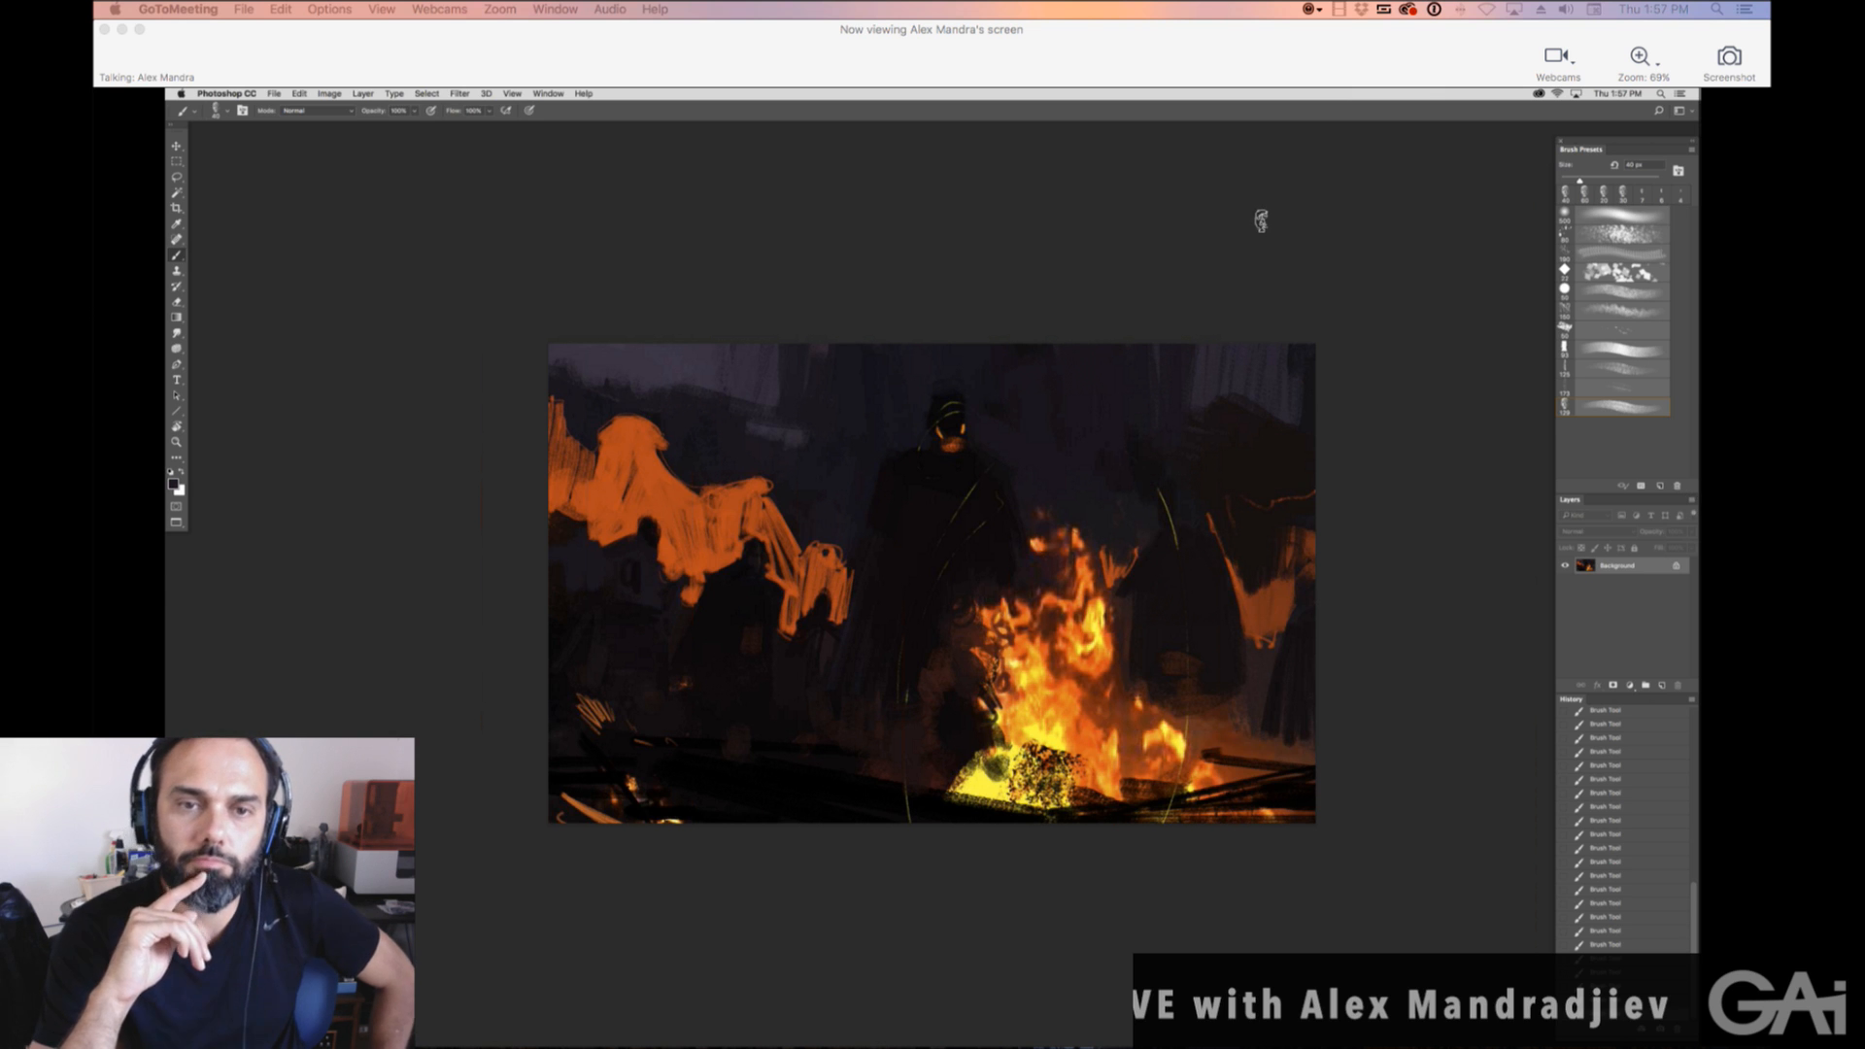
{"action": "left_click", "coordinate": [455, 93]}
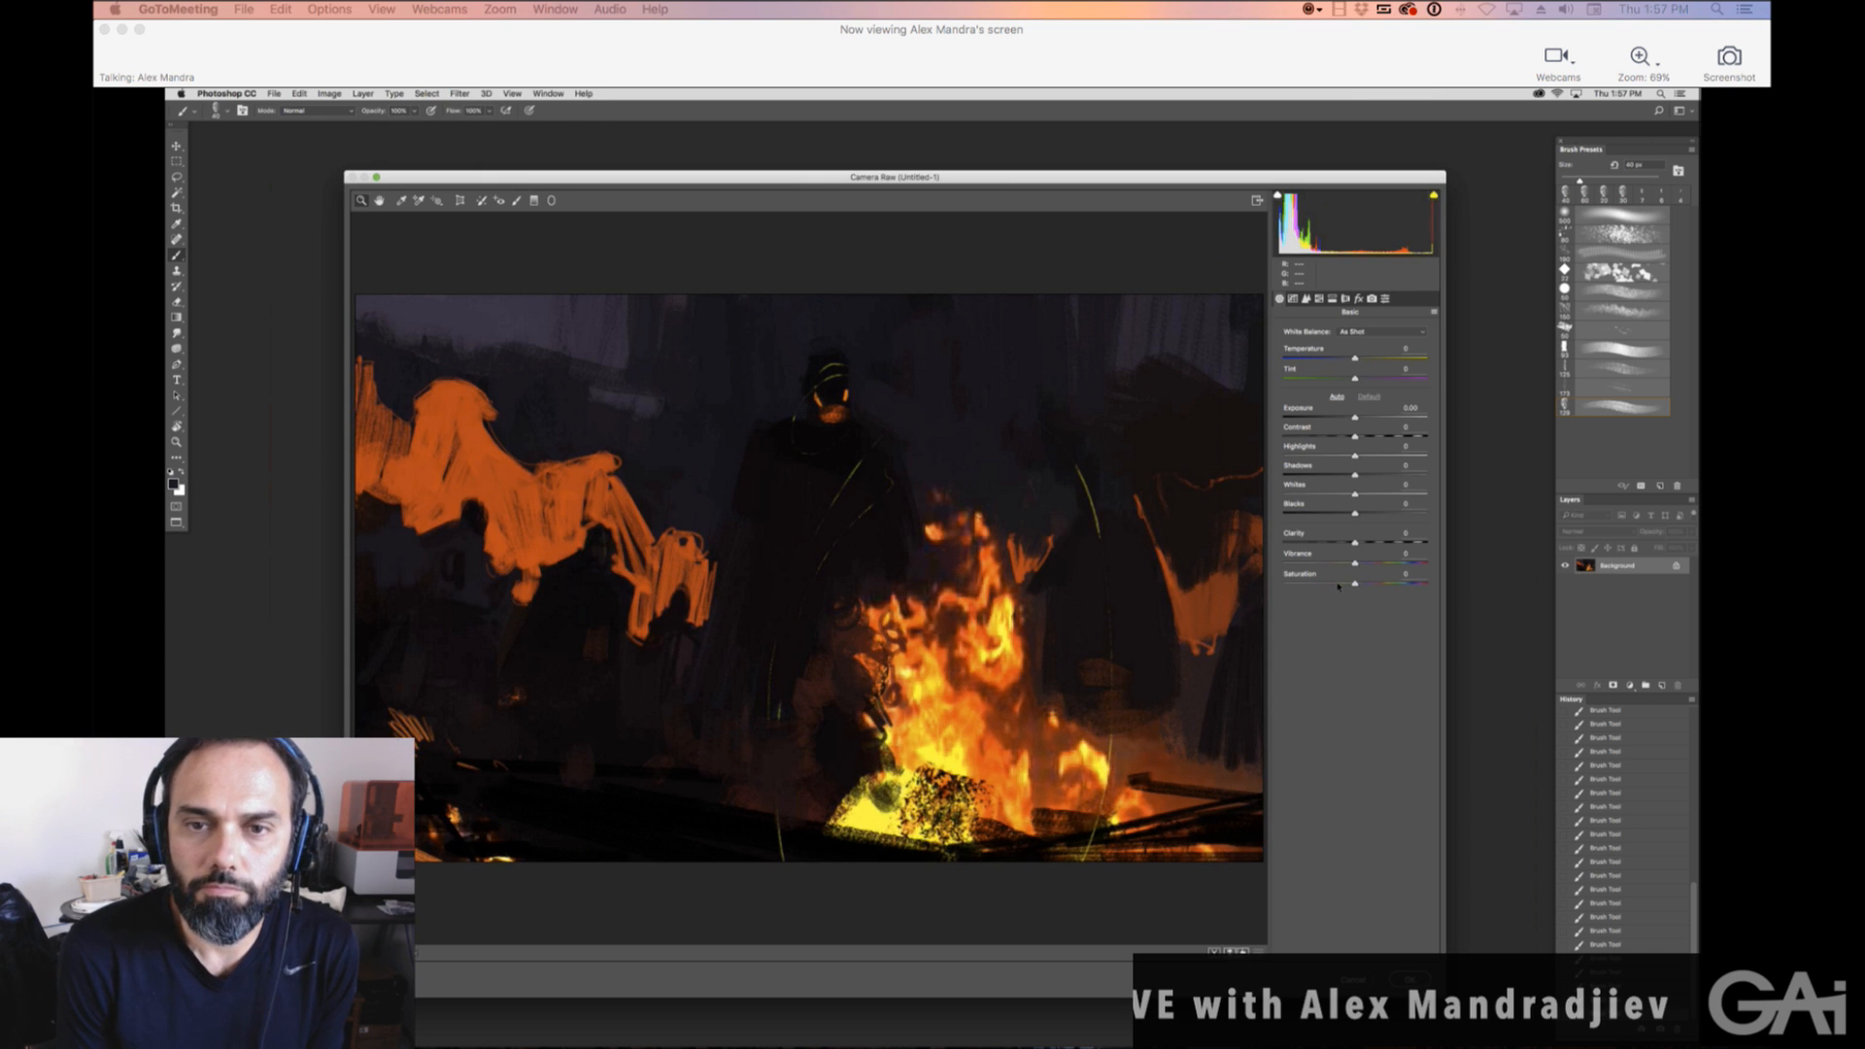
In Camera Raw, desaturate to grayscale, raise exposure and highlights, then restore saturation.
{"action": "left_click_drag", "start_coordinate": [1356, 574], "coordinate": [1283, 574]}
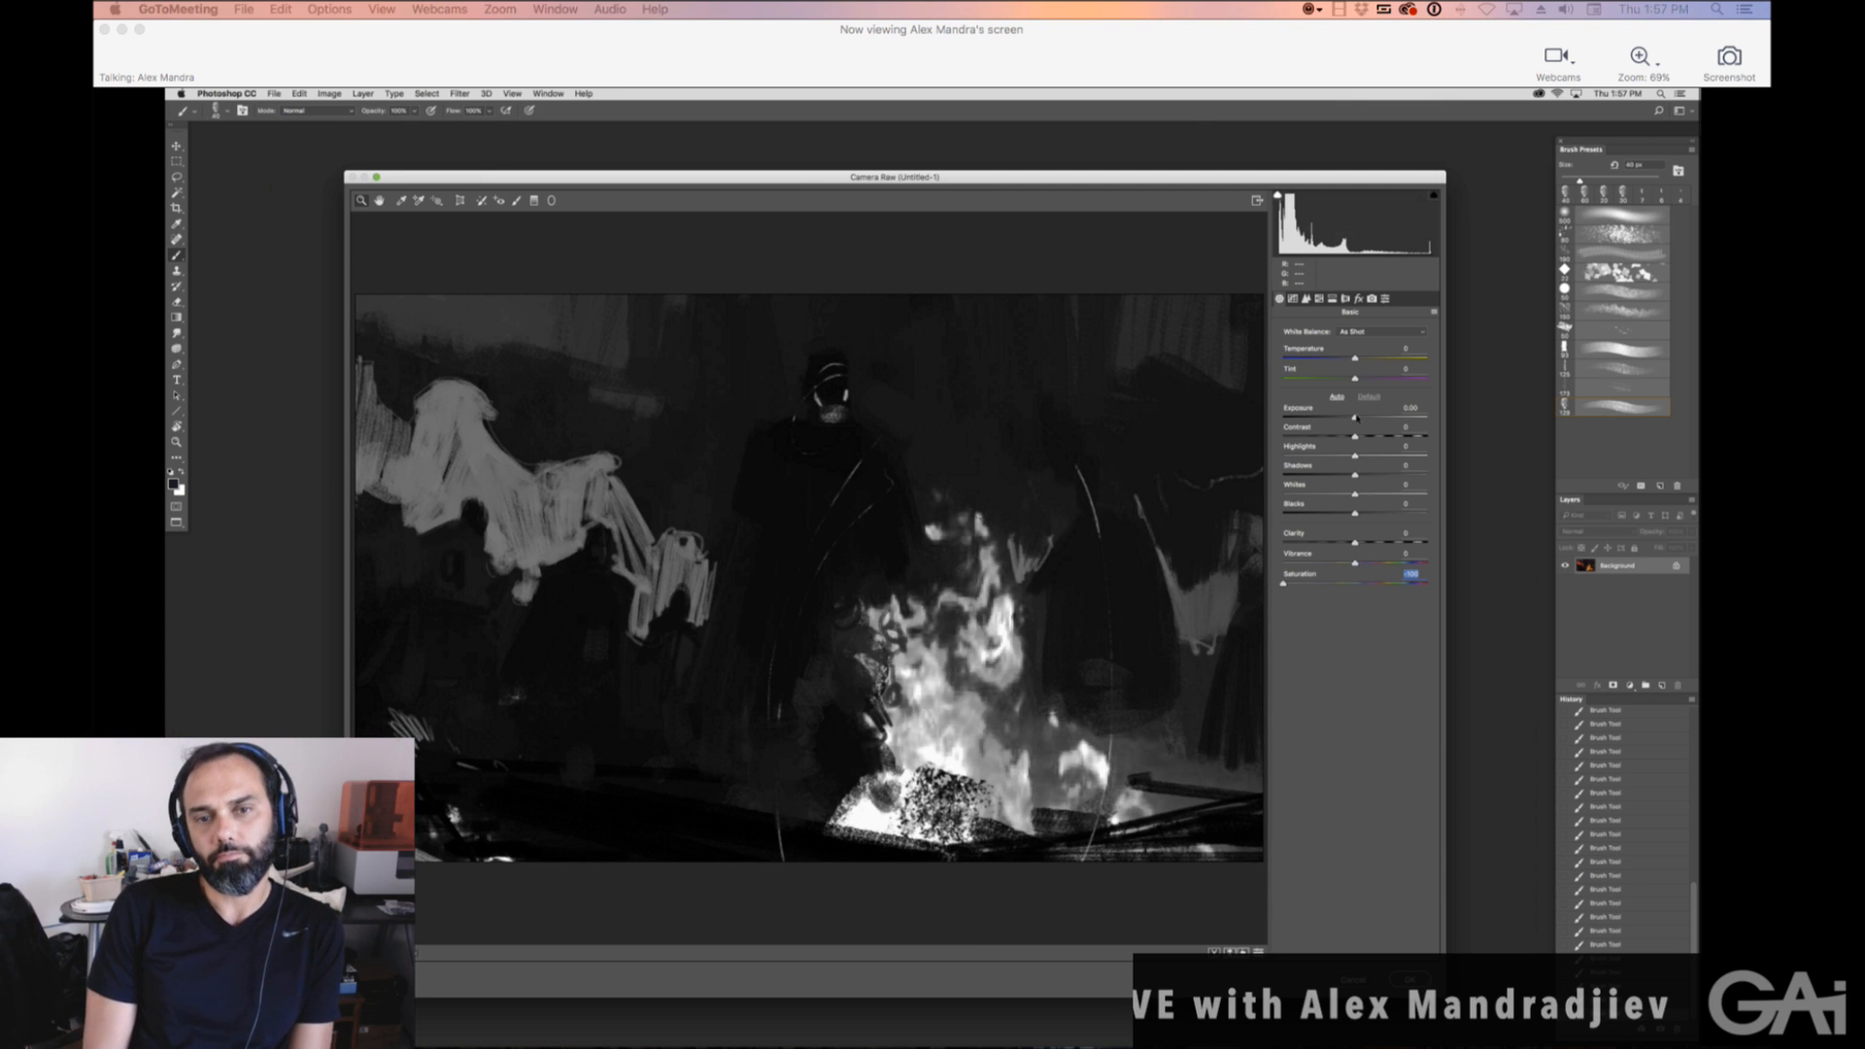
{"action": "left_click_drag", "start_coordinate": [1355, 413], "coordinate": [1347, 413]}
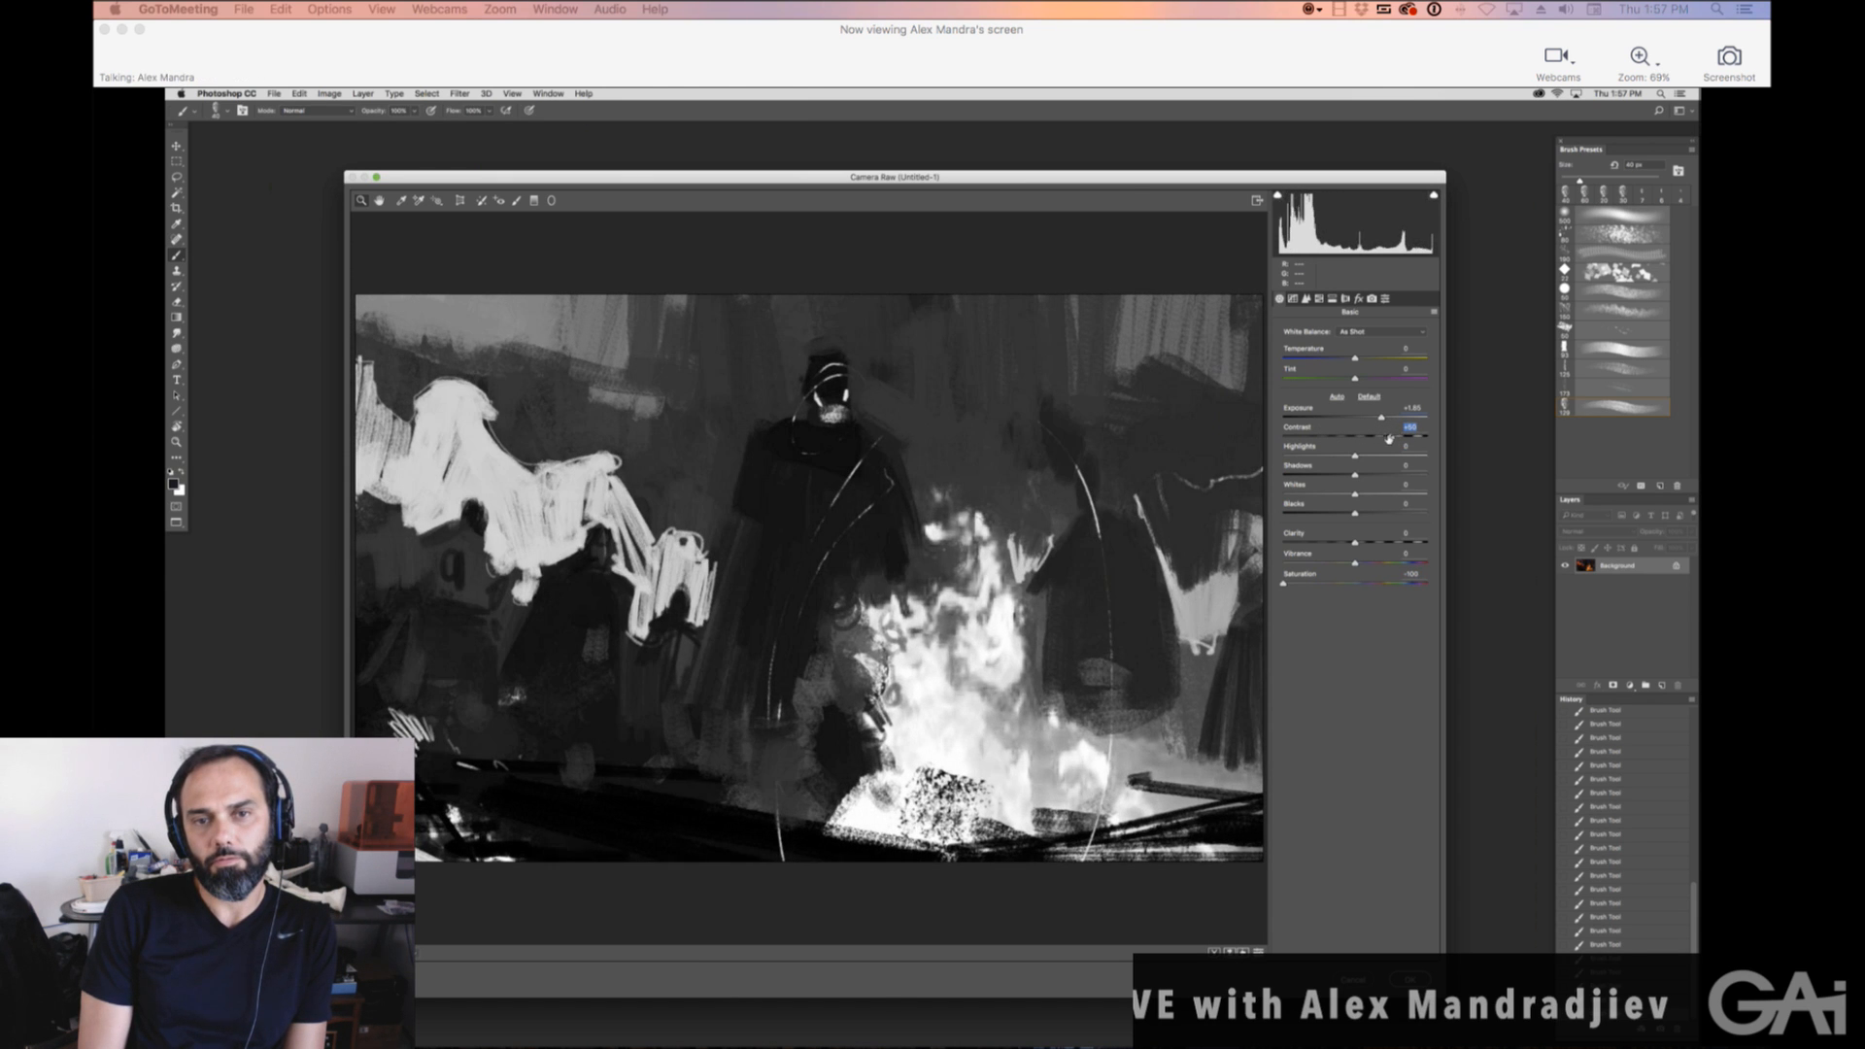
{"action": "left_click_drag", "start_coordinate": [1356, 455], "coordinate": [1395, 454]}
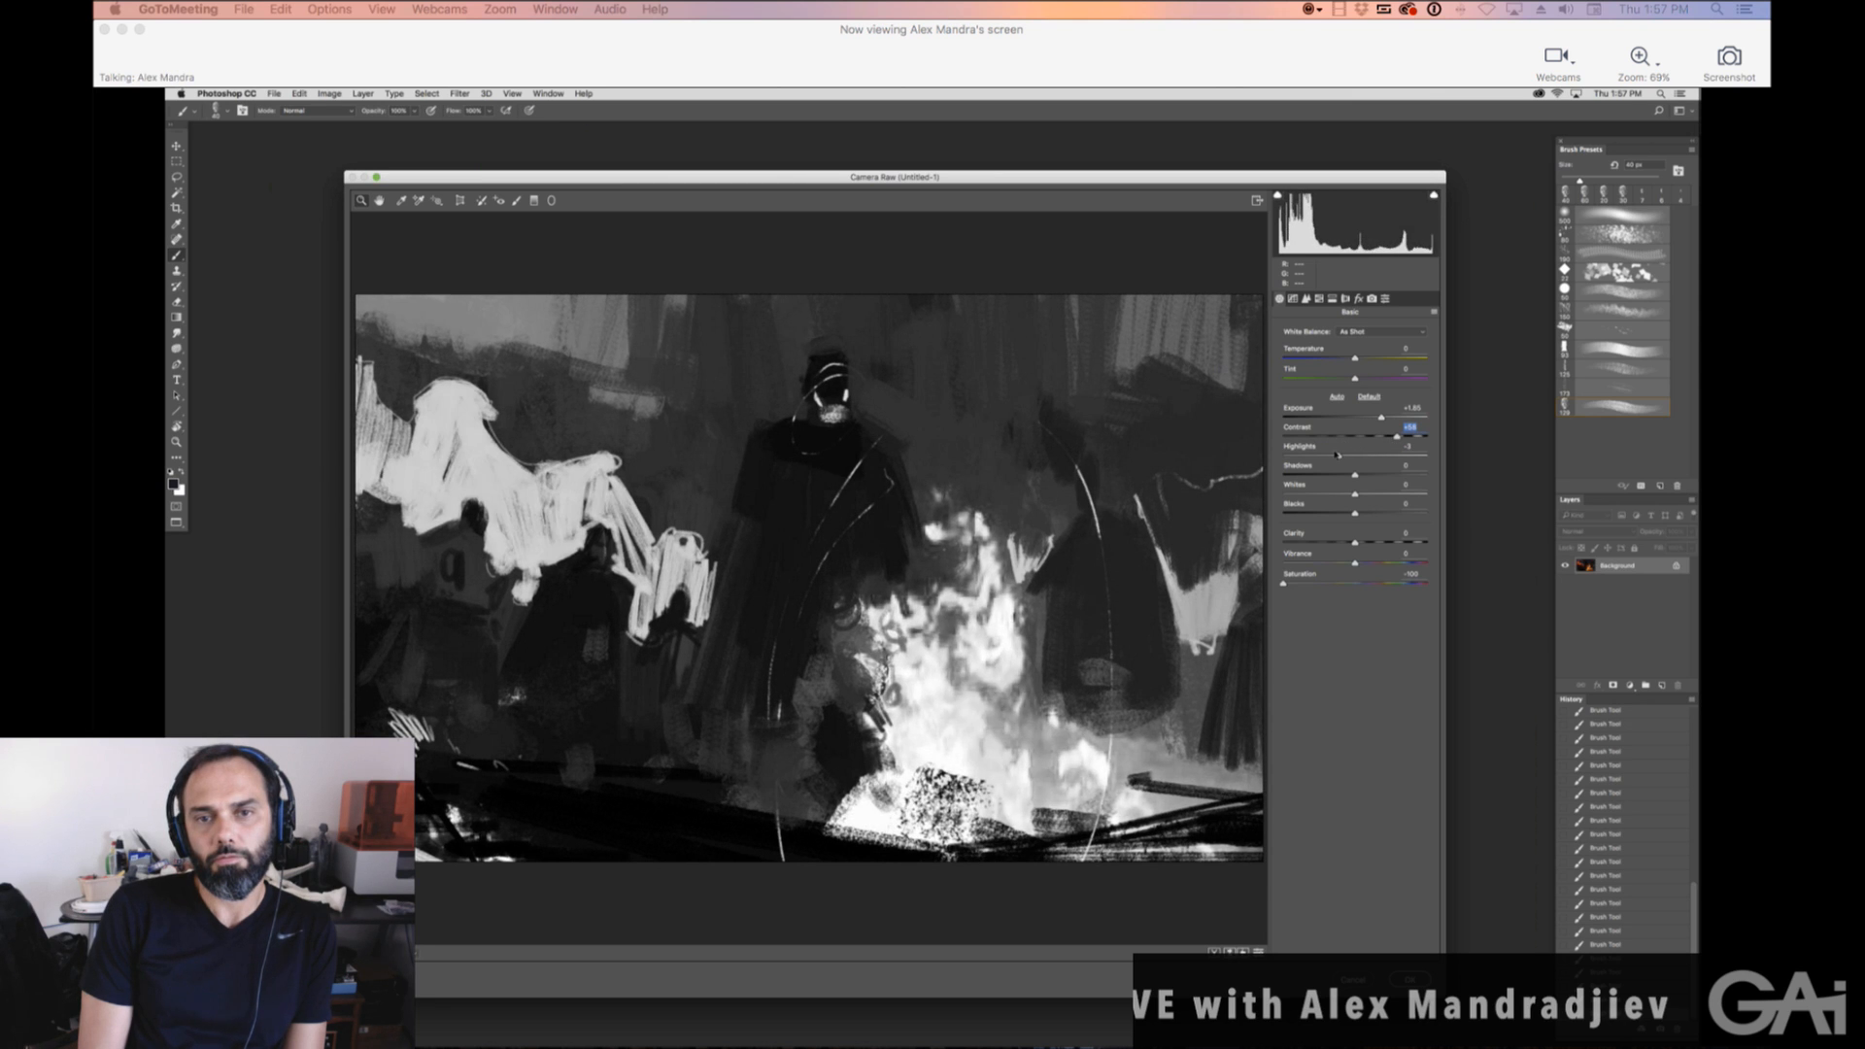
{"action": "left_click_drag", "start_coordinate": [1395, 456], "coordinate": [1379, 456]}
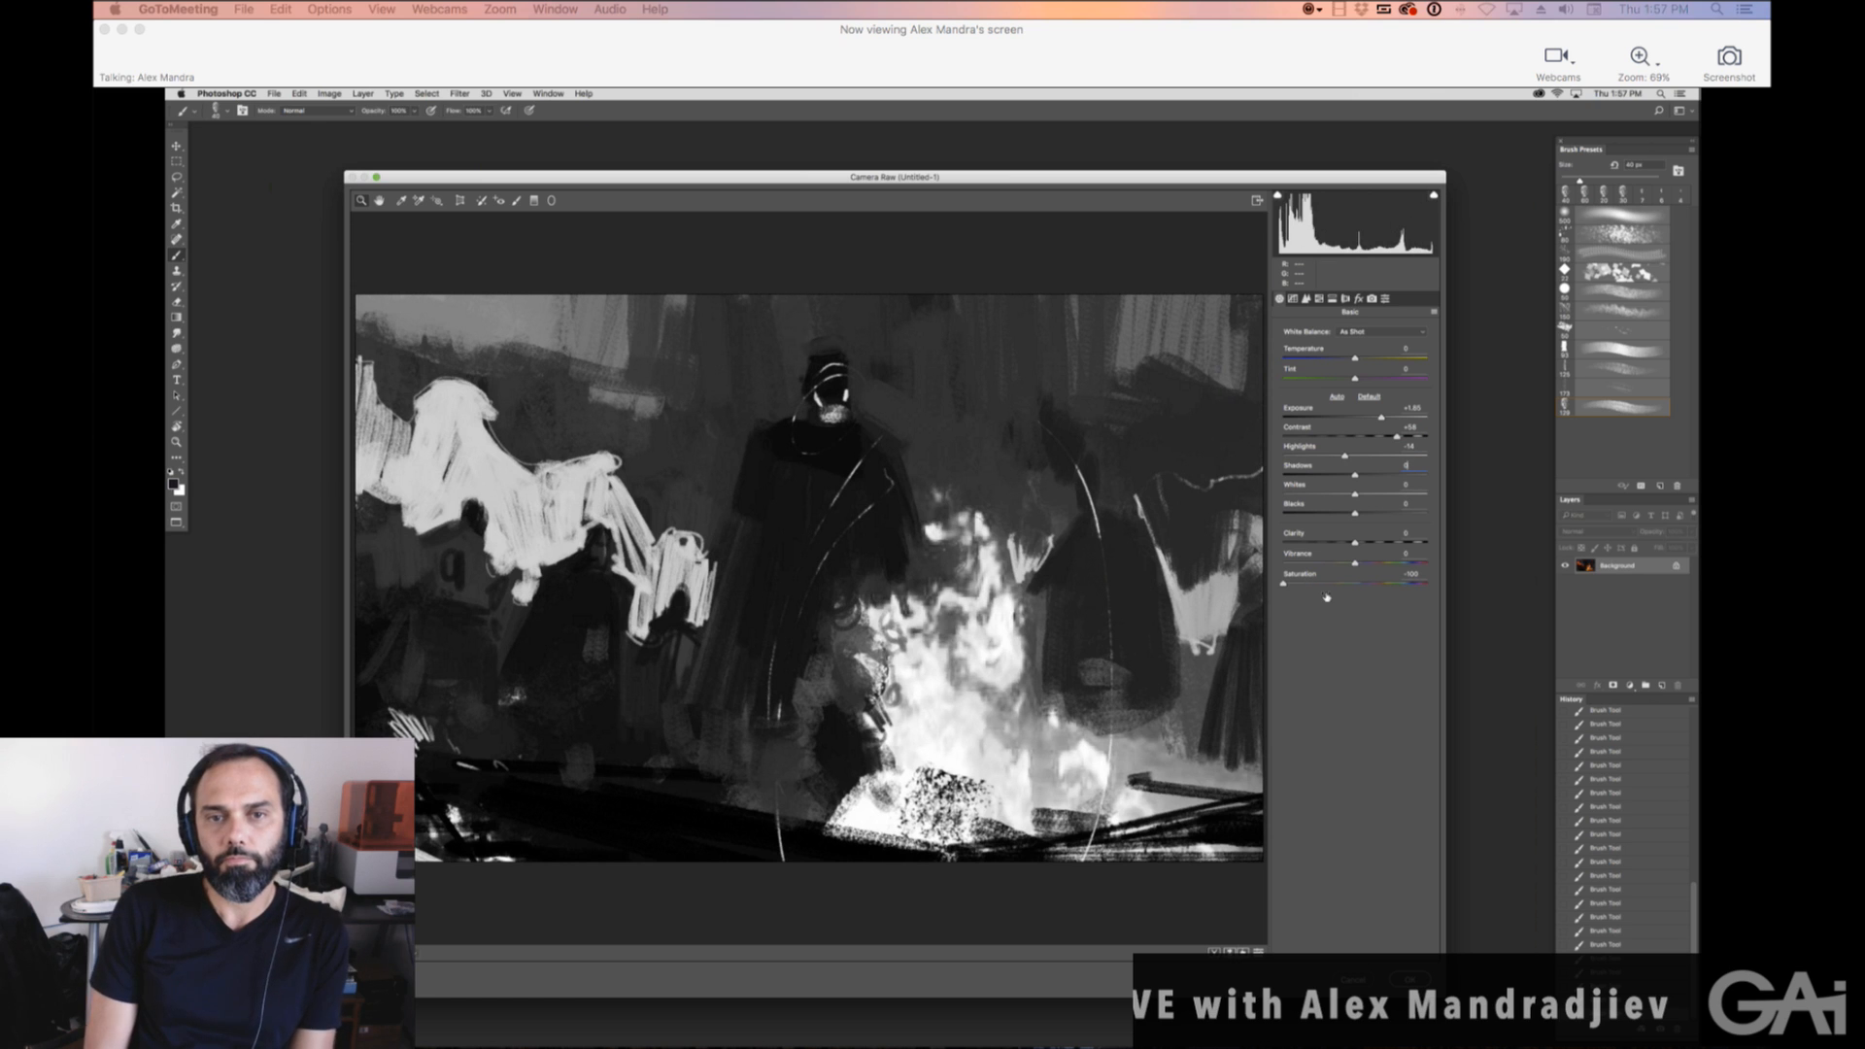
{"action": "left_click_drag", "start_coordinate": [1282, 583], "coordinate": [1309, 583]}
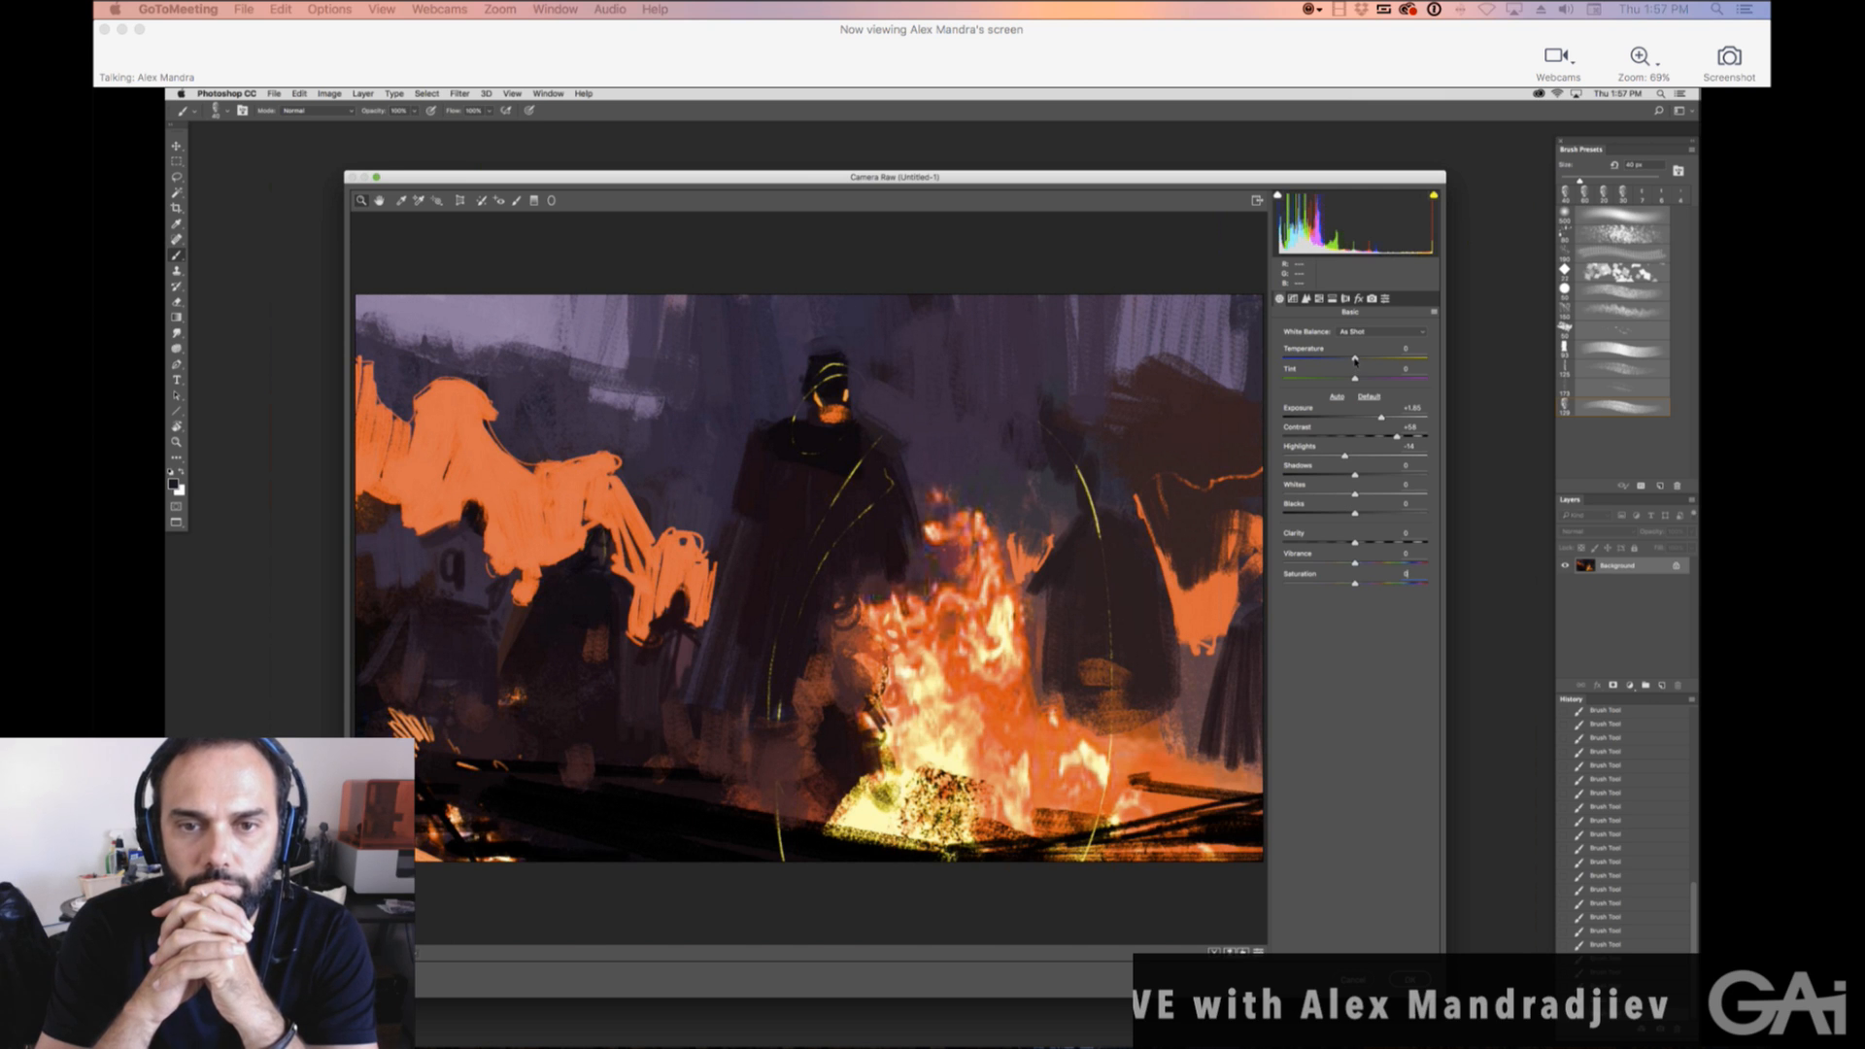
Lower the Camera Raw temperature to about -14 for a cooler purple balance.
{"action": "left_click_drag", "start_coordinate": [1353, 358], "coordinate": [1341, 359]}
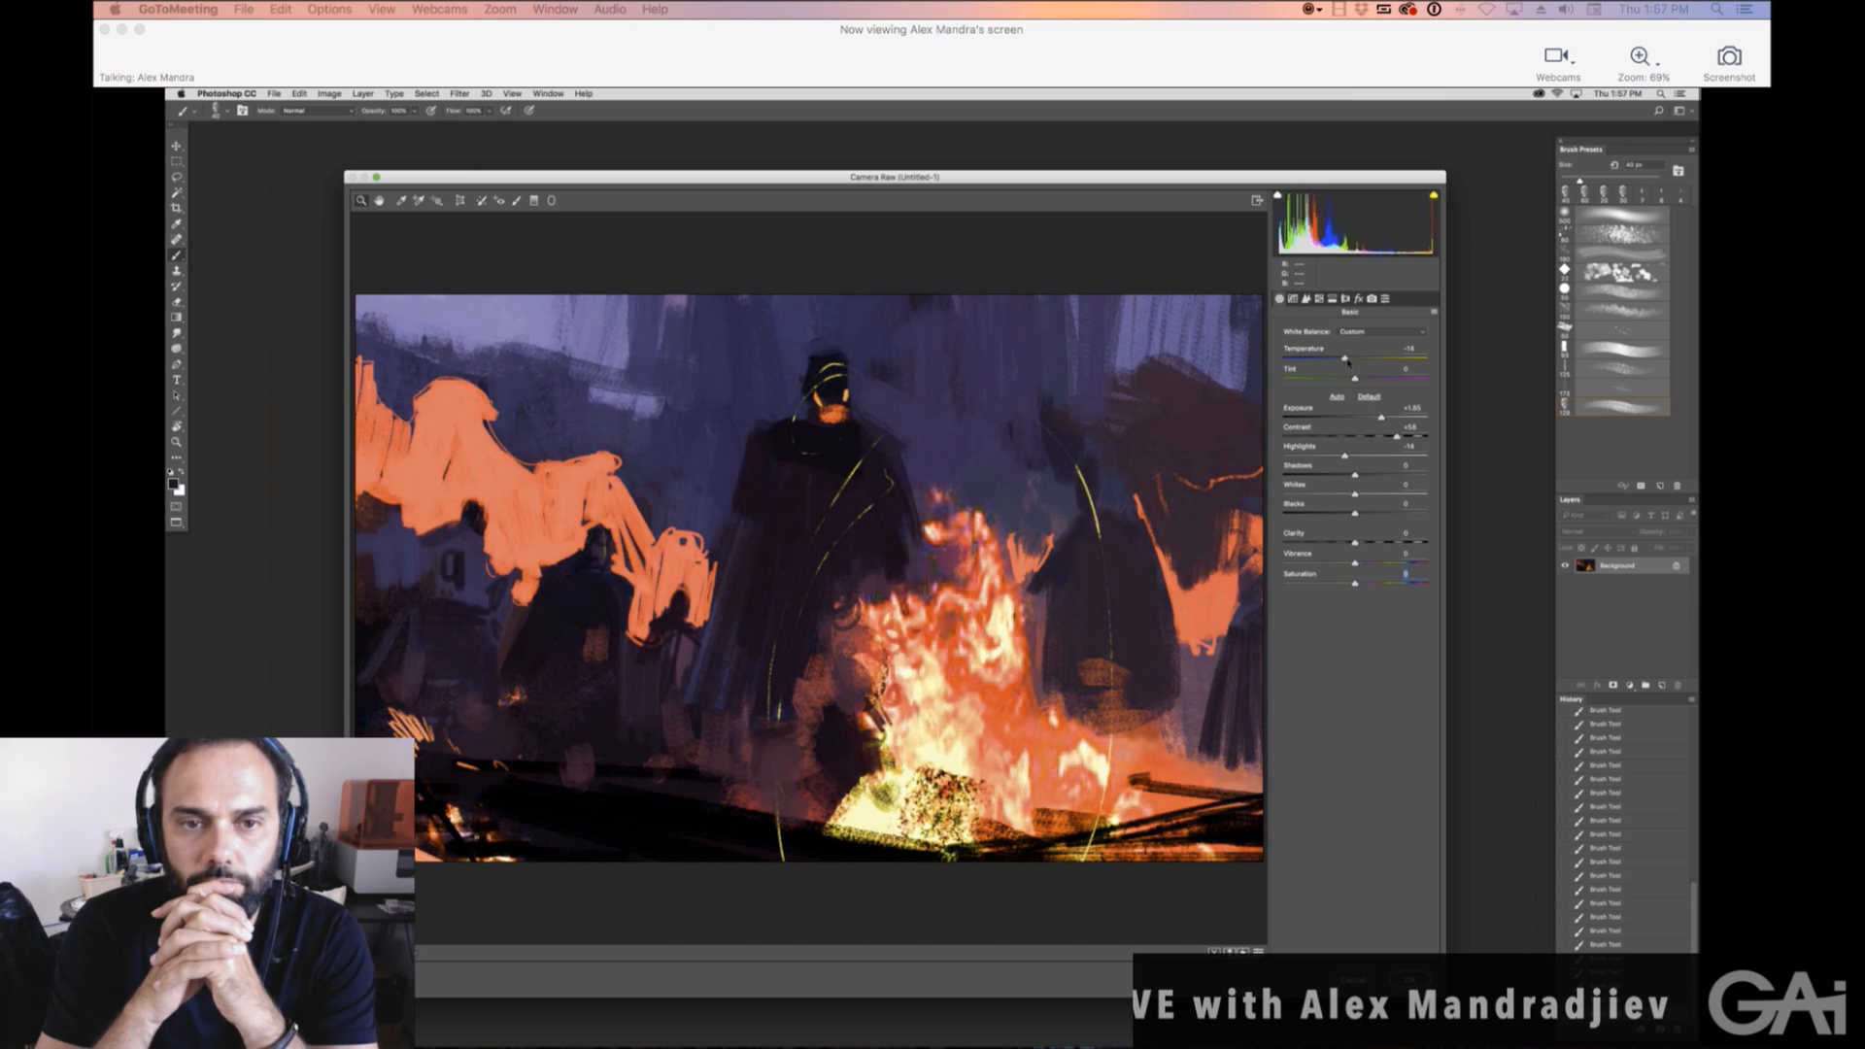
{"action": "left_click_drag", "start_coordinate": [1341, 359], "coordinate": [1350, 359]}
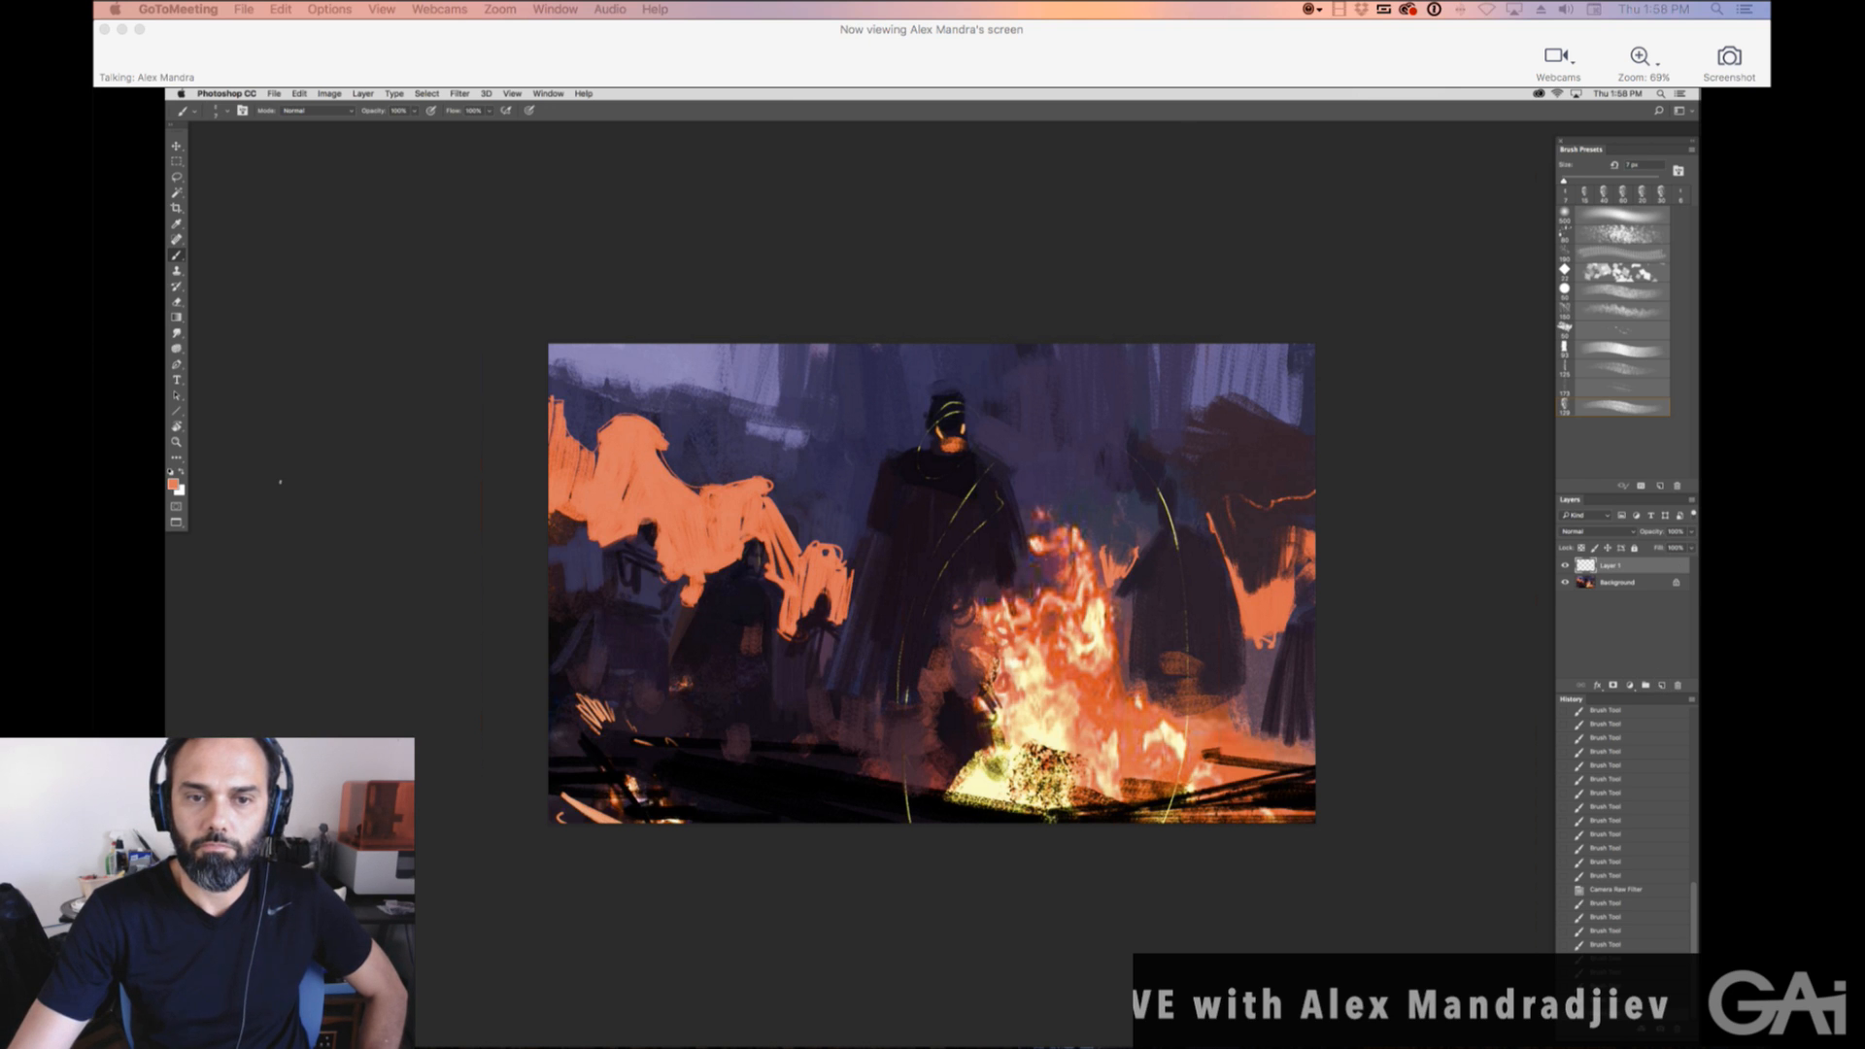
Set the foreground colour to orange in the Color Picker.
{"action": "left_click", "coordinate": [168, 481]}
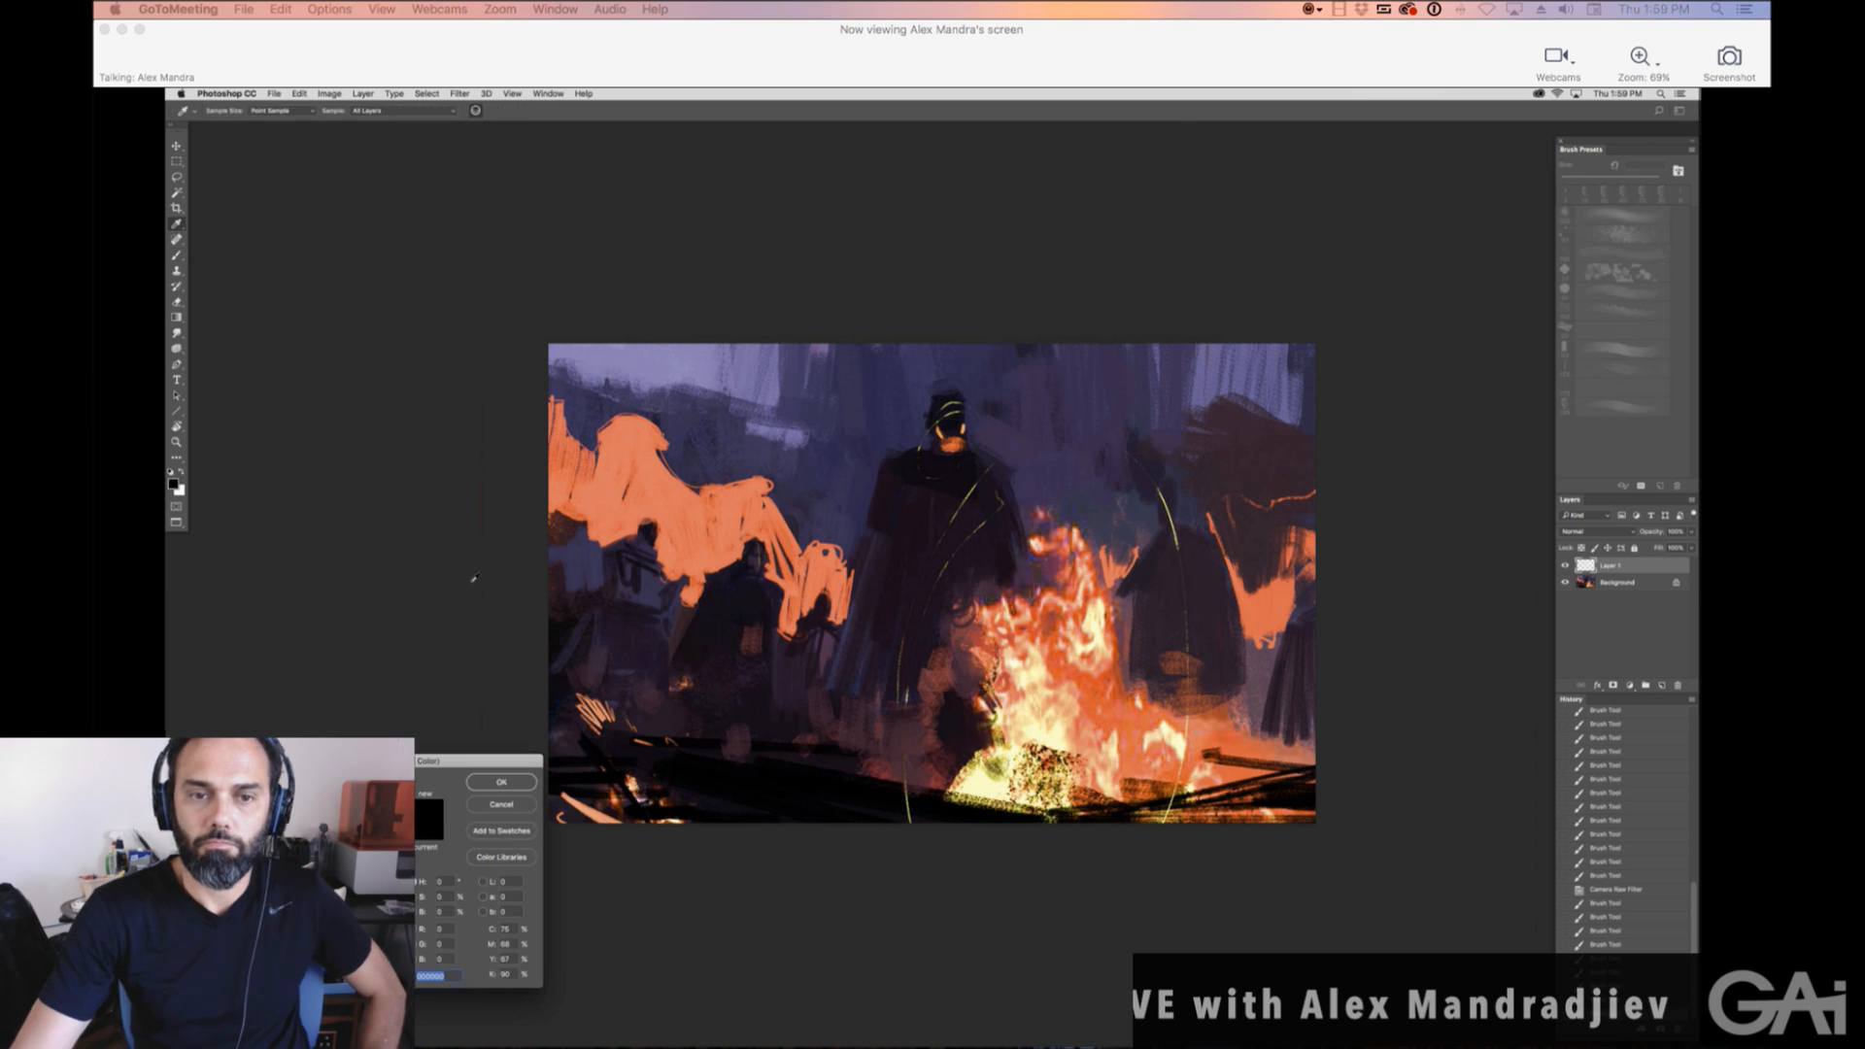
{"action": "left_click", "coordinate": [500, 781]}
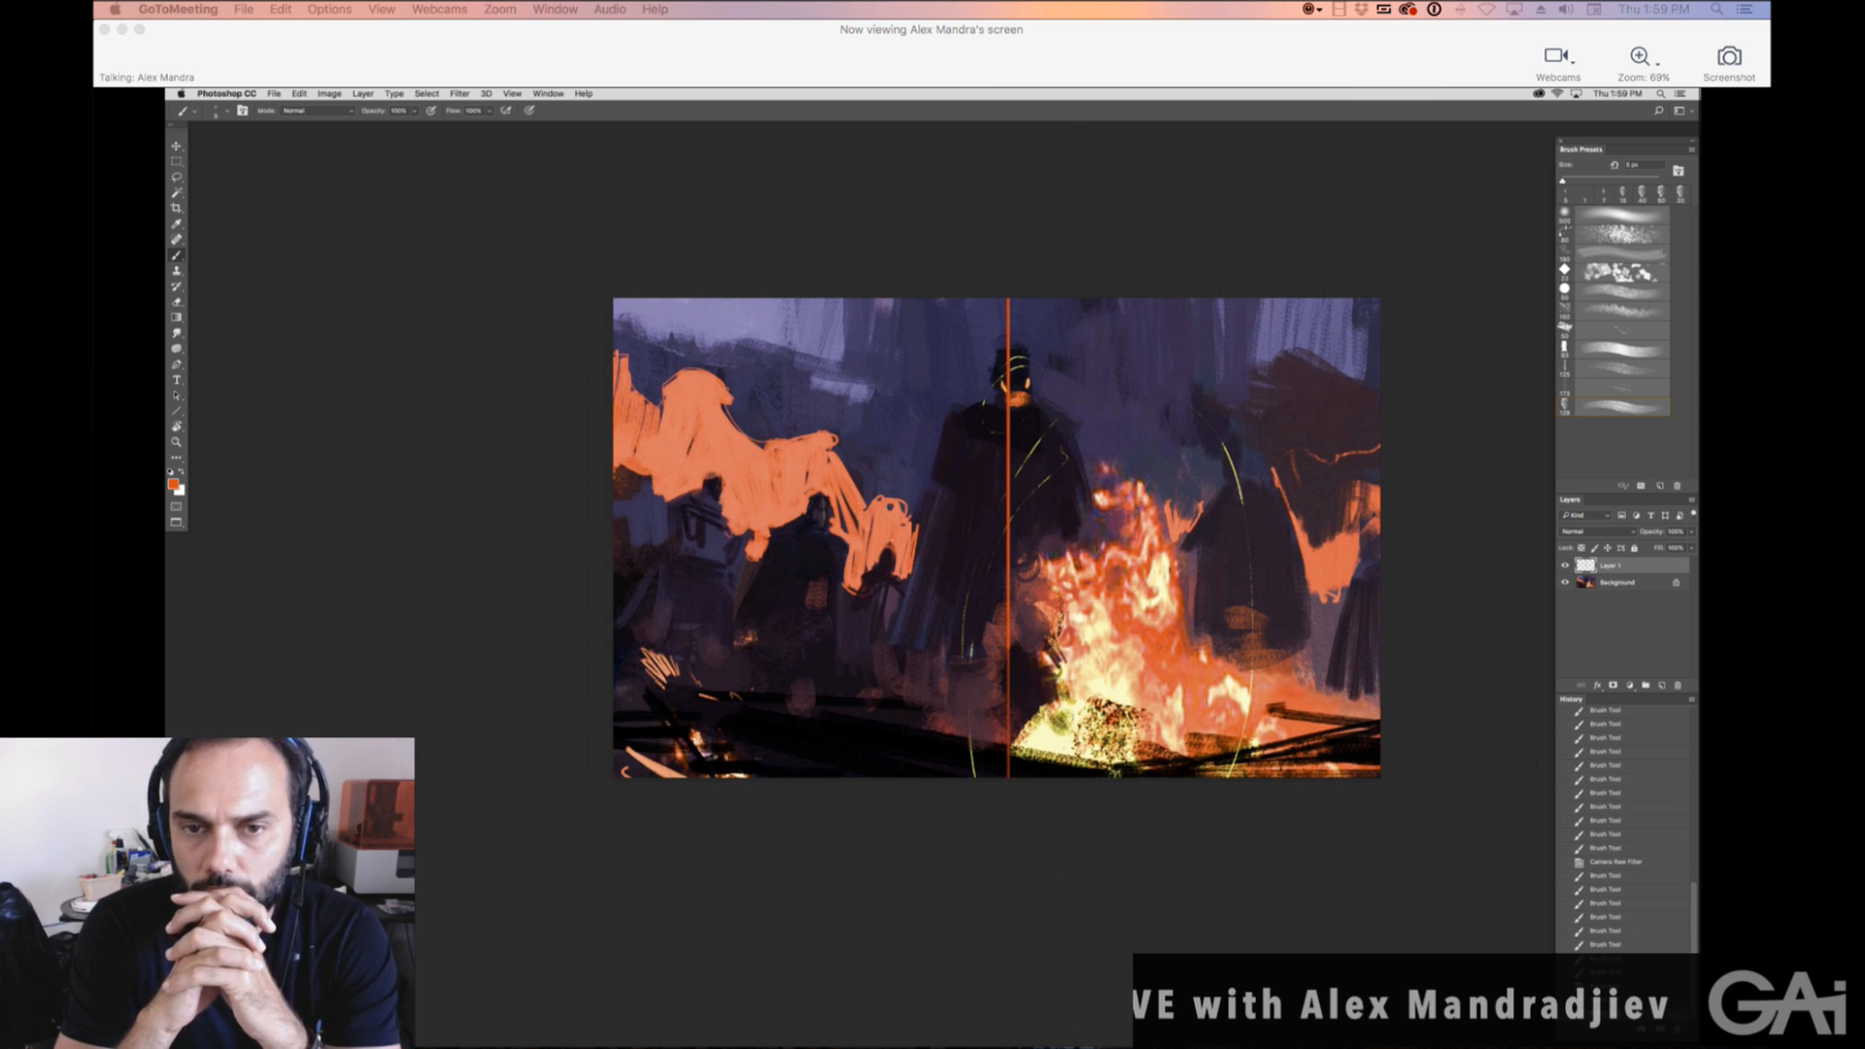
Paint details onto the central figure, then switch over to Finder.
{"action": "left_click_drag", "start_coordinate": [667, 460], "coordinate": [987, 547]}
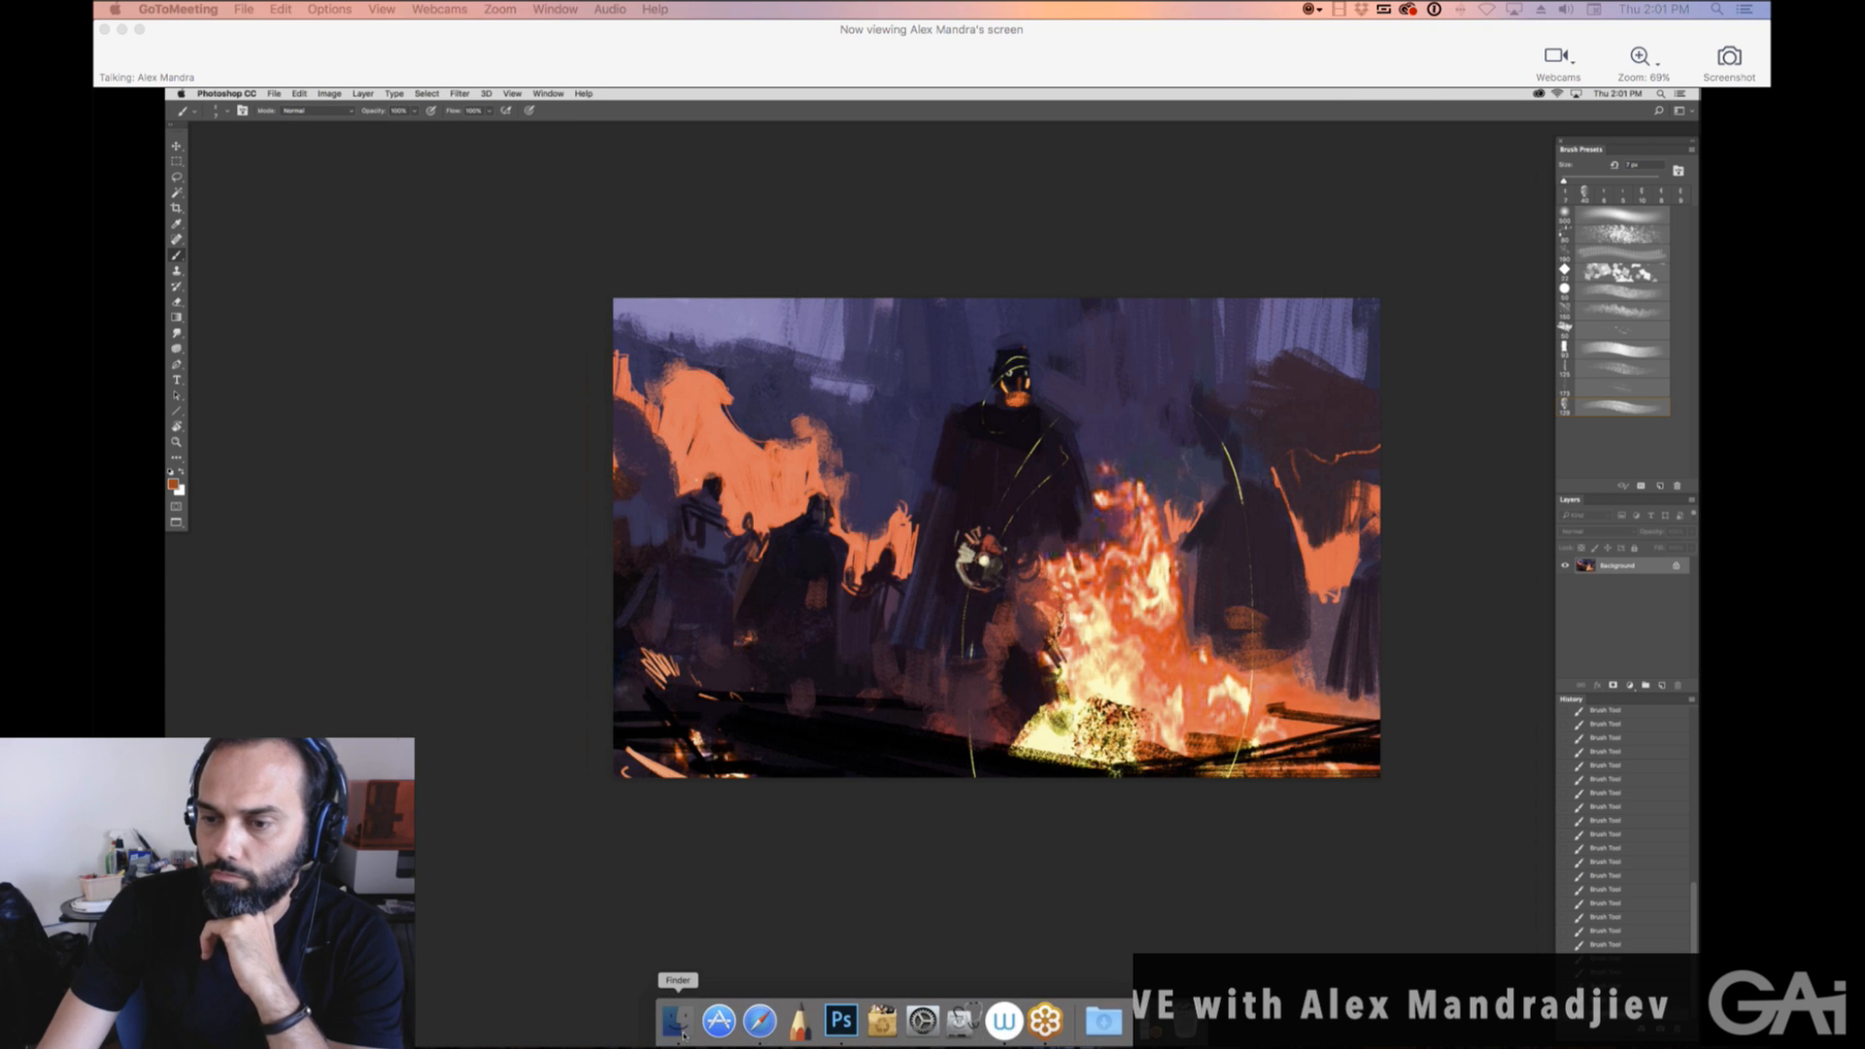
{"action": "left_click", "coordinate": [674, 1017]}
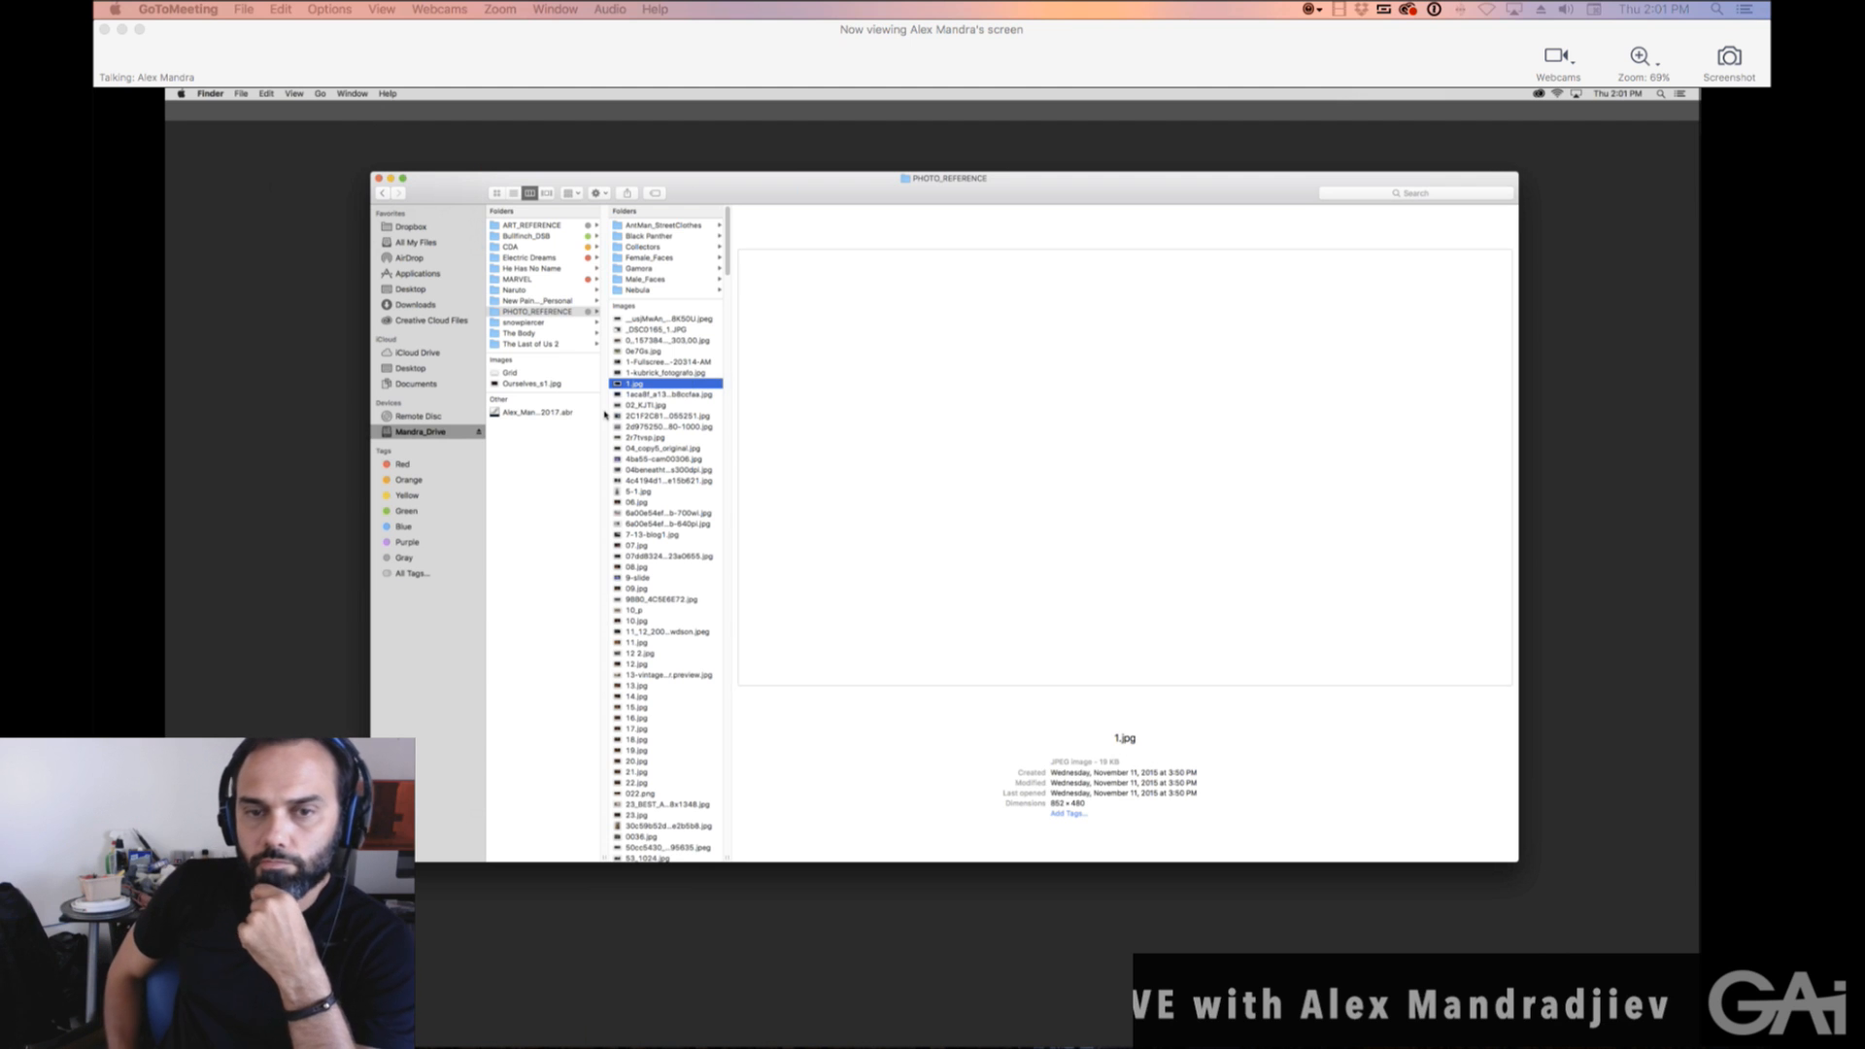
Select the wreckage reference photo 02_KJTI.jpg and bring up its context menu.
{"action": "left_click", "coordinate": [639, 405]}
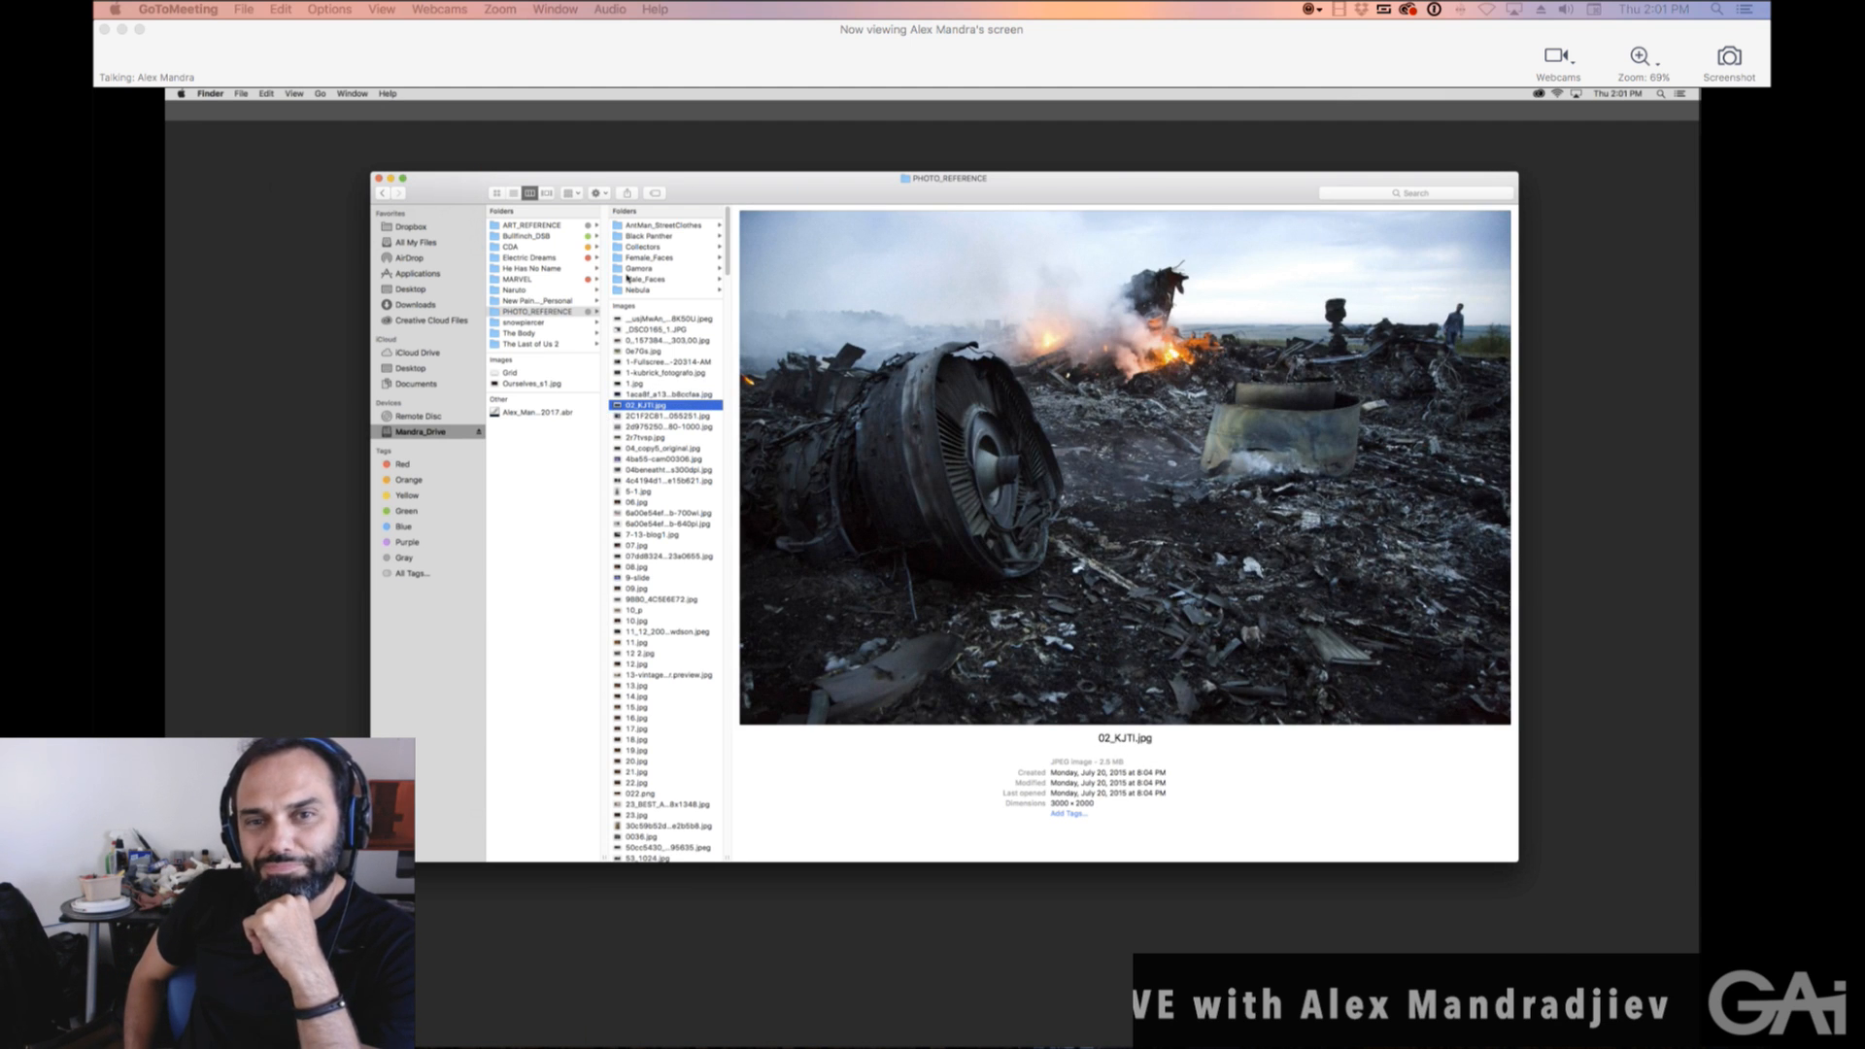
{"action": "right_click", "coordinate": [648, 404]}
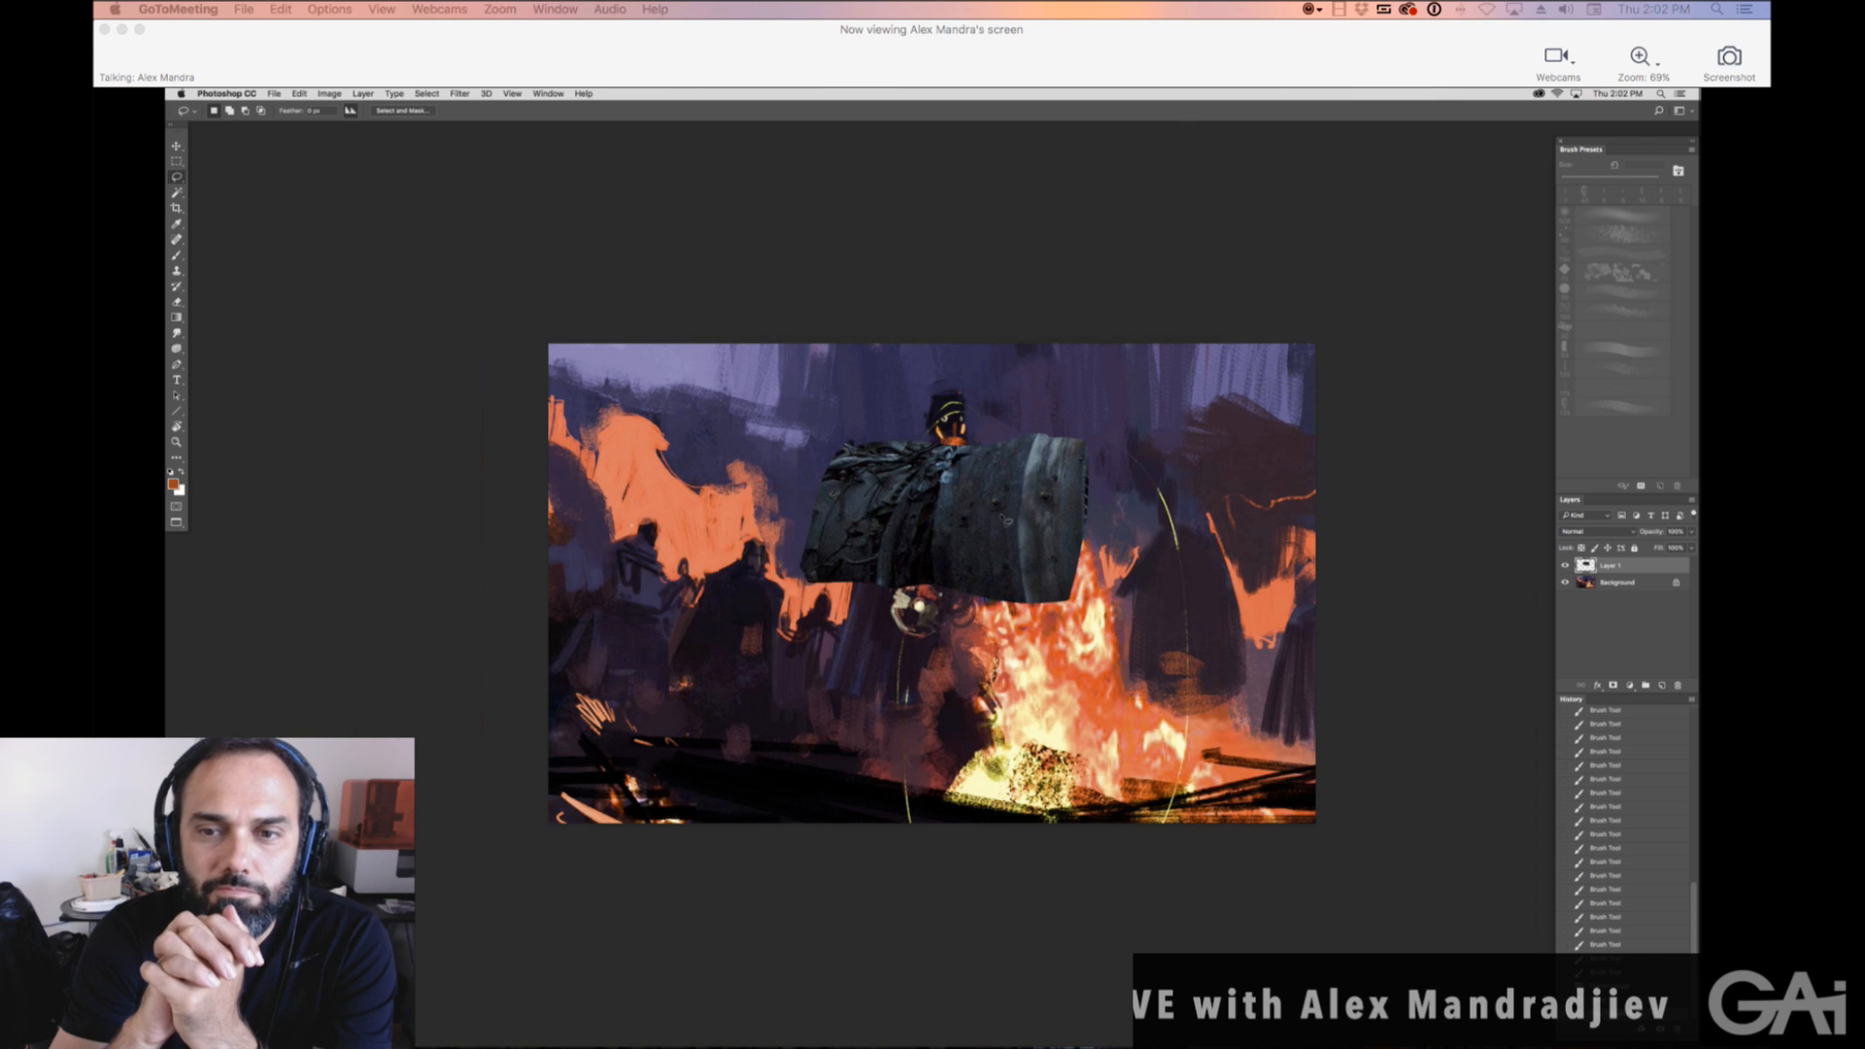
Flip the pasted jet engine horizontally using Edit > Transform.
{"action": "left_click", "coordinate": [299, 93]}
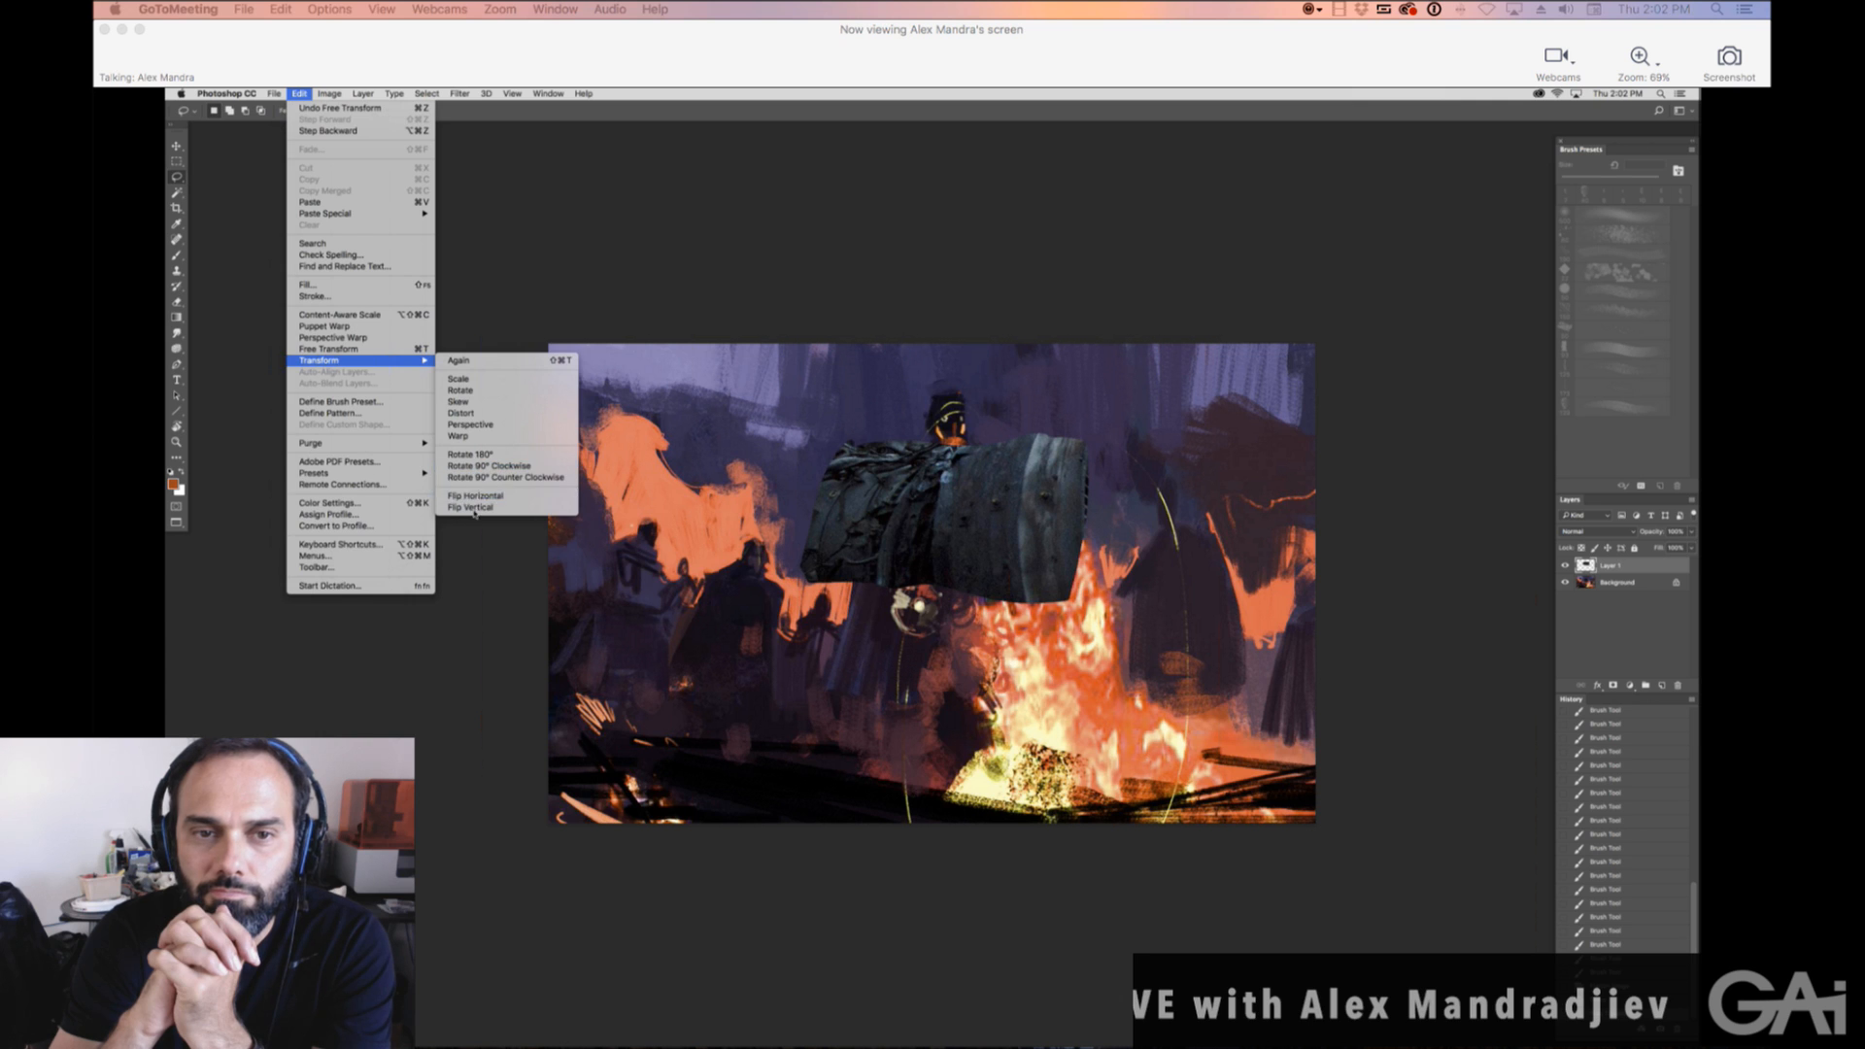
{"action": "left_click", "coordinate": [470, 507]}
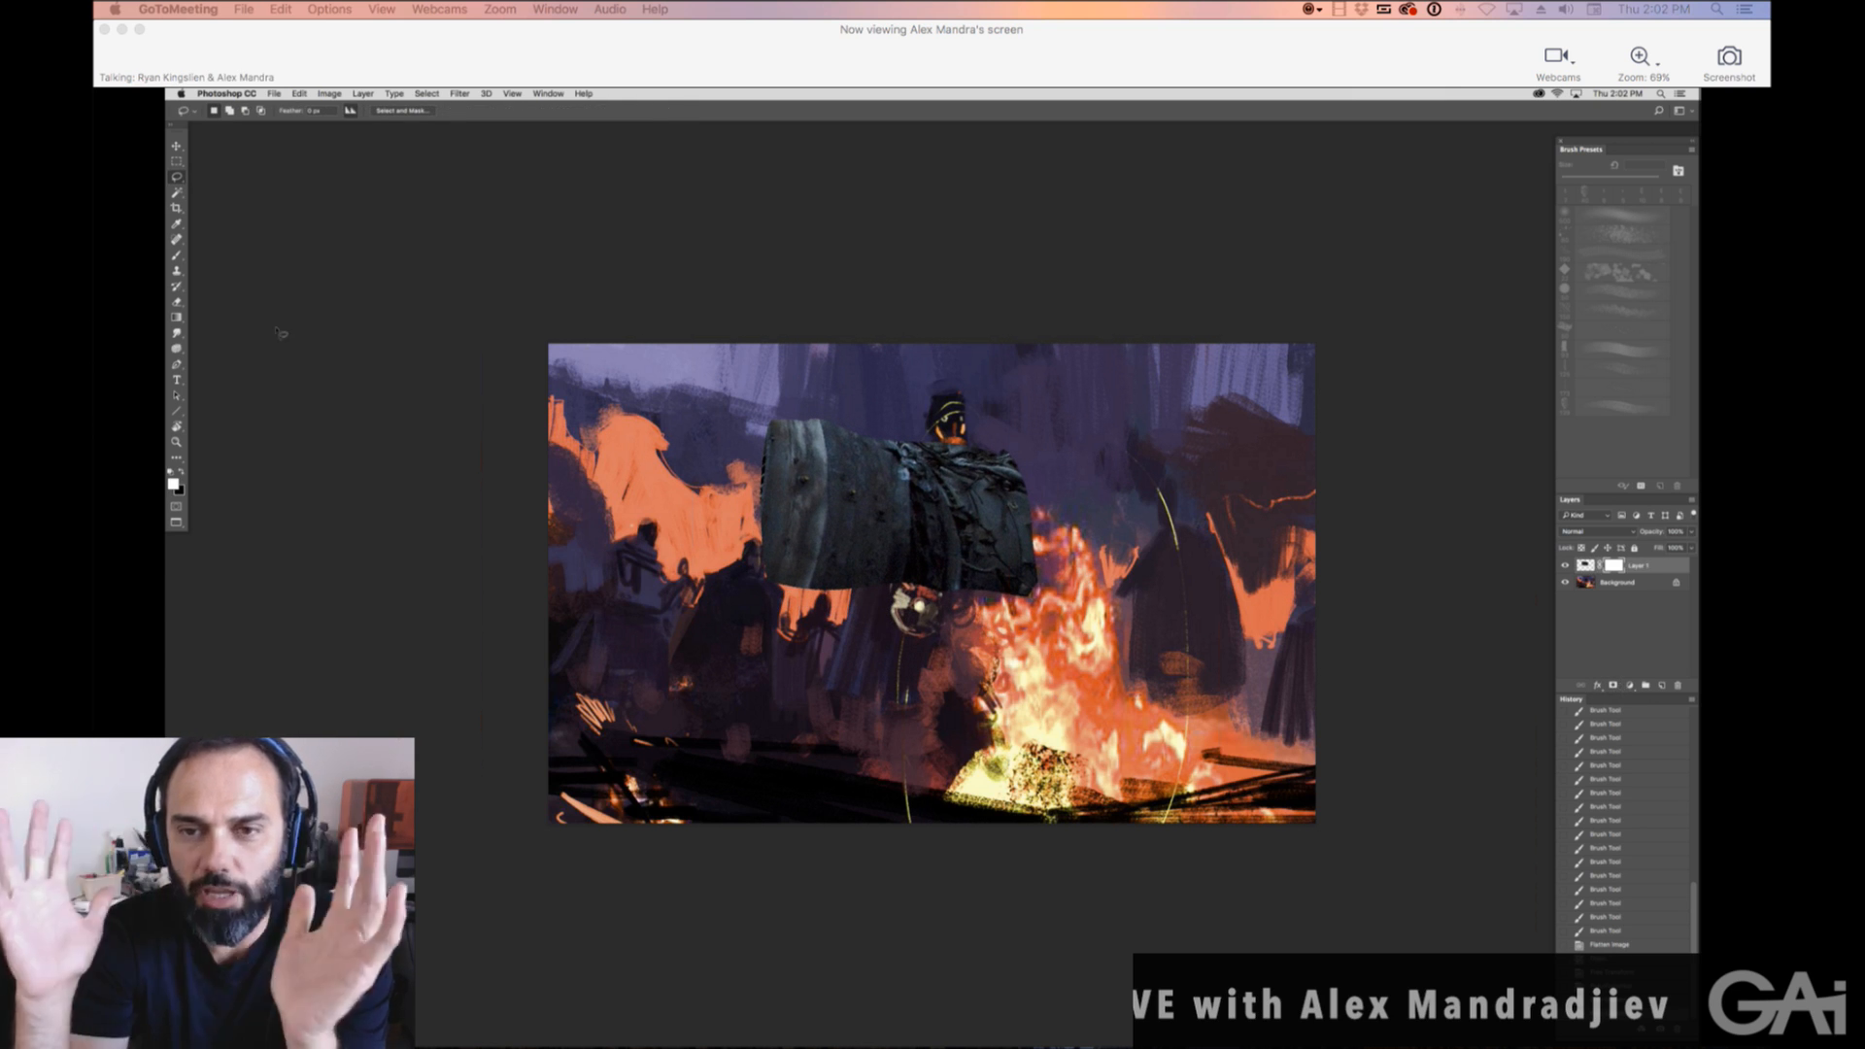
Fill the jet-engine layer's mask with black using Edit > Fill.
{"action": "left_click", "coordinate": [300, 95]}
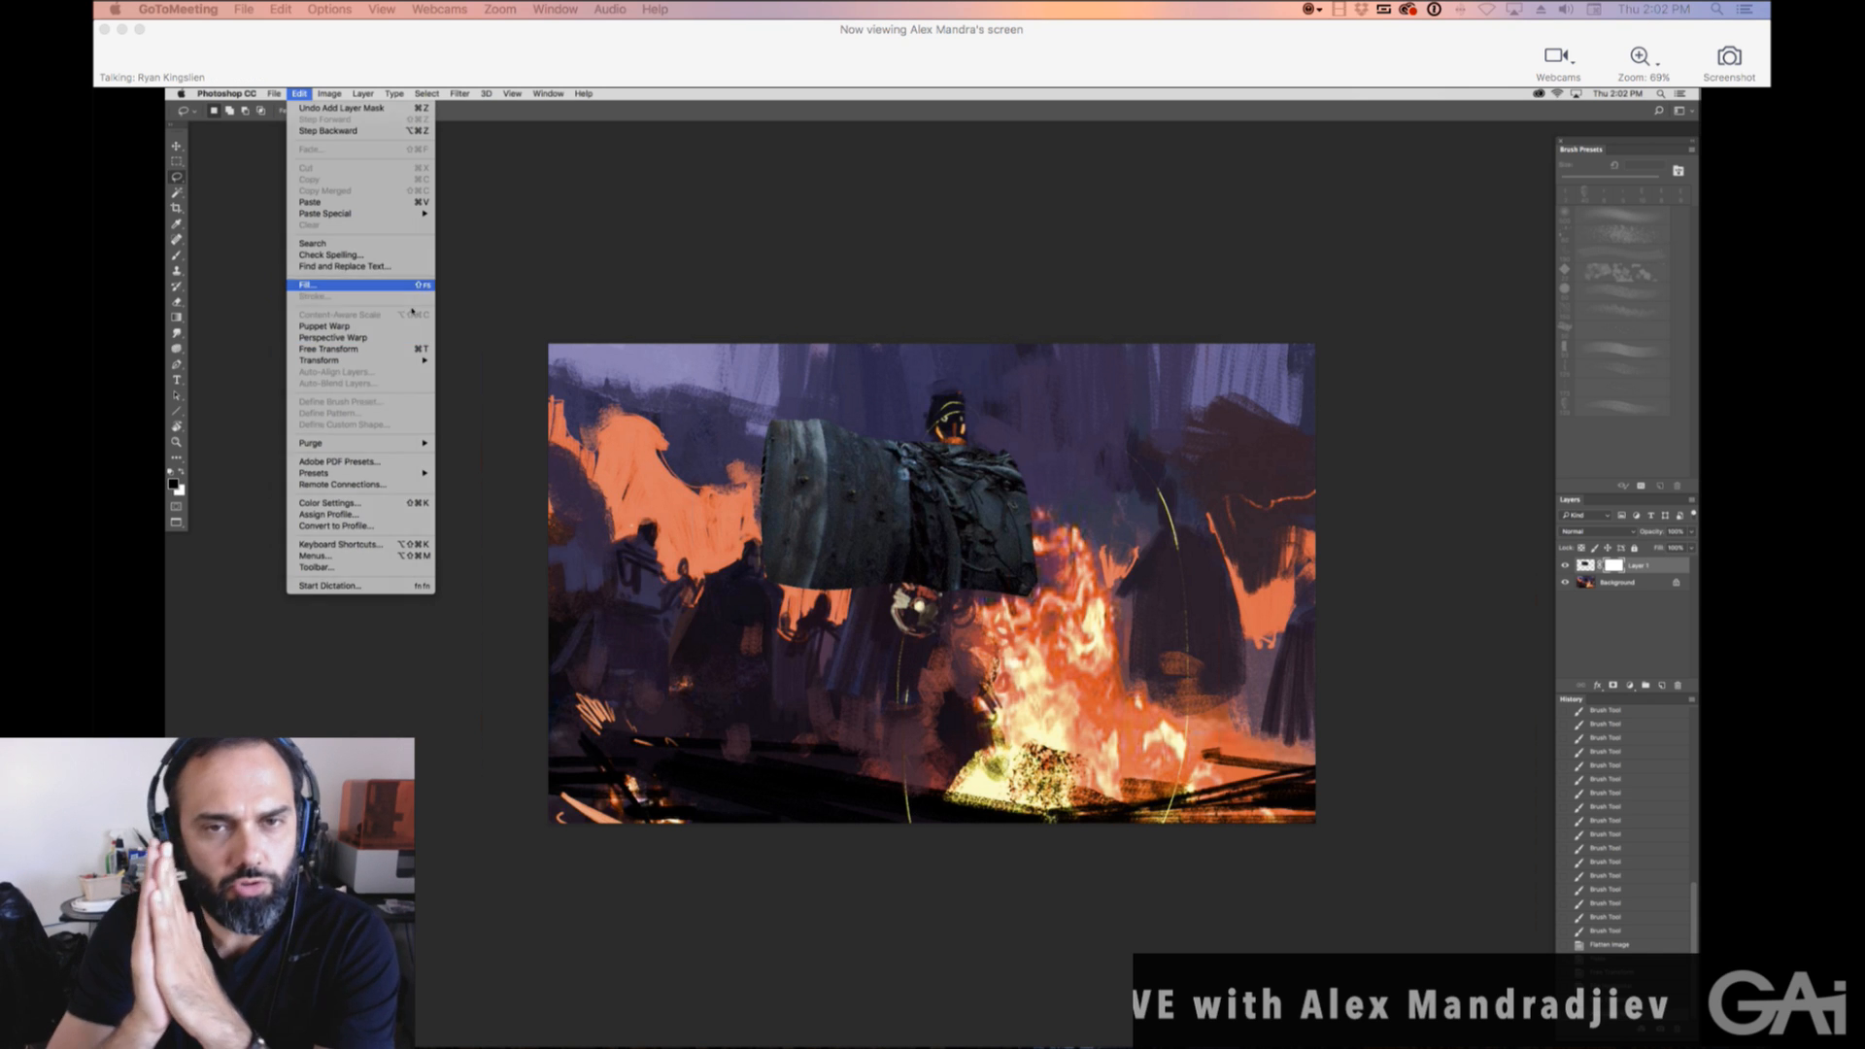
{"action": "left_click", "coordinate": [309, 285]}
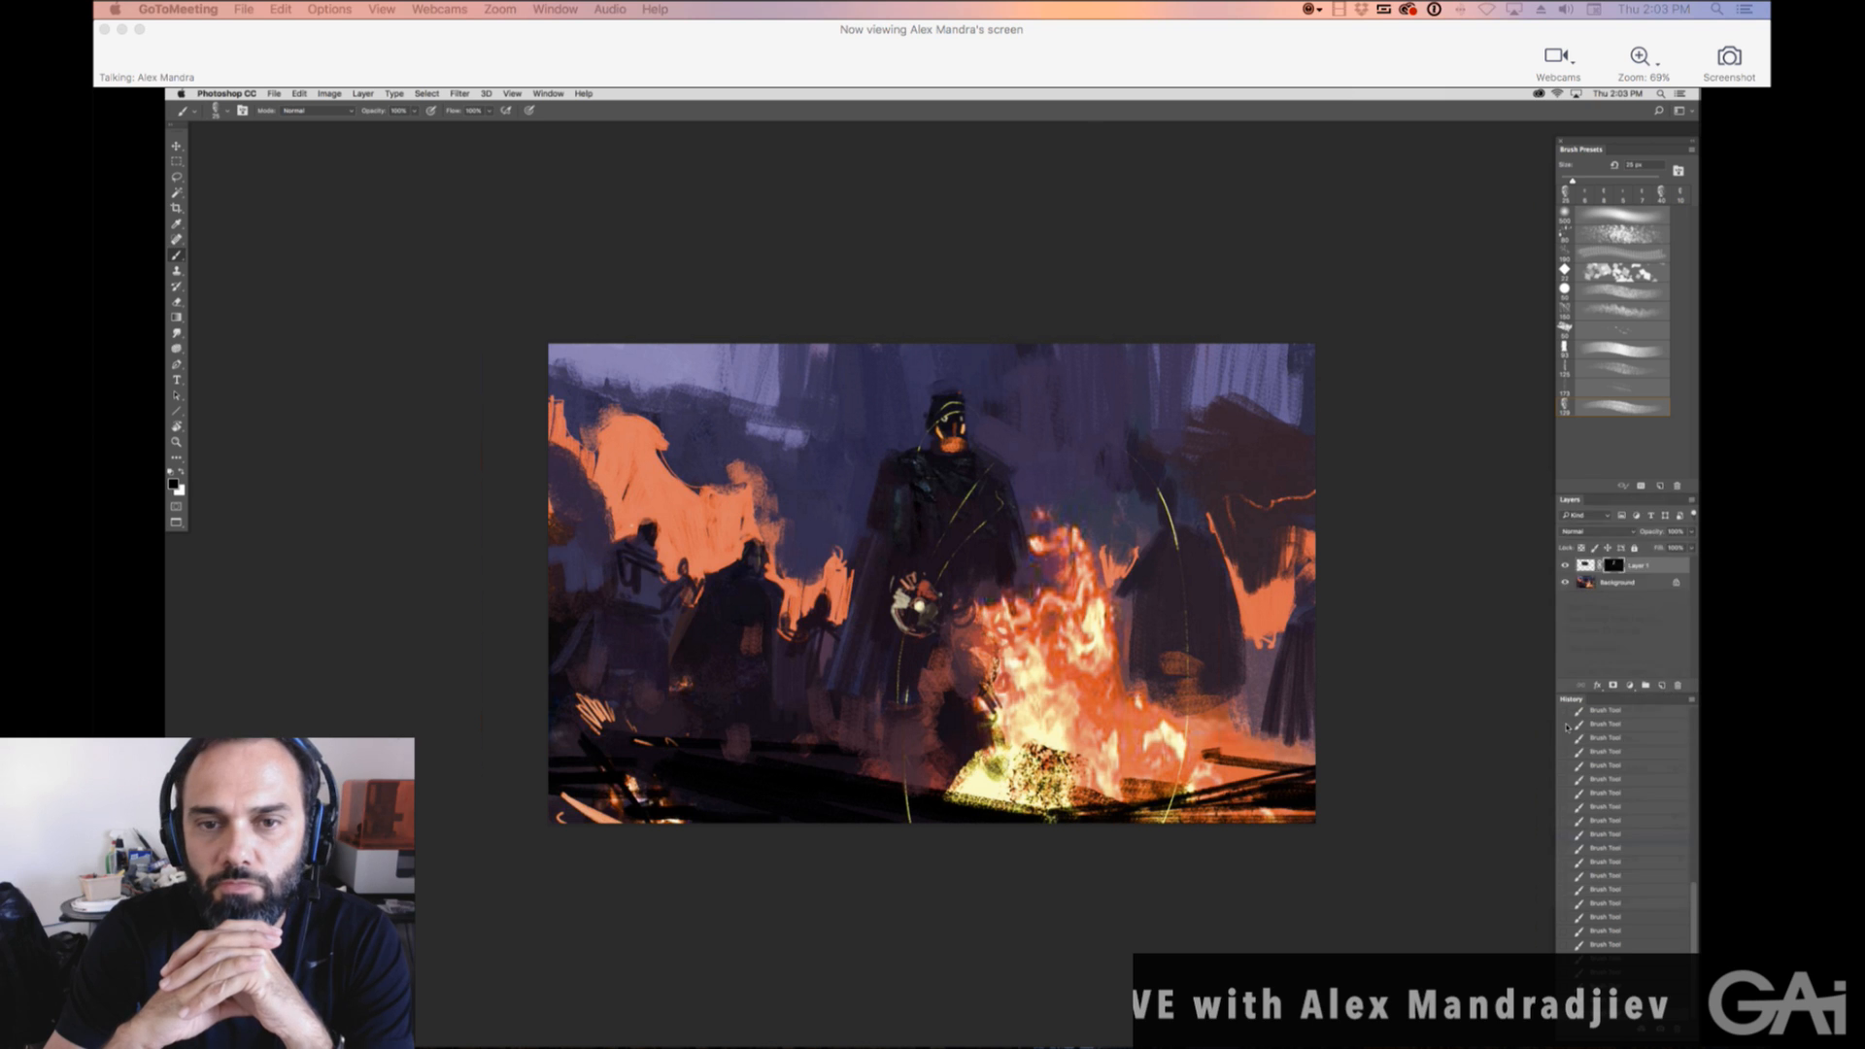
Switch from the regular brush to the smearing, paint-mixing brush tool.
{"action": "left_click", "coordinate": [175, 248]}
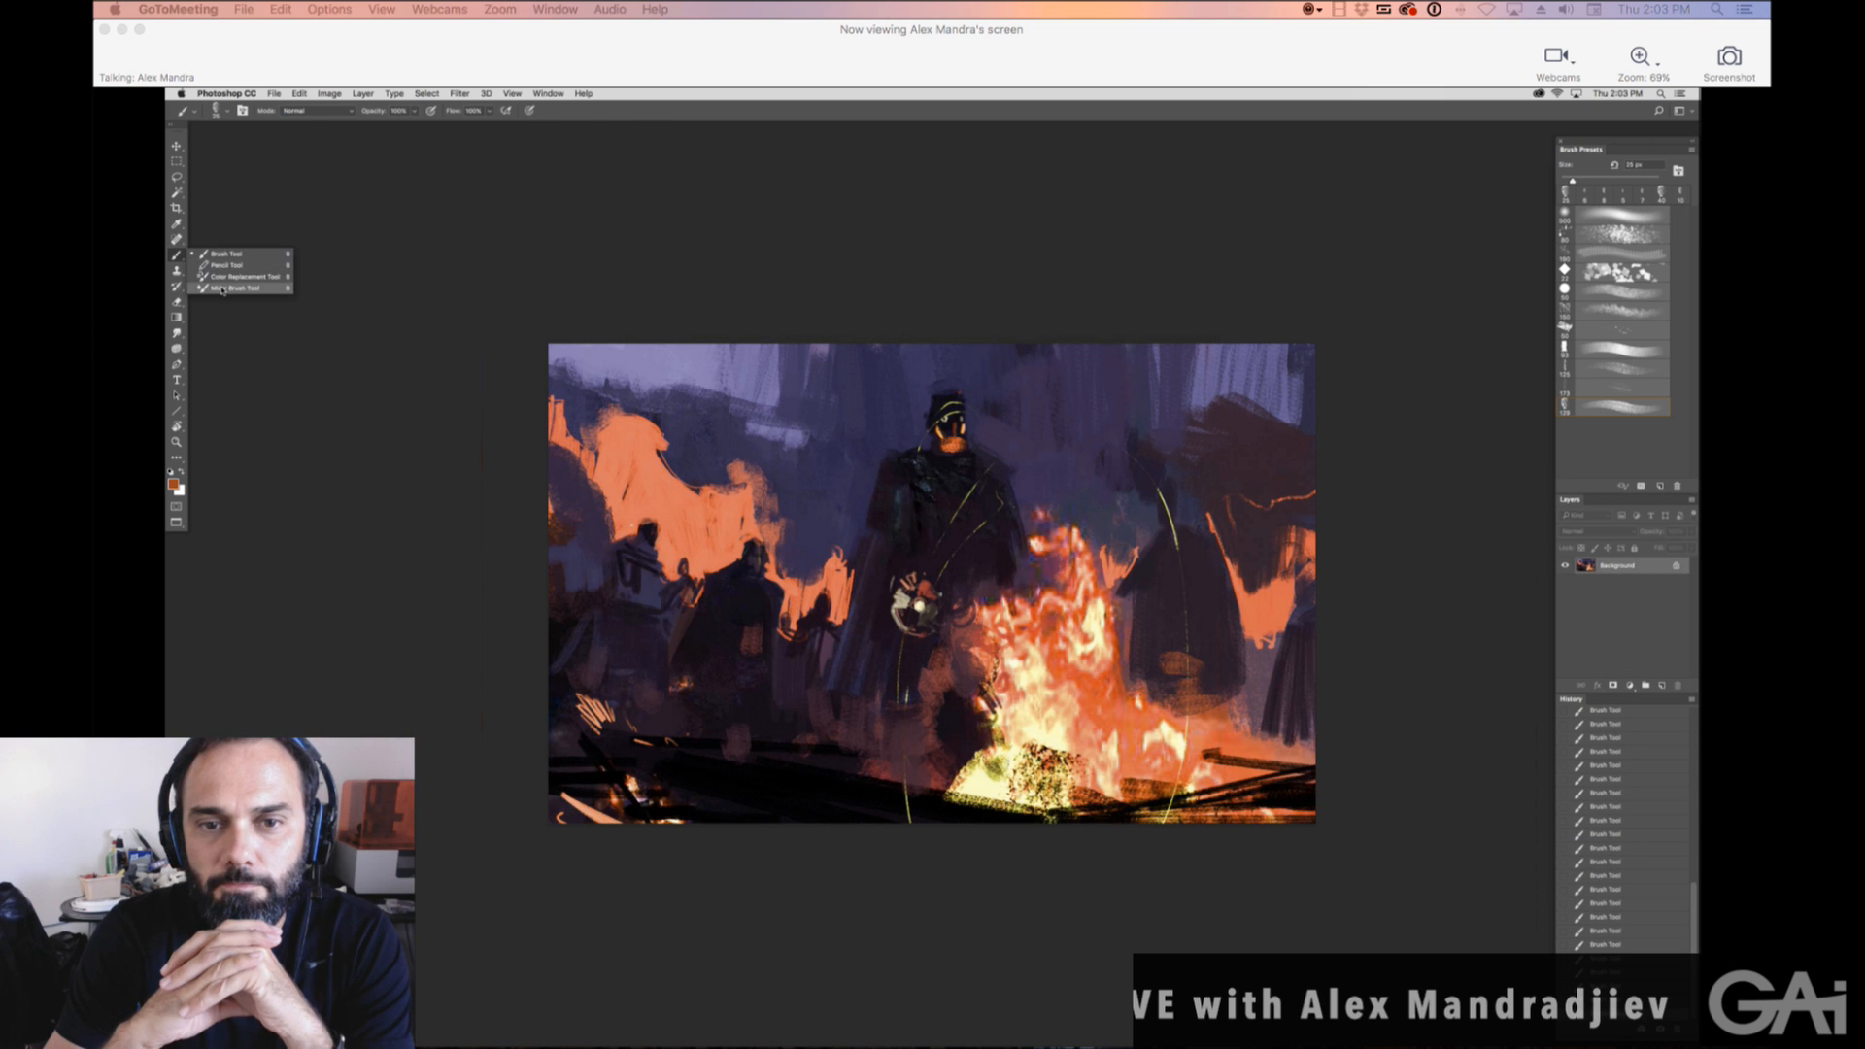
{"action": "left_click", "coordinate": [232, 290]}
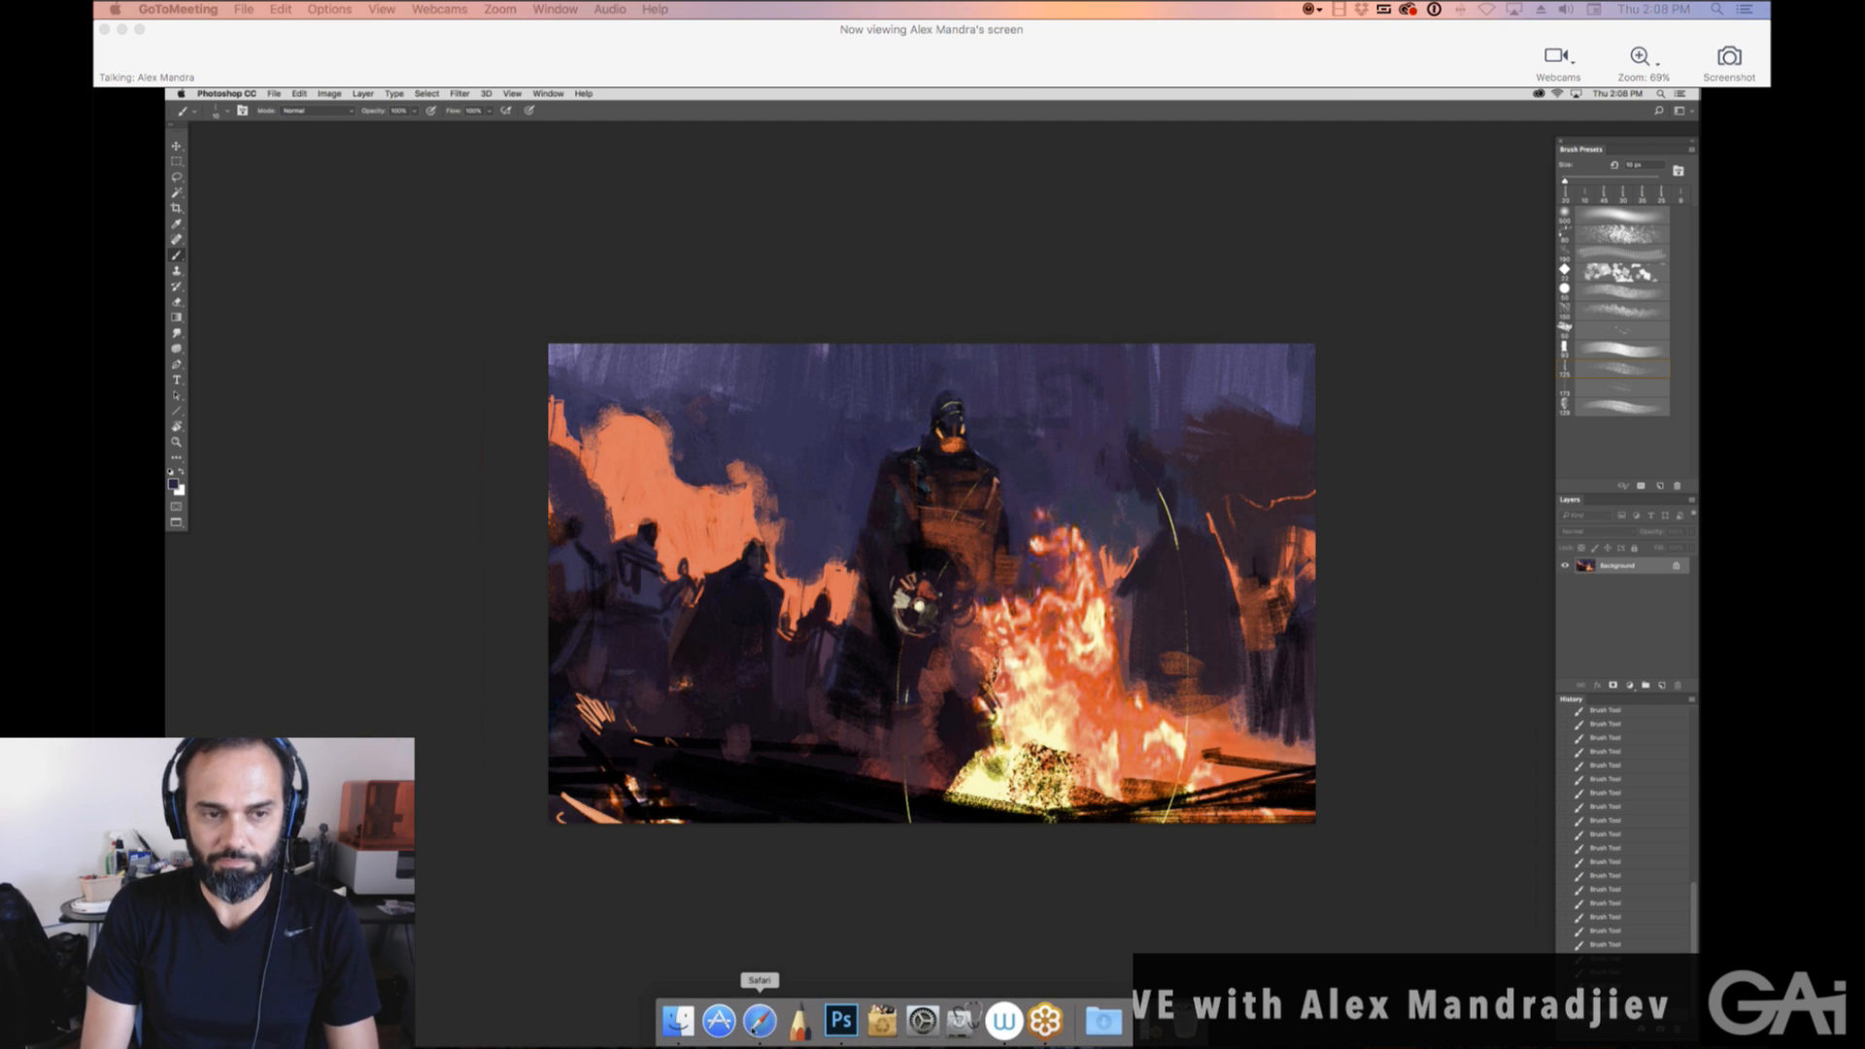
{"action": "left_click", "coordinate": [759, 1012]}
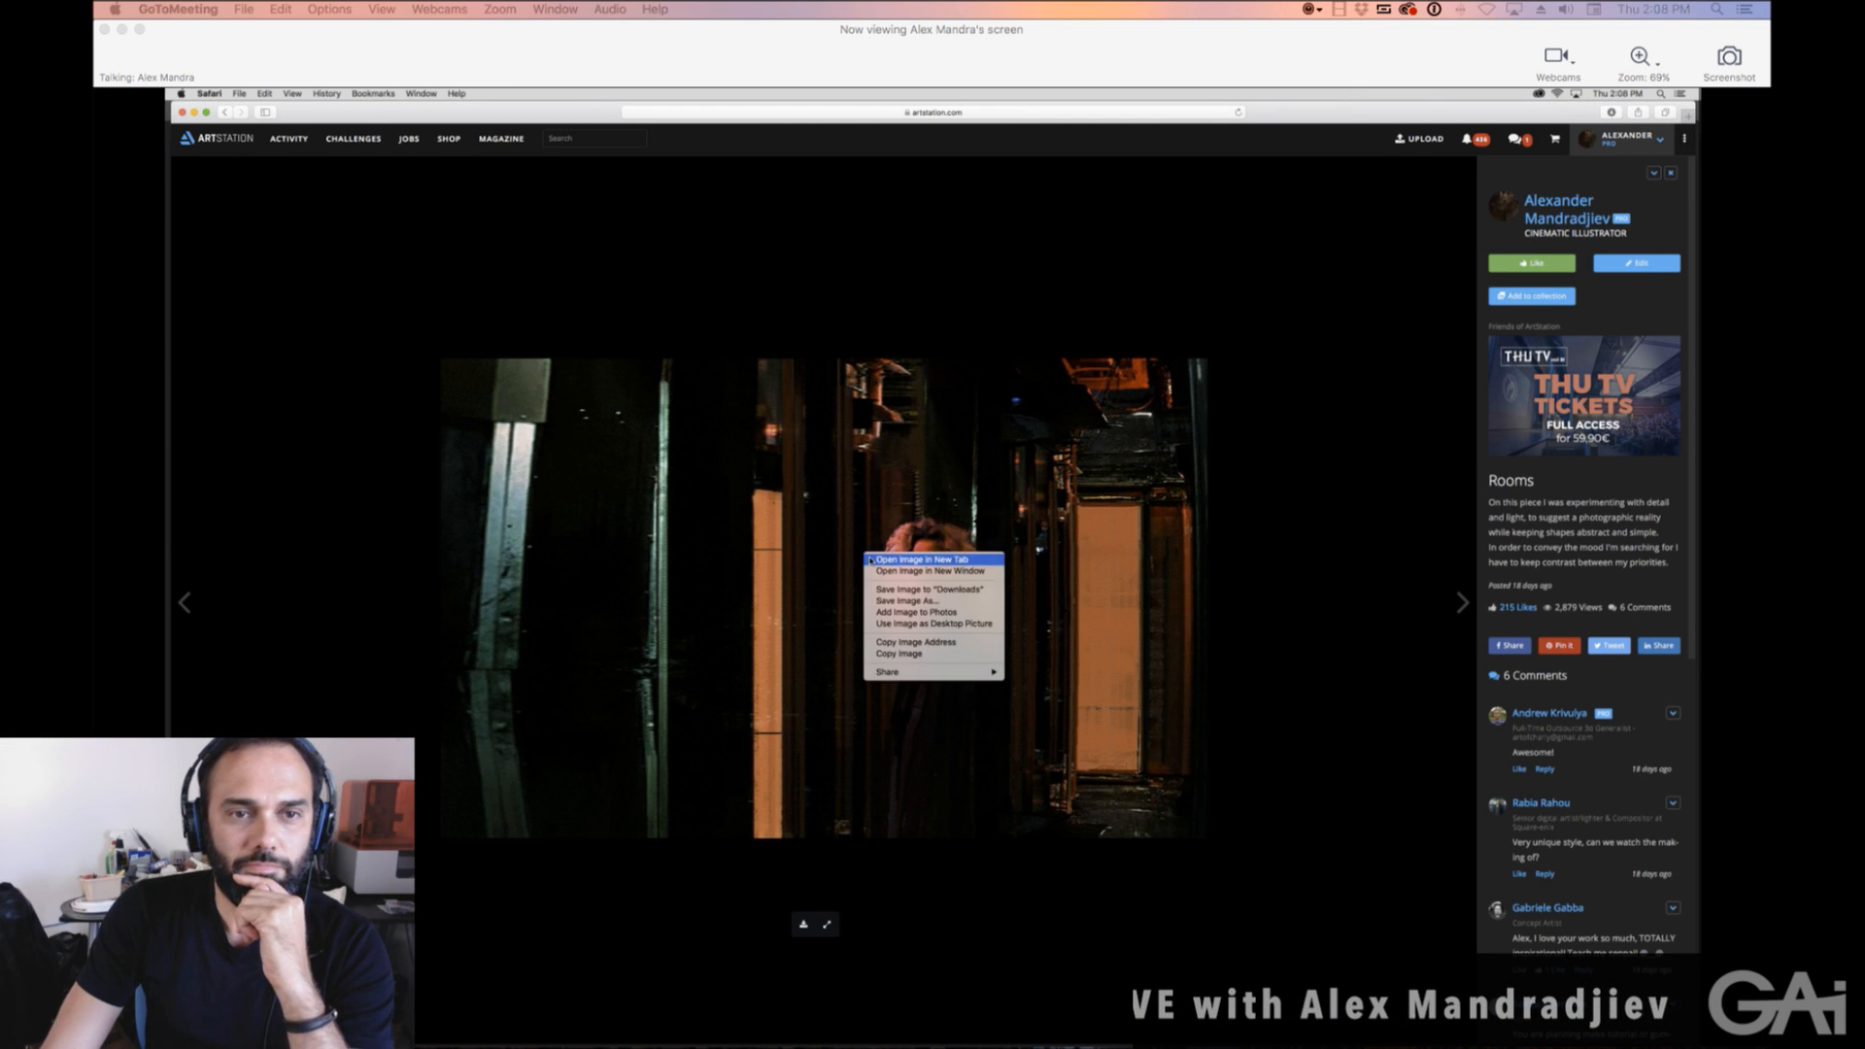
{"action": "left_click", "coordinate": [886, 517]}
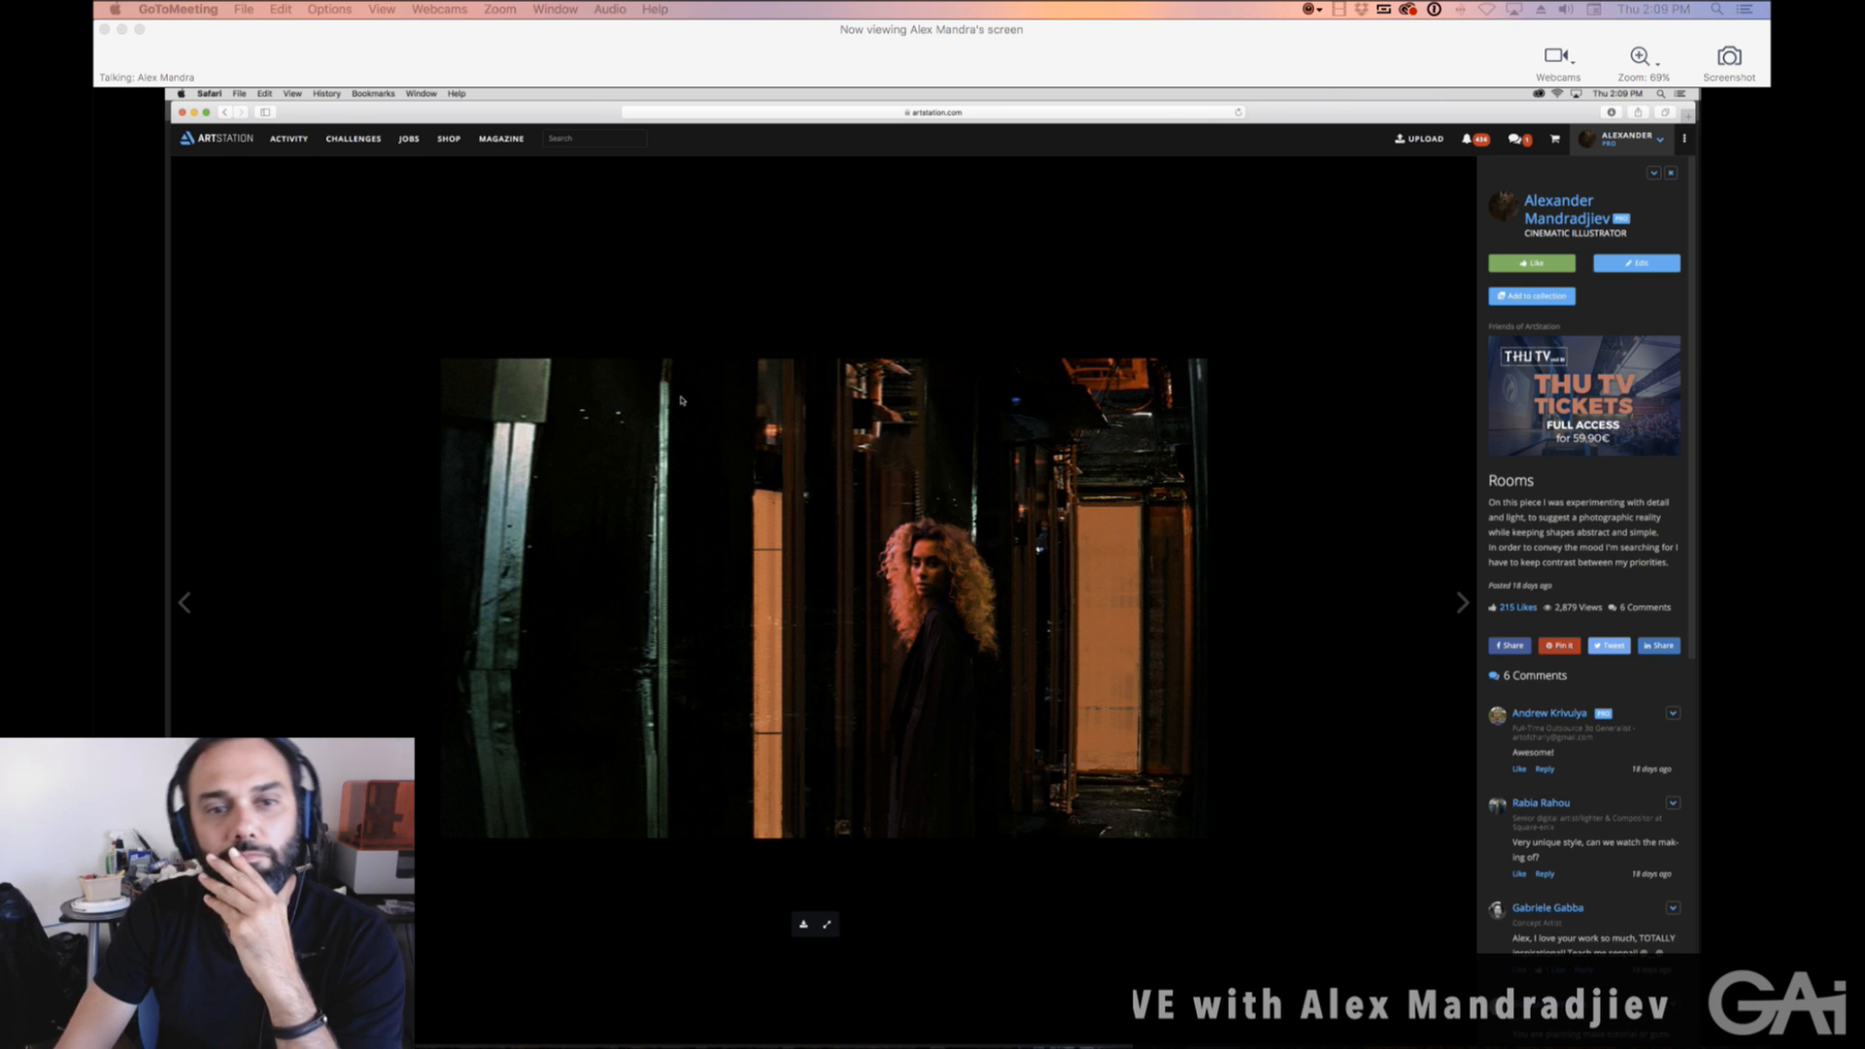
{"action": "mouse_move", "coordinate": [384, 620]}
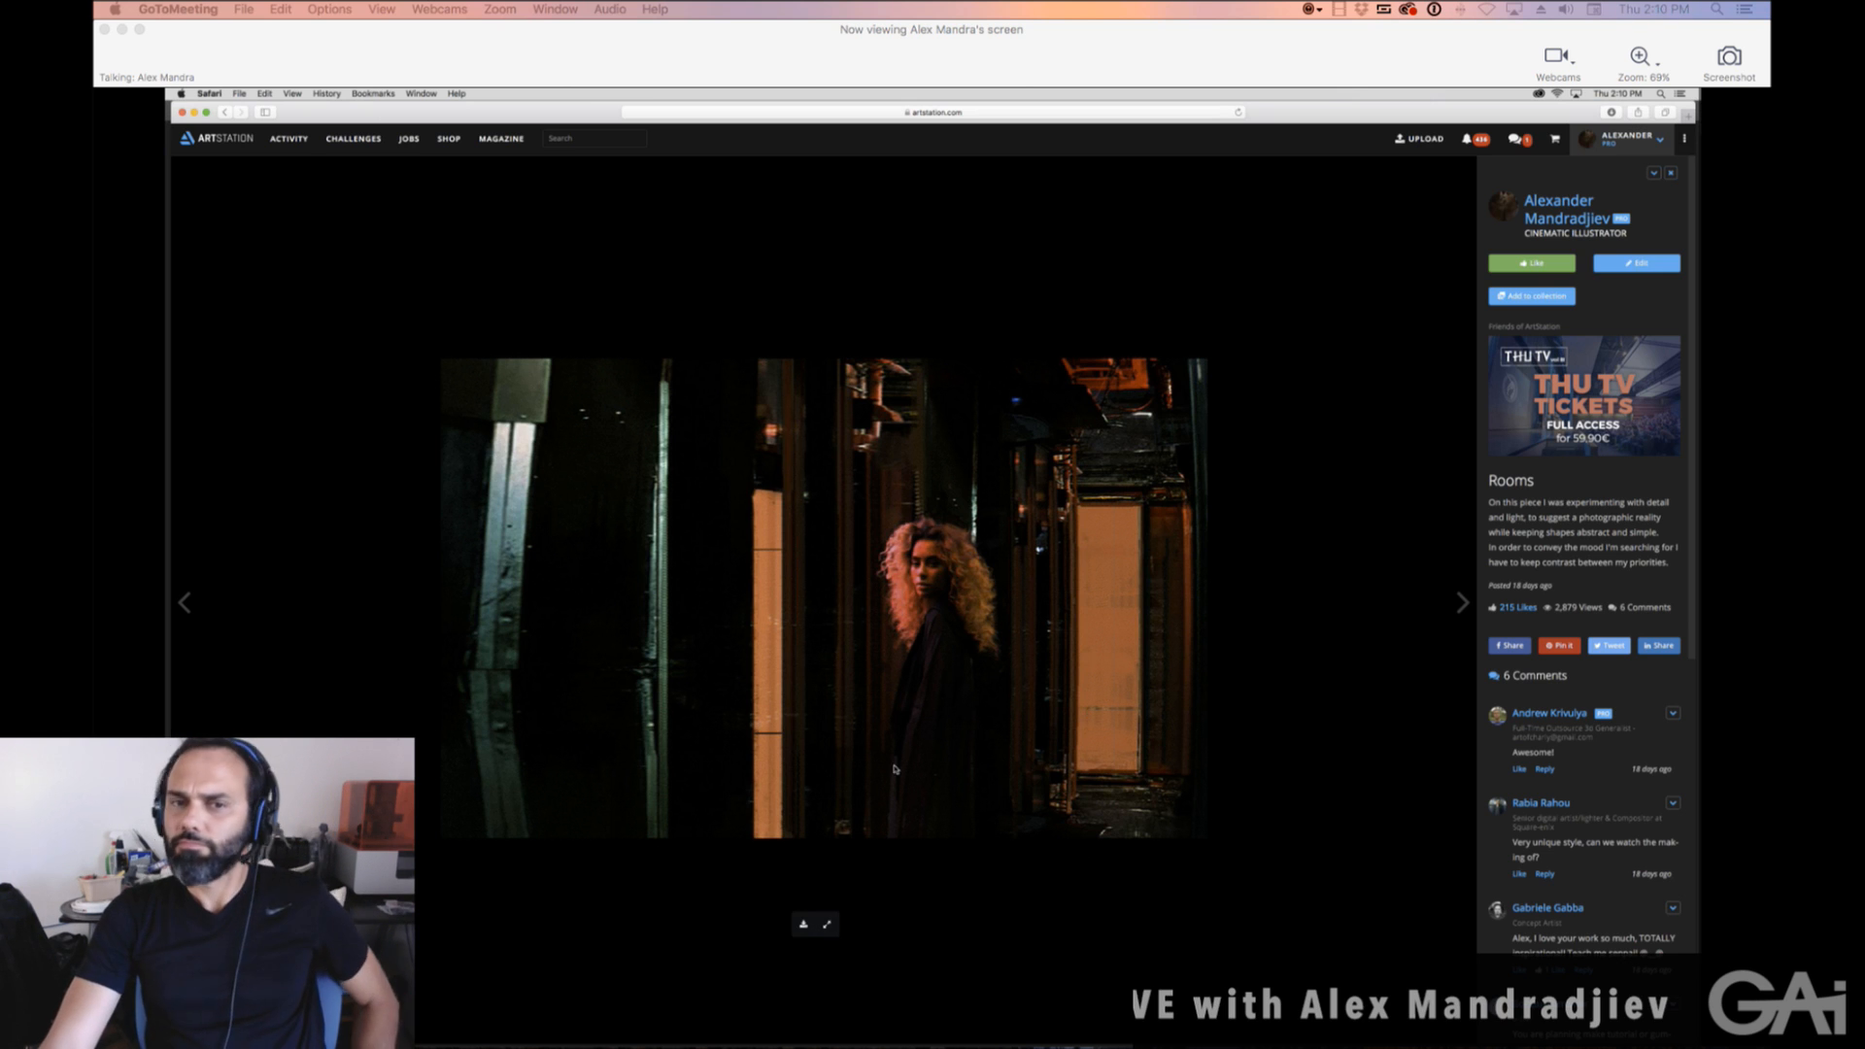
{"action": "mouse_move", "coordinate": [935, 563]}
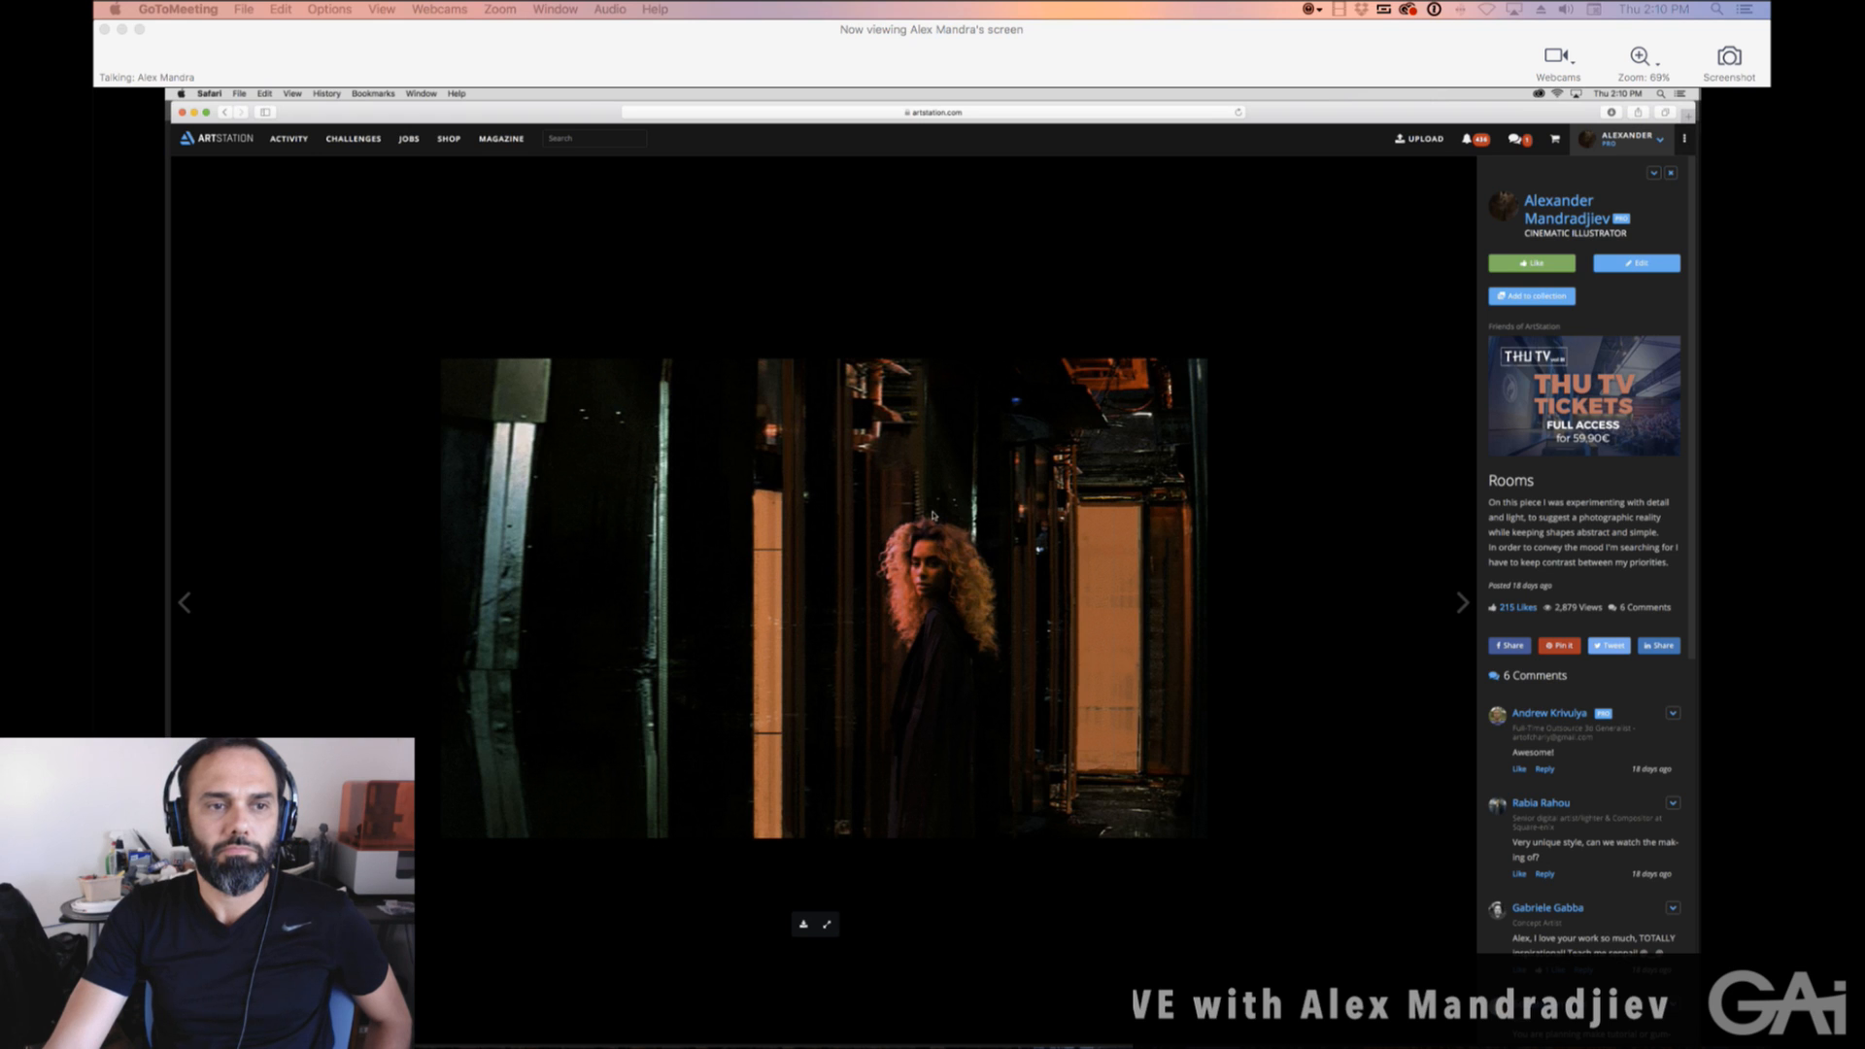
{"action": "mouse_move", "coordinate": [940, 576]}
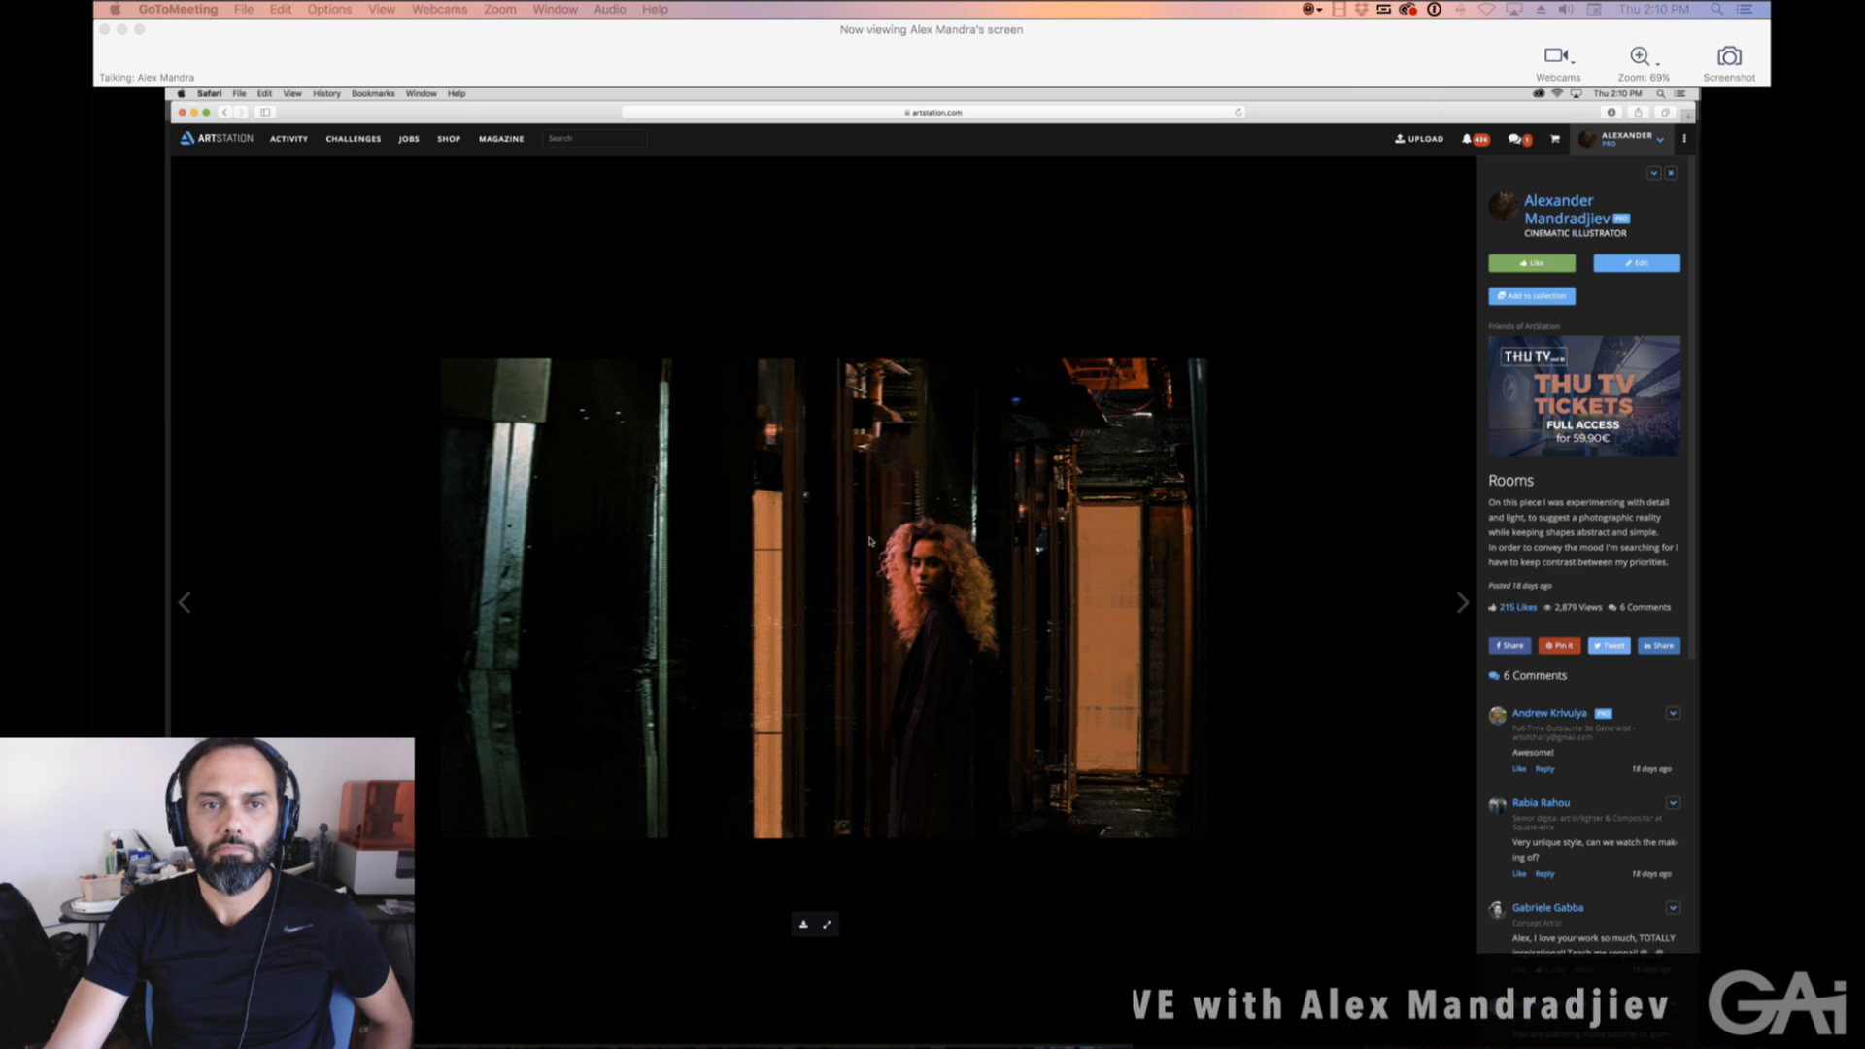
{"action": "mouse_move", "coordinate": [731, 517]}
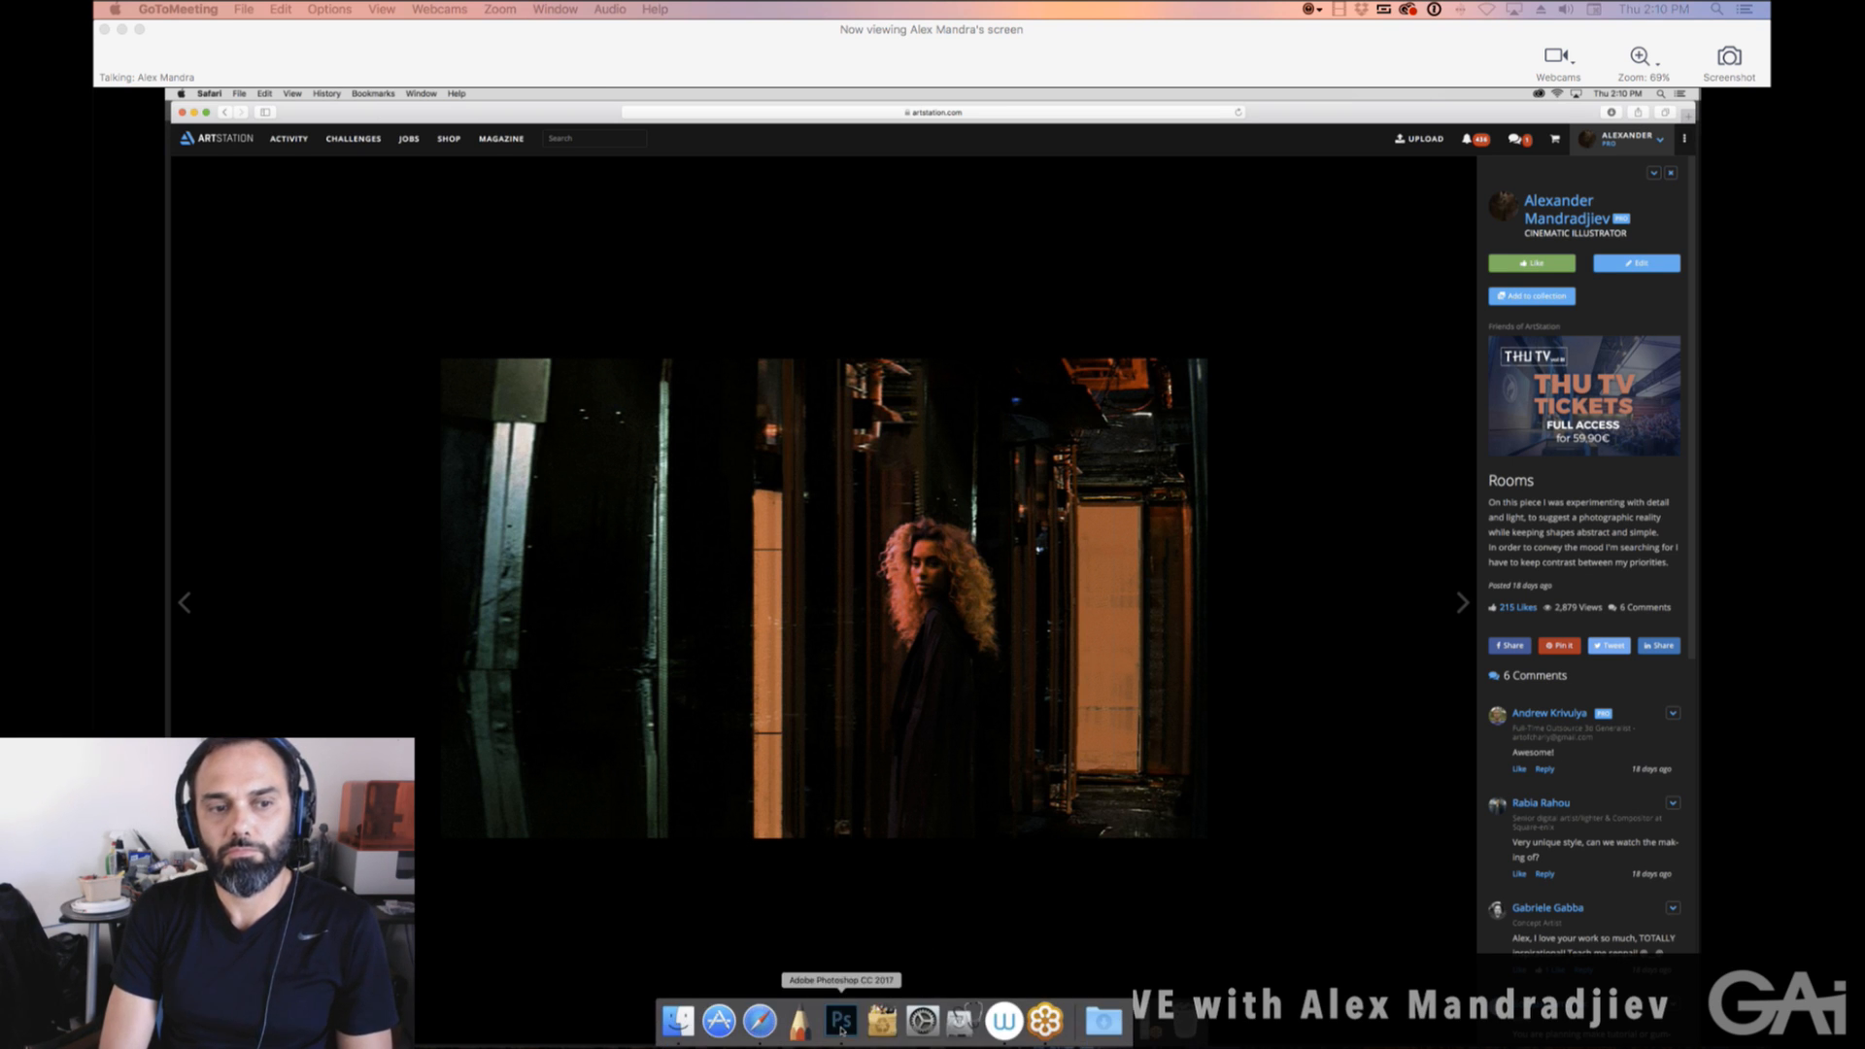
{"action": "left_click", "coordinate": [847, 1017]}
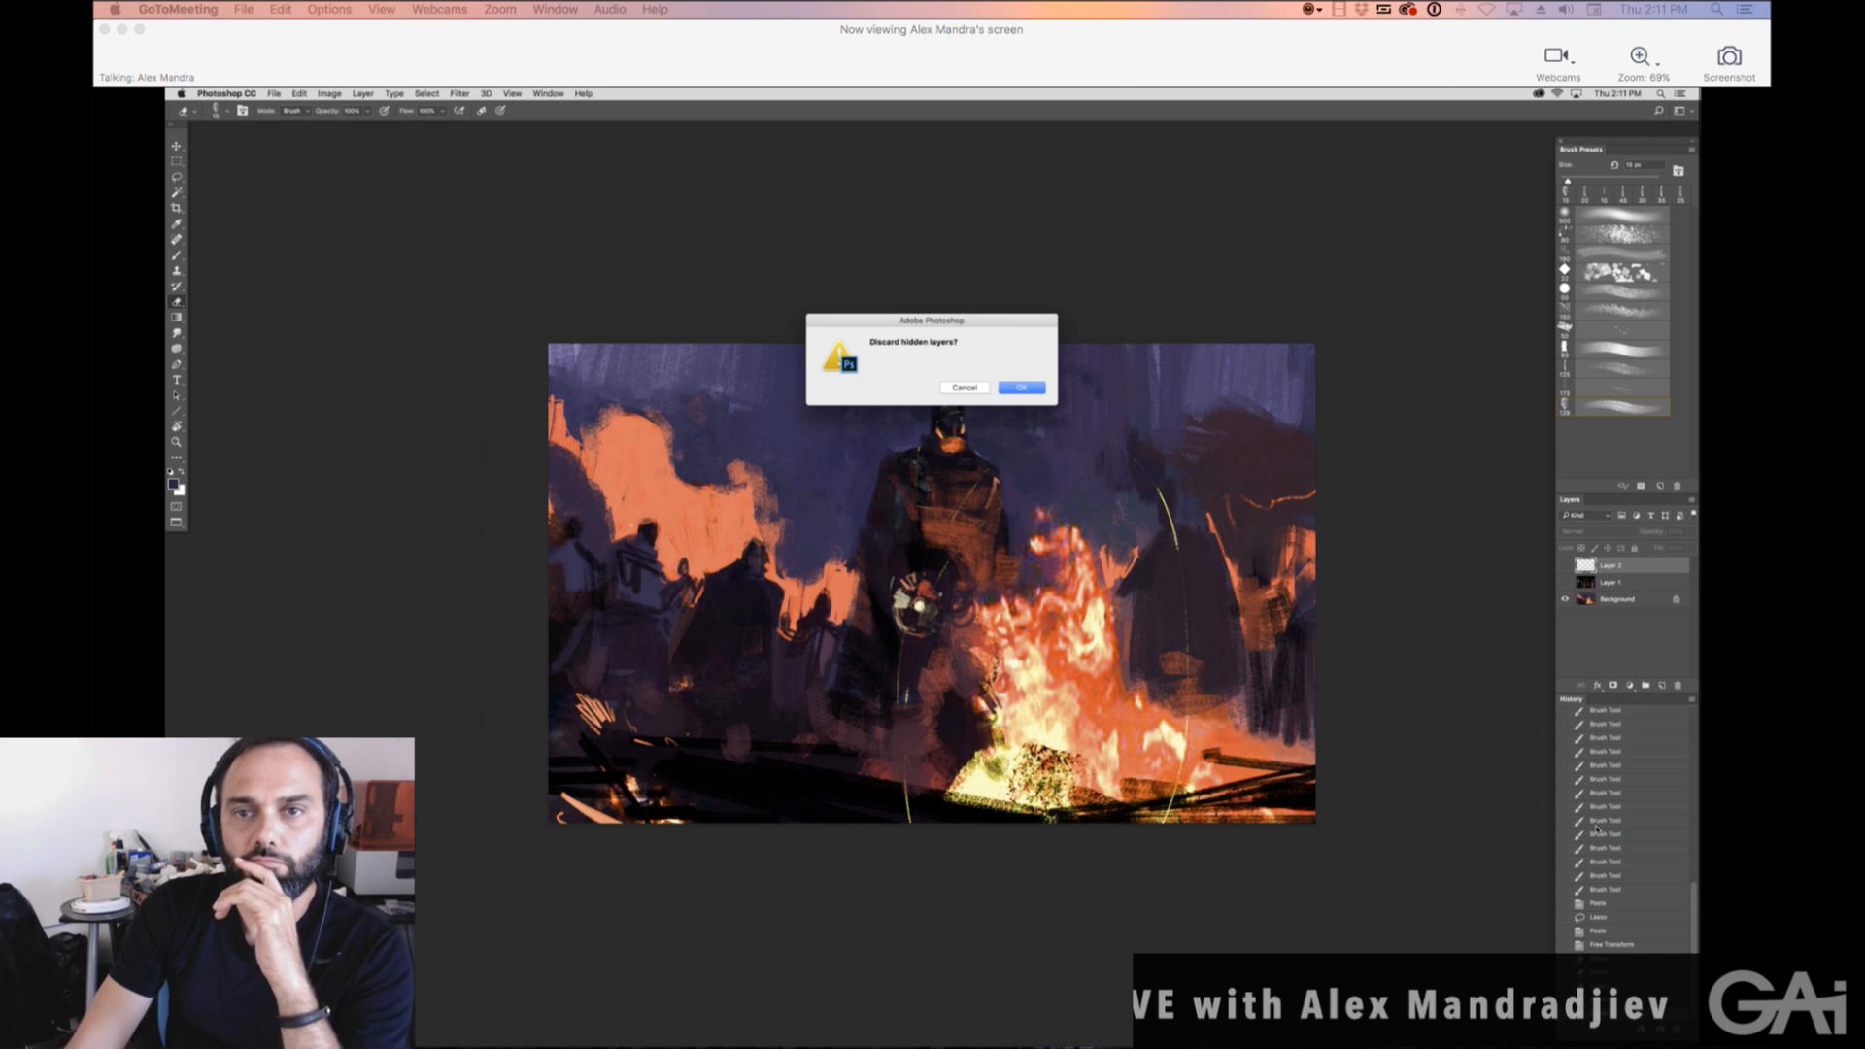
Confirm discarding hidden layers in the Flatten Image alert.
{"action": "left_click", "coordinate": [1021, 387]}
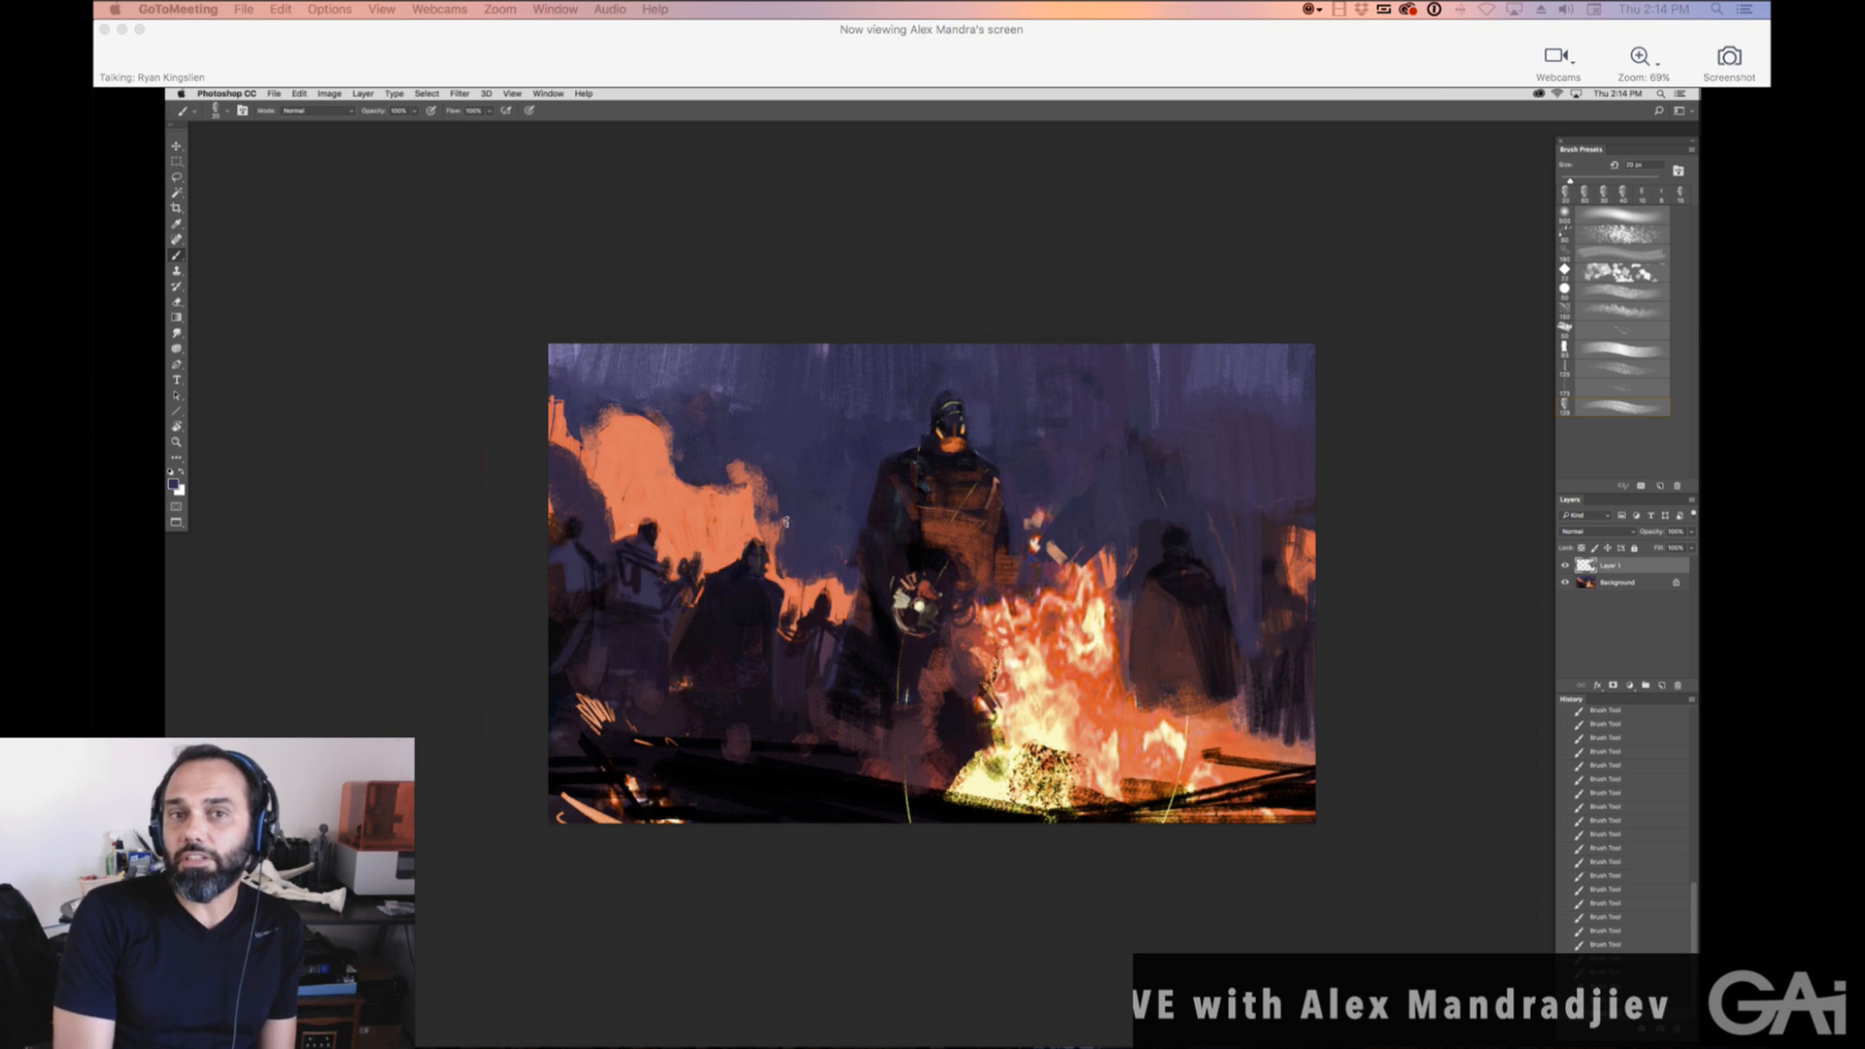
Click once on the fire painting in Photoshop.
{"action": "left_click", "coordinate": [712, 487]}
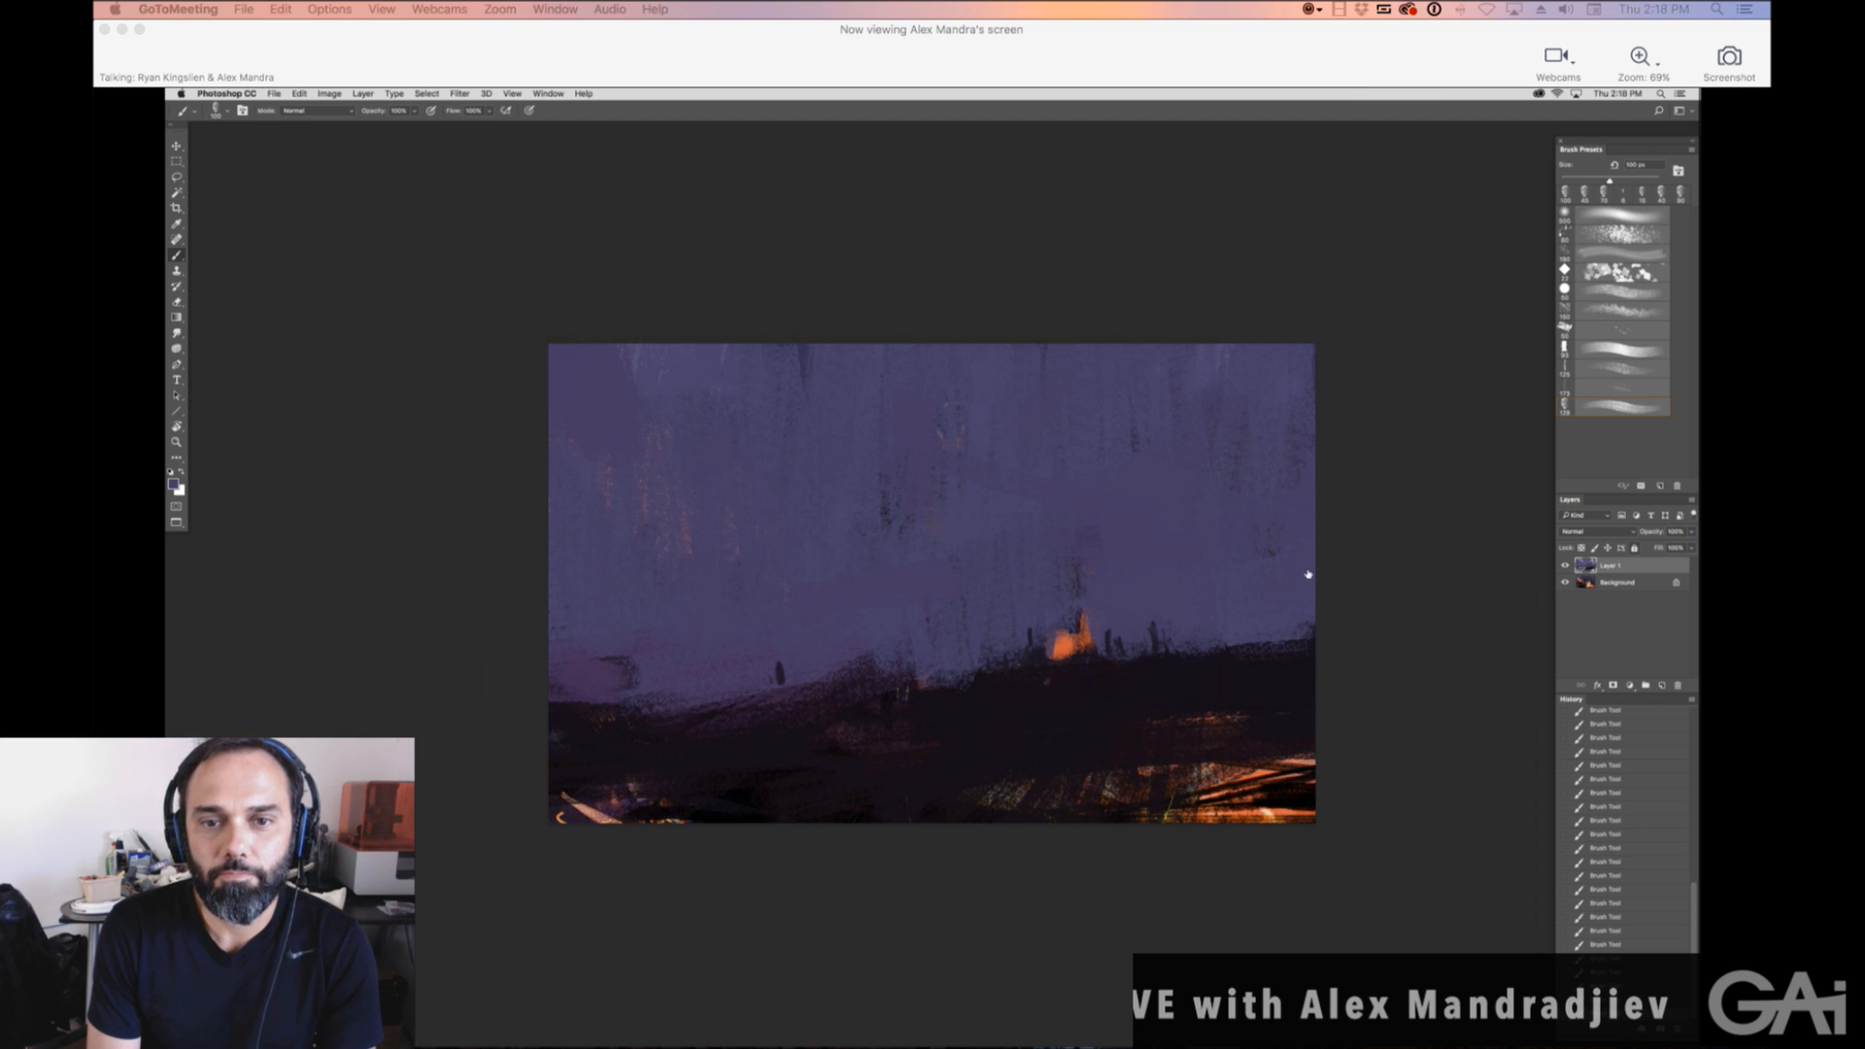
{"action": "left_click", "coordinate": [890, 677]}
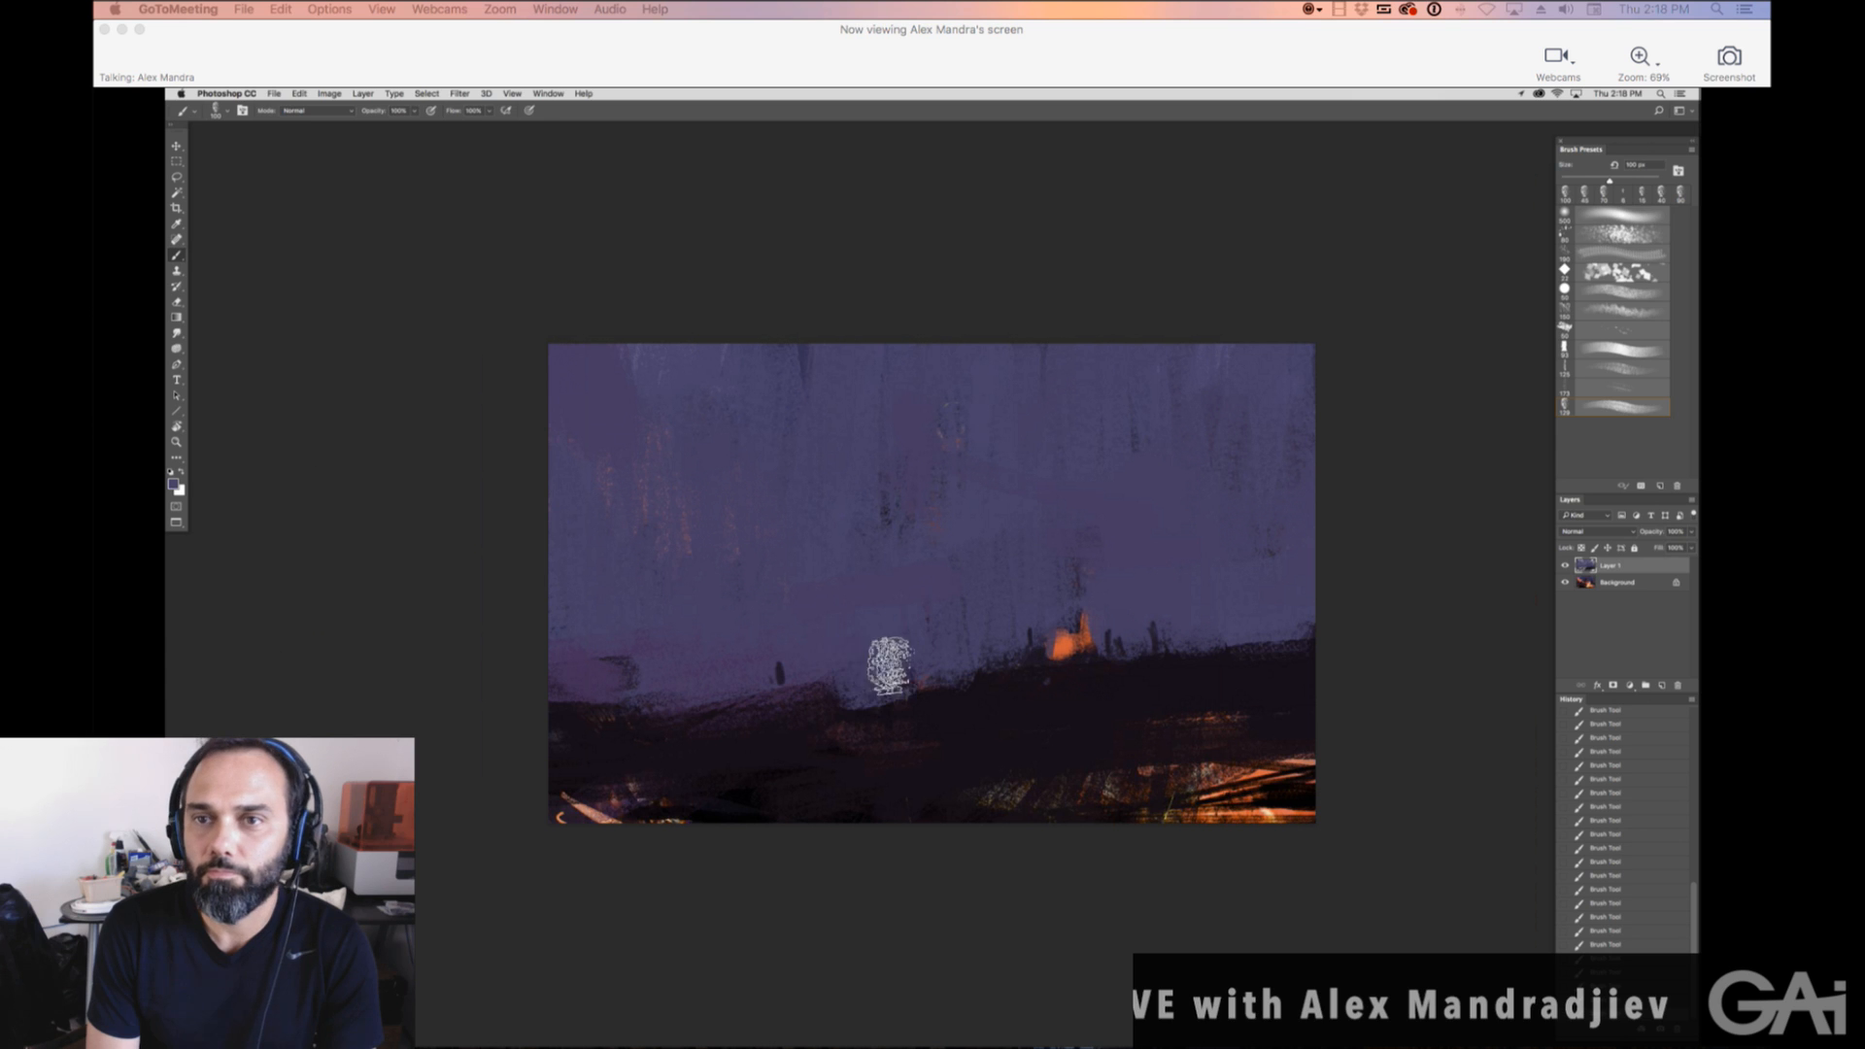